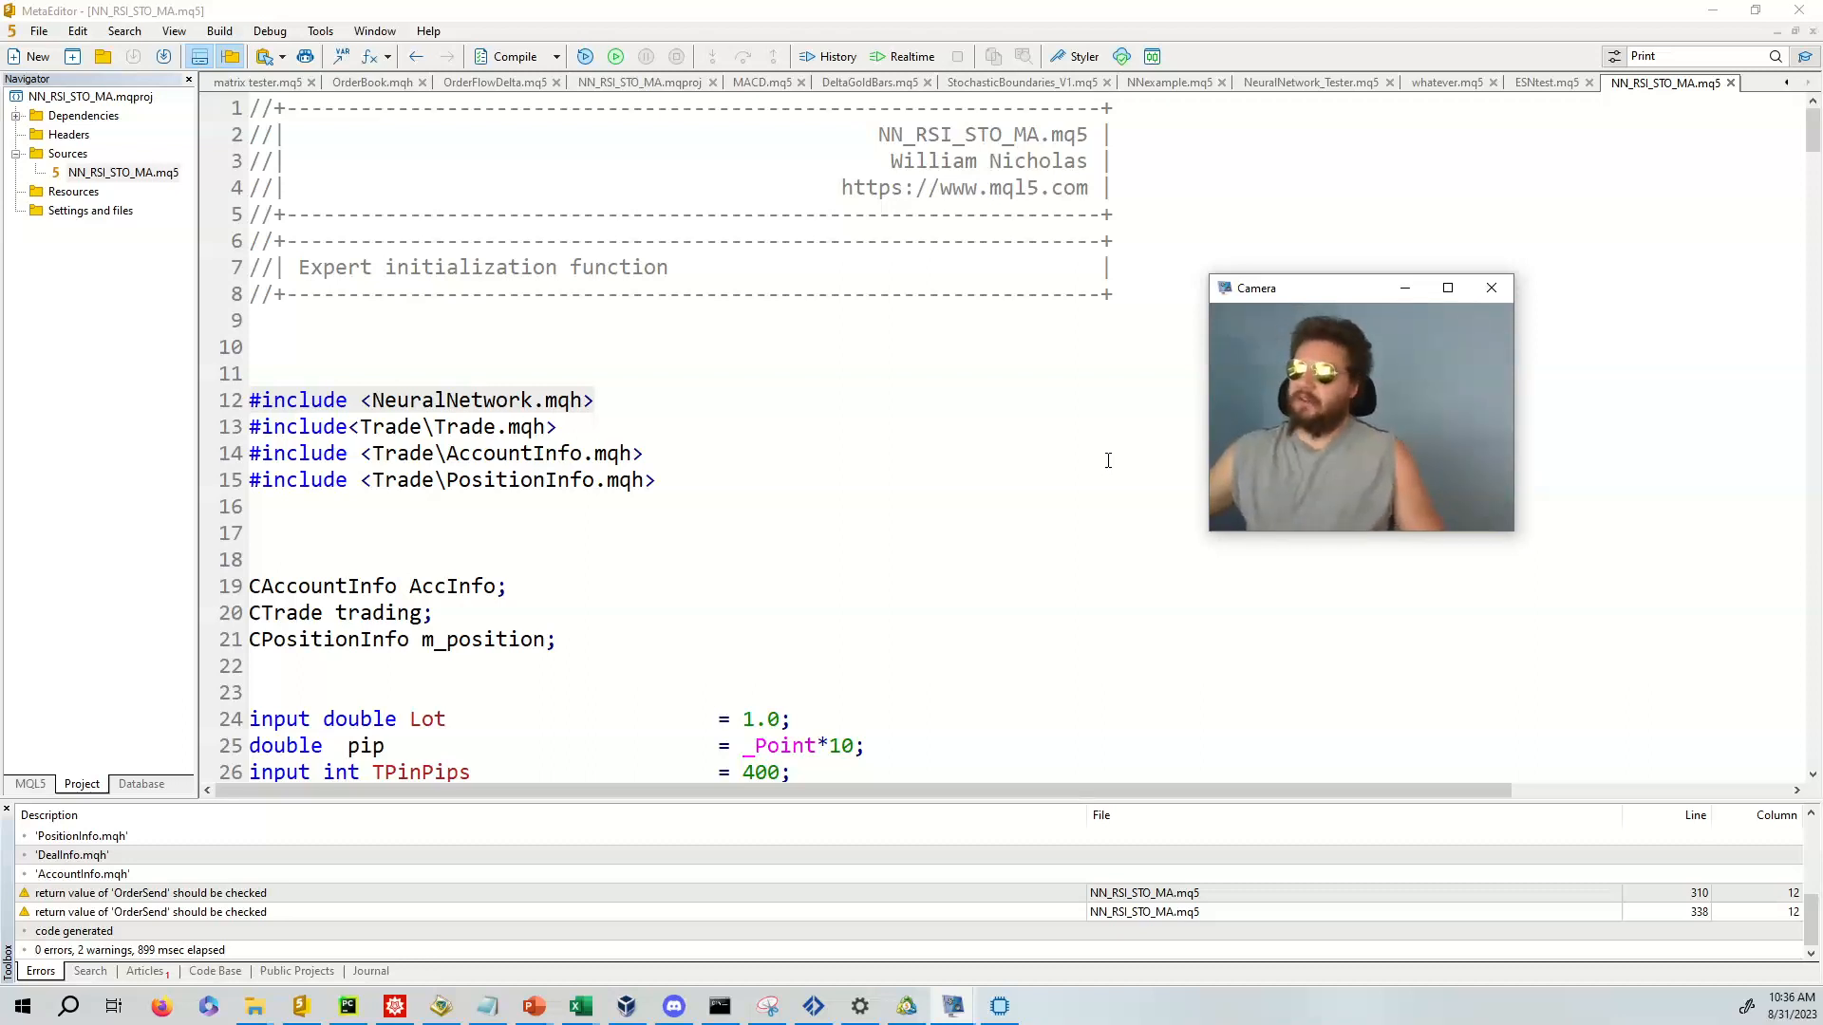
mouse_move(1005, 426)
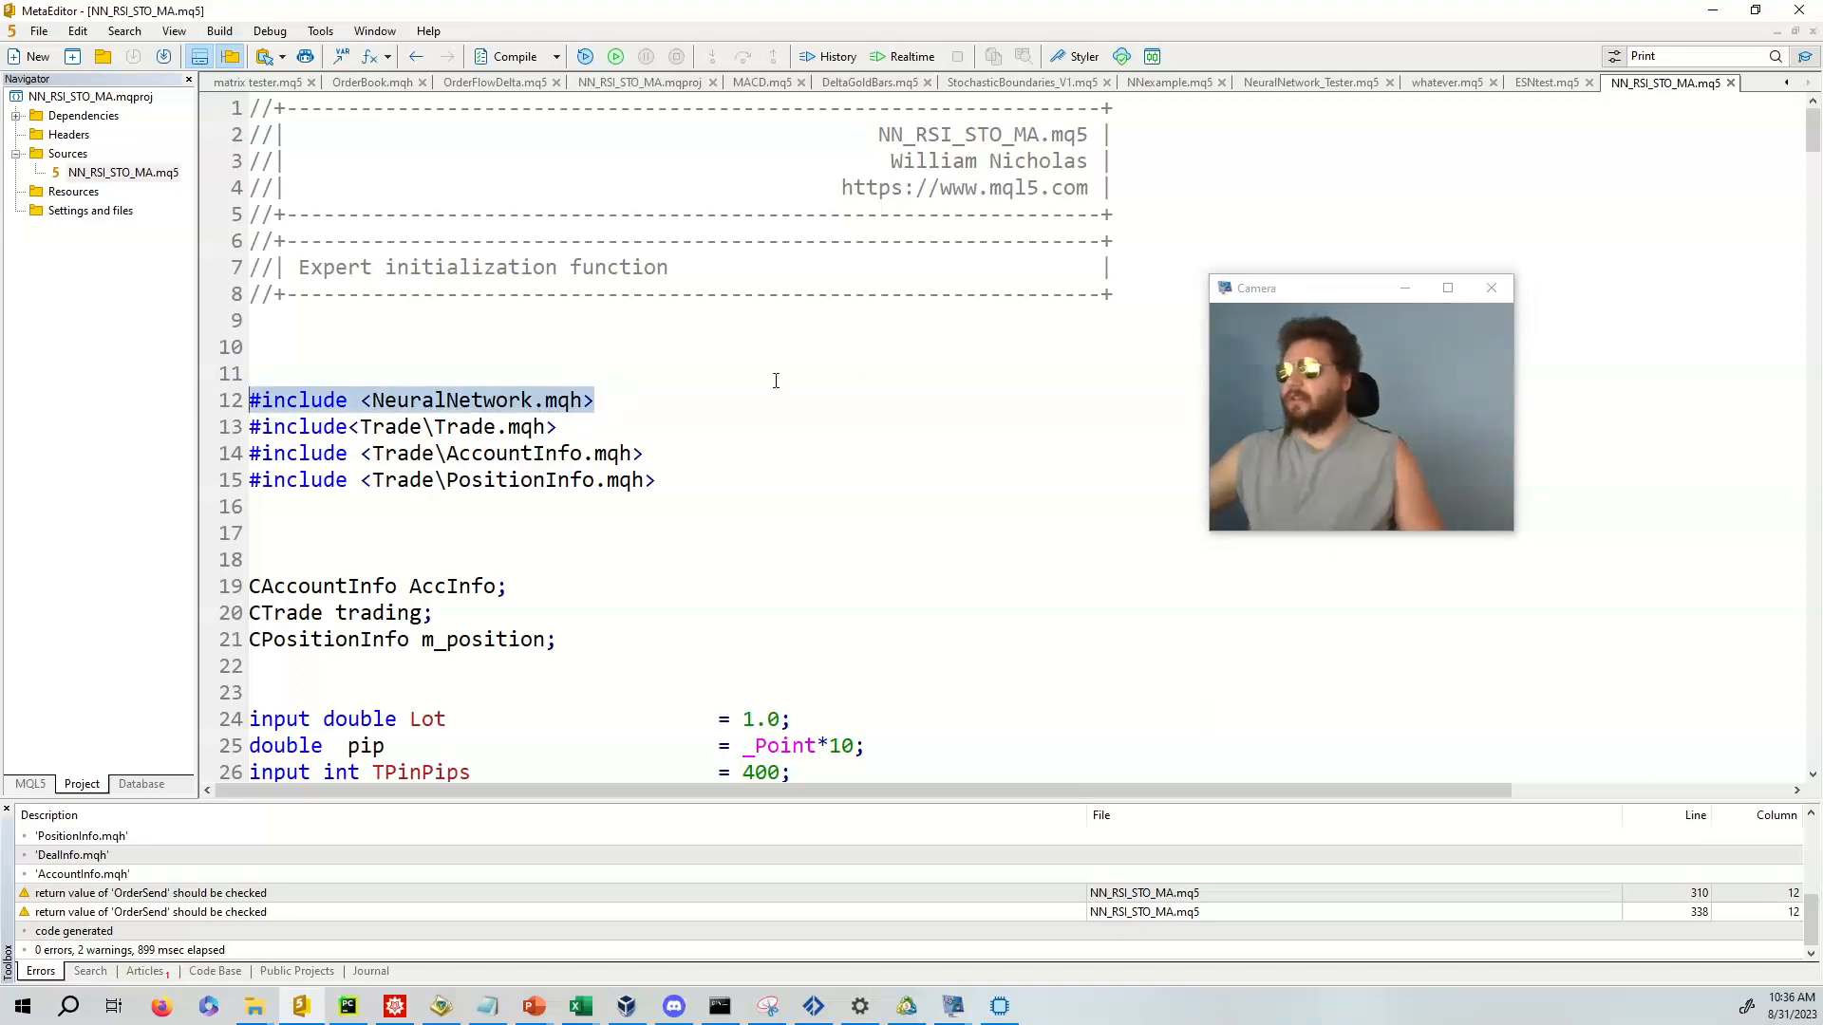
mouse_move(869, 391)
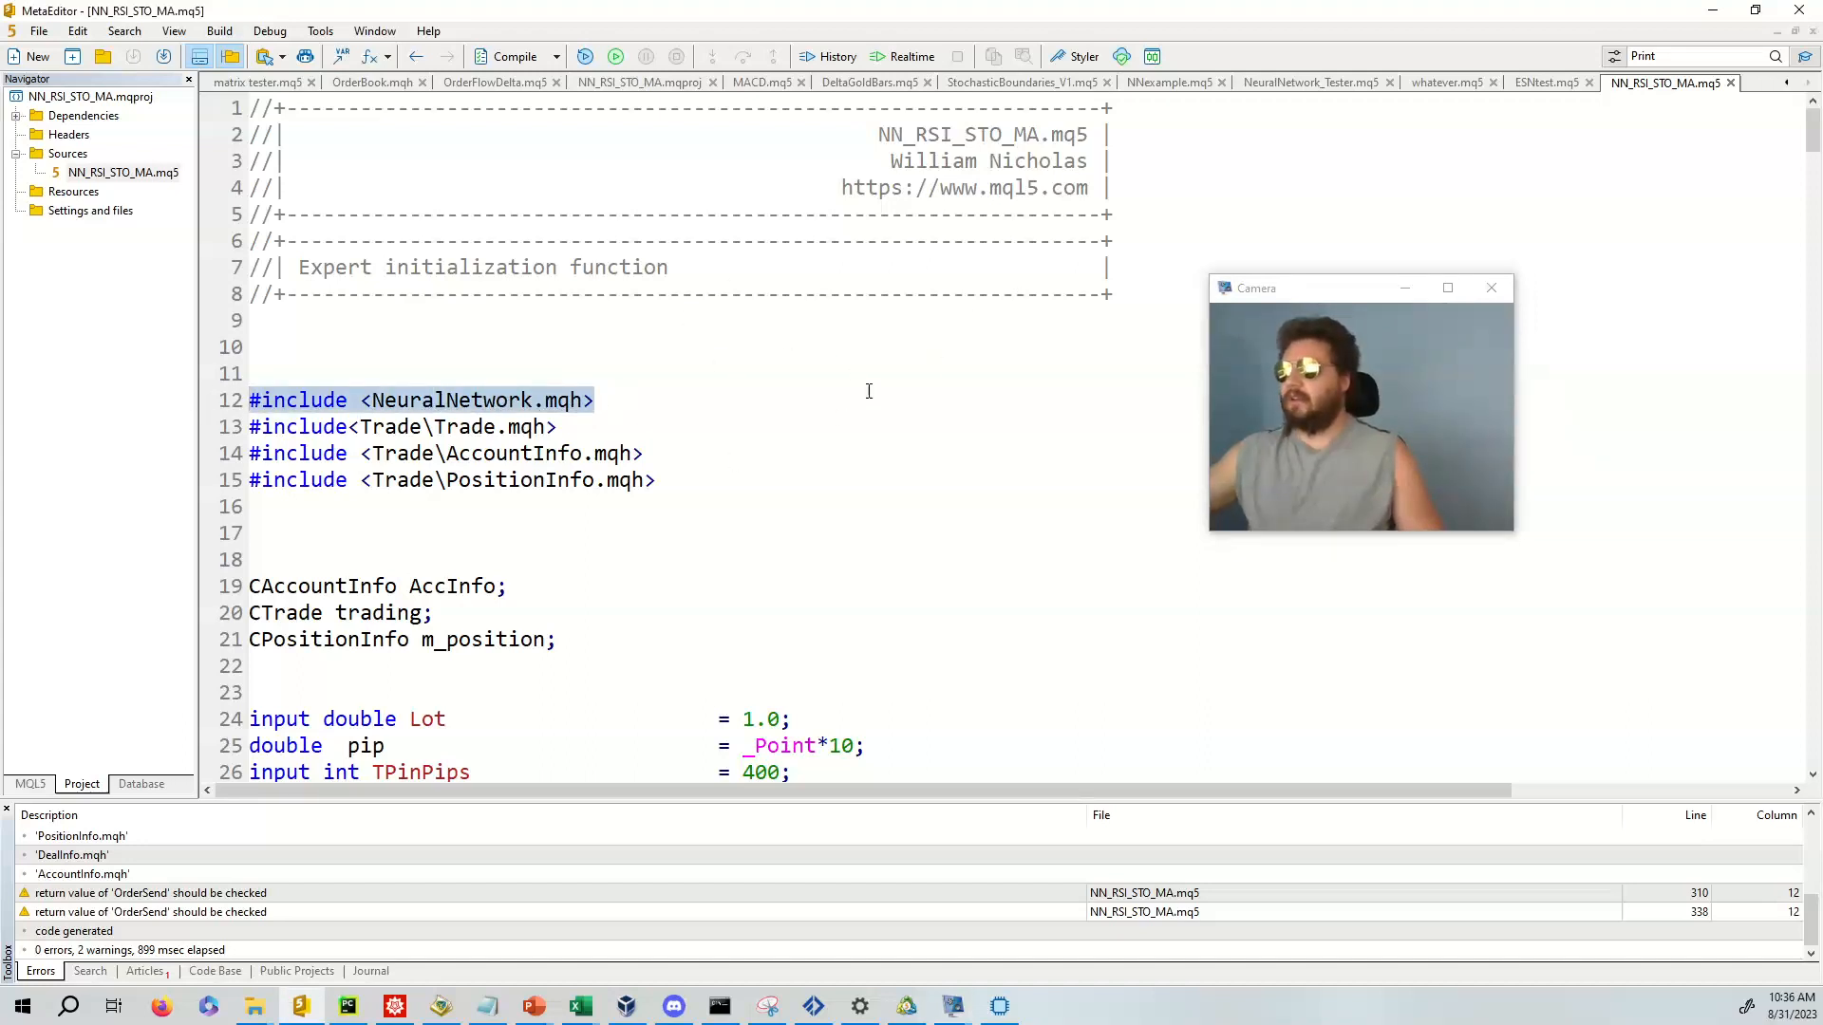
- Scroll down the source and highlight the fitting parameter line, then deselect it
scroll(down, 3)
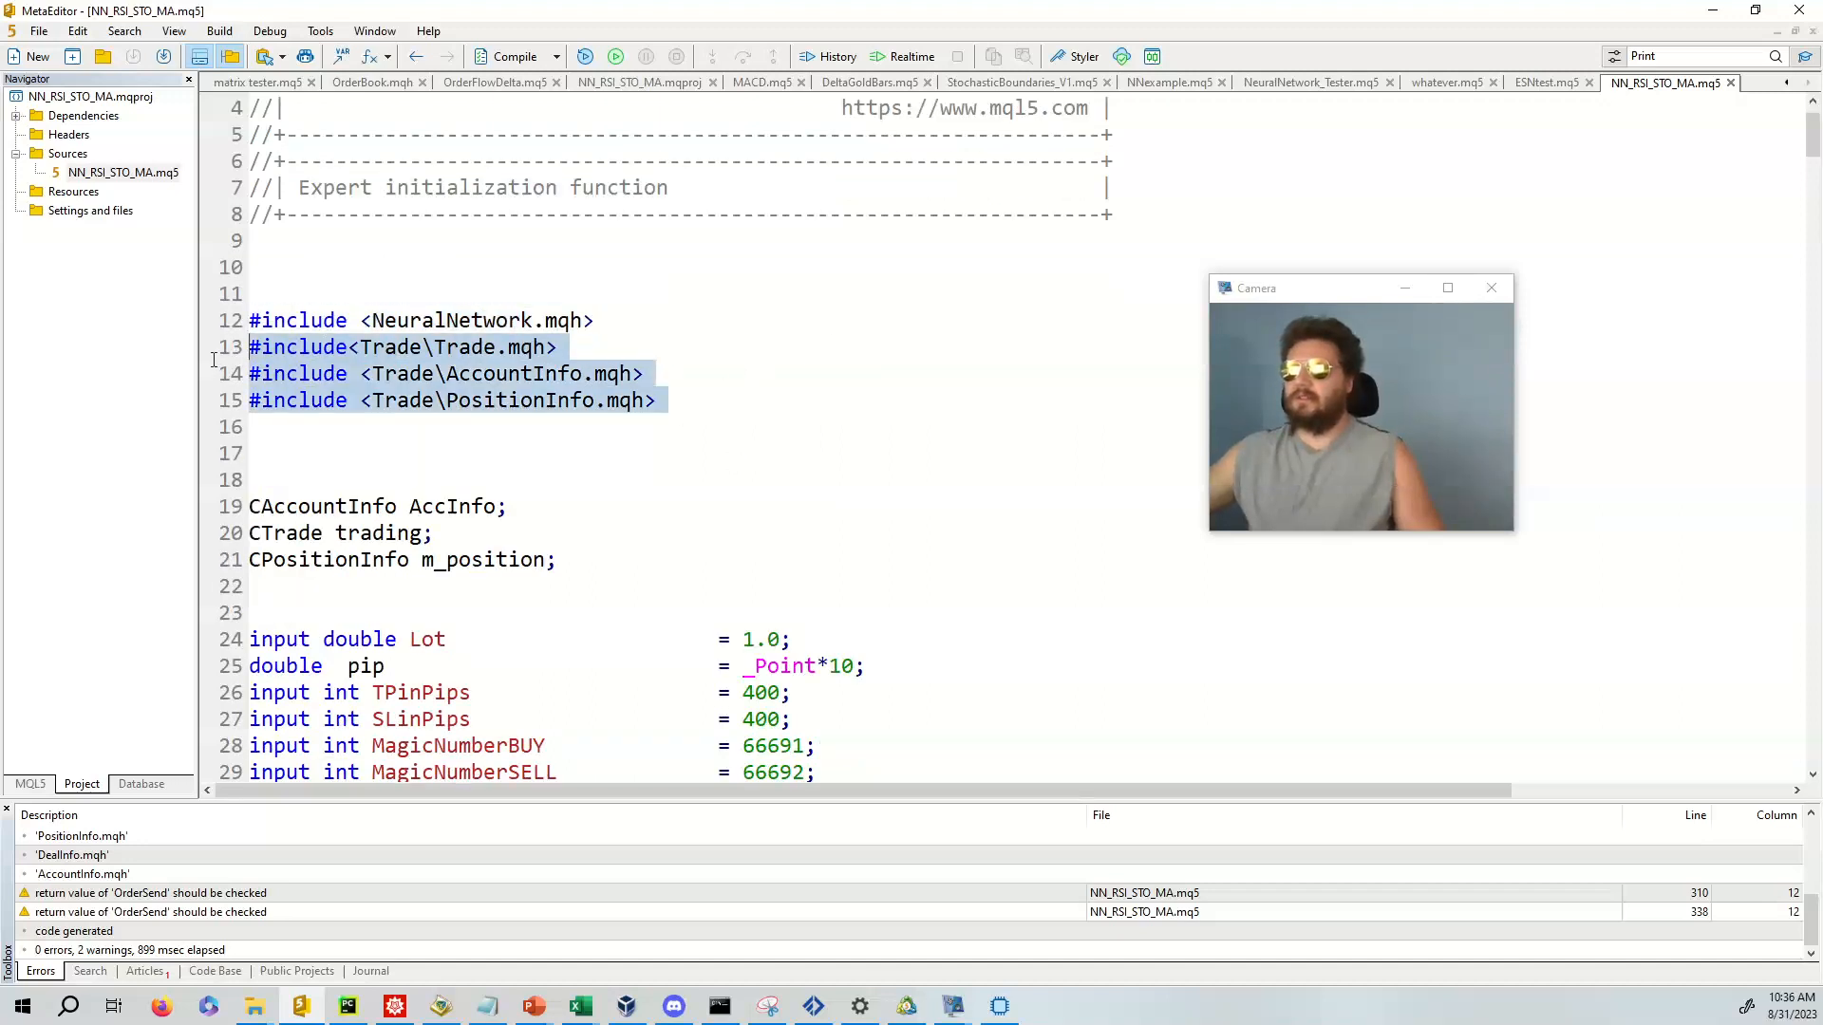
scroll(down, 3)
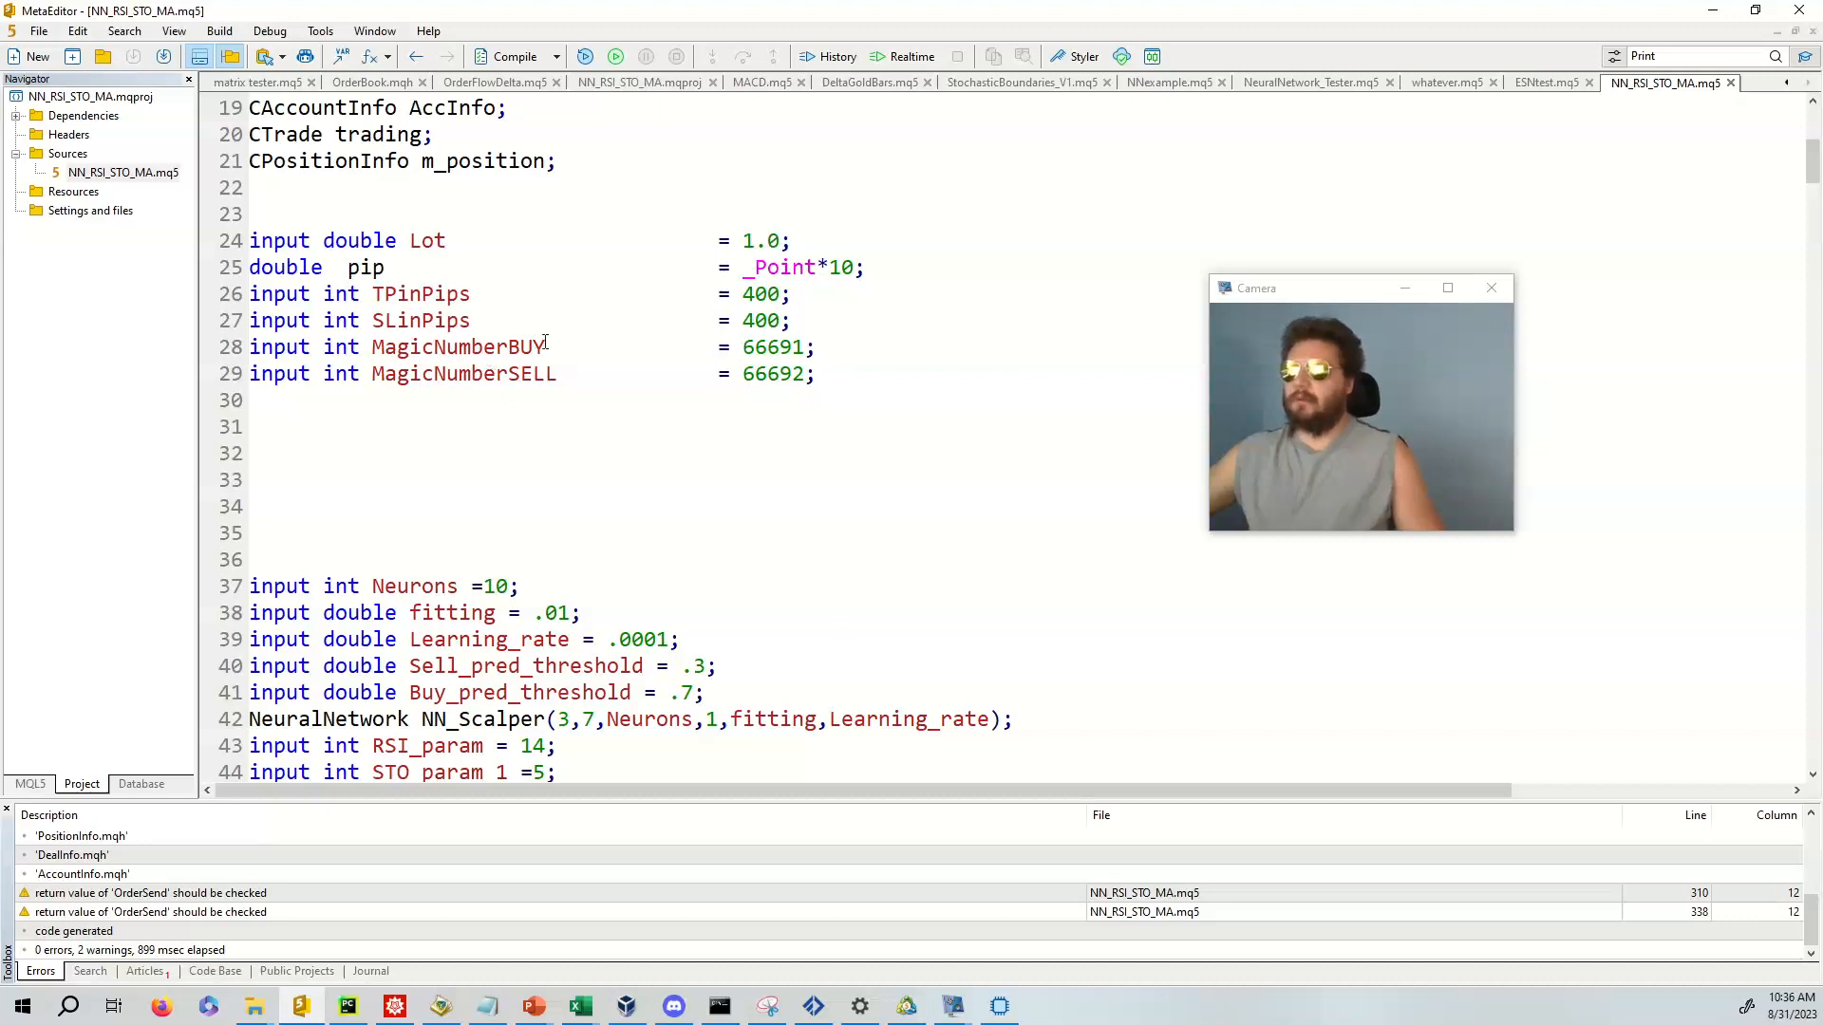
scroll(down, 3)
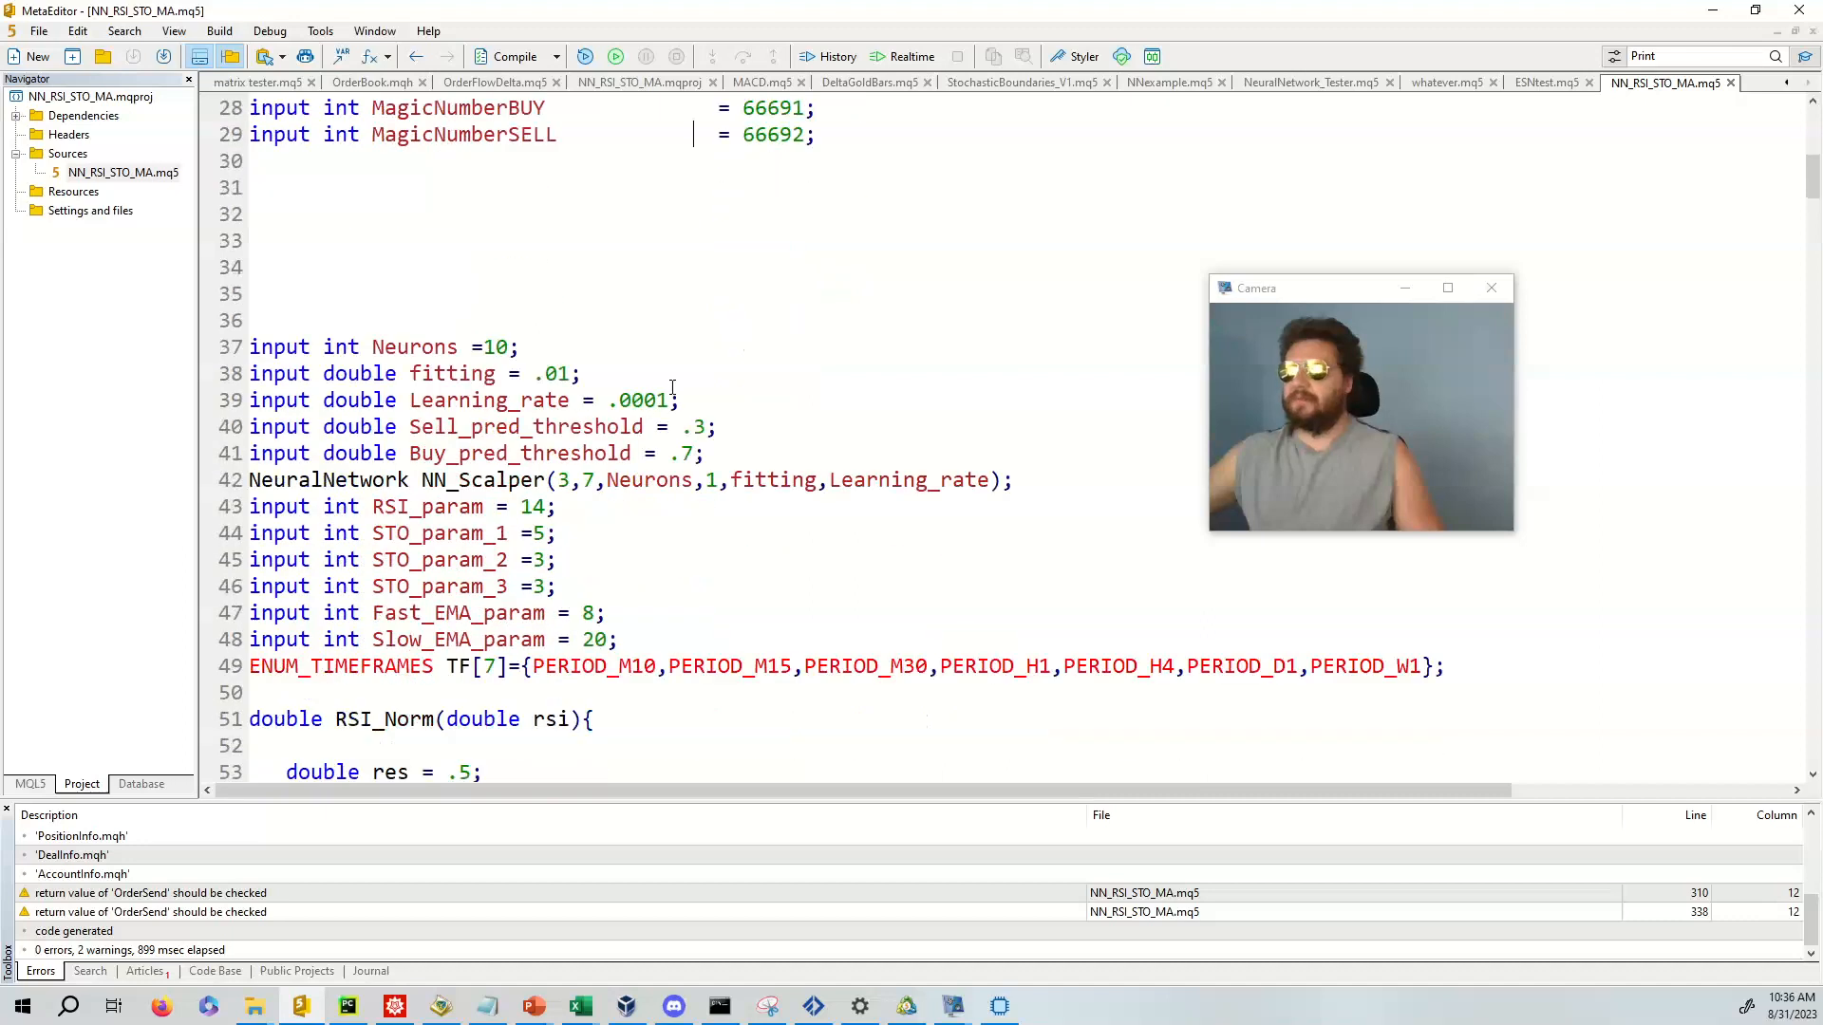
scroll(down, 3)
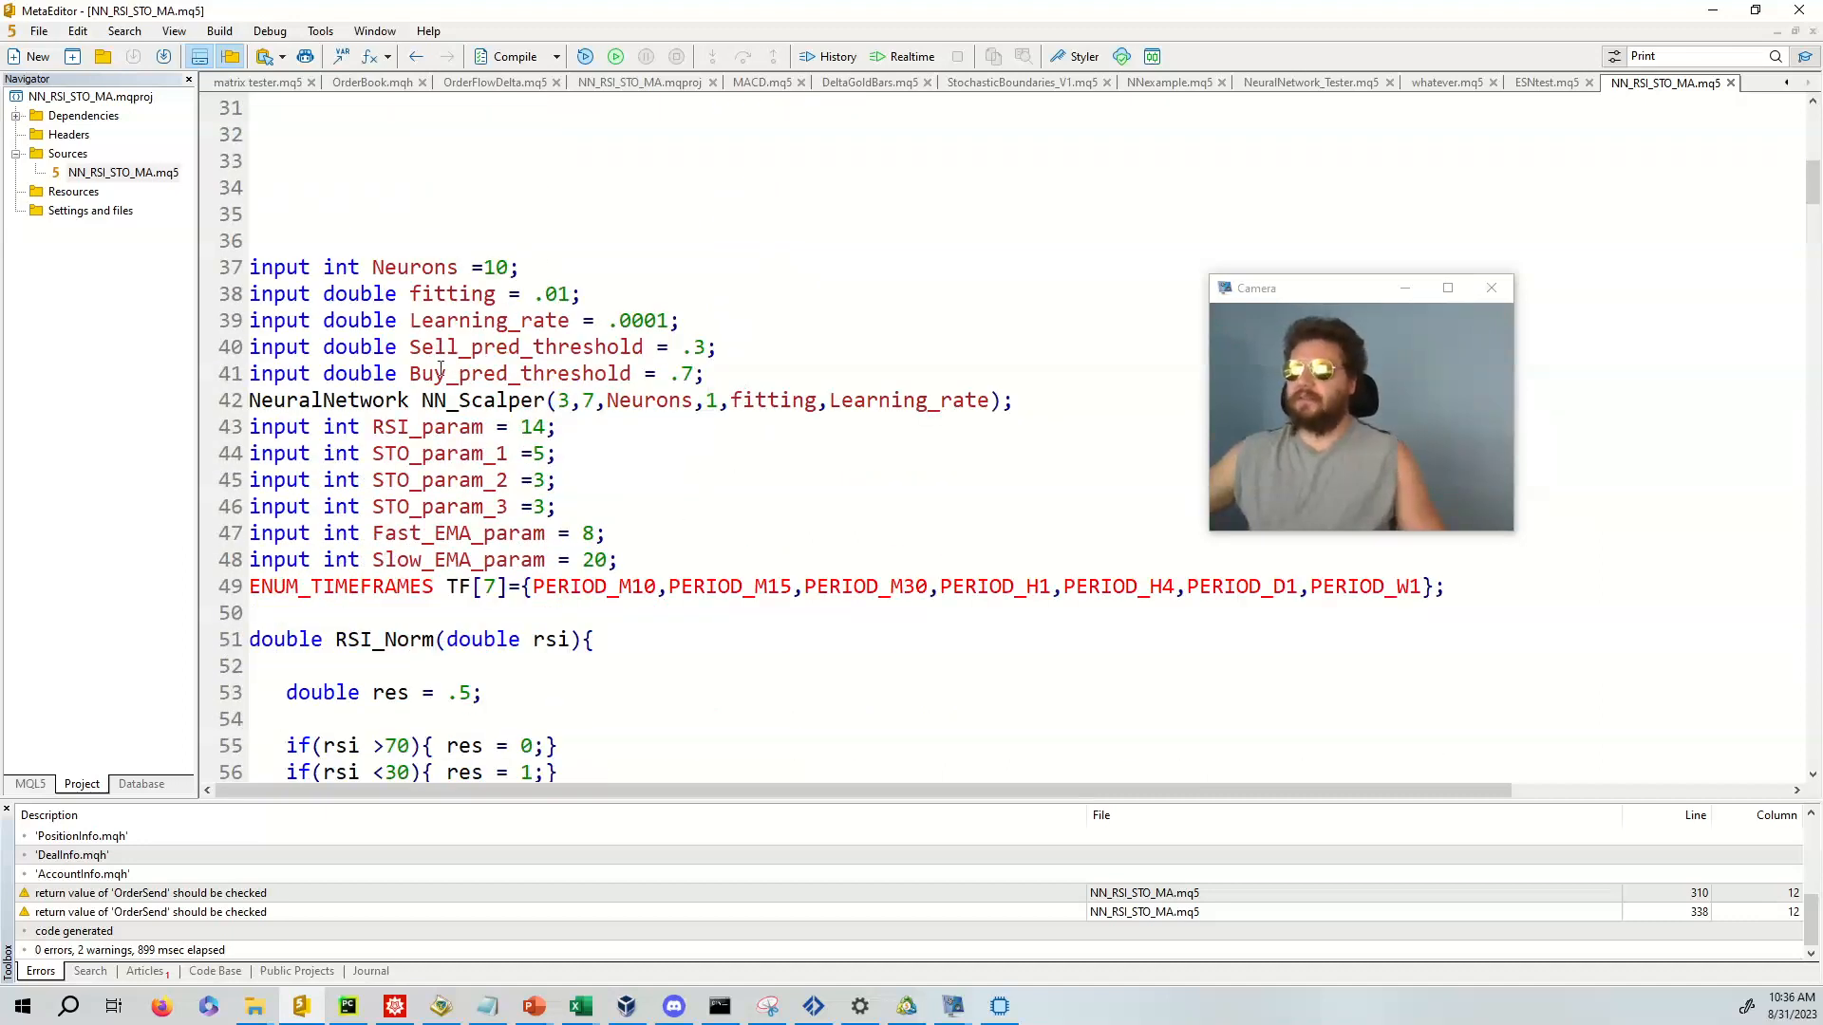
triple_click(364, 267)
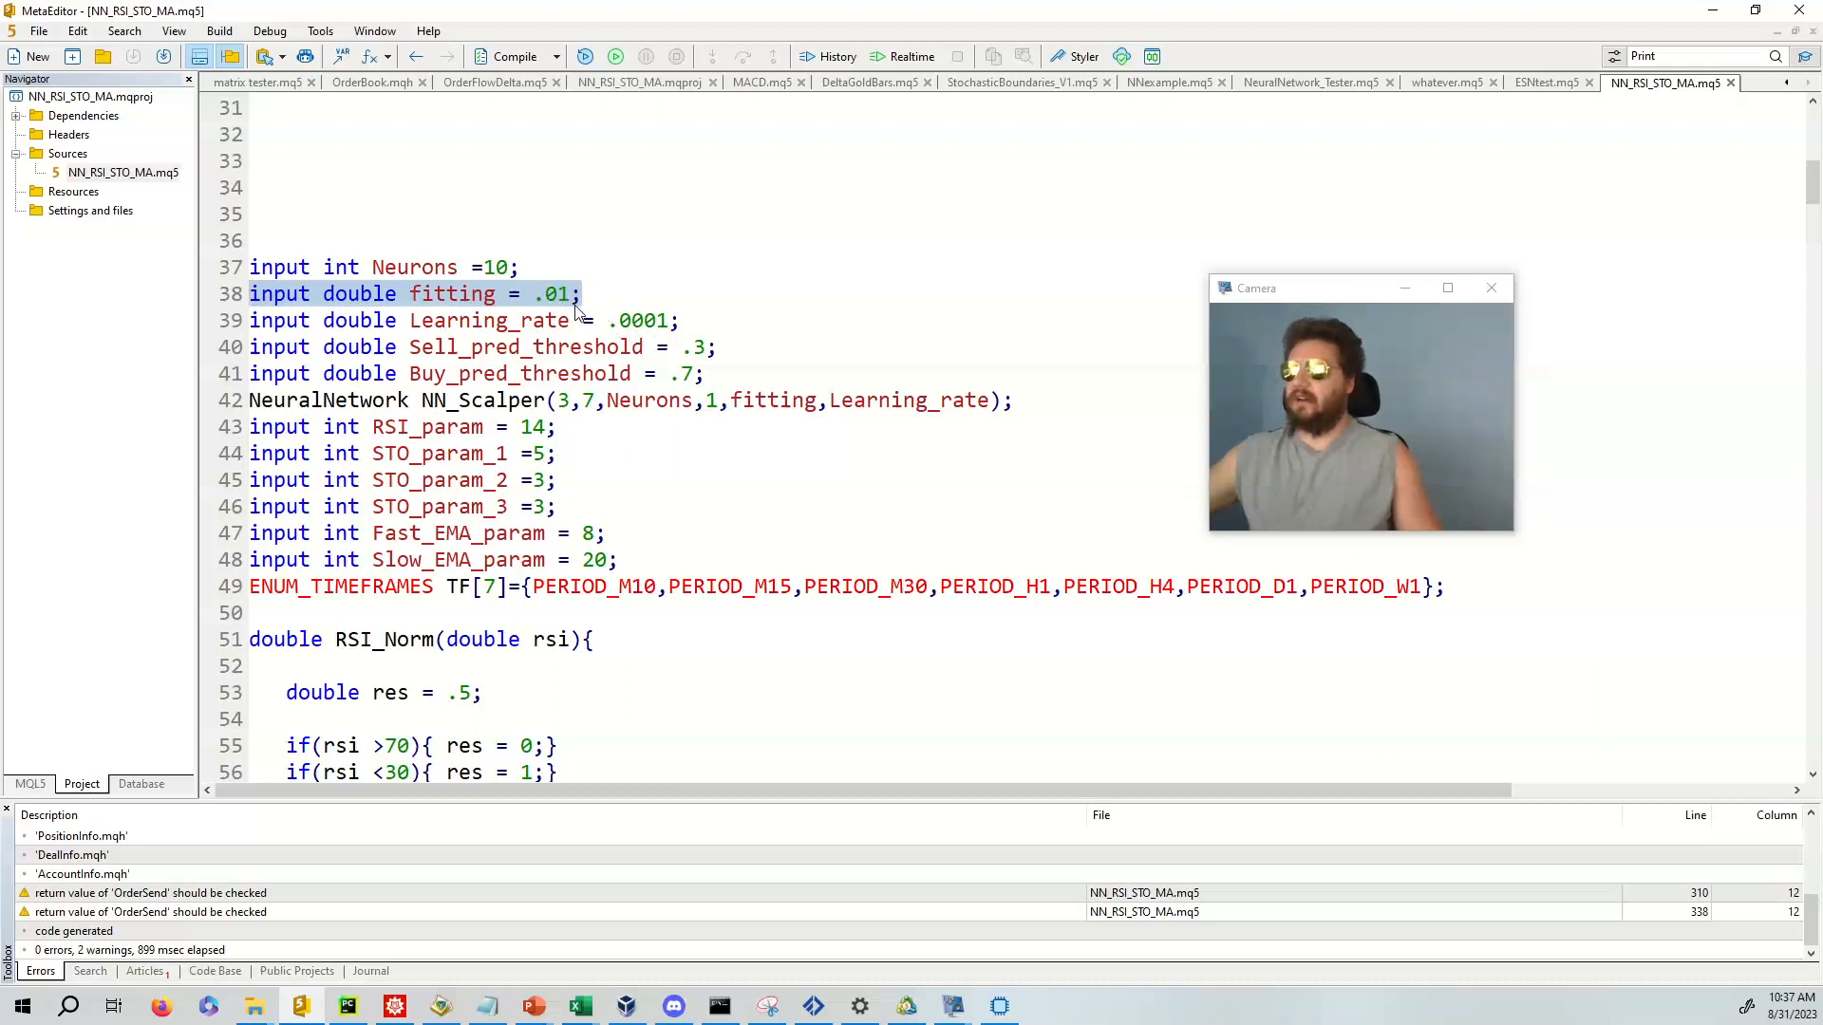
mouse_move(565, 302)
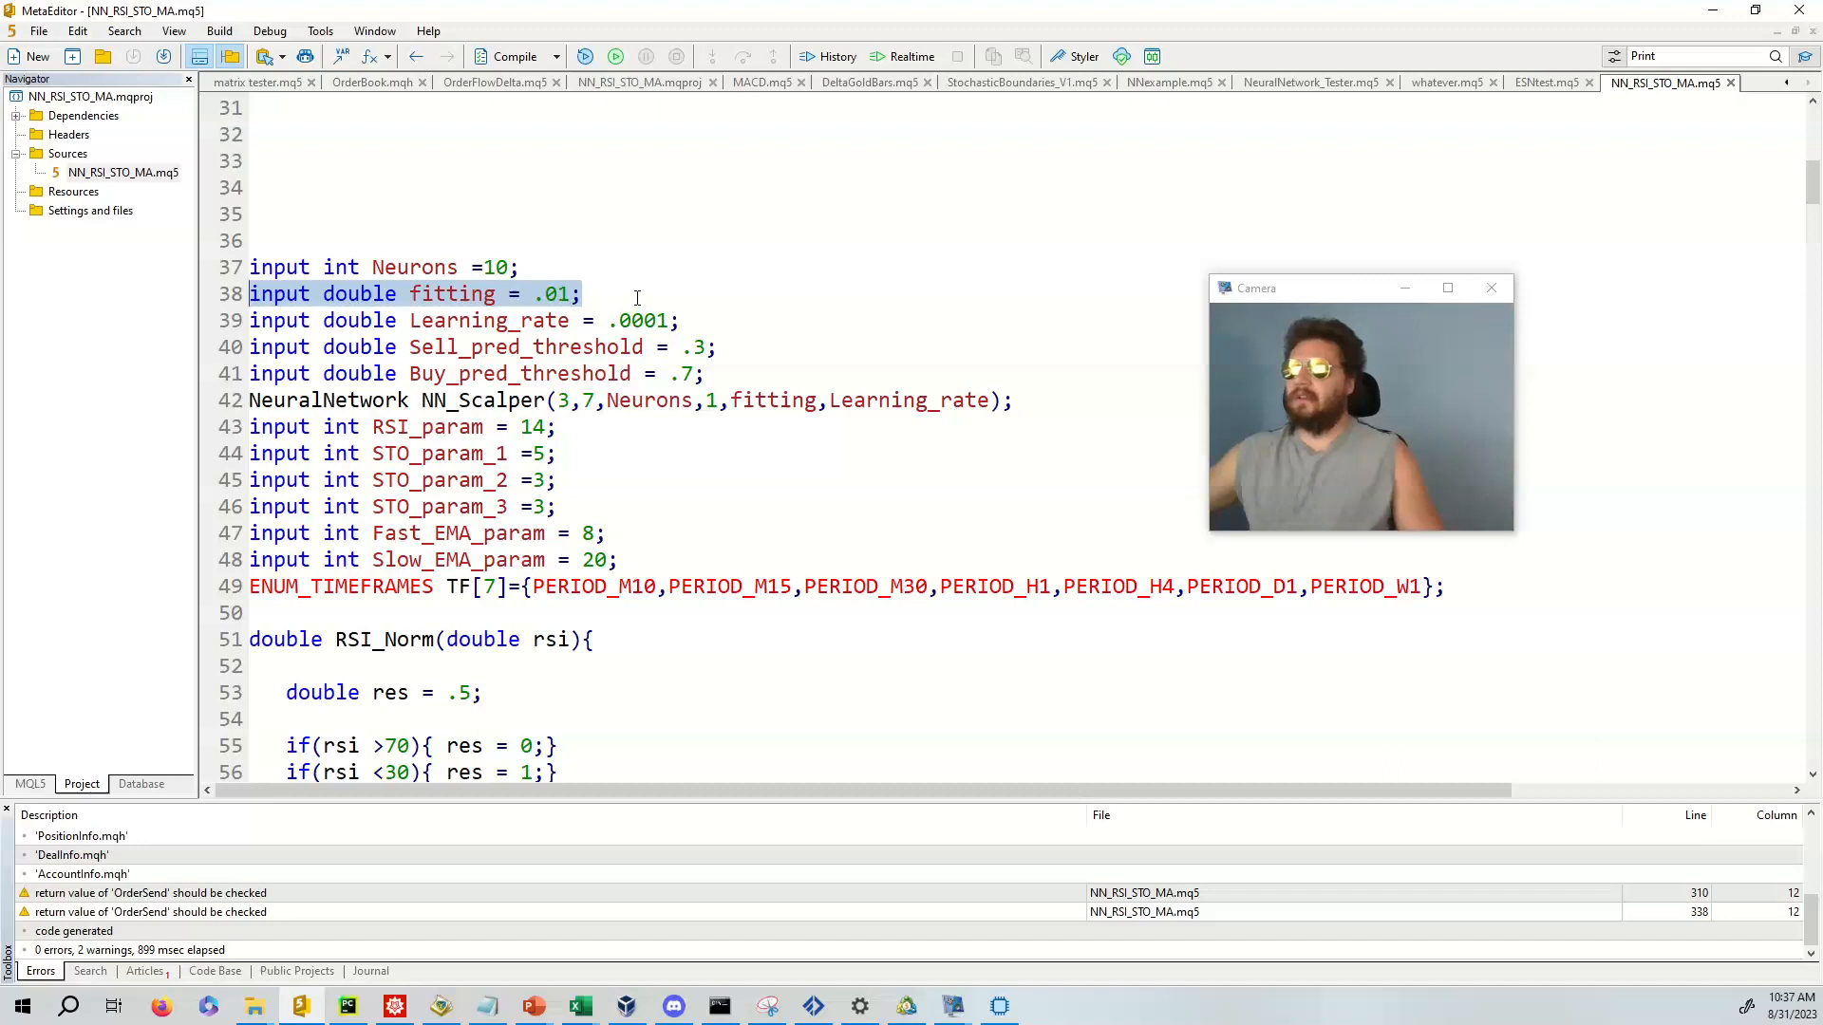
click(636, 294)
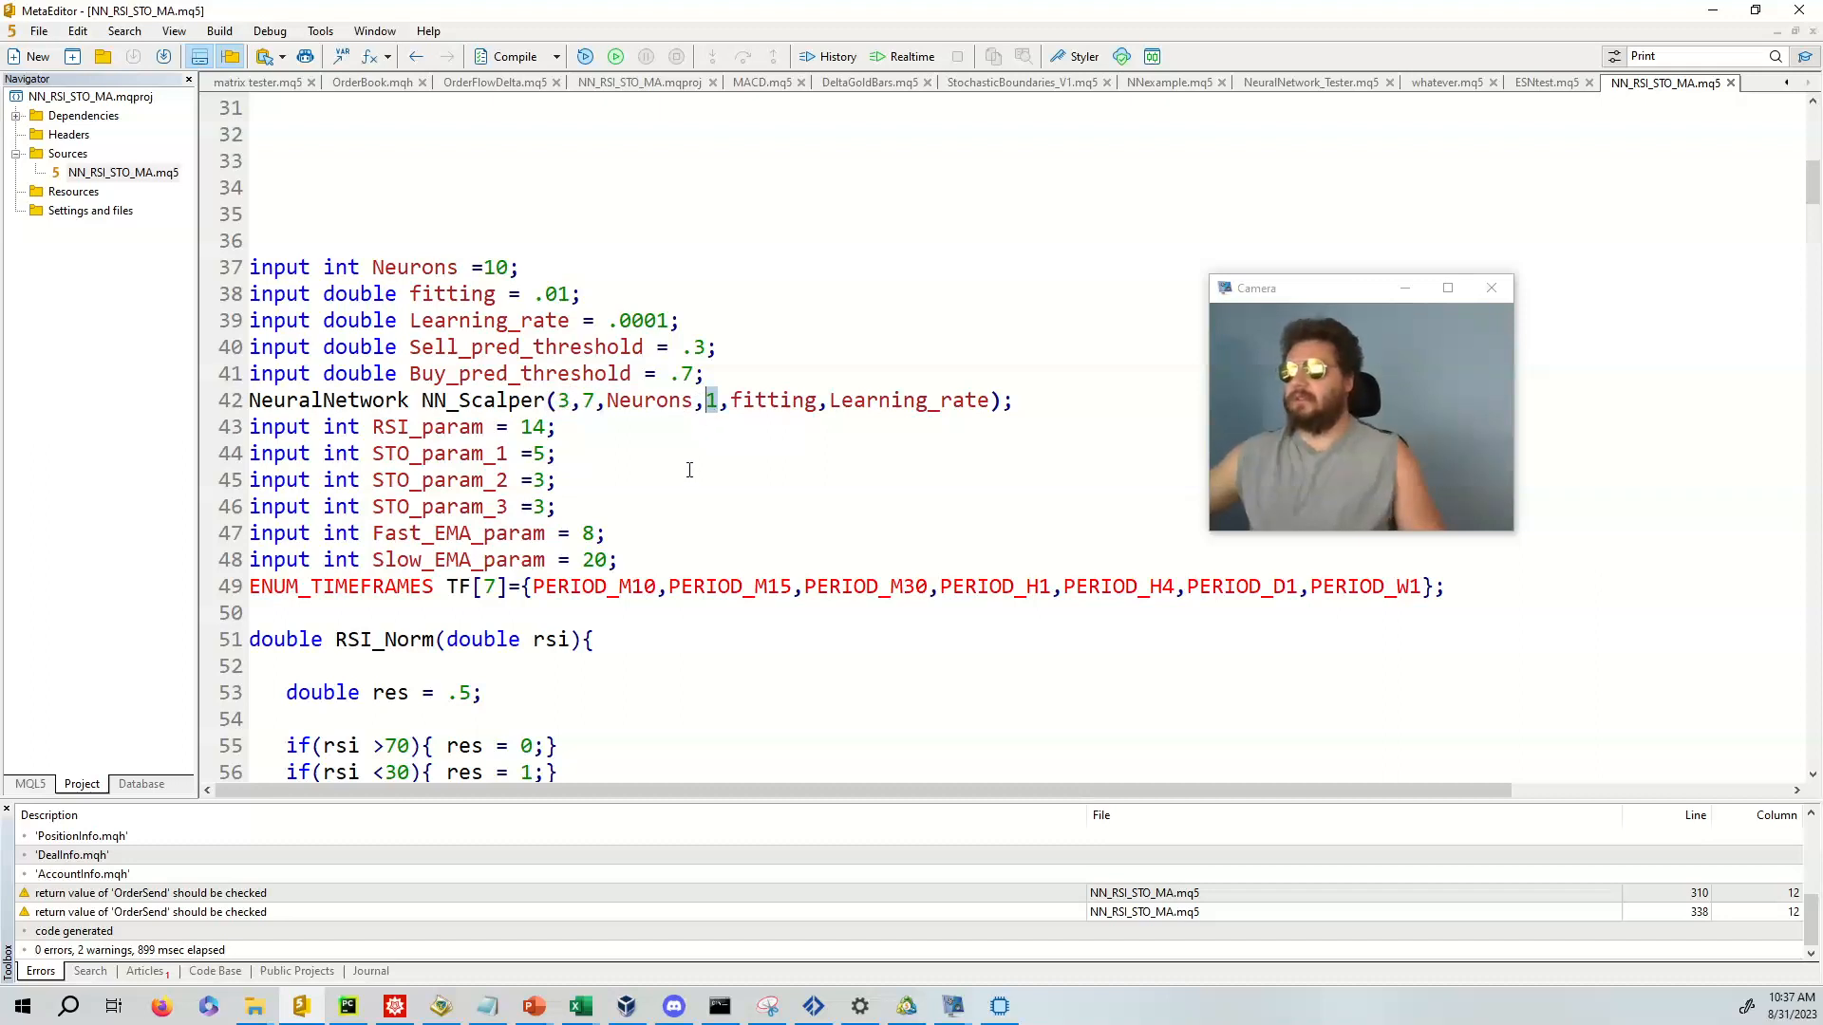
- Go over the RSI_Norm and STO_Norm normalization code, selecting RSI_Norm in the loop
scroll(down, 3)
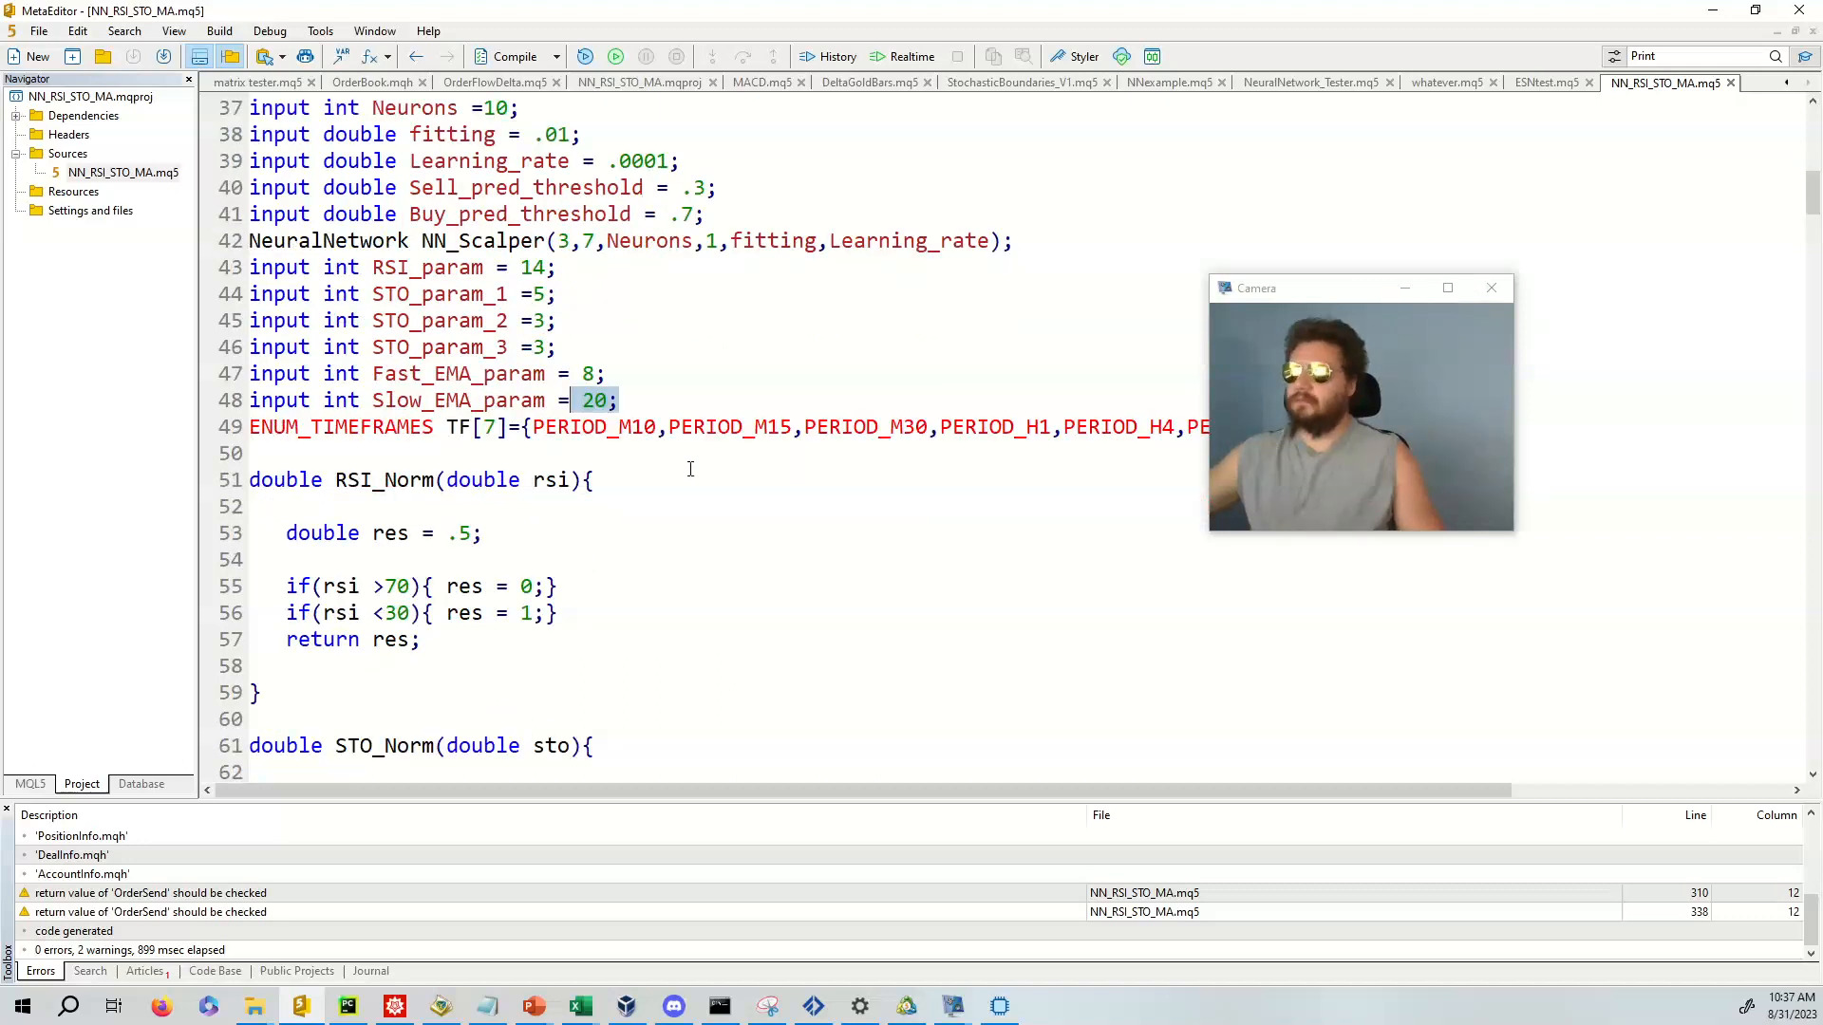
scroll(down, 3)
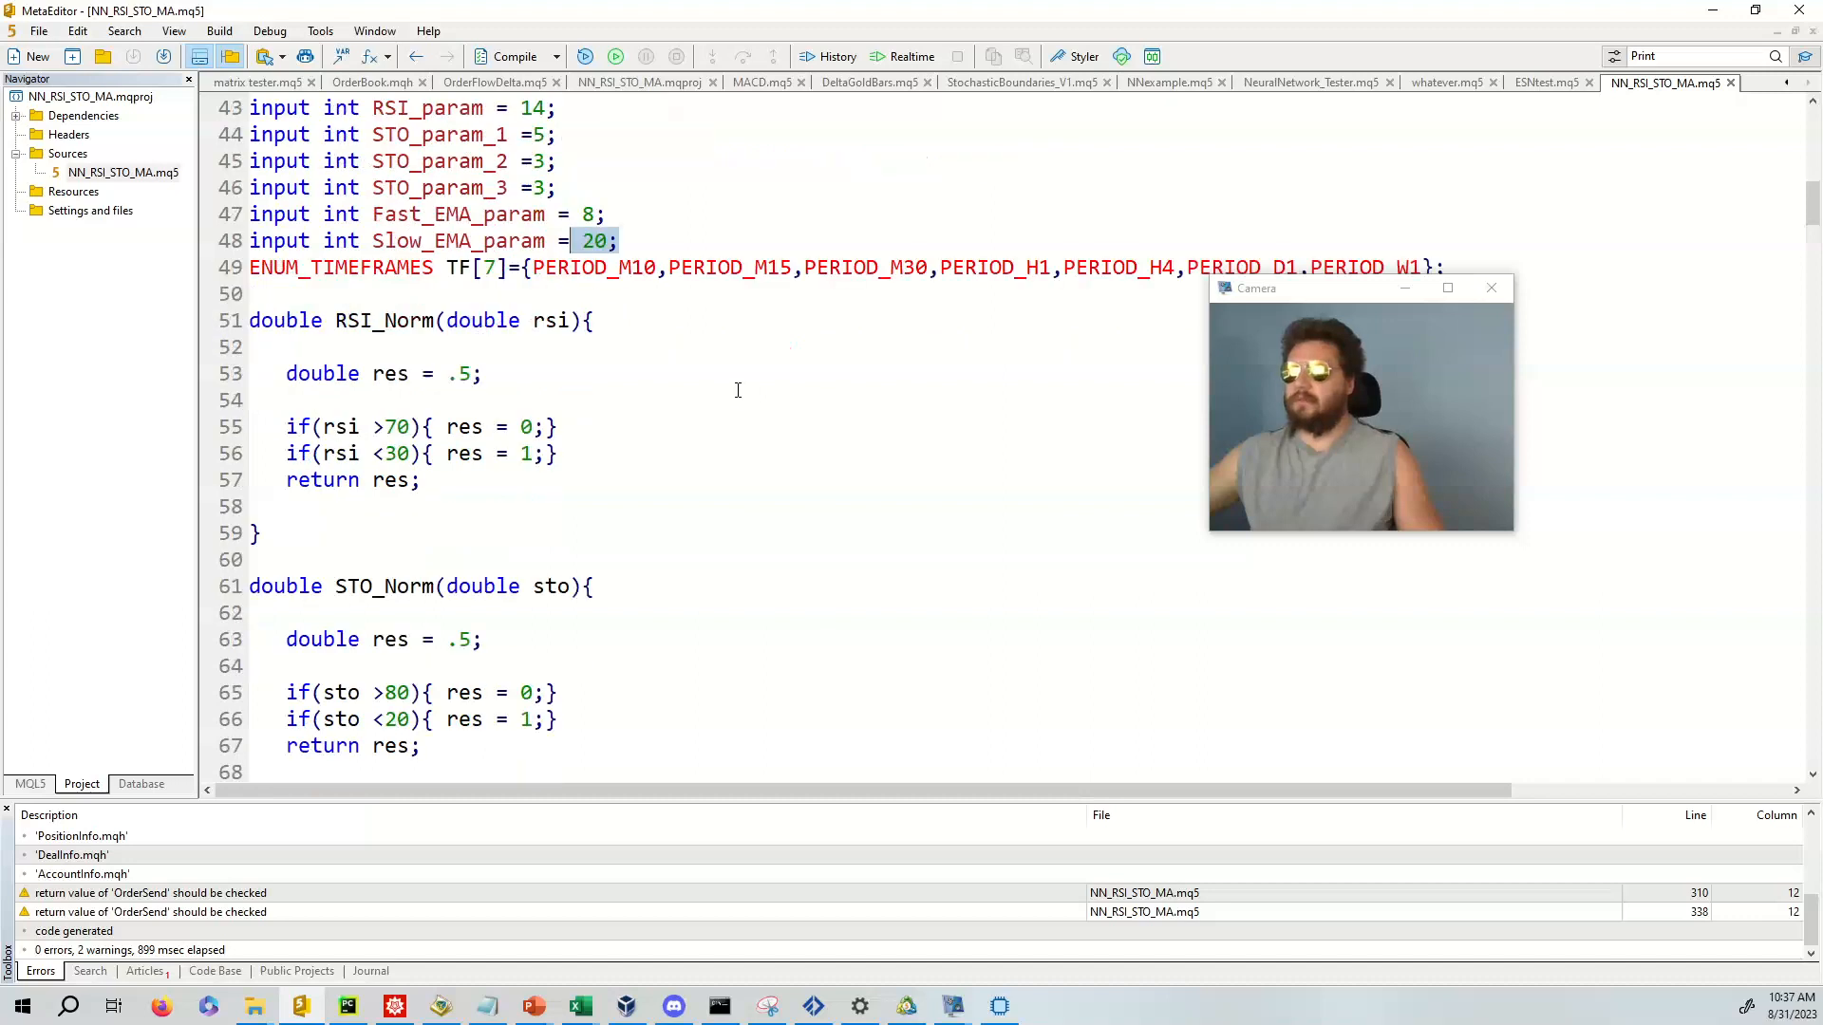
scroll(down, 3)
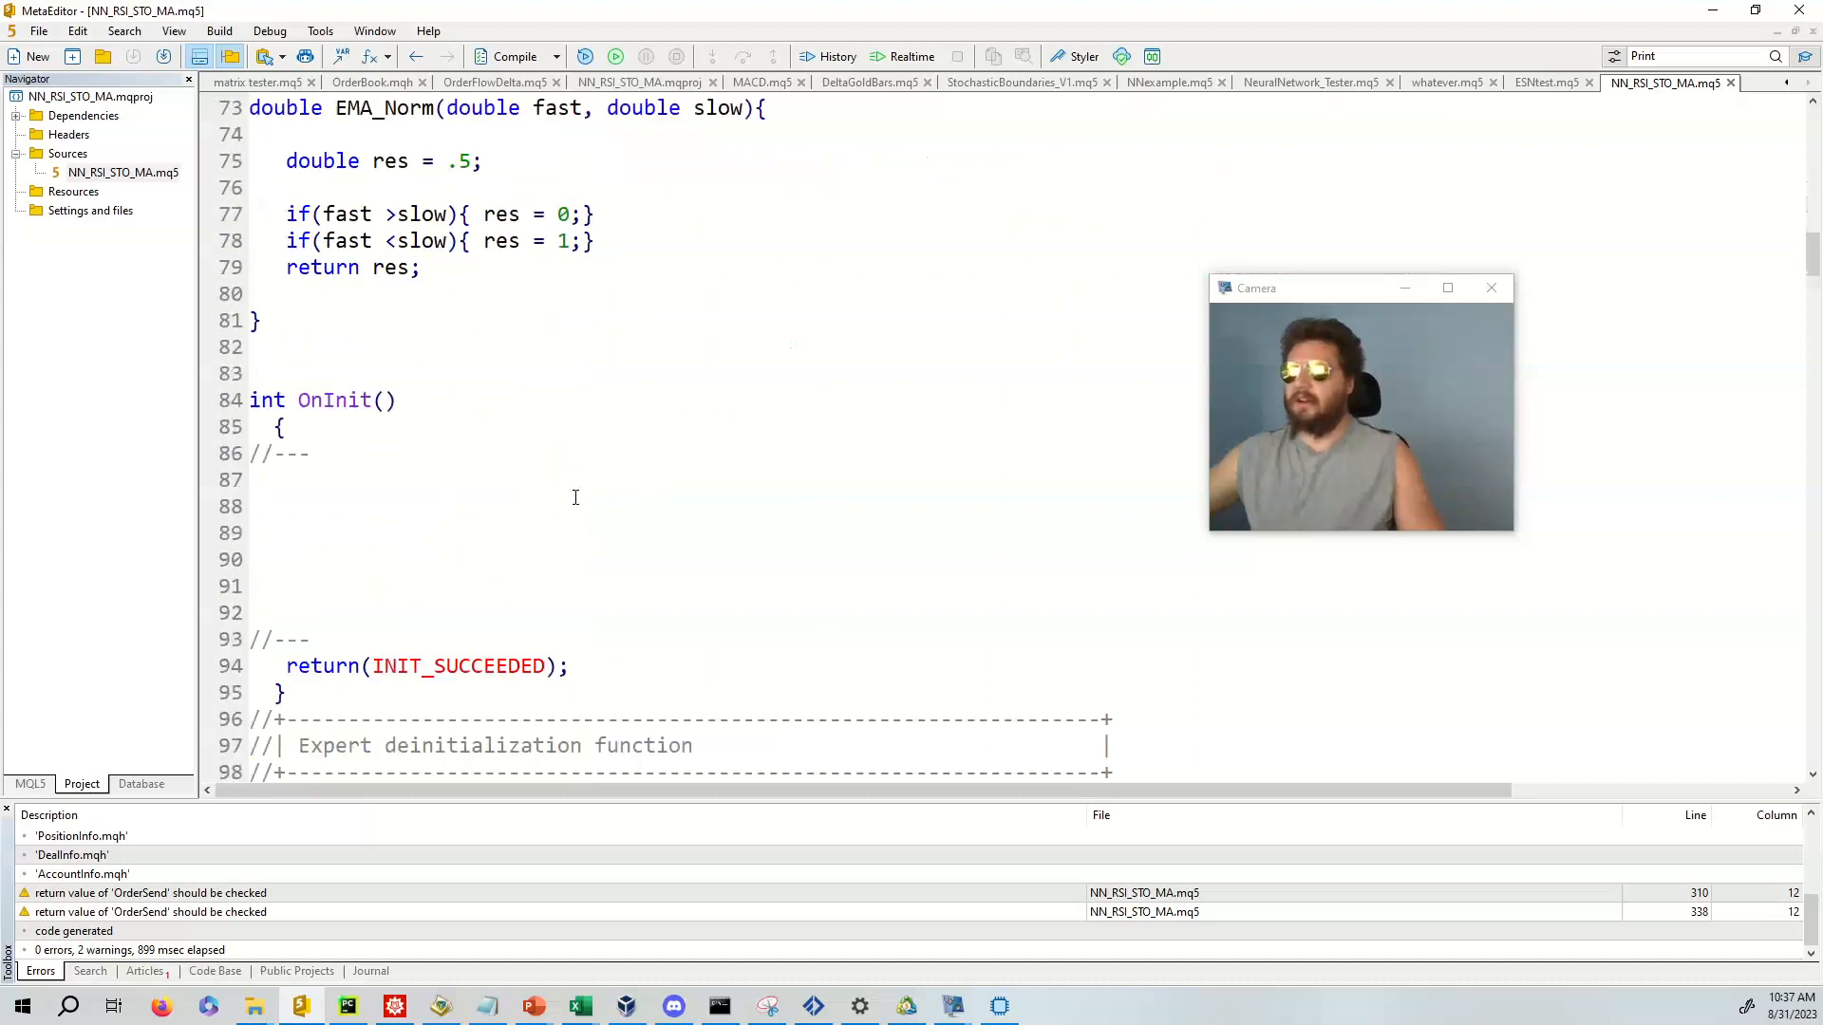
scroll(down, 3)
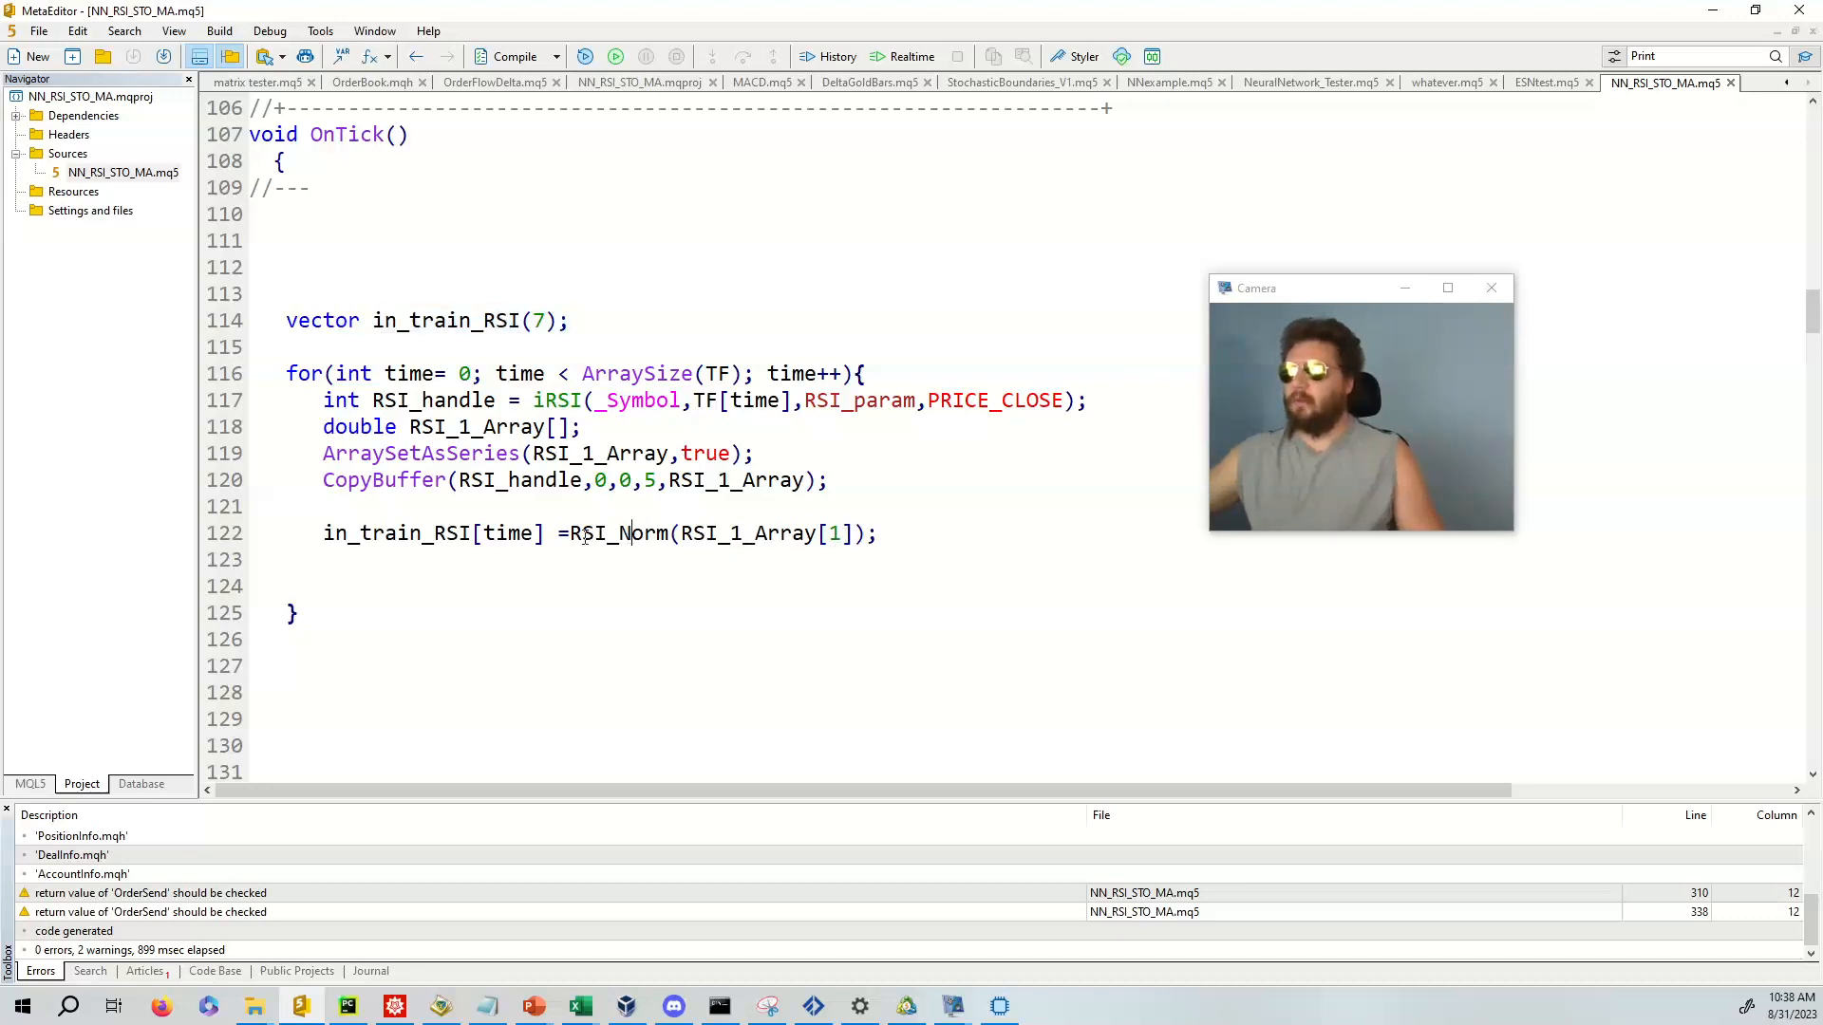
double_click(615, 533)
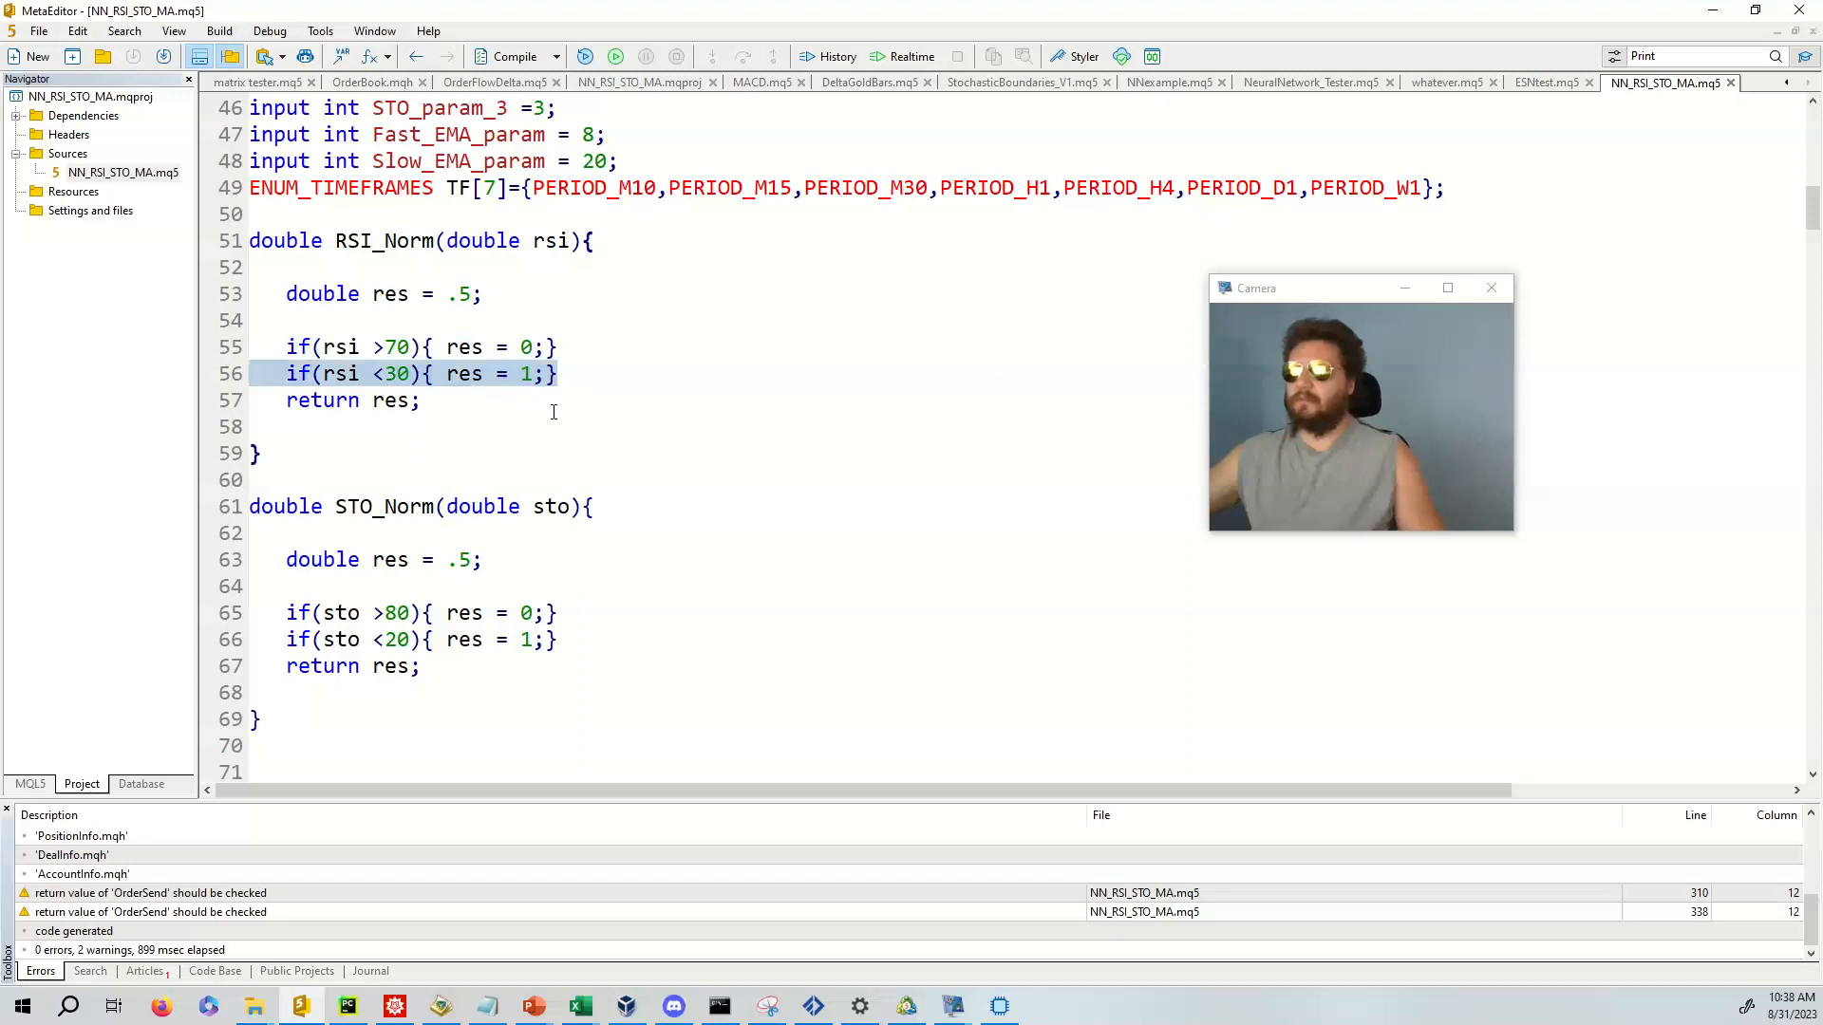
scroll(down, 3)
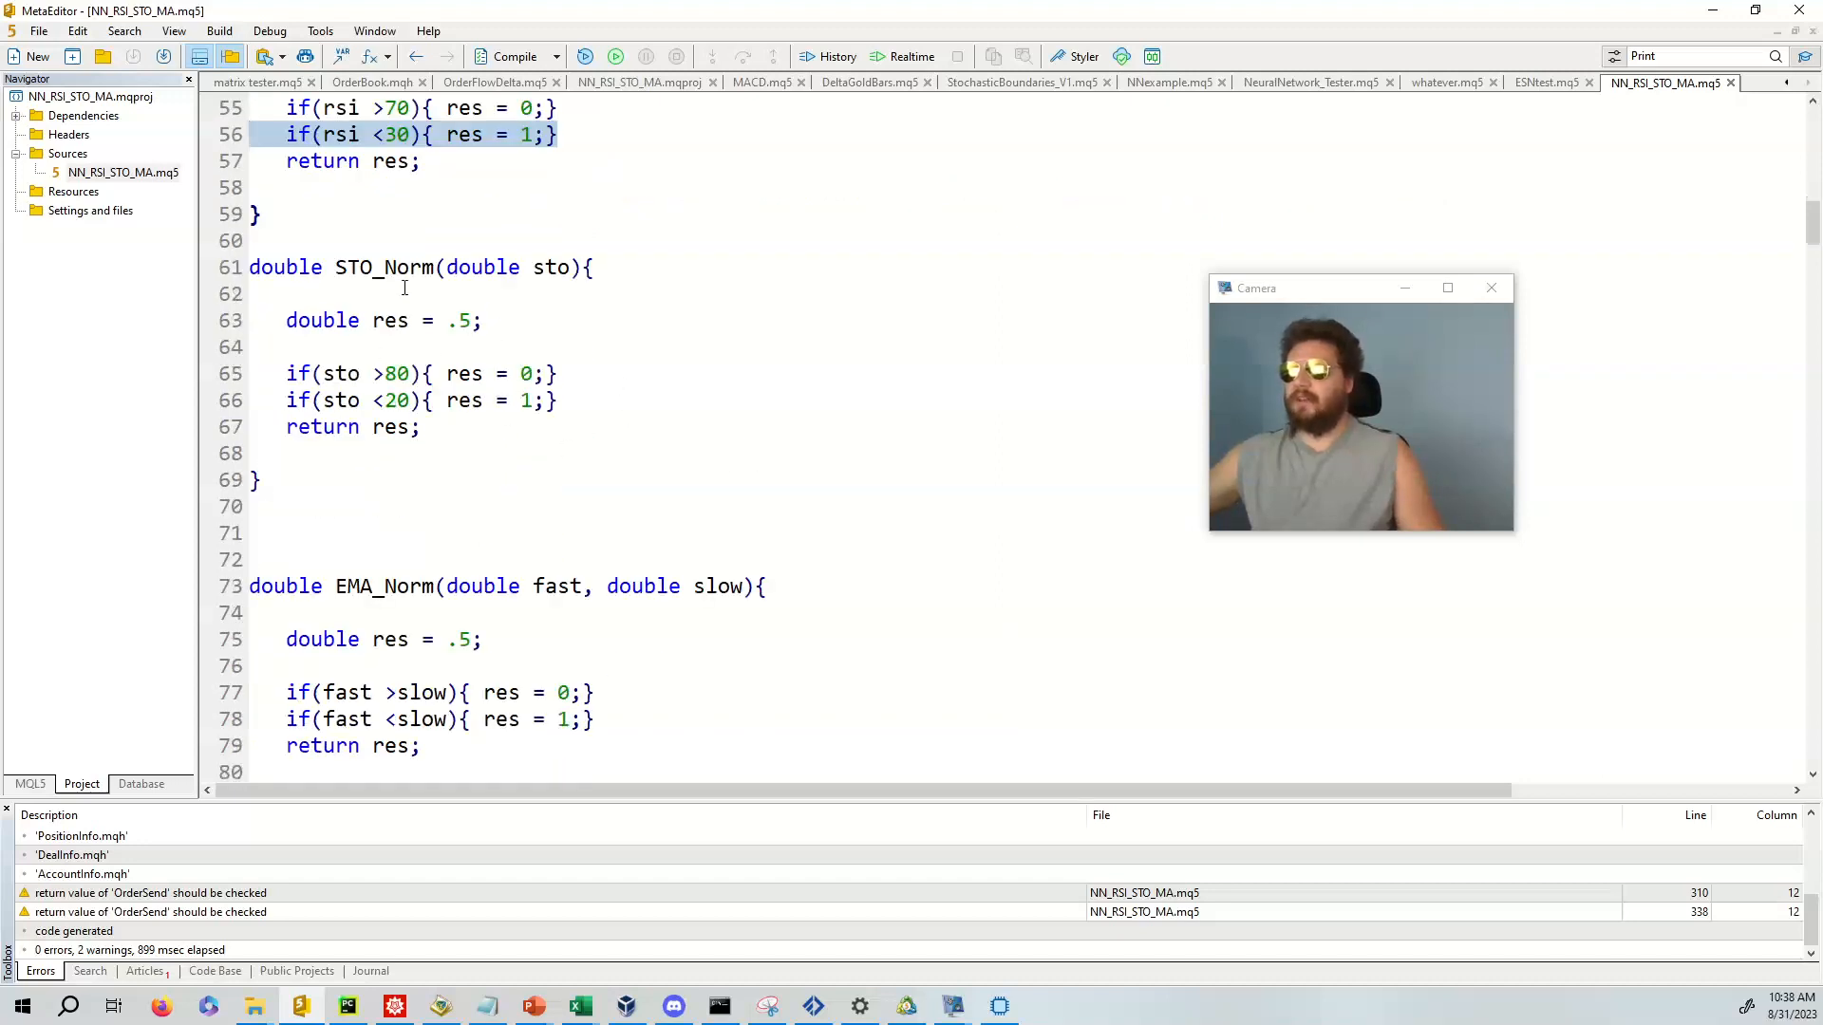
mouse_move(422, 486)
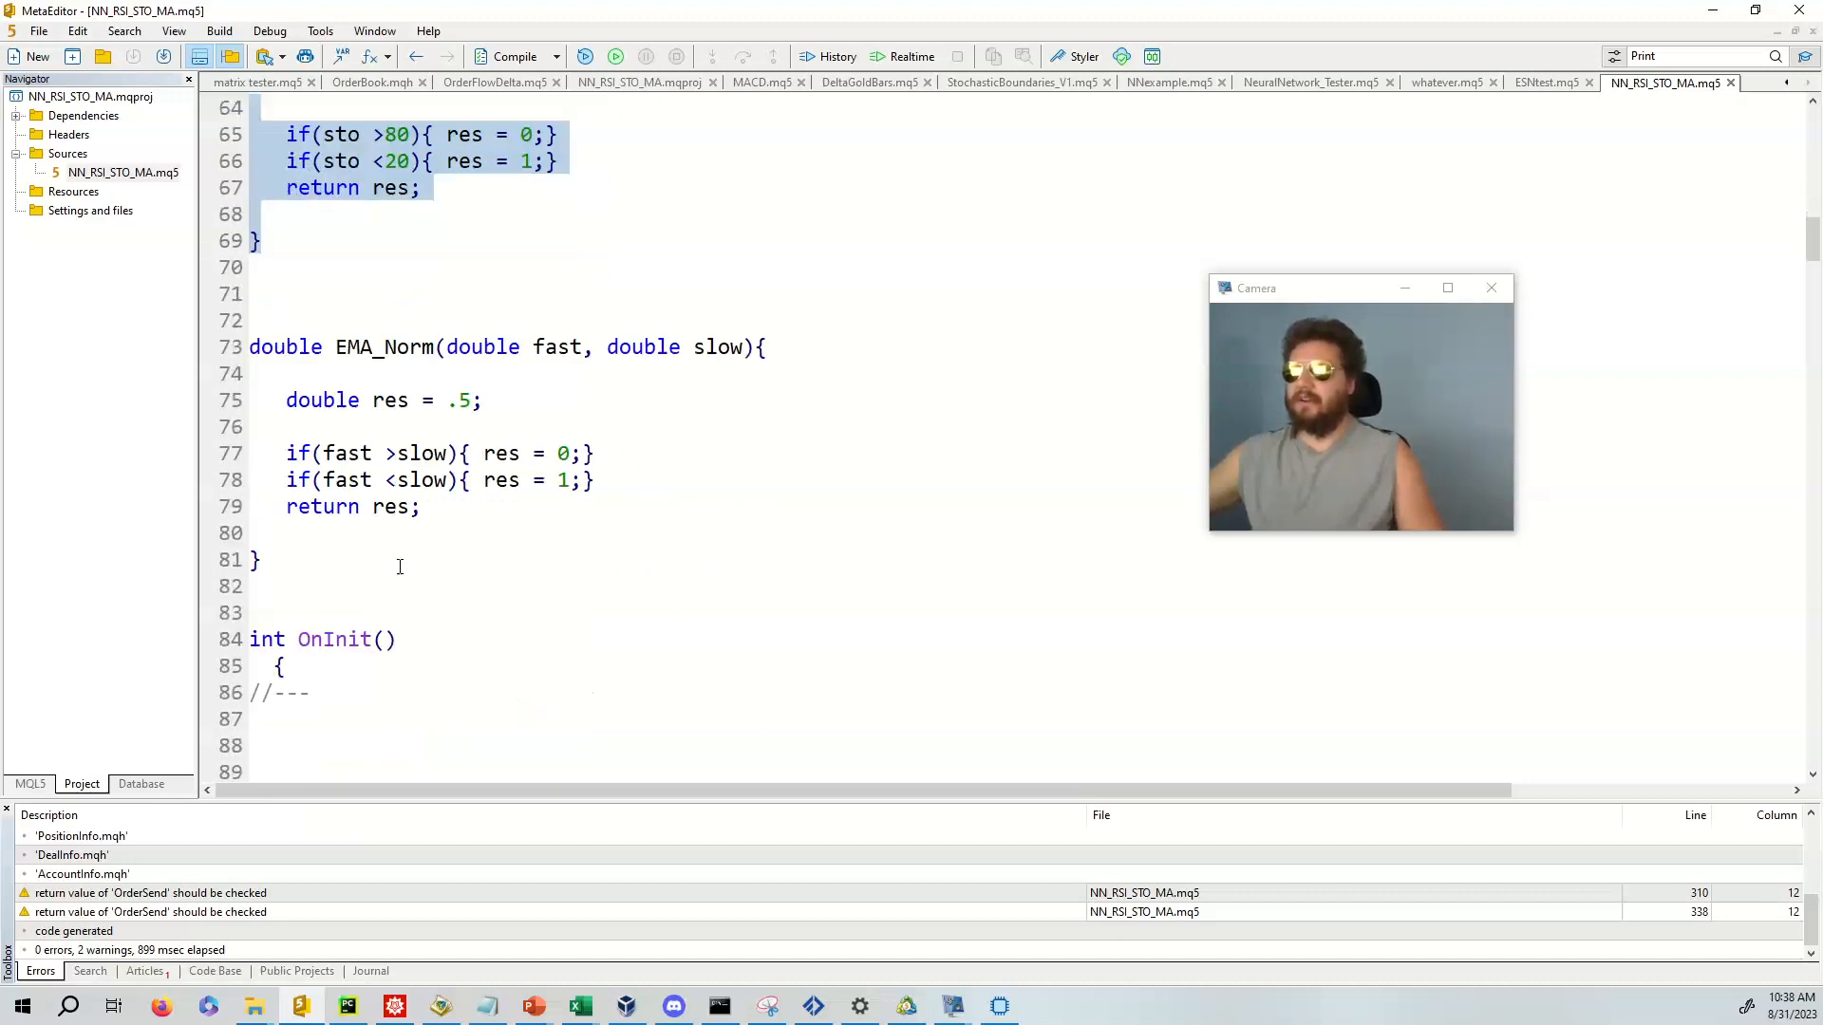
click(421, 506)
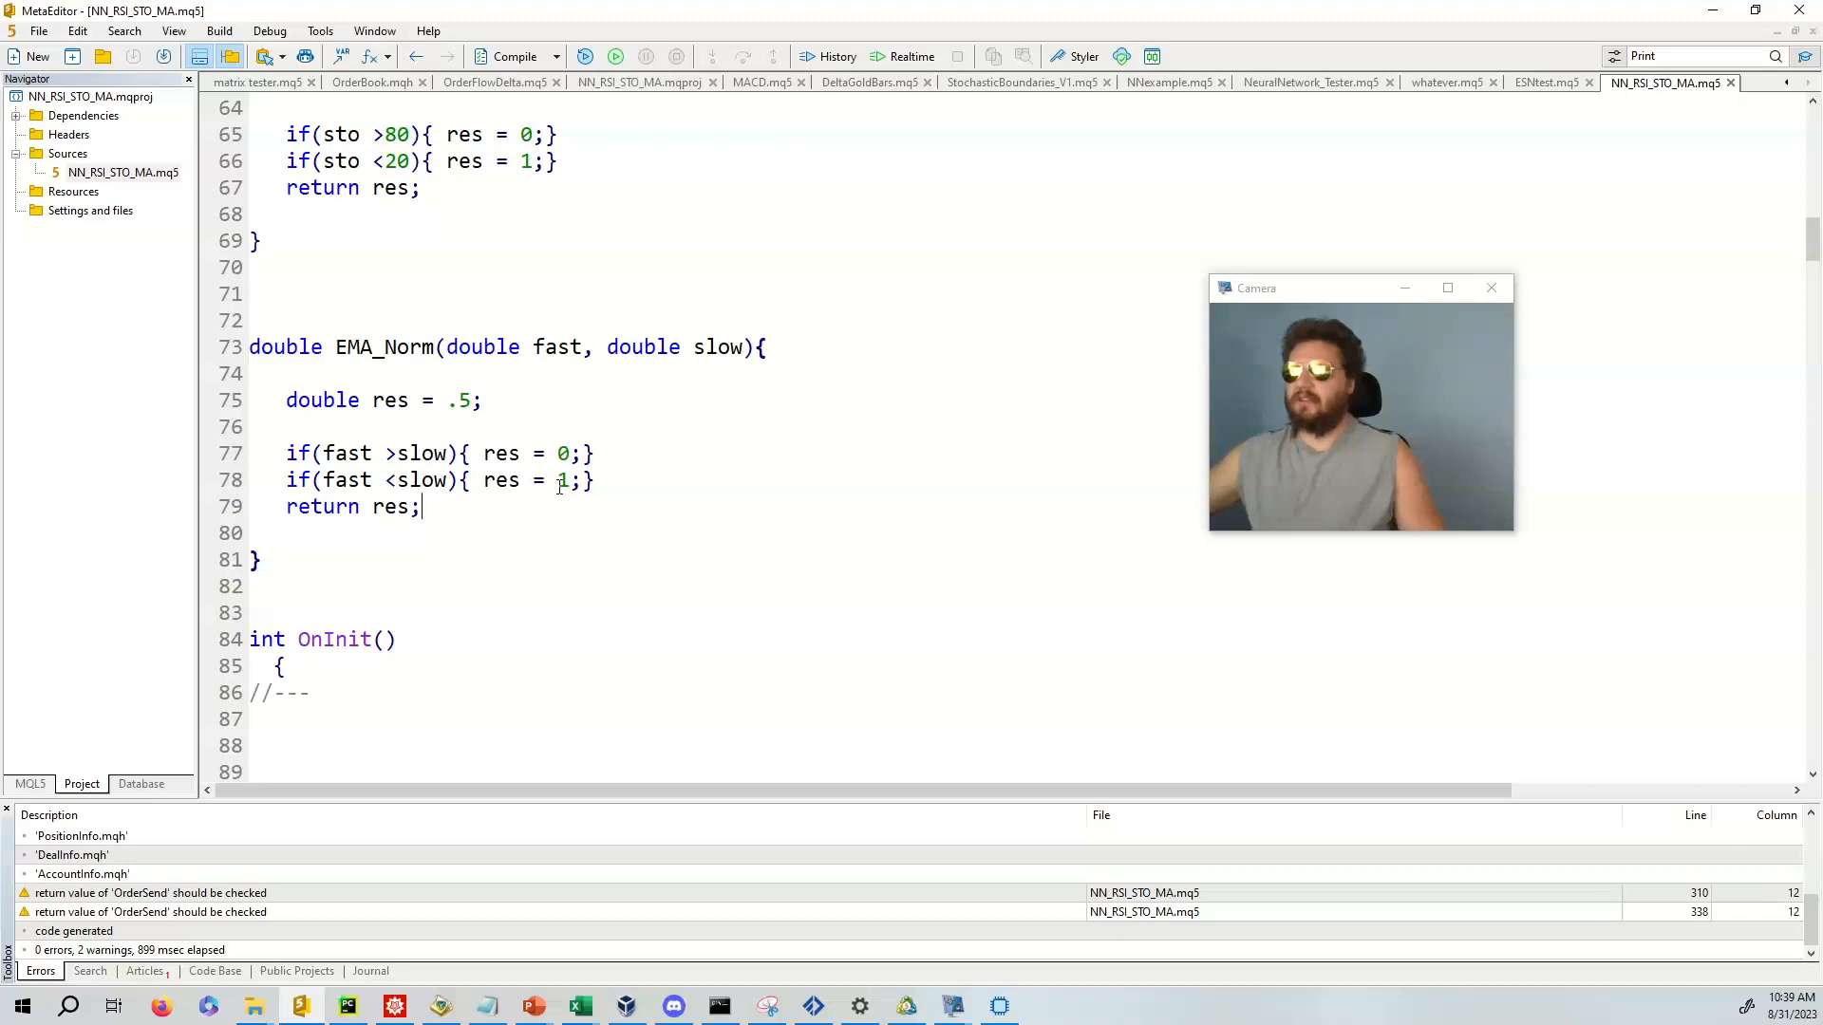
- Highlight the fast EMA lines in the loop and review the in_train rows
scroll(down, 3)
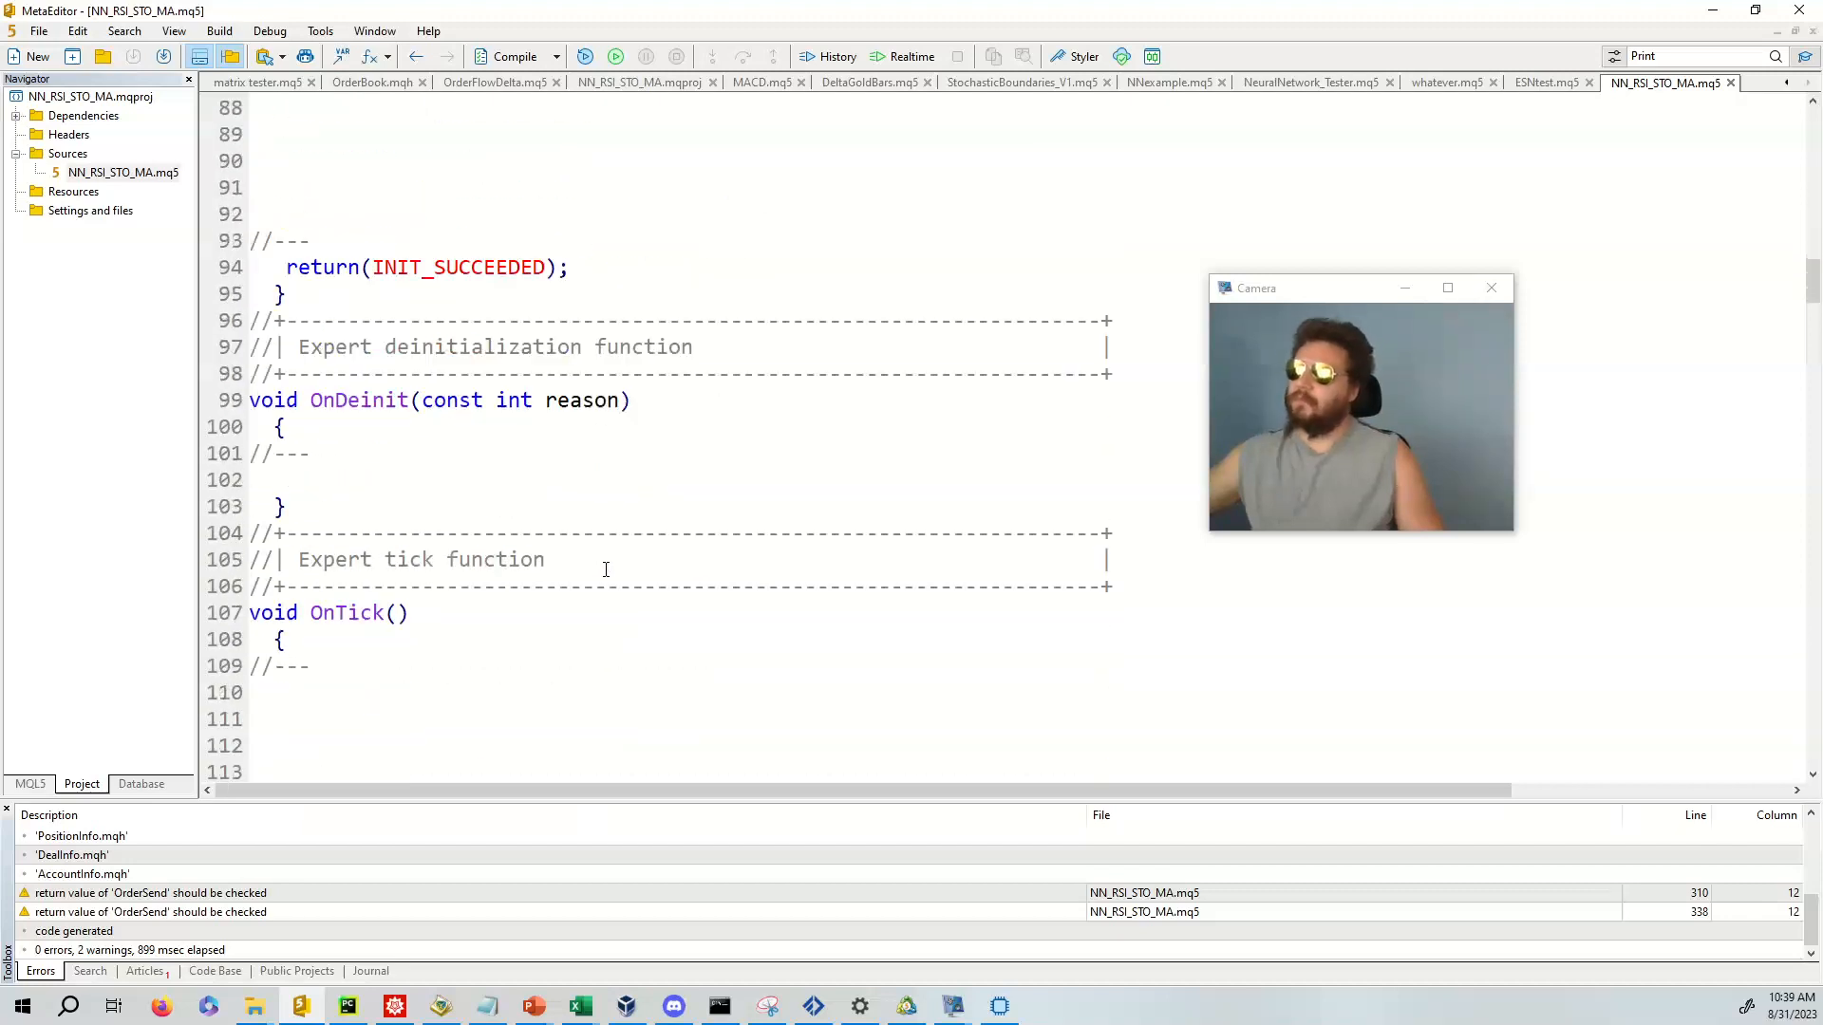
scroll(down, 3)
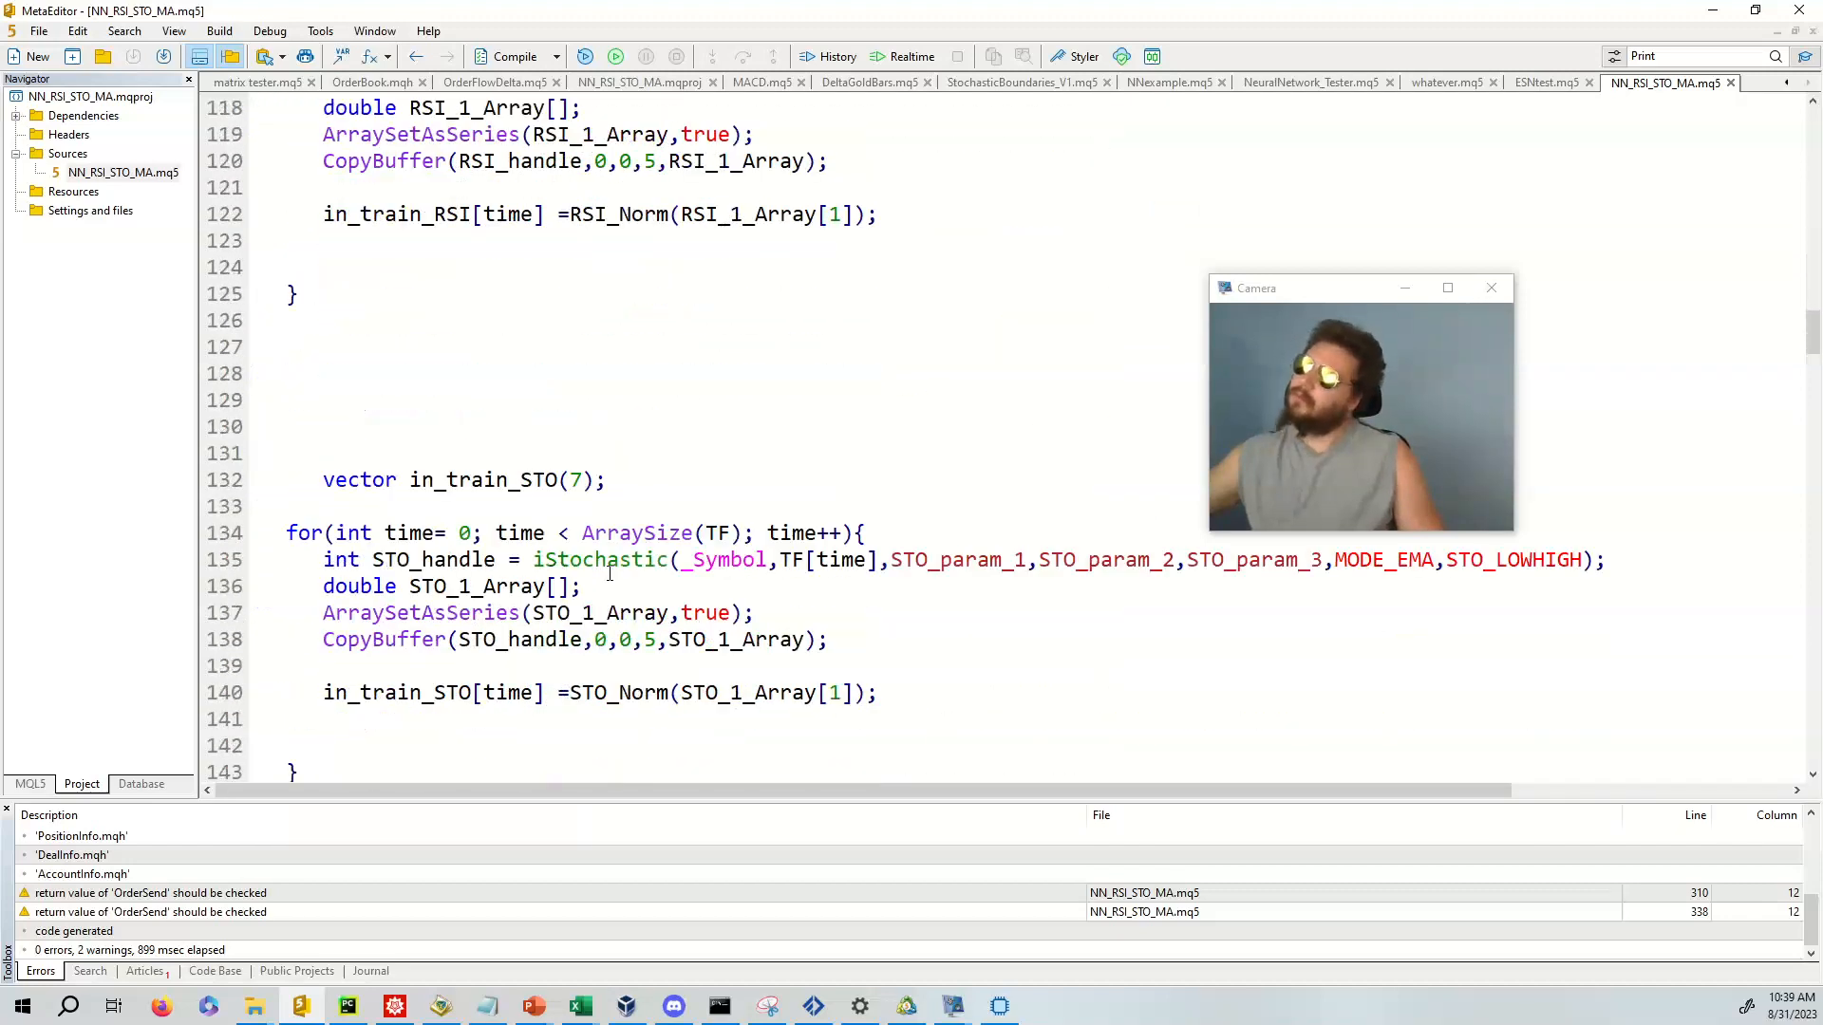
scroll(down, 3)
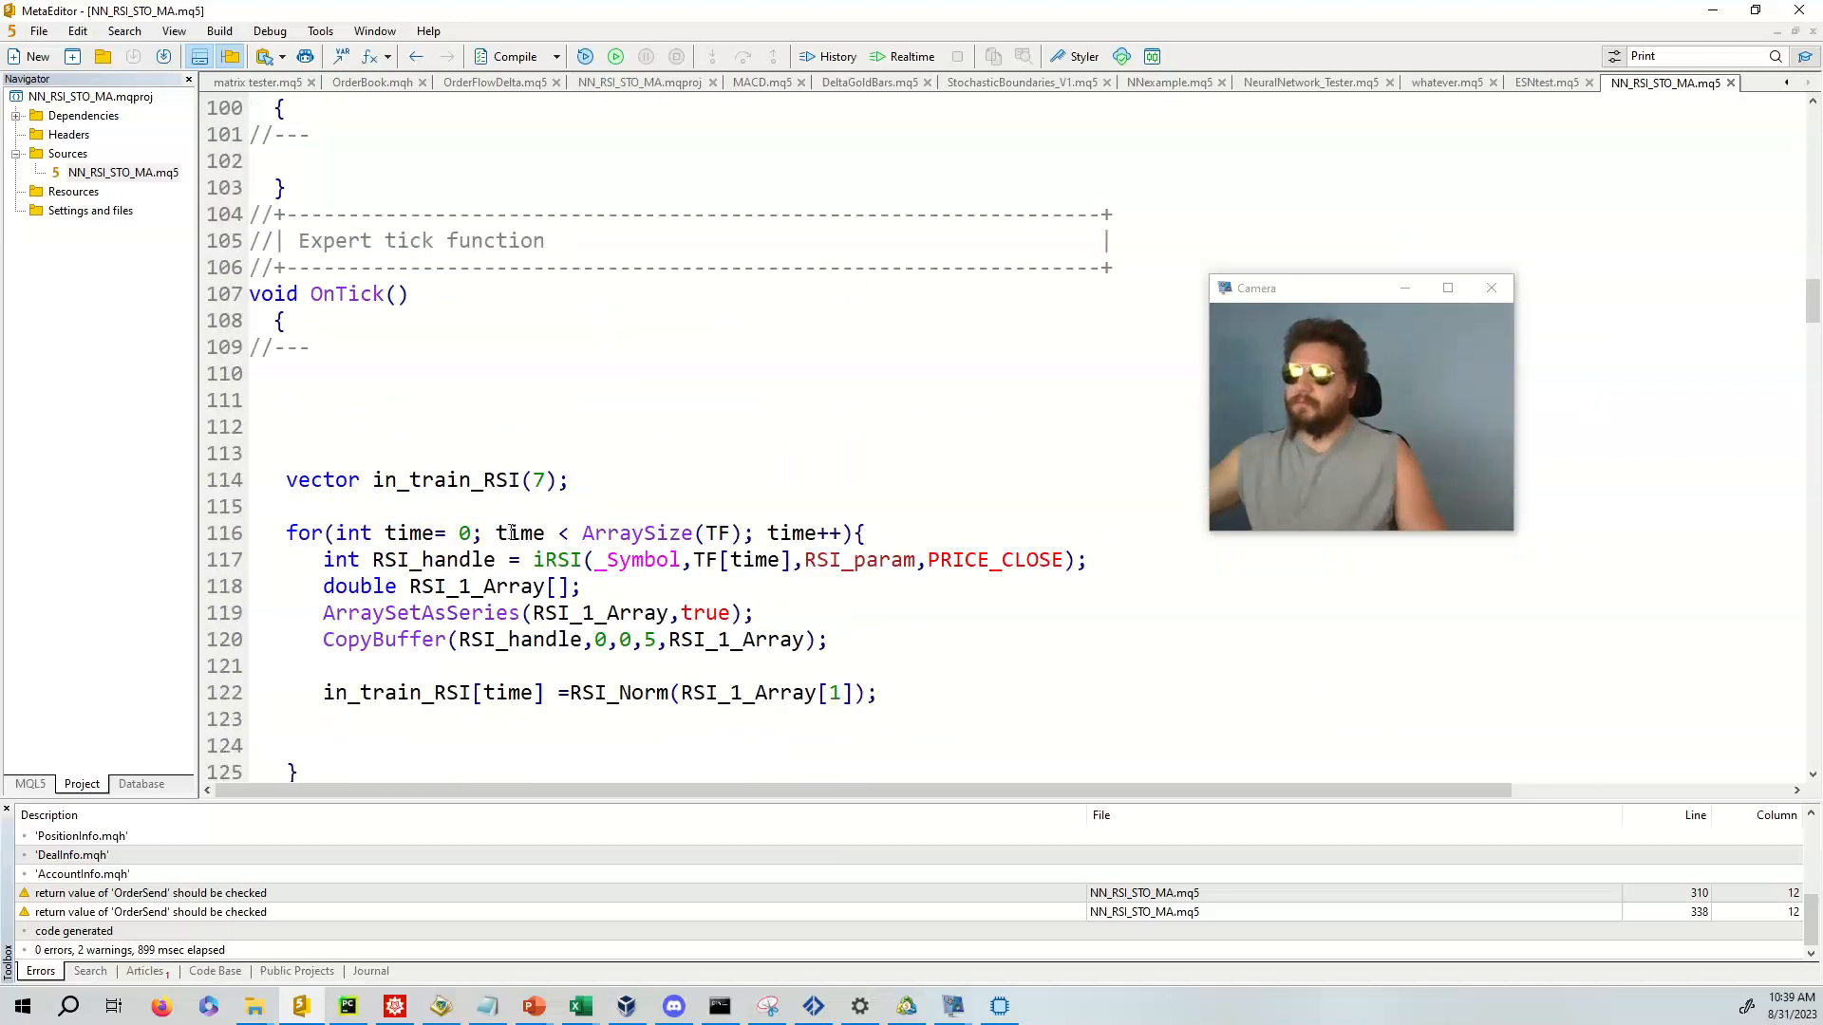
scroll(down, 3)
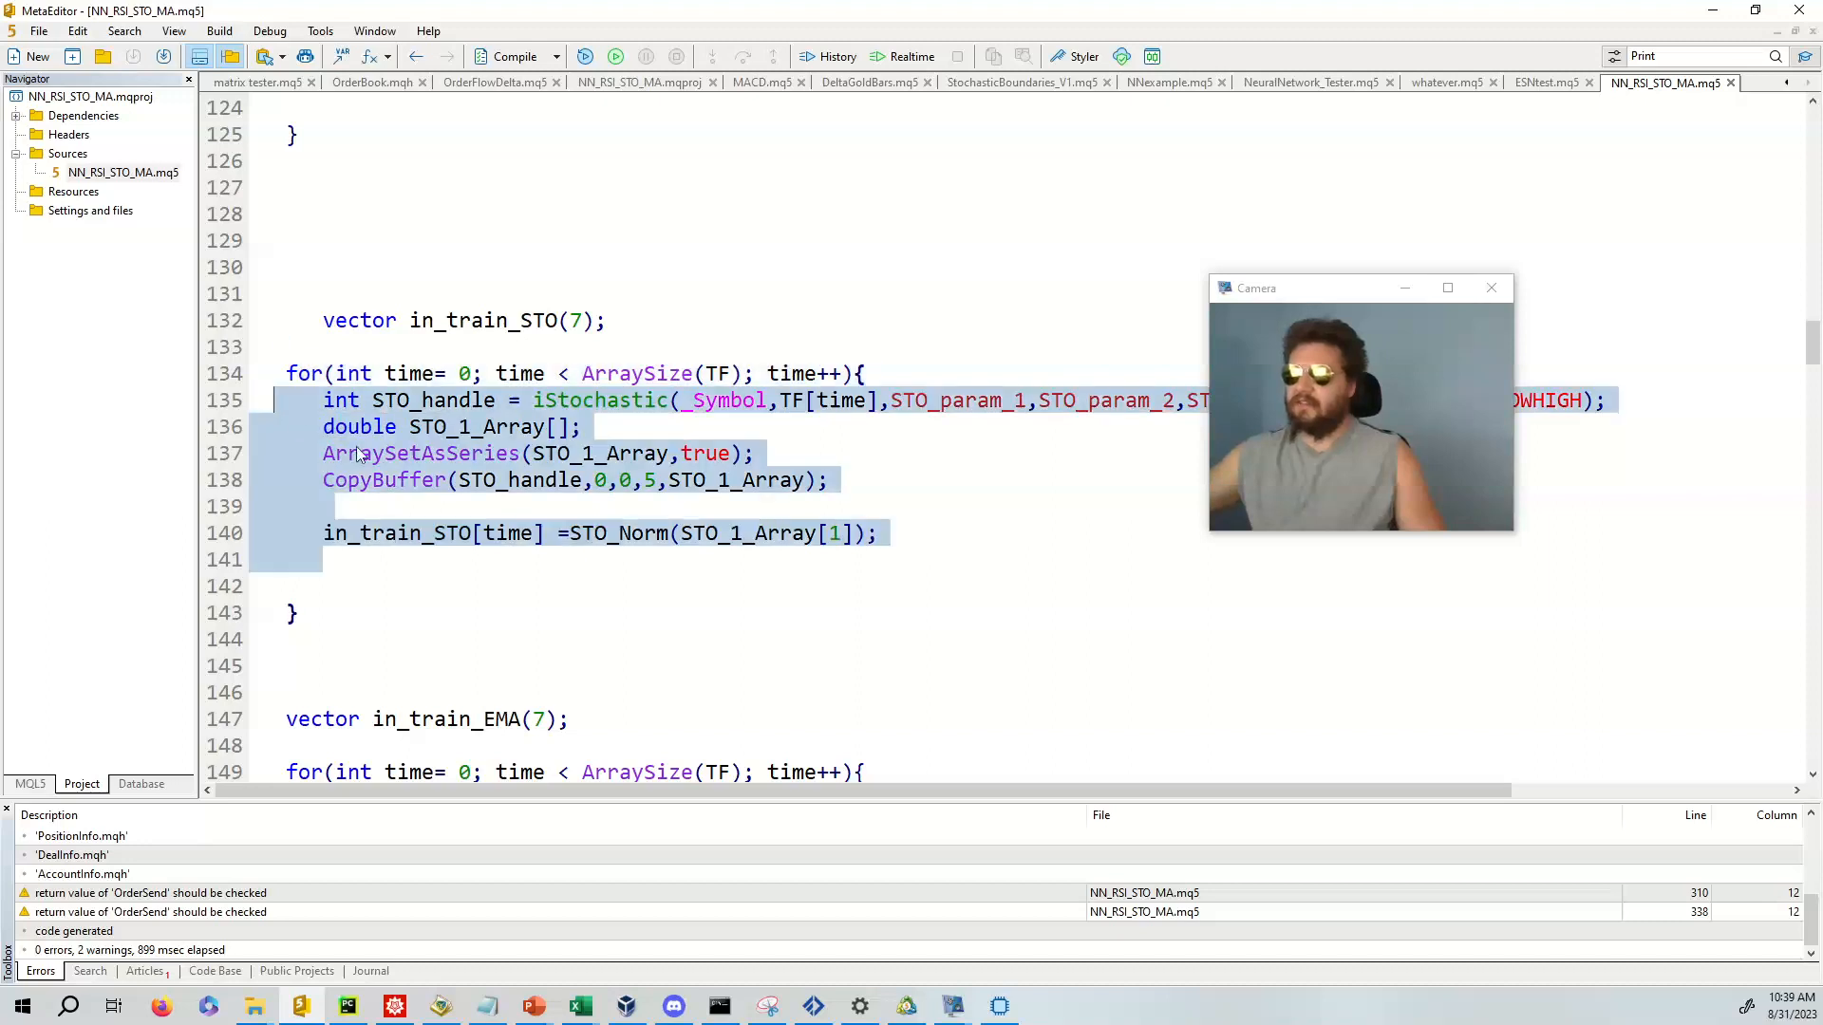
scroll(down, 3)
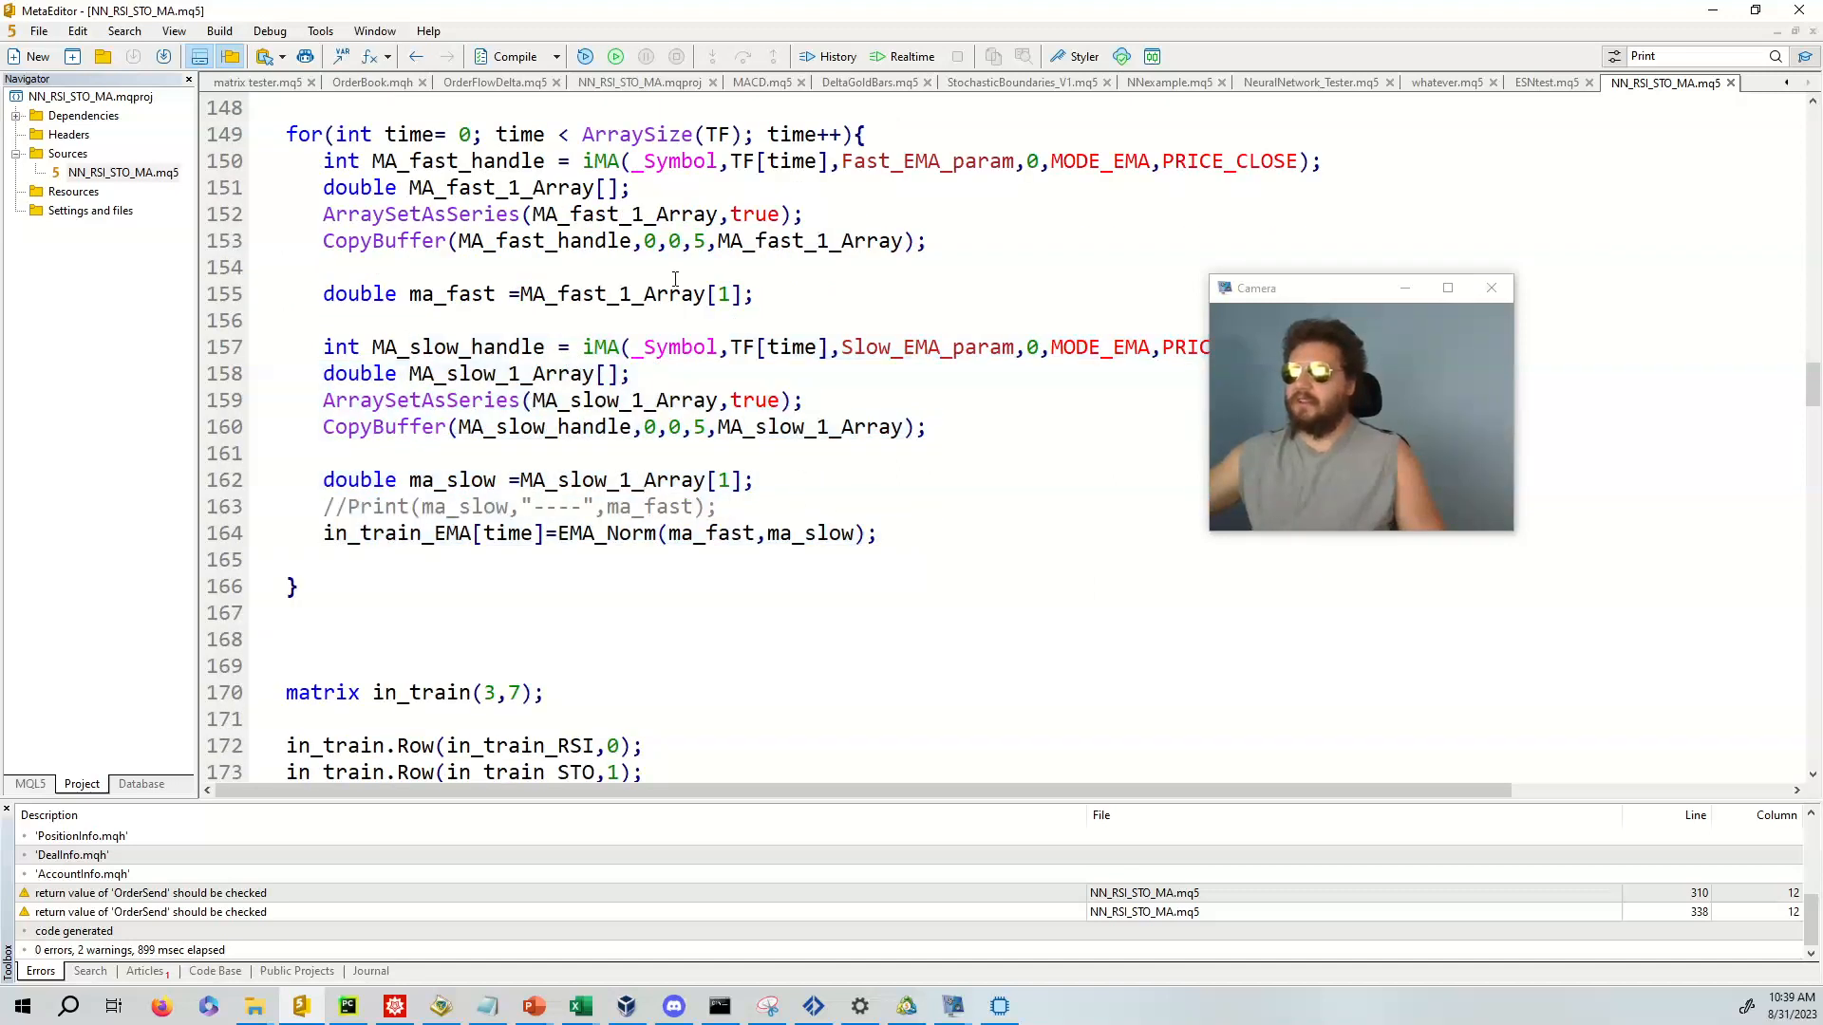
drag(323, 161, 753, 294)
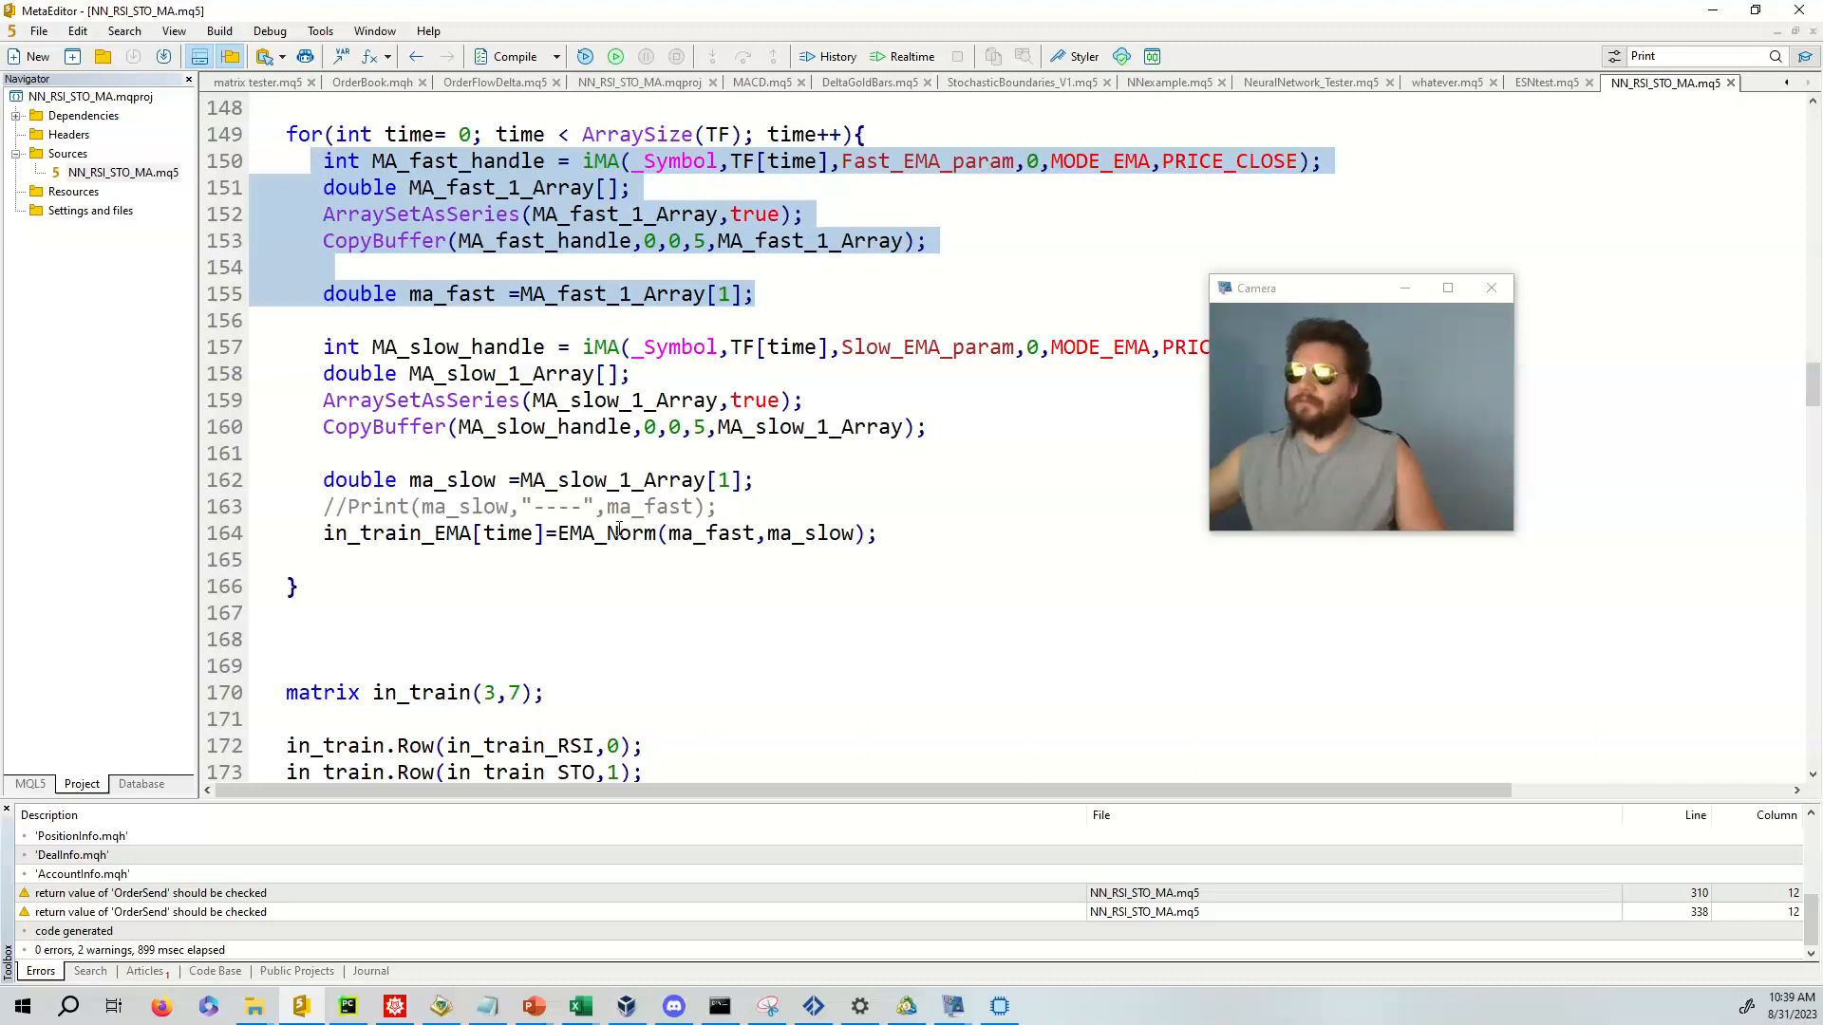
scroll(down, 3)
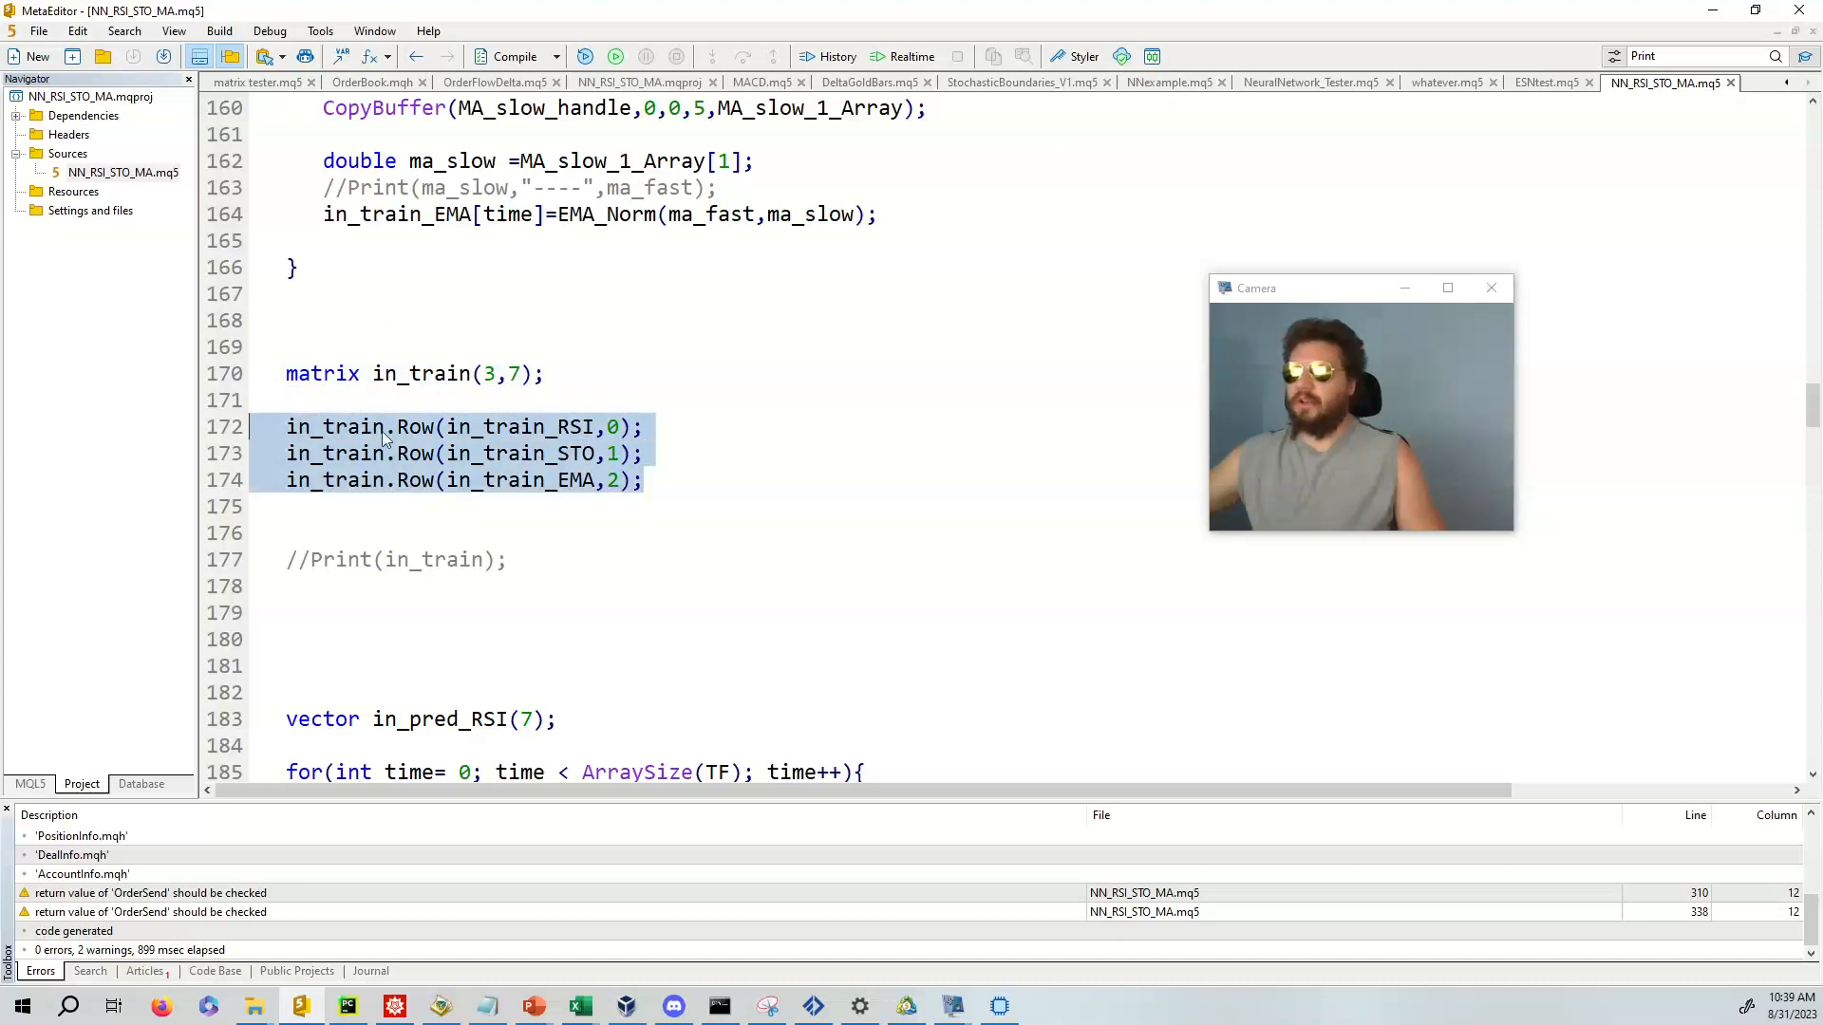
click(521, 427)
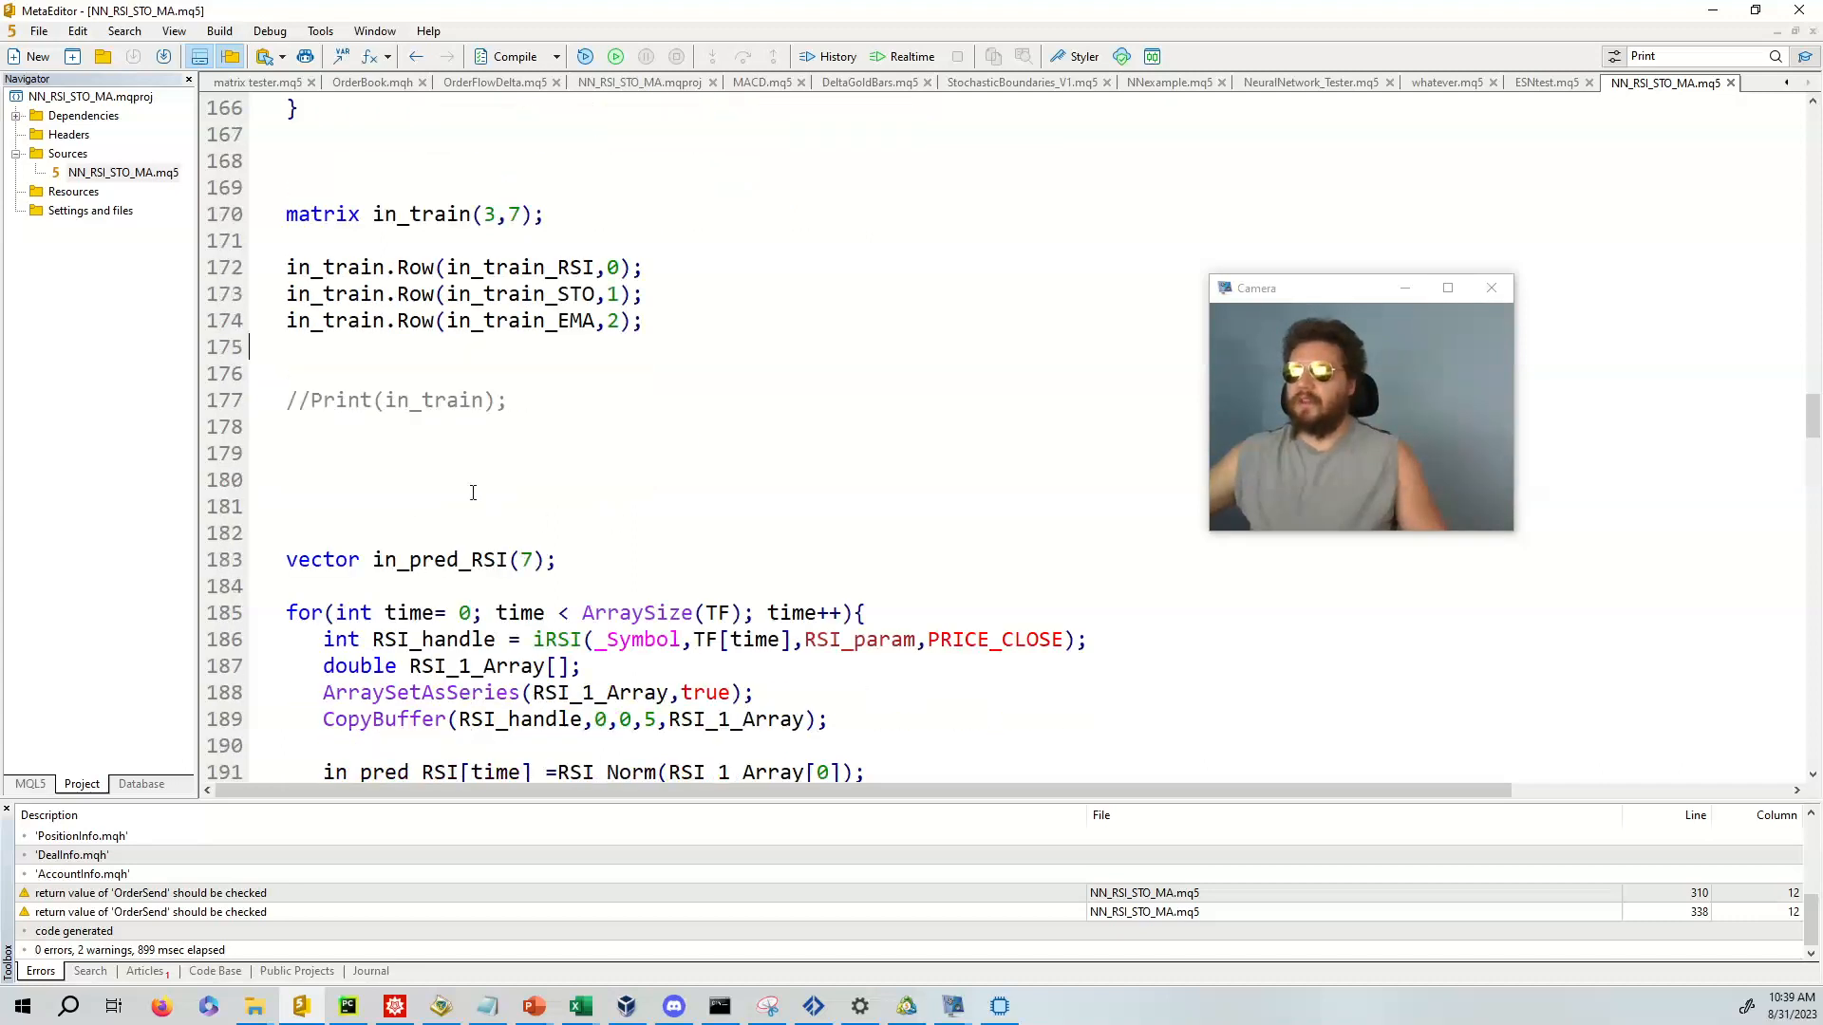
- Scroll further down through the expert advisor's source code, clicking within it
scroll(down, 3)
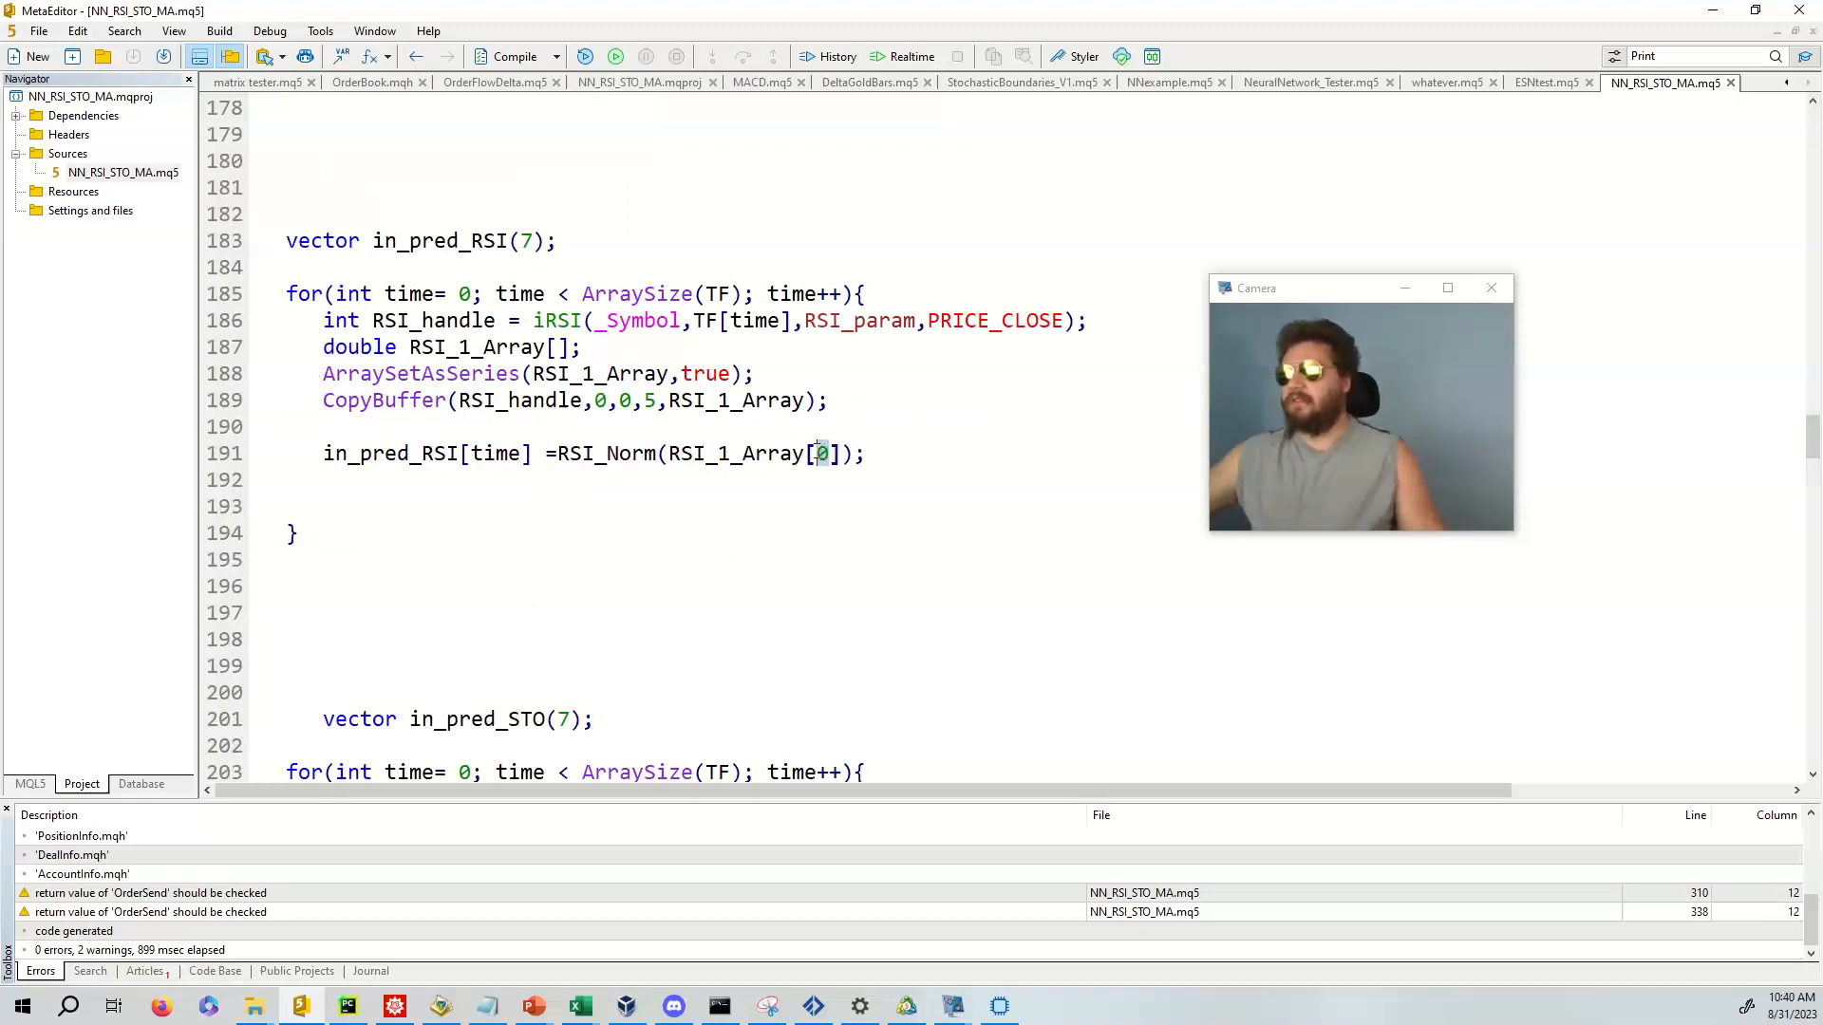
scroll(down, 3)
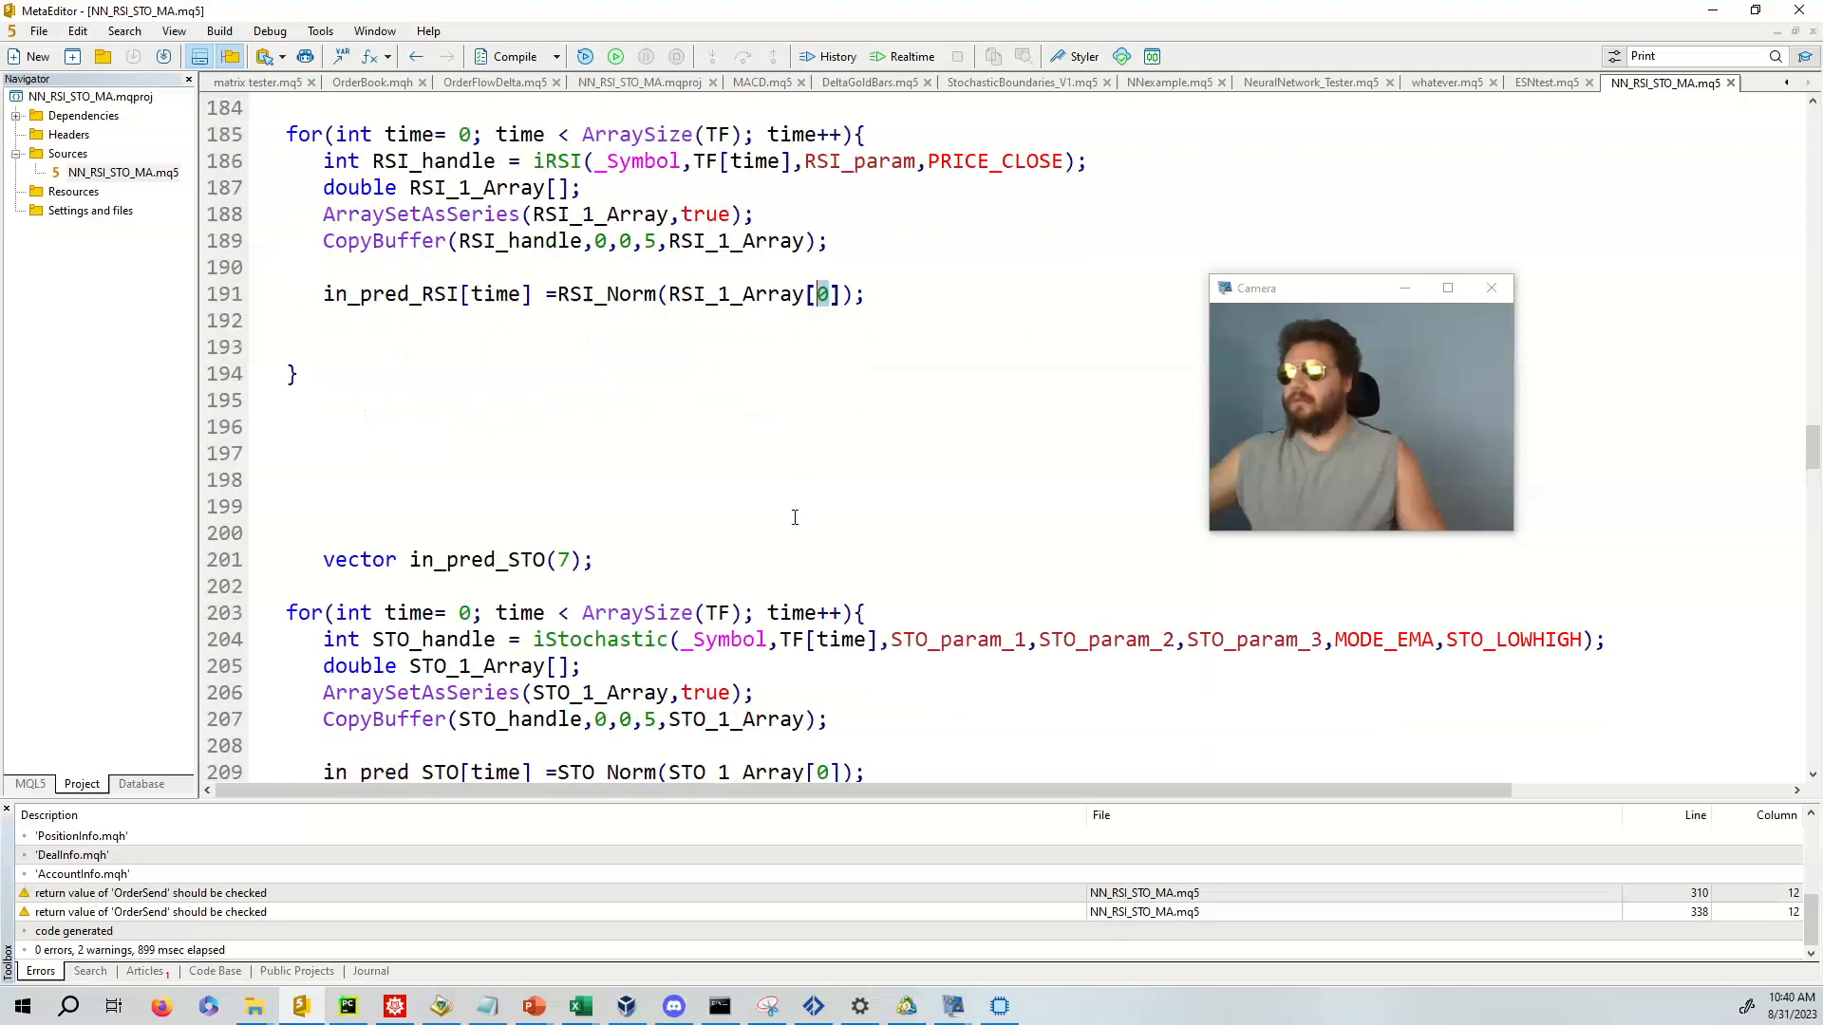
scroll(down, 3)
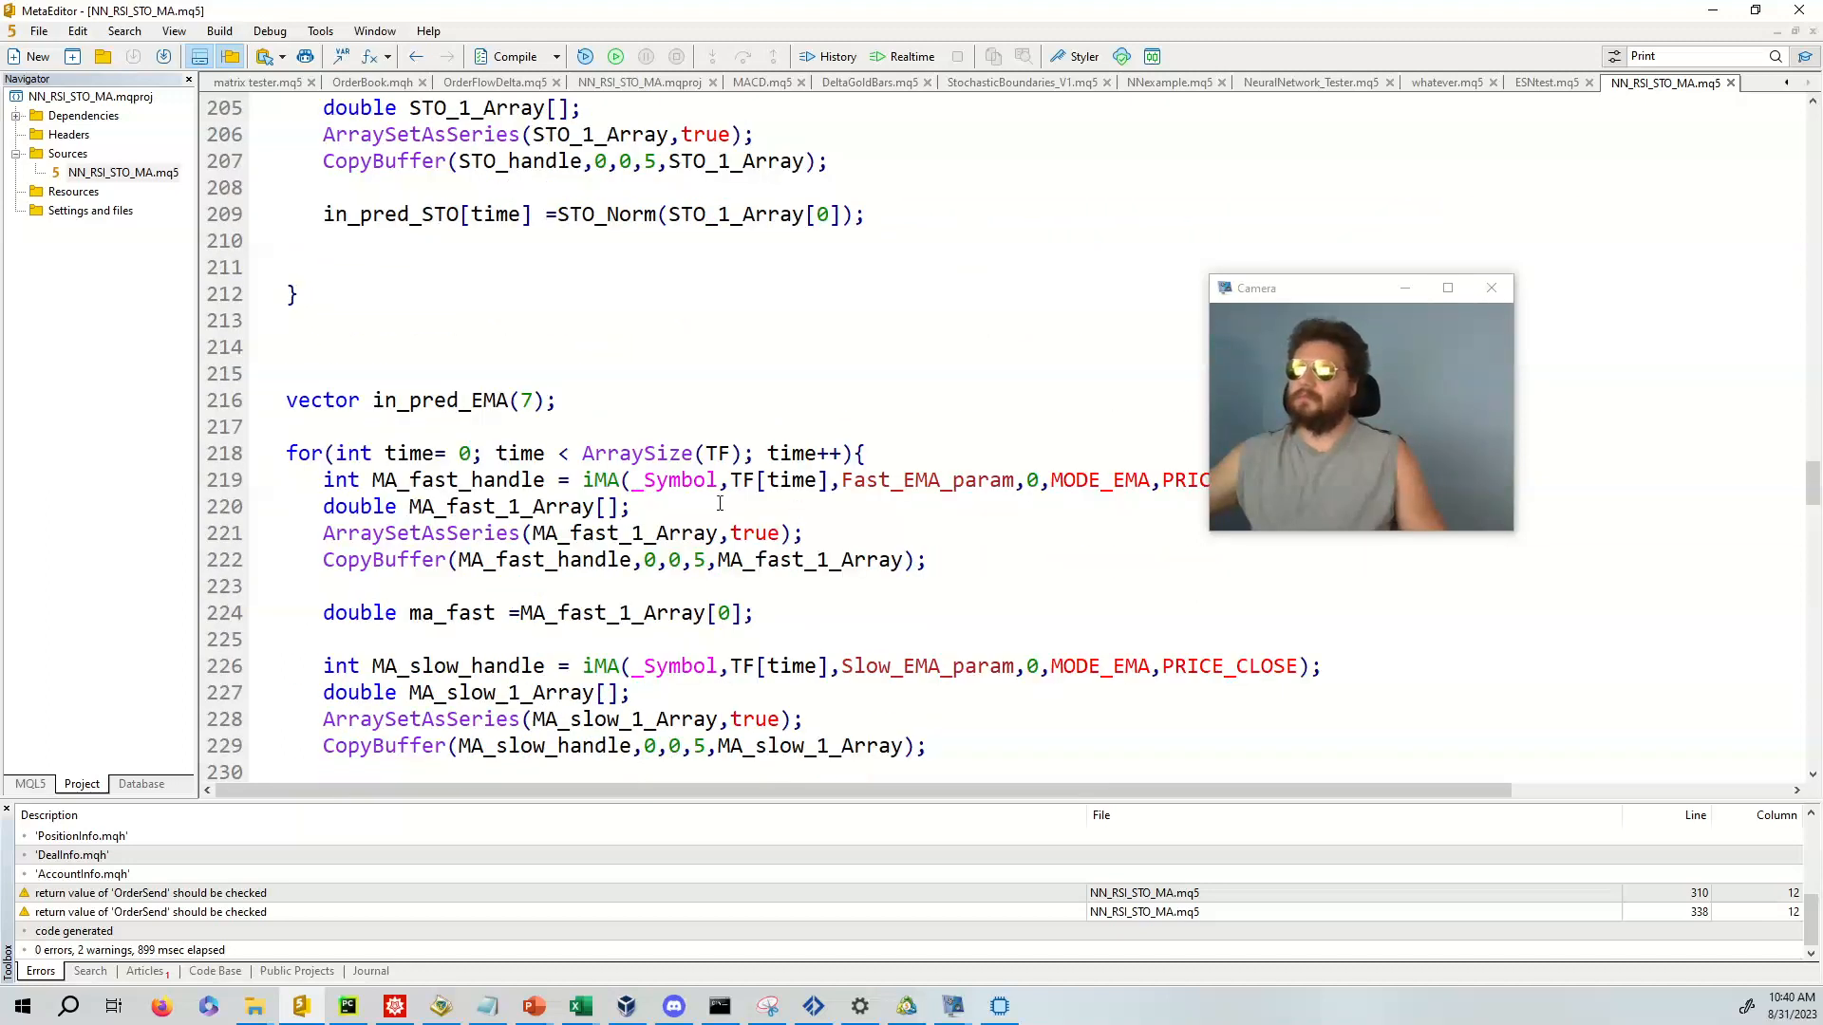
scroll(down, 3)
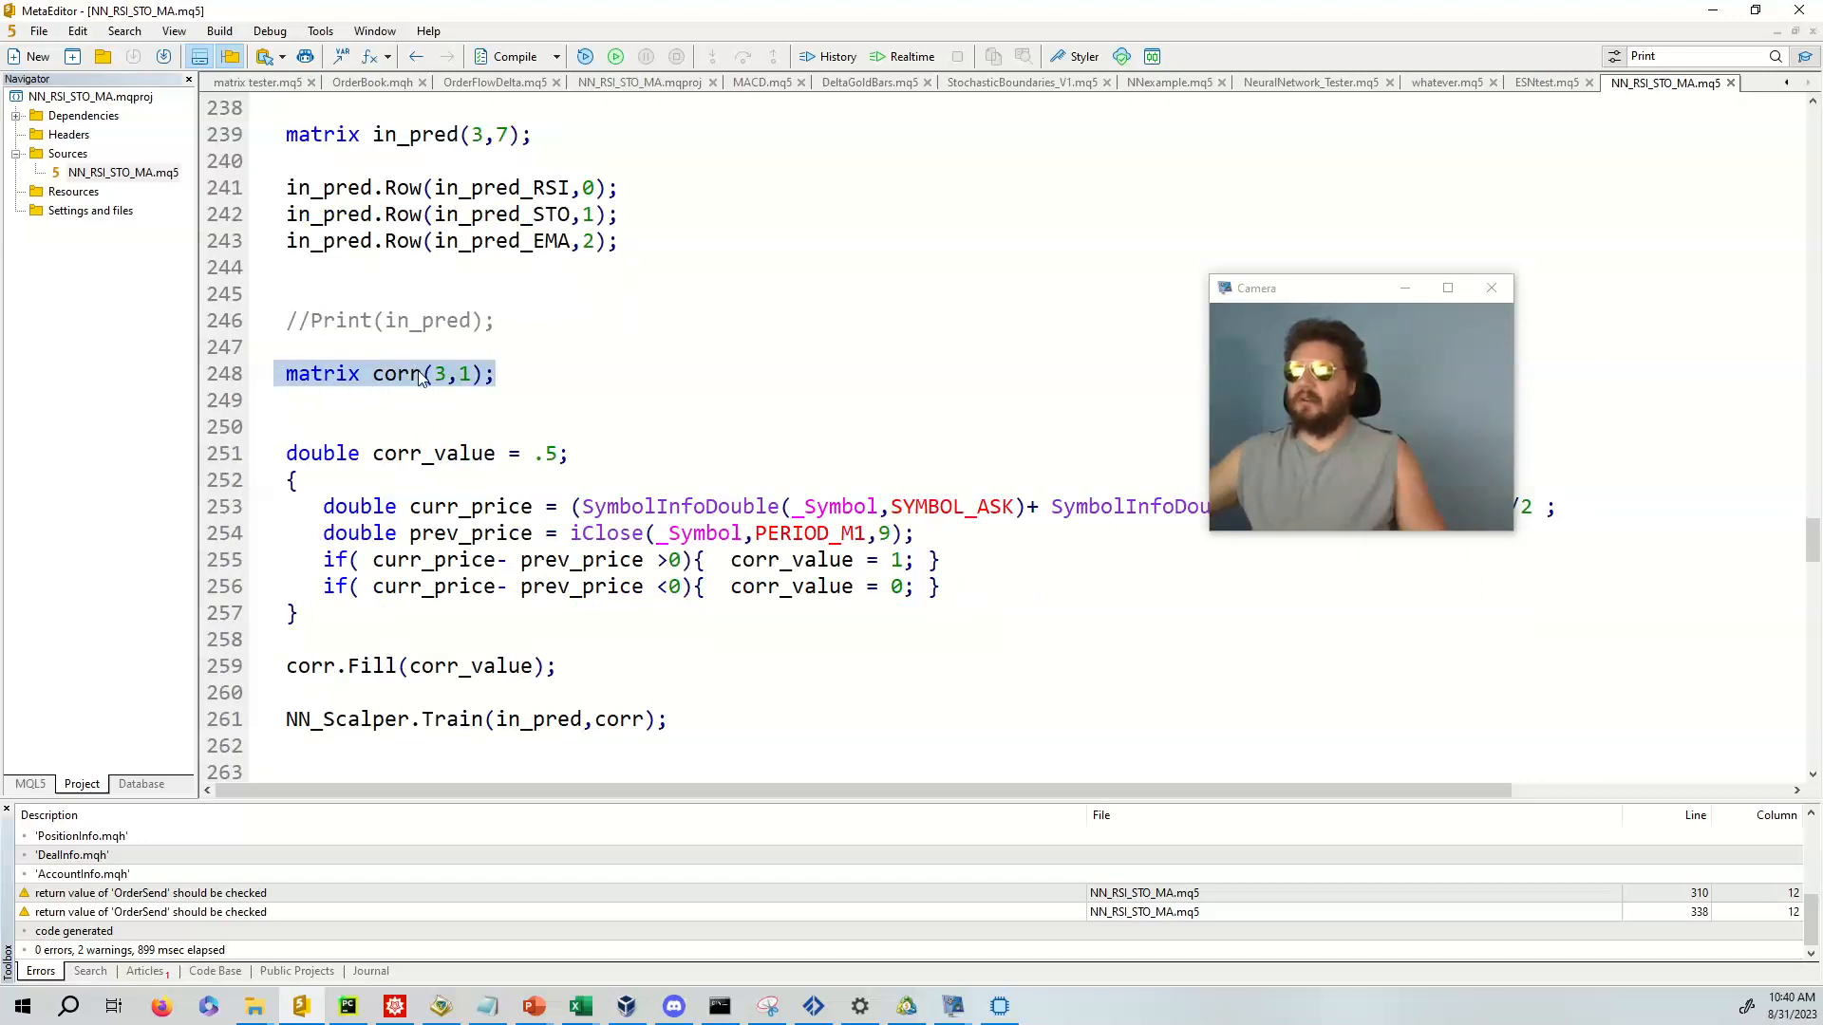
click(468, 374)
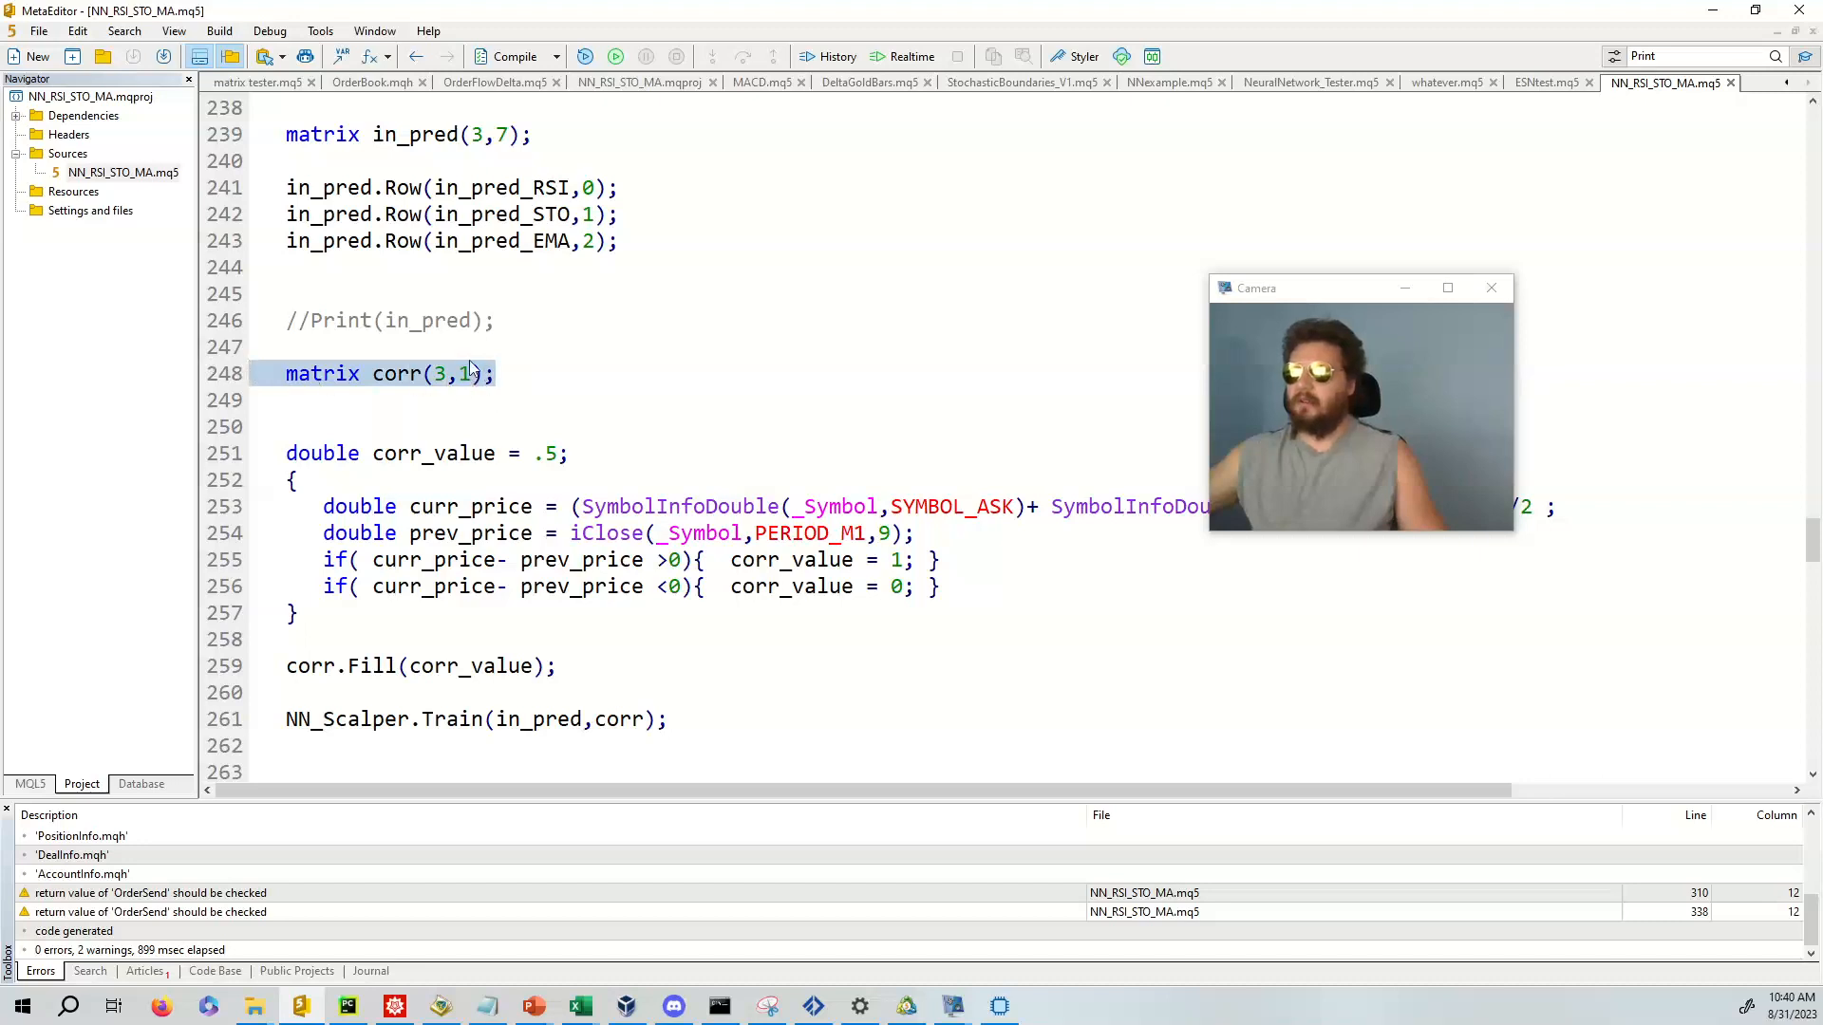
scroll(down, 3)
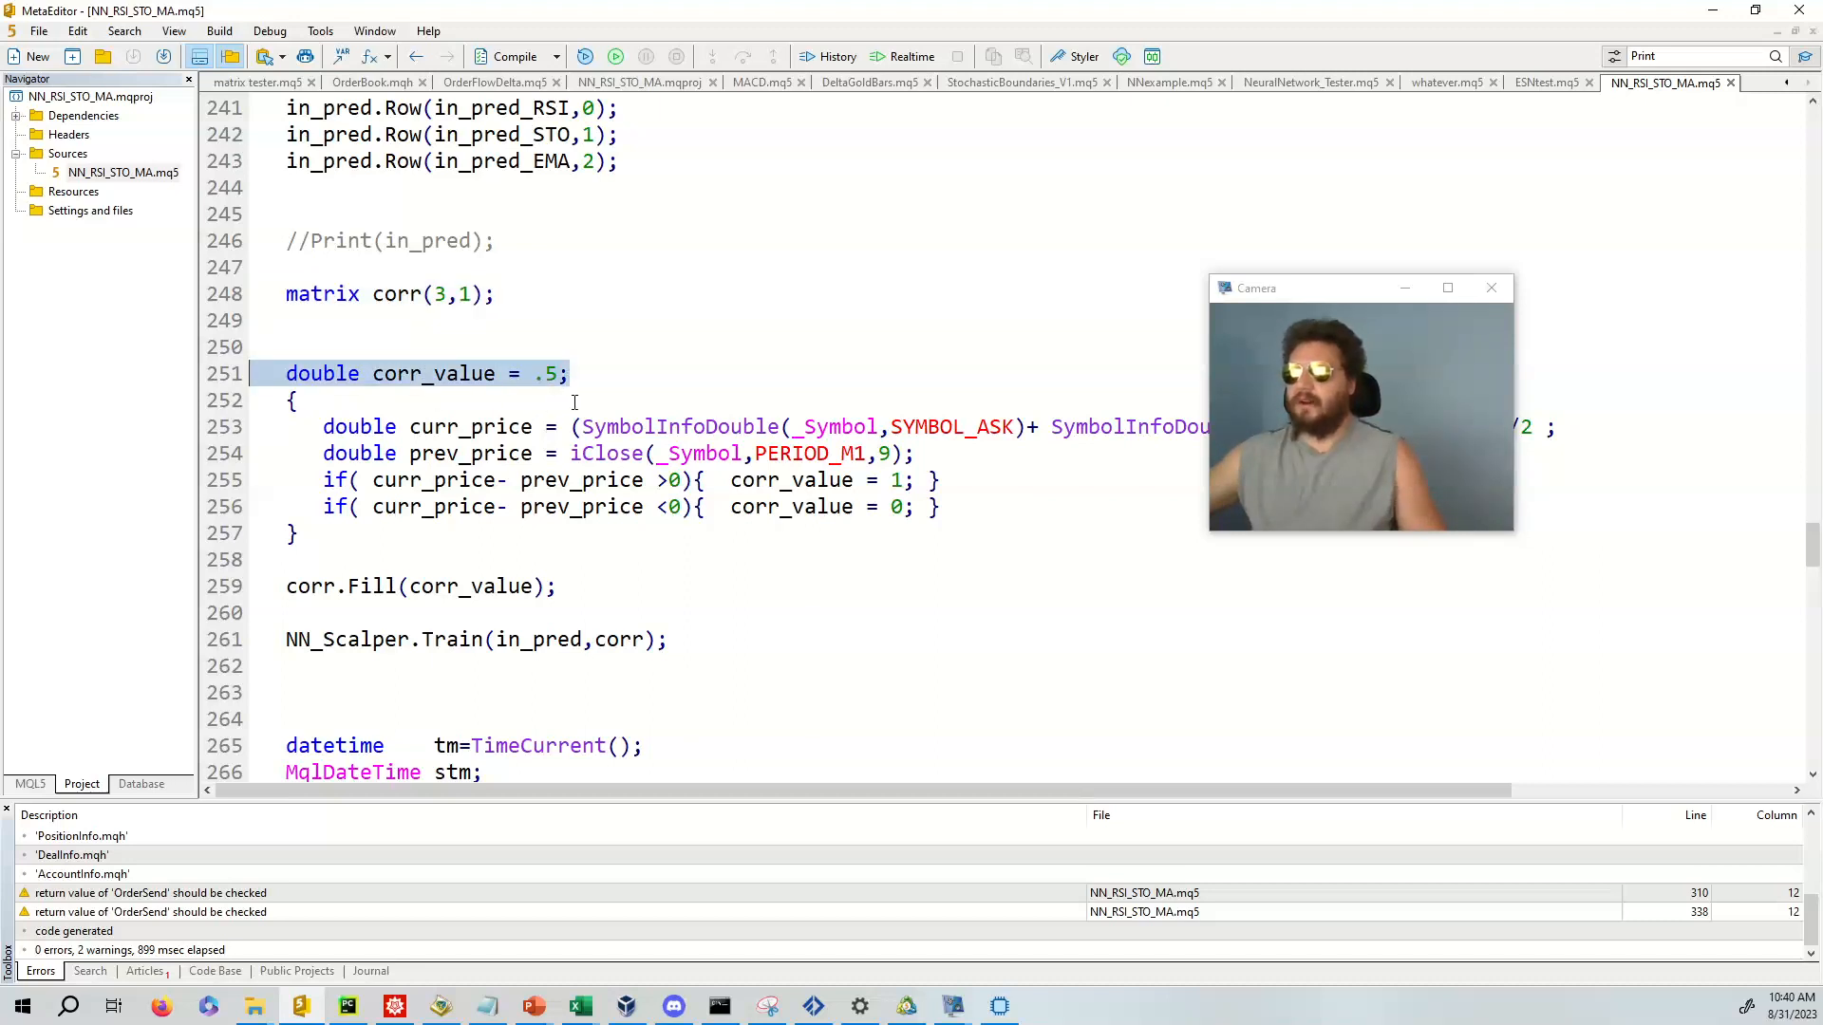
scroll(down, 3)
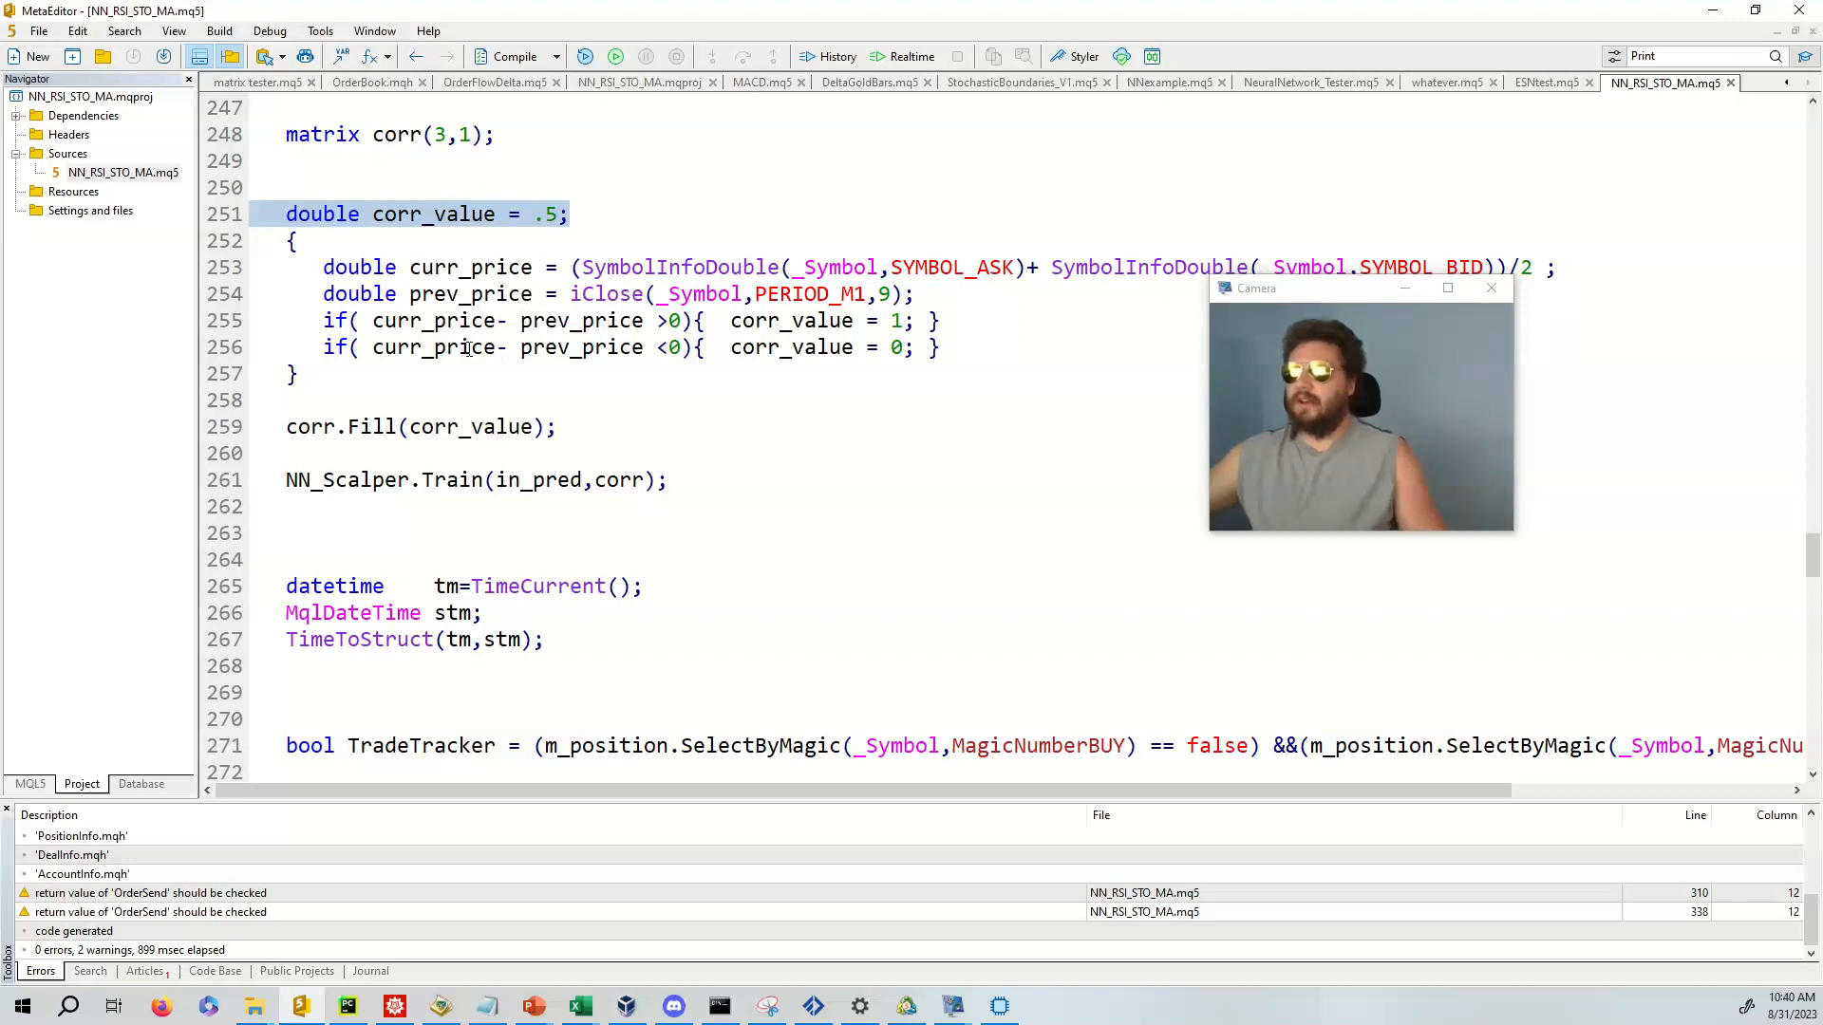
mouse_move(732, 347)
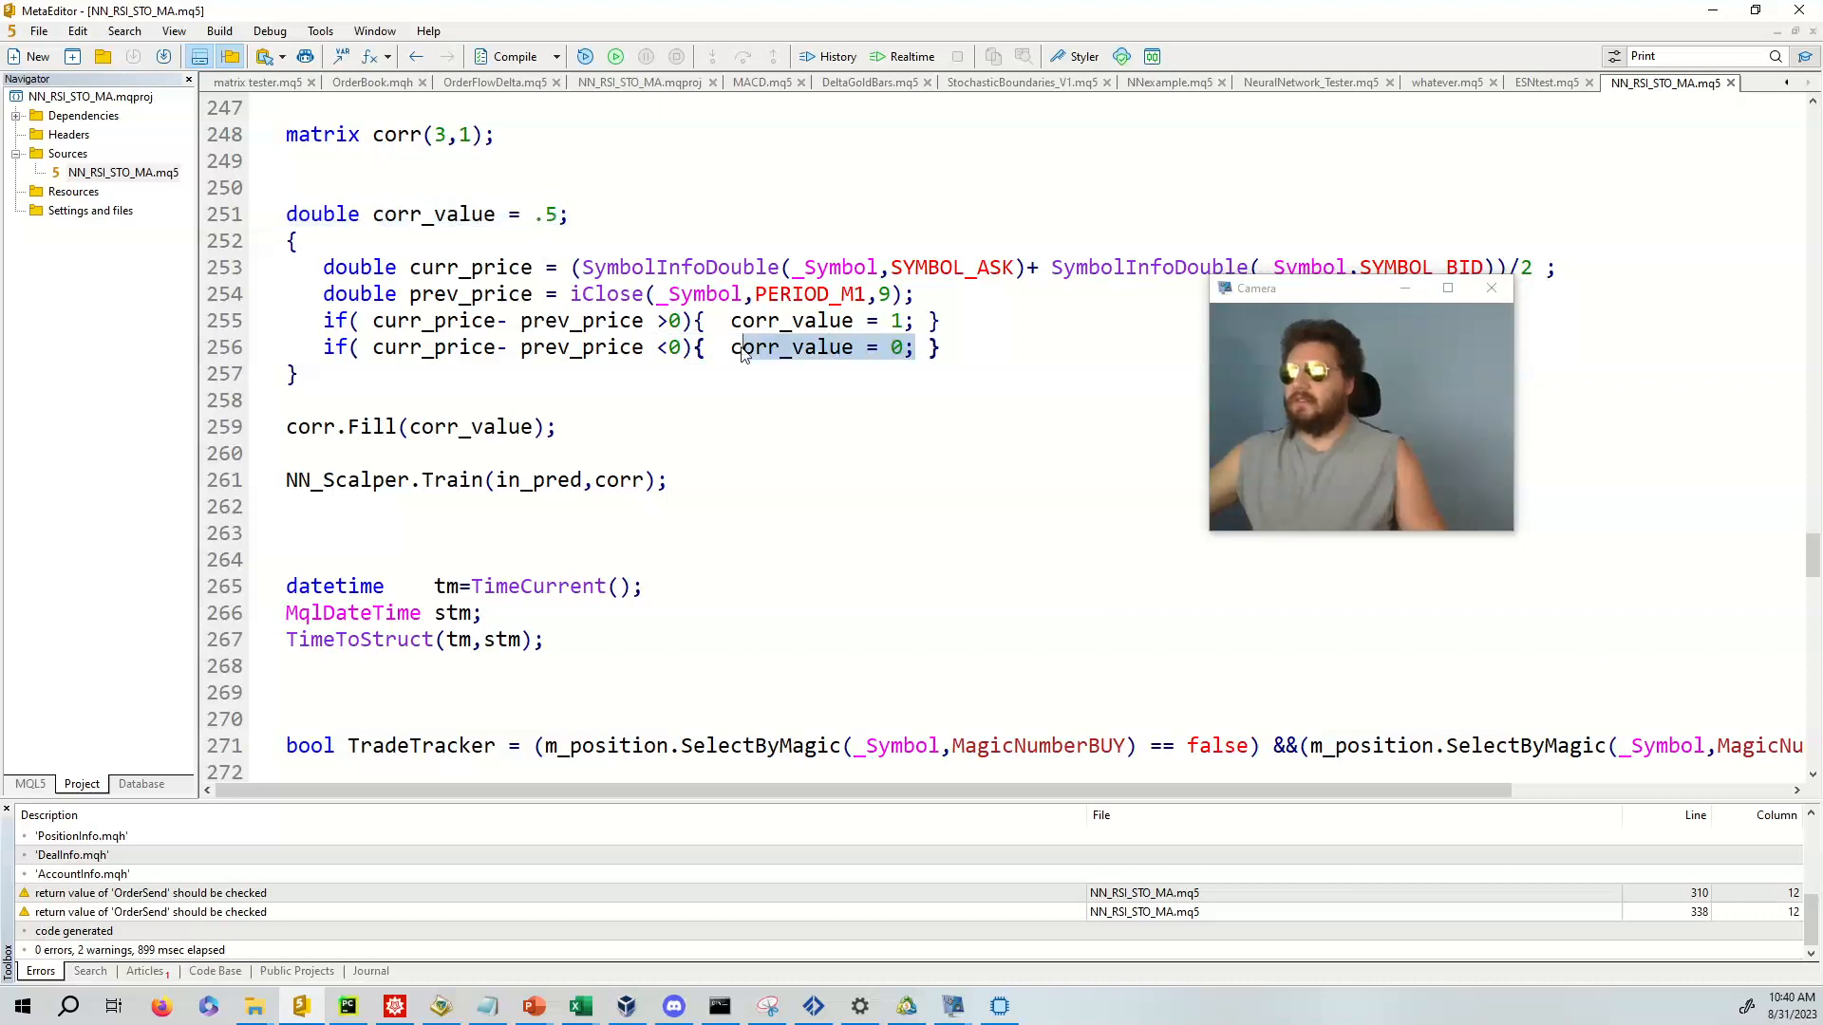
click(705, 347)
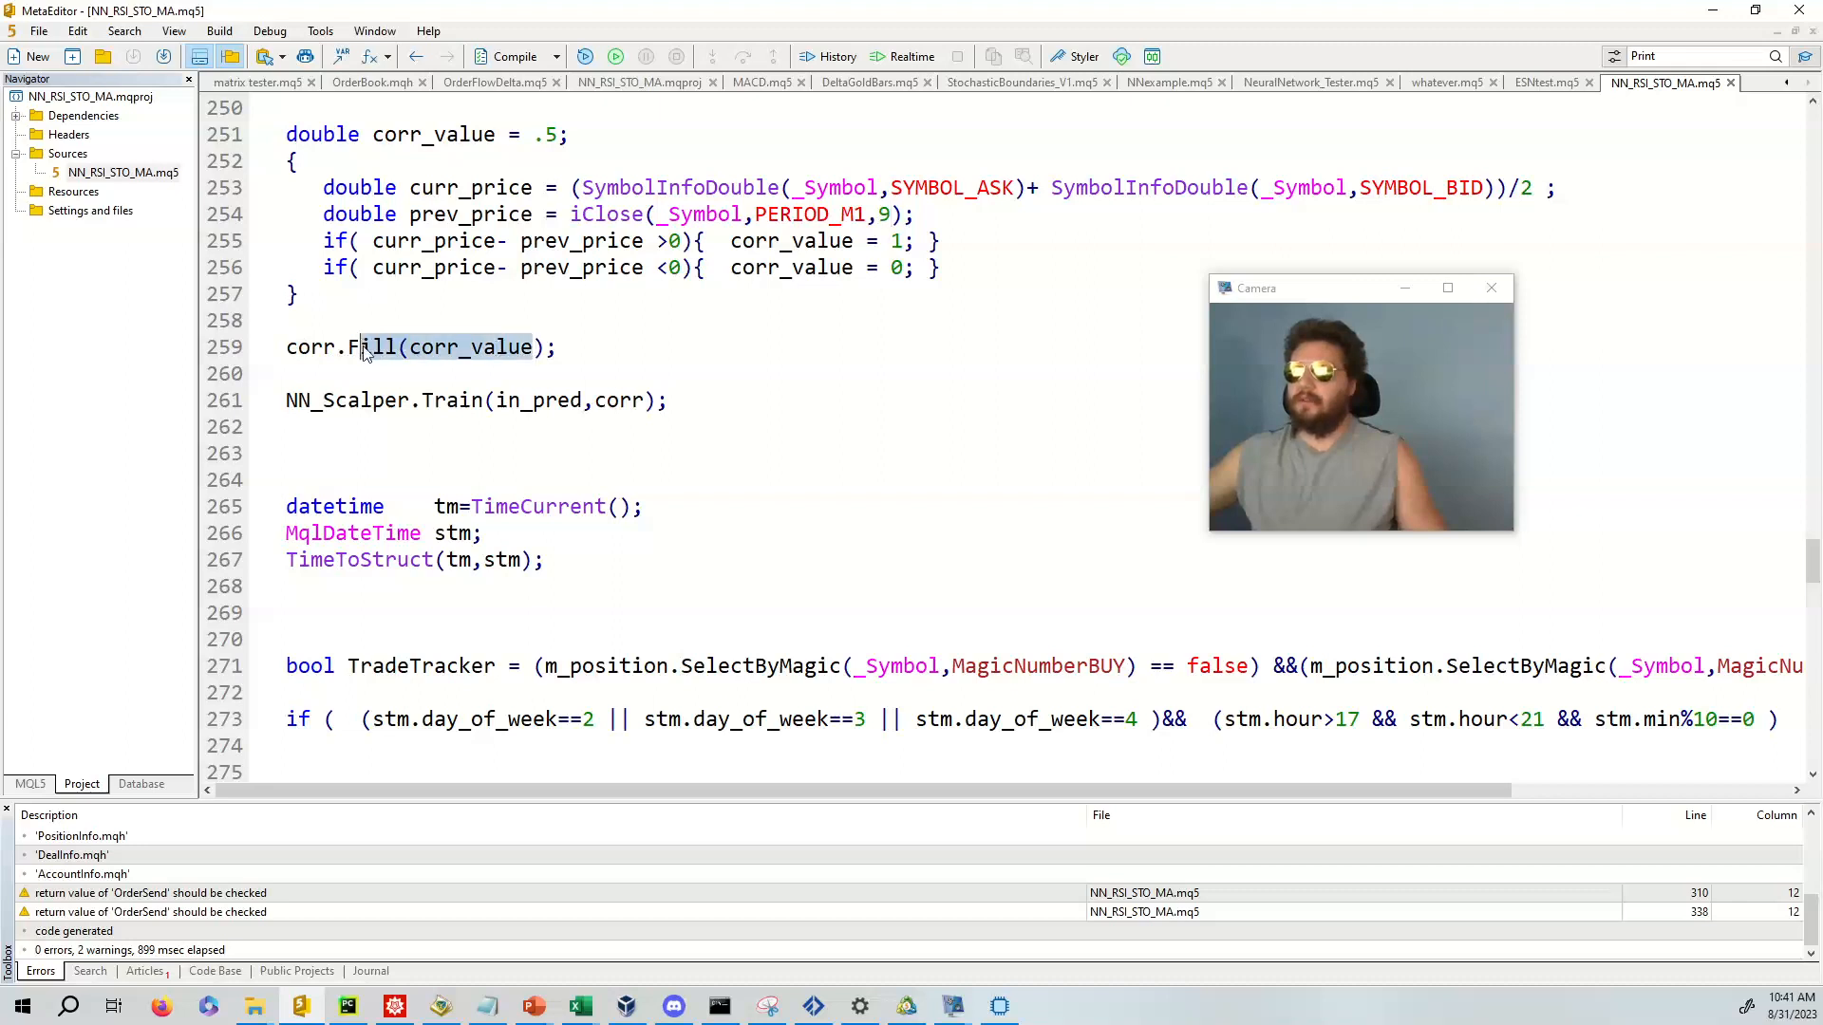
scroll(down, 3)
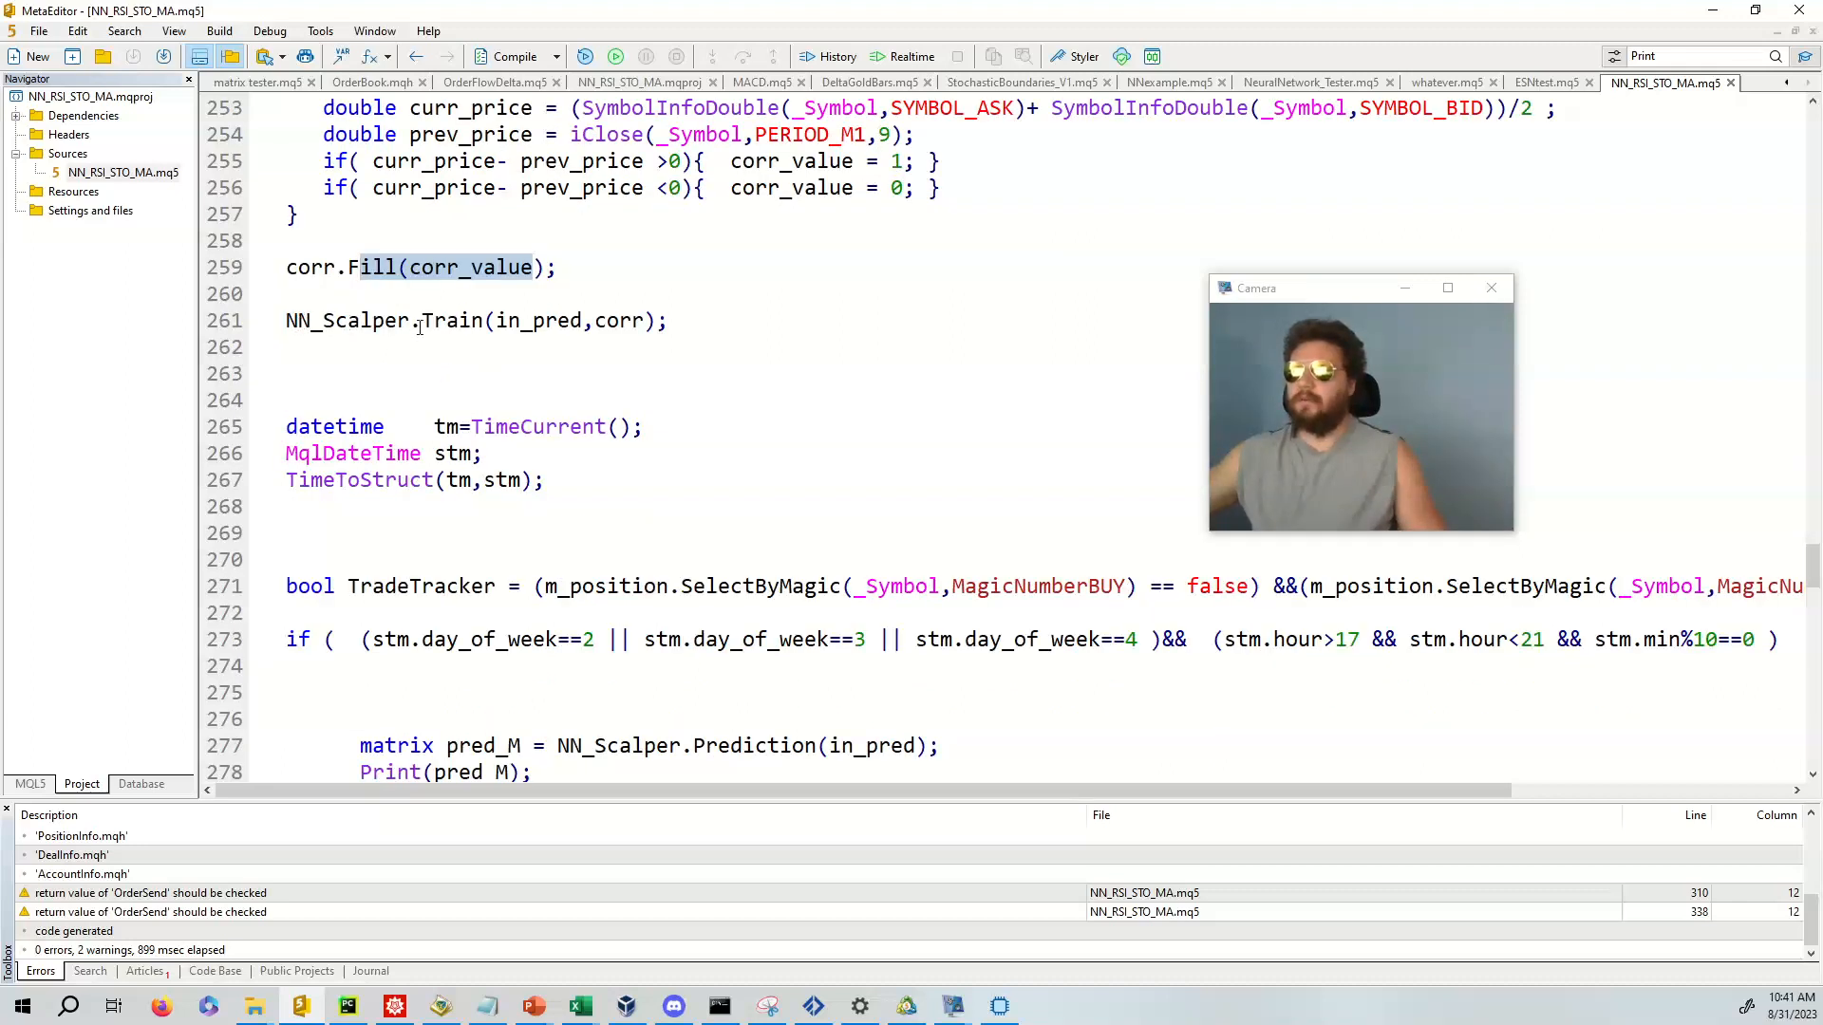
- Mark NN_Scalper in the Train call, current-time lines 265-267 and the TradeTracker check
double_click(344, 321)
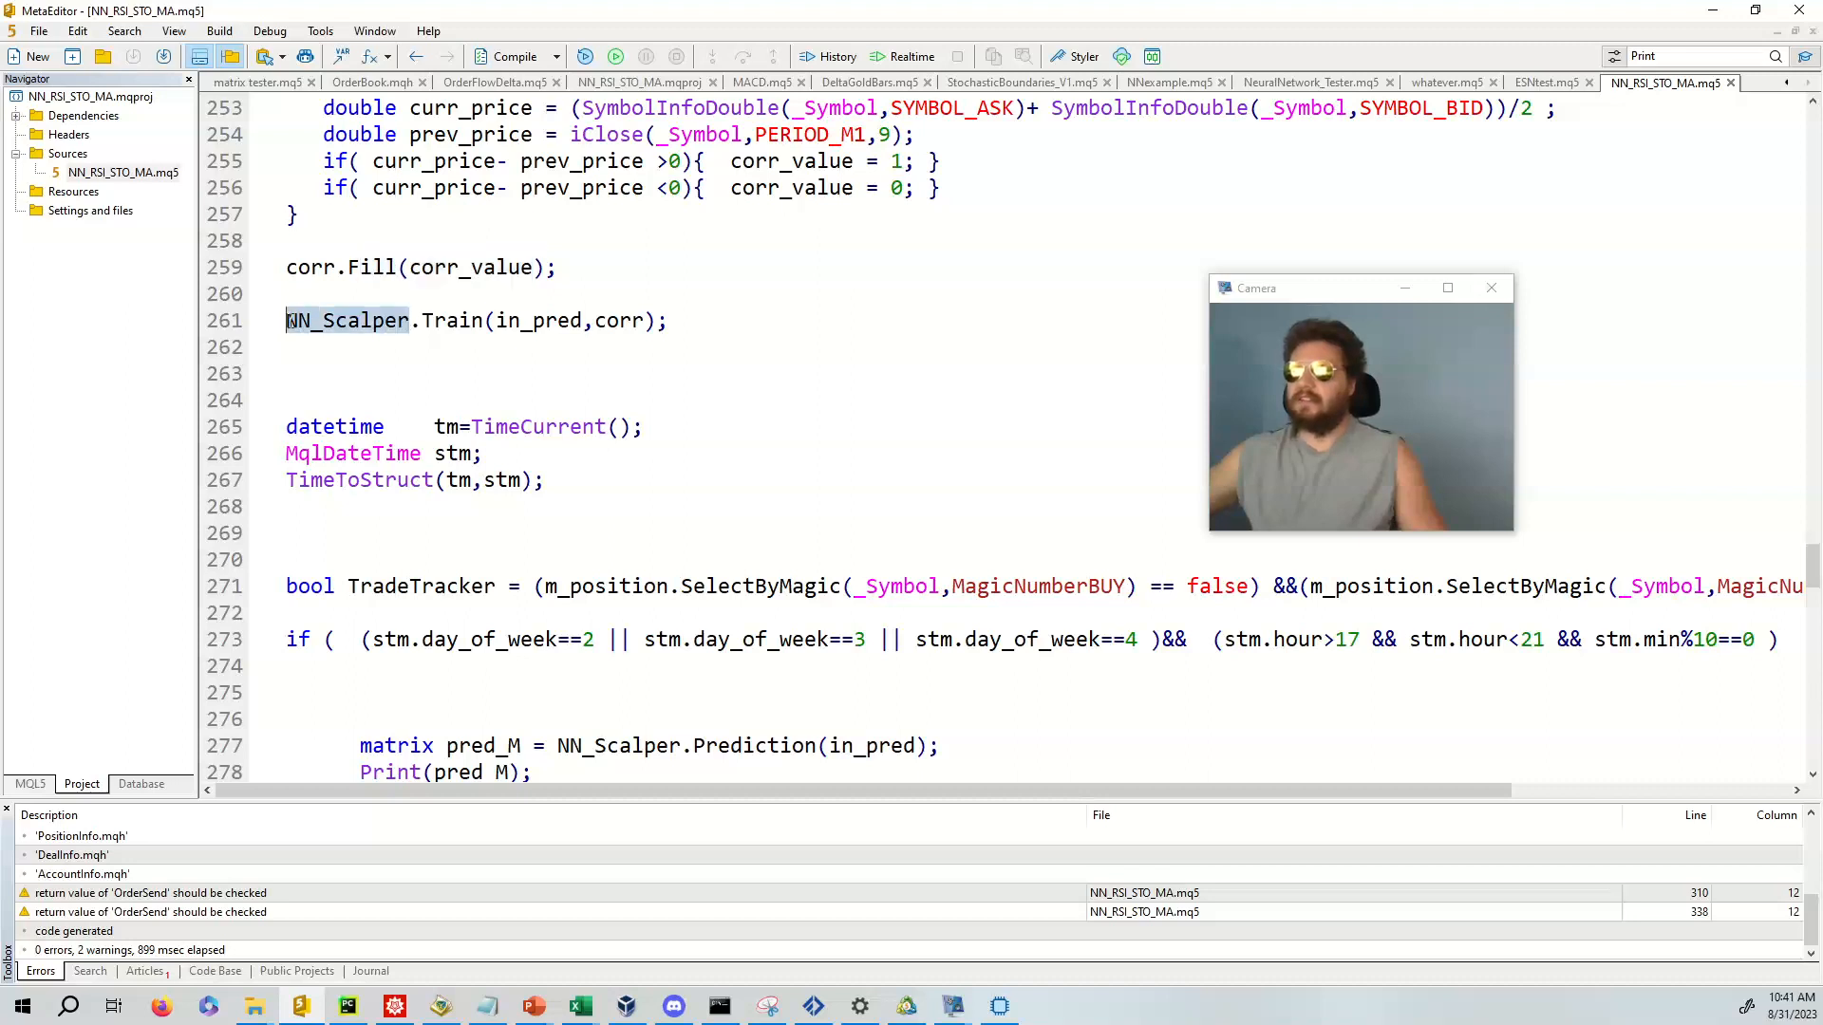
click(420, 321)
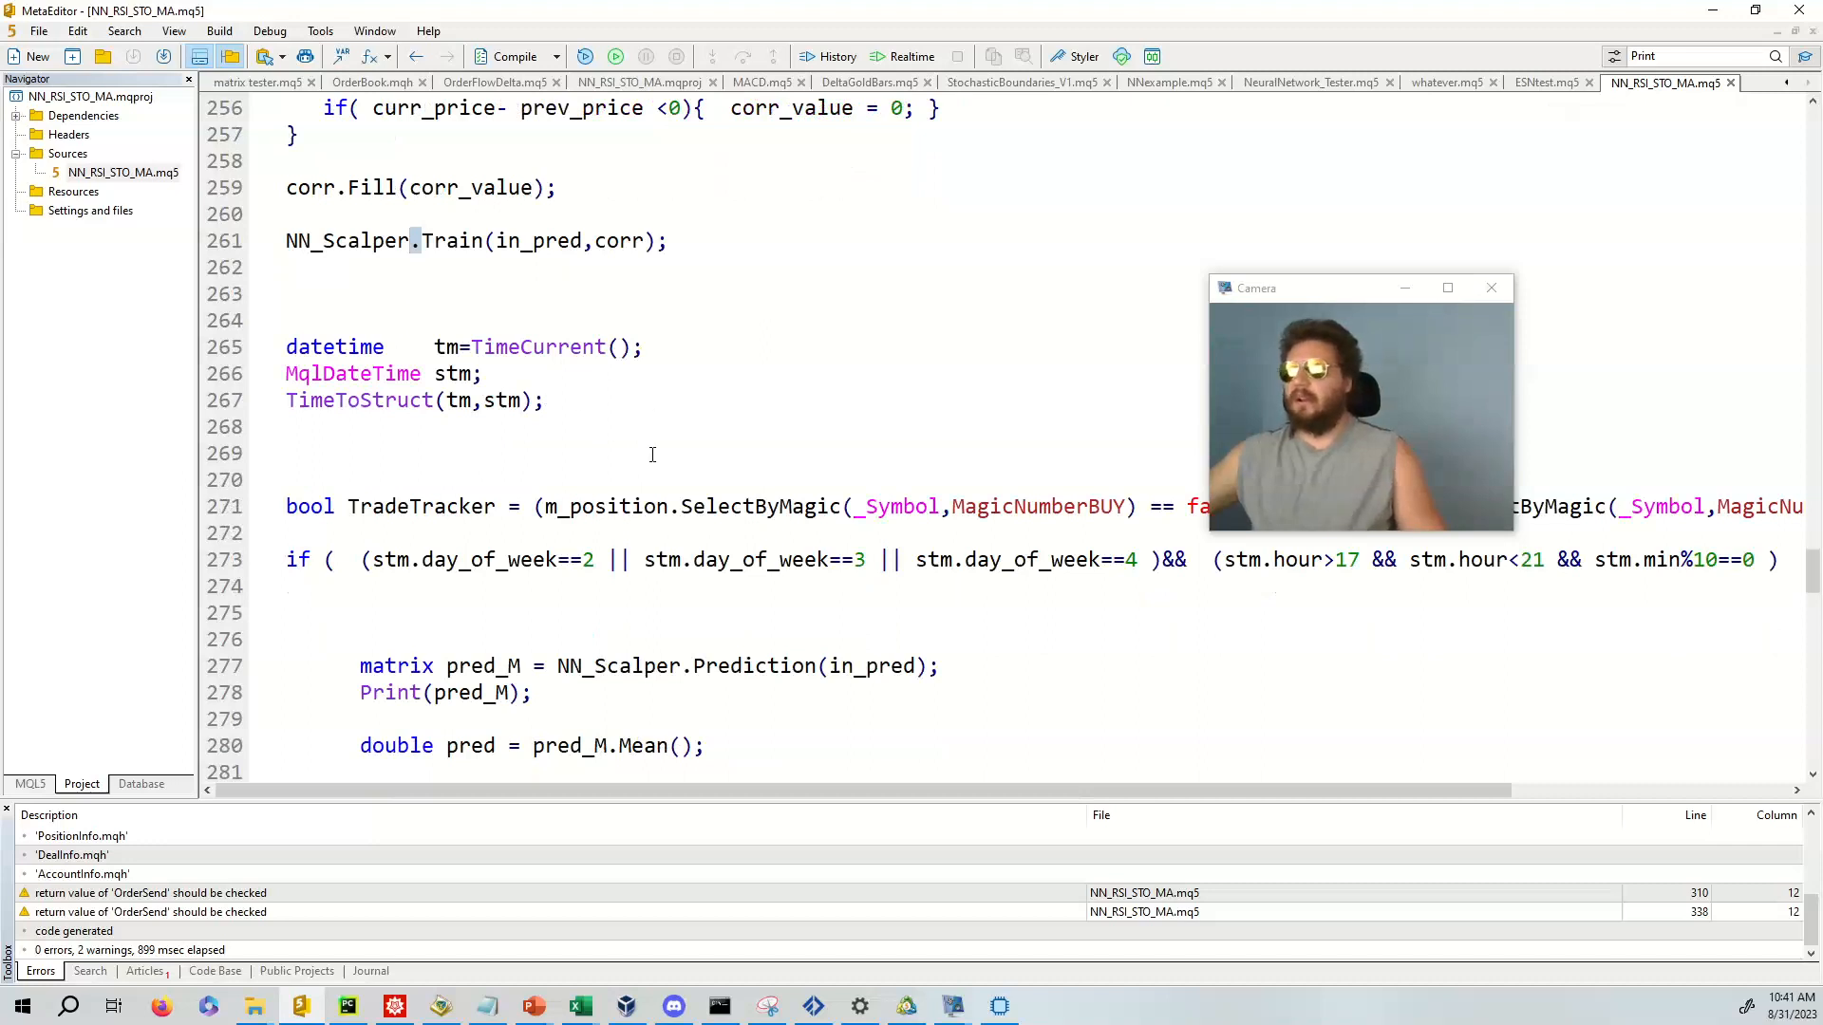
scroll(down, 3)
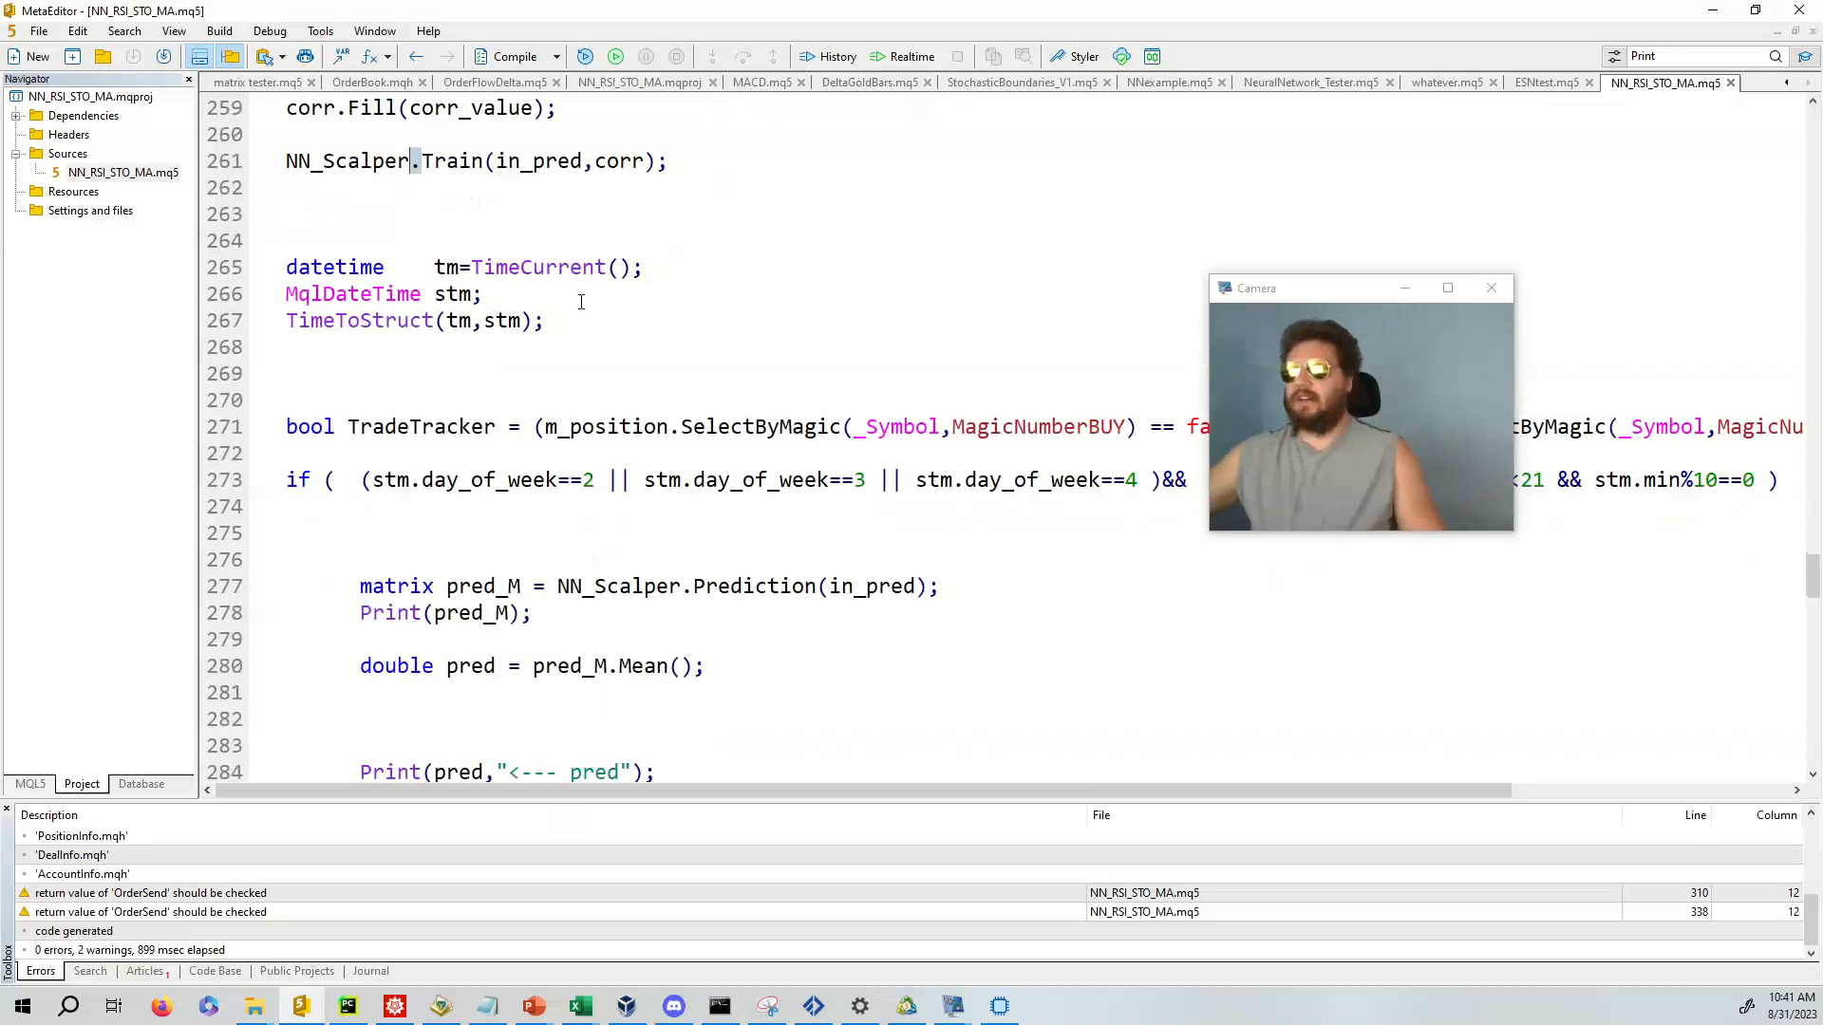
drag(285, 266, 542, 321)
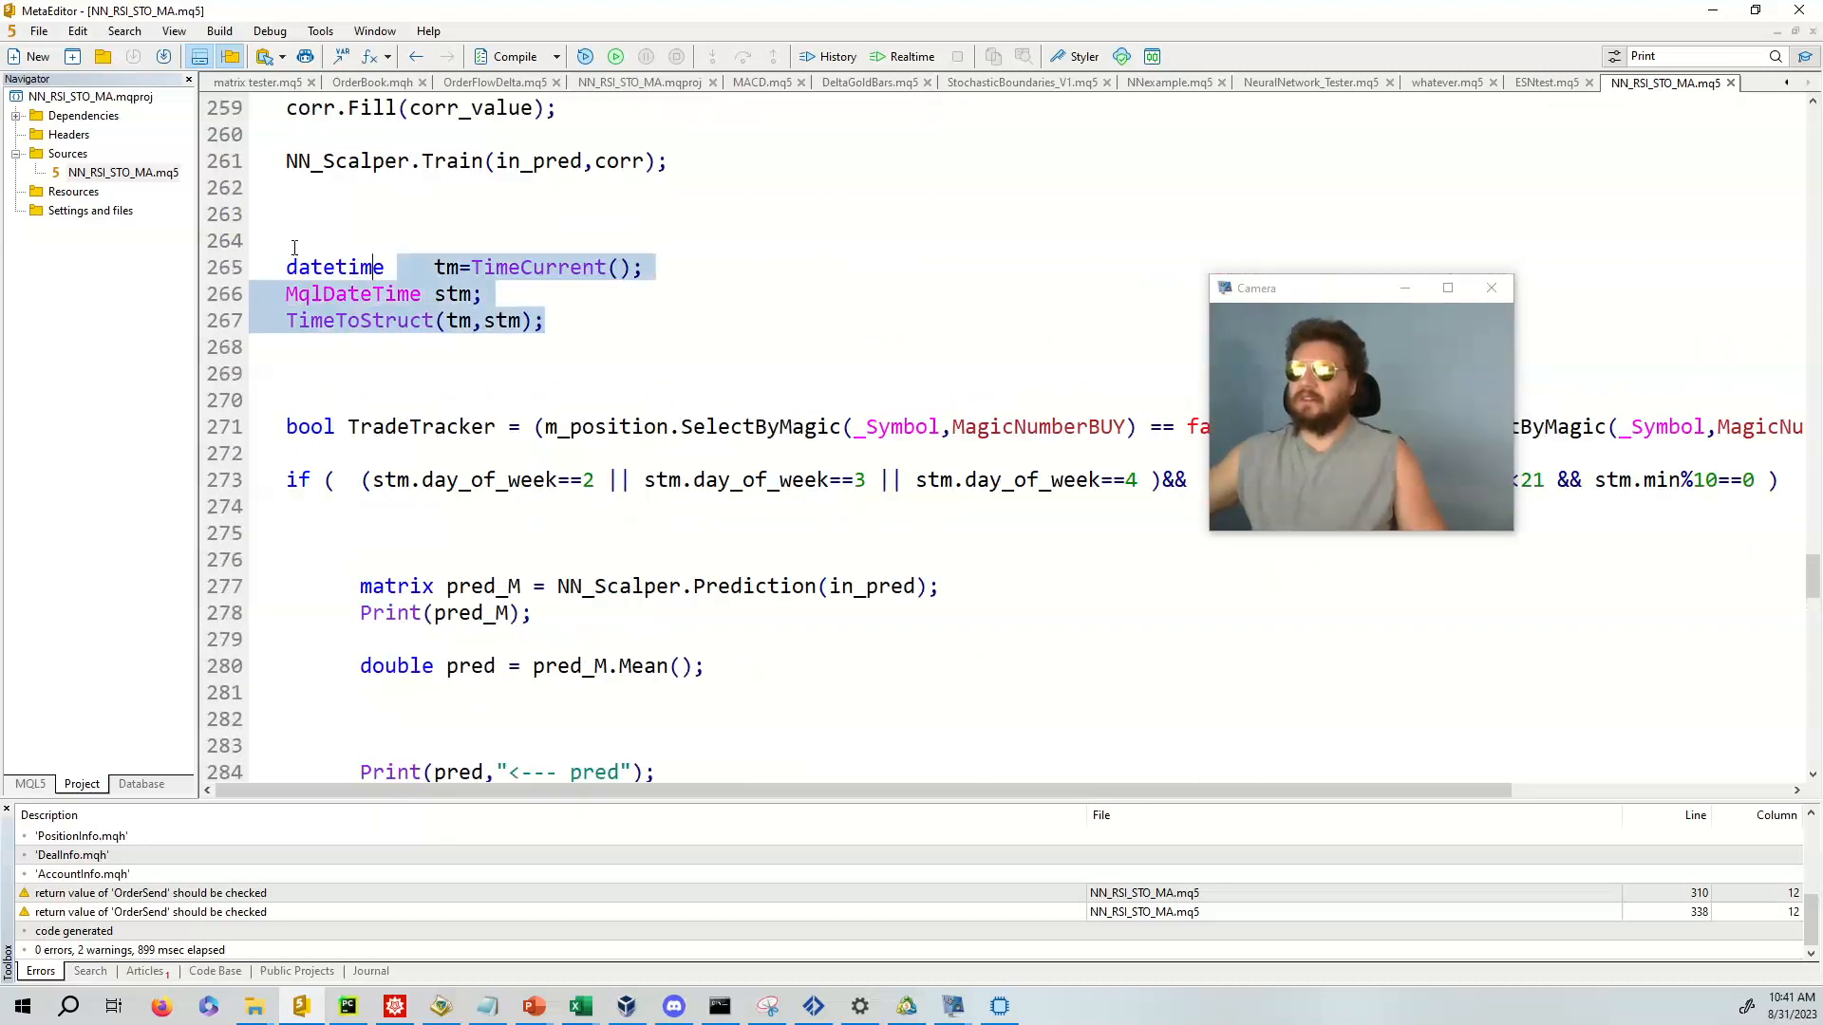
scroll(down, 3)
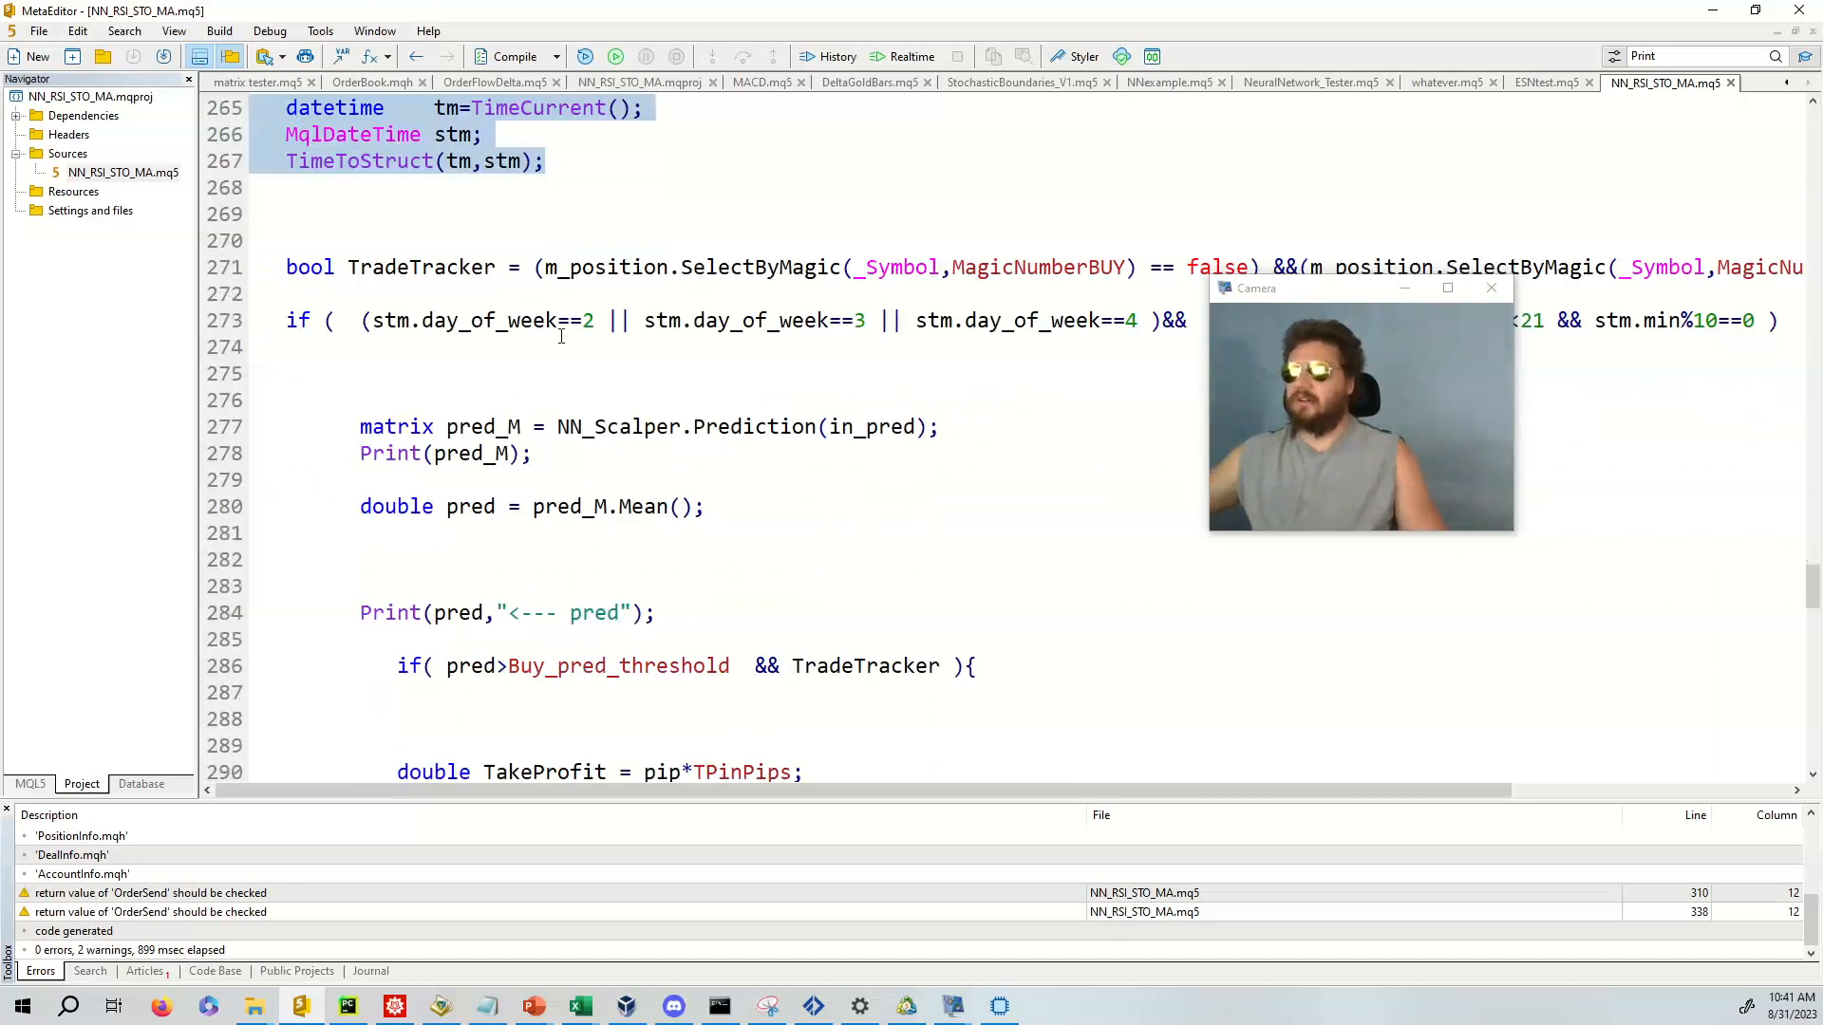
click(527, 266)
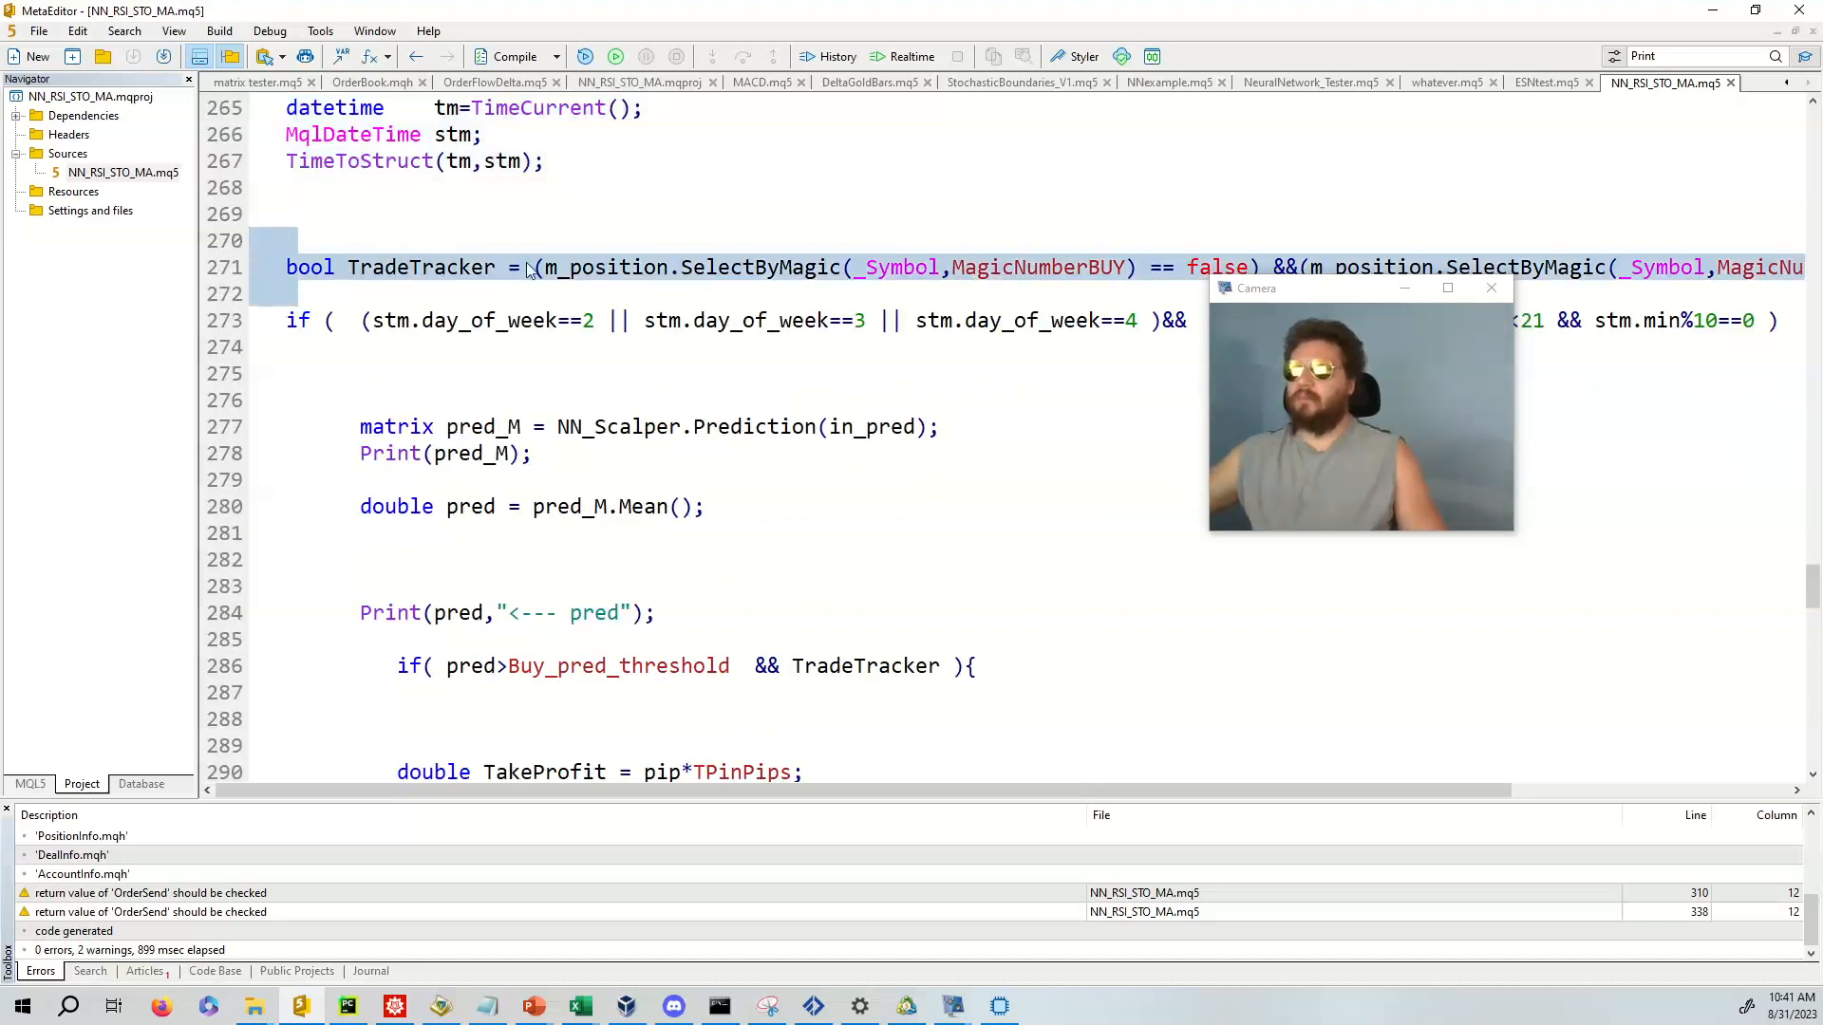
mouse_move(735, 285)
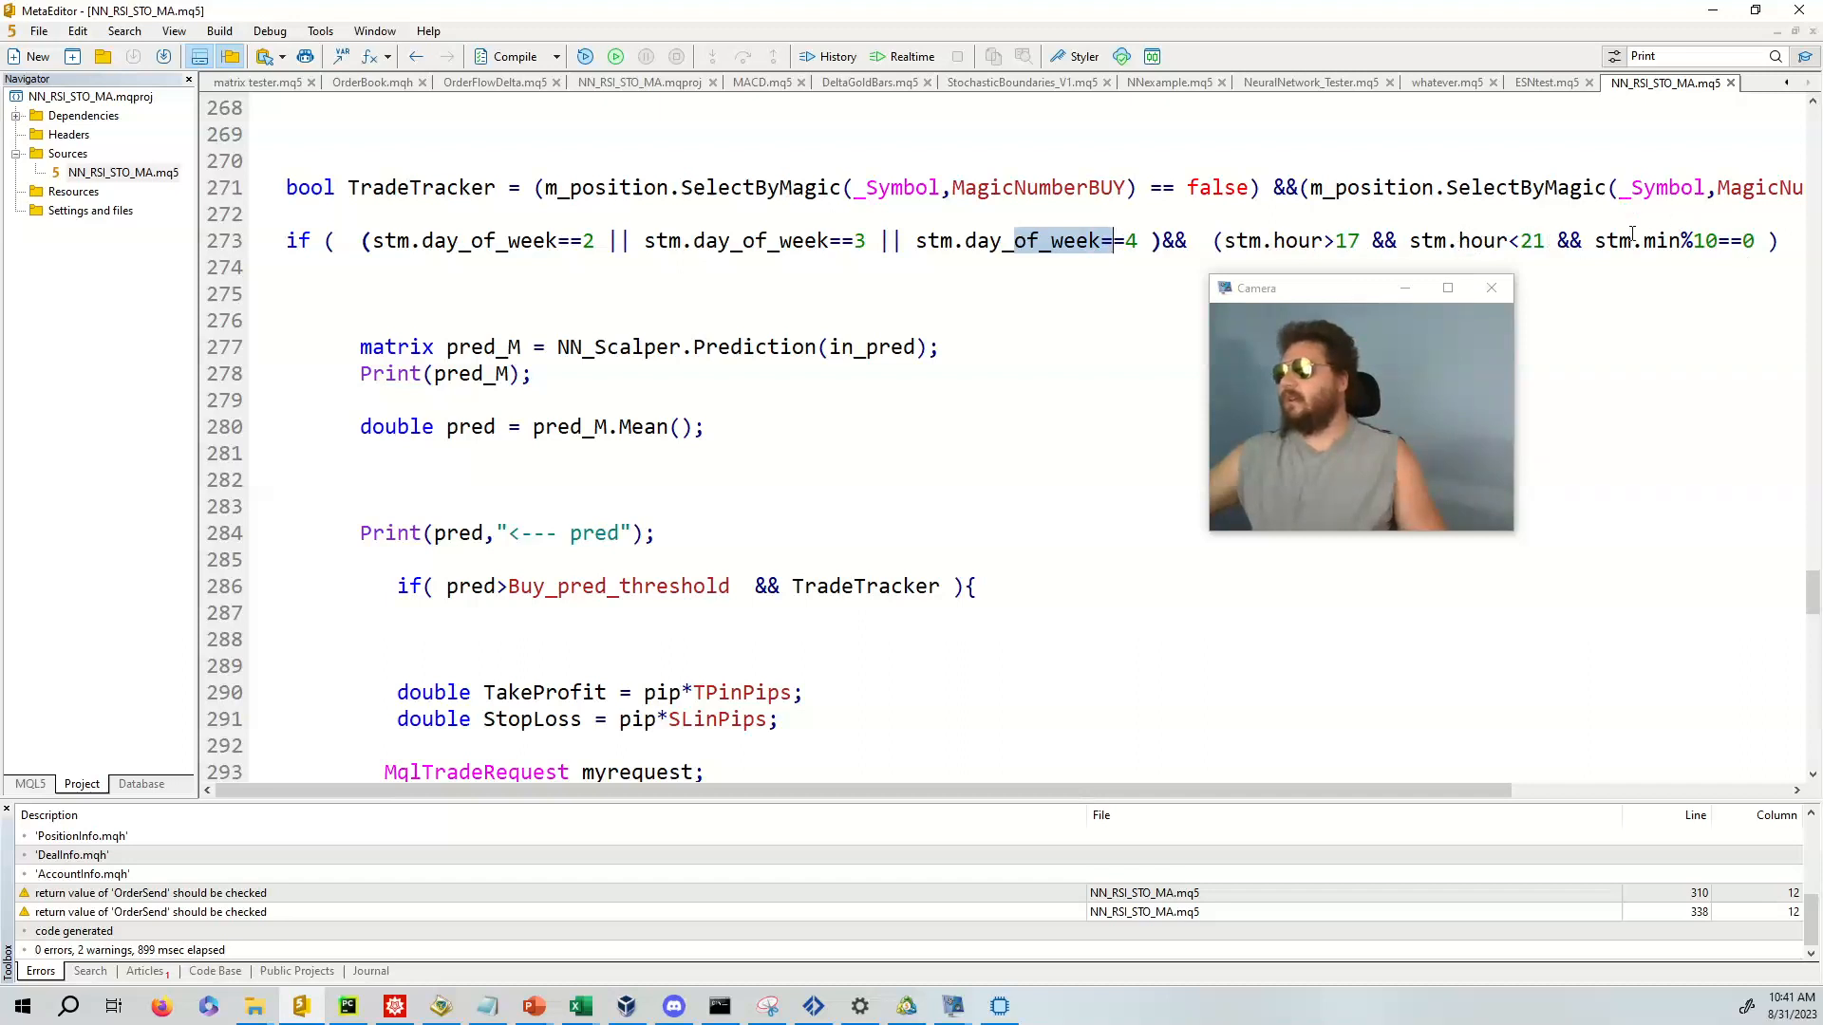
mouse_move(1662, 240)
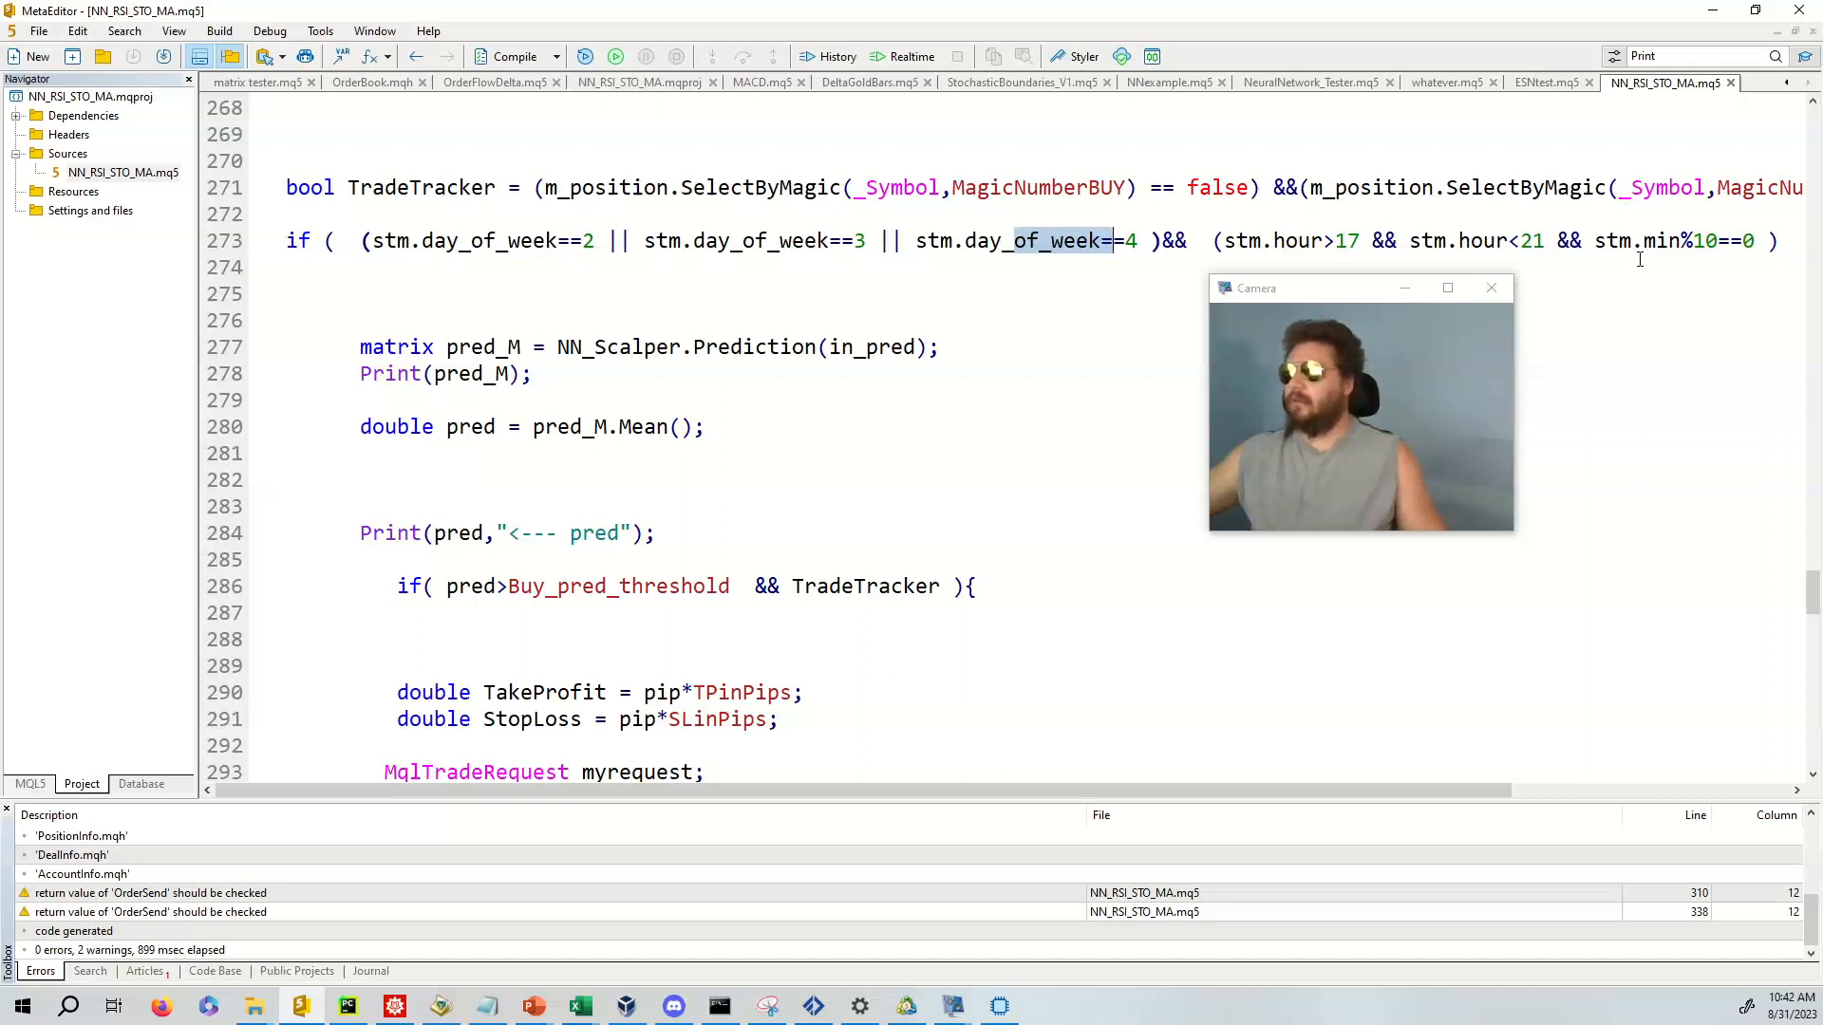
mouse_move(1601, 294)
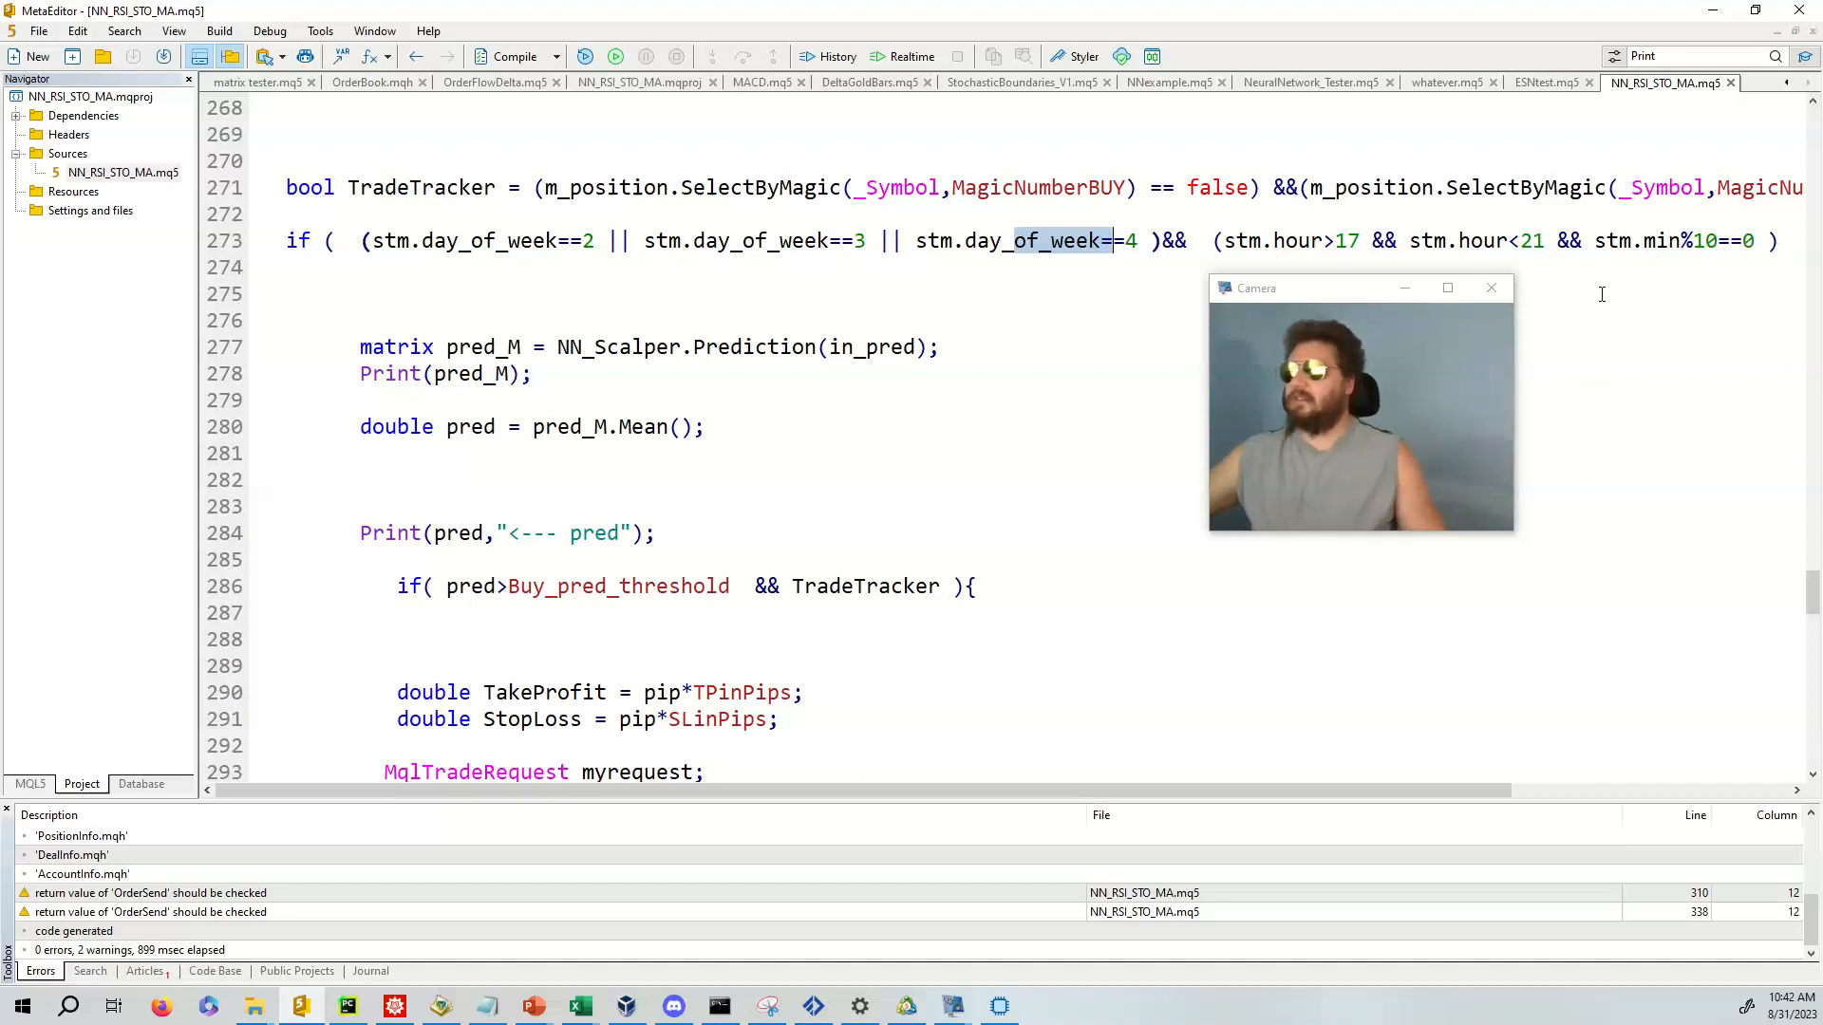
- Mark NN_Scalper in the Prediction call and pred in the sell condition
scroll(down, 3)
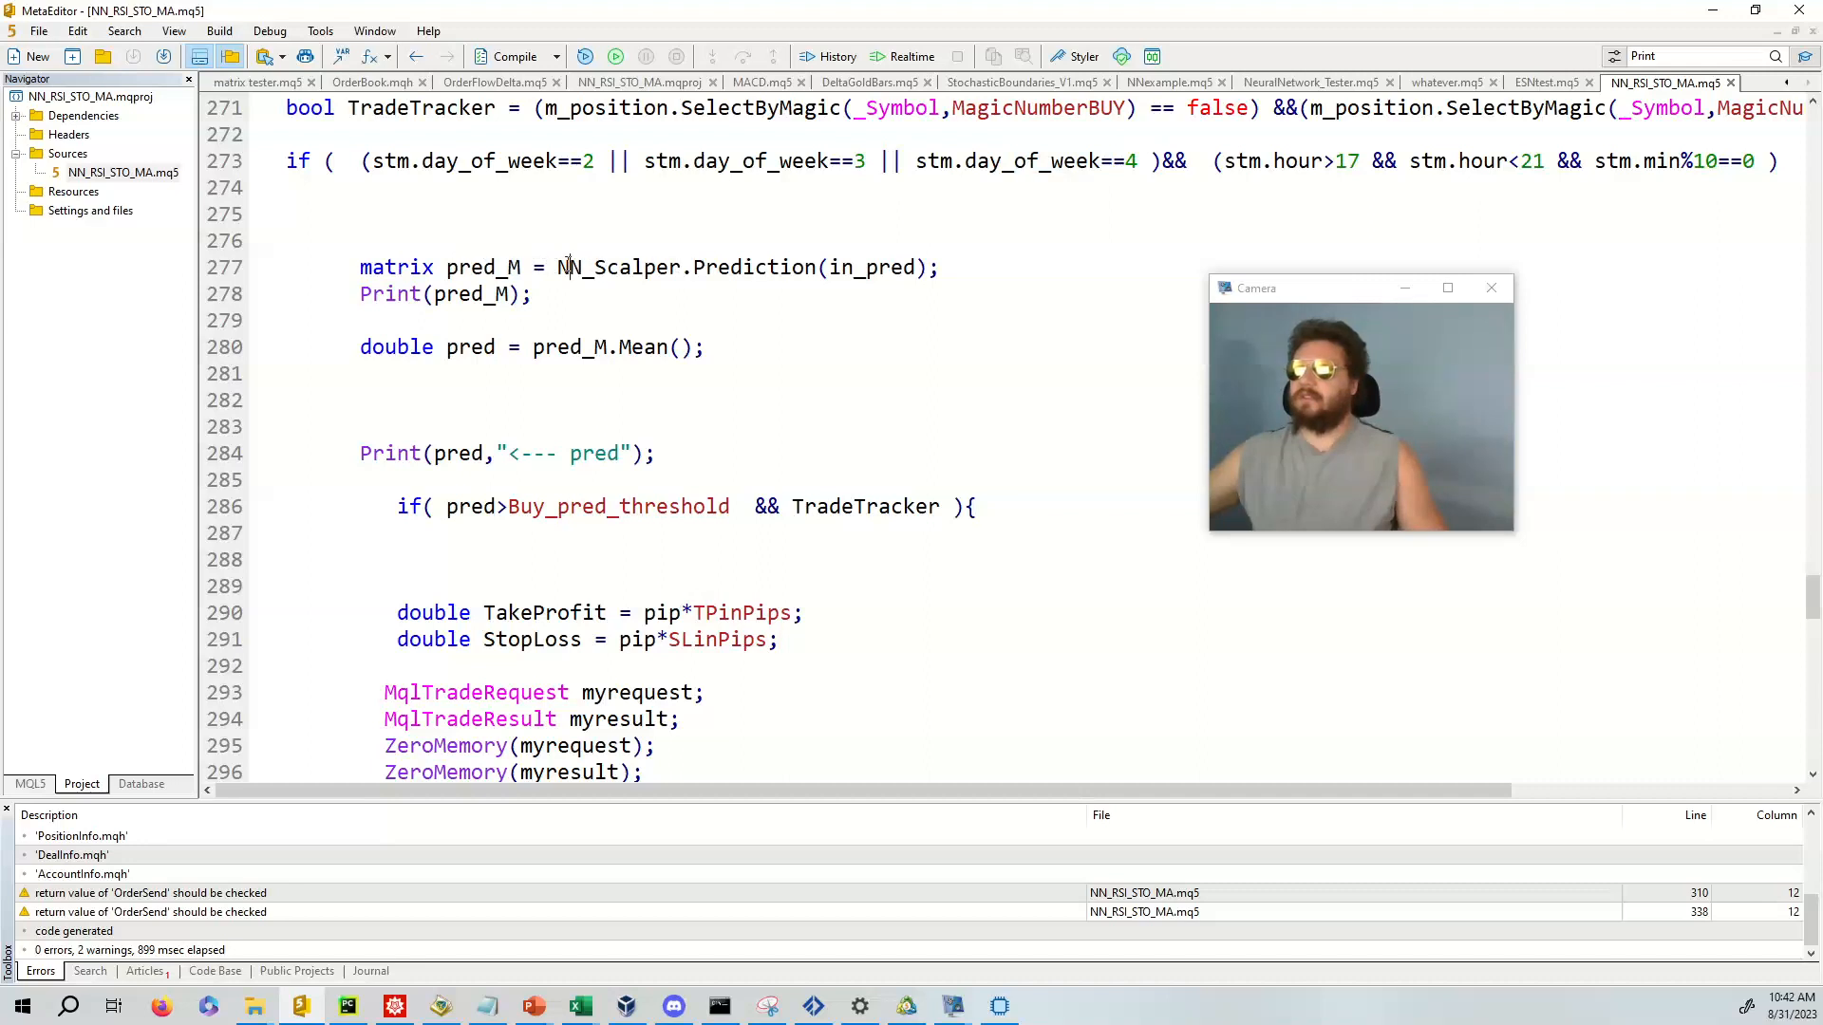
double_click(612, 266)
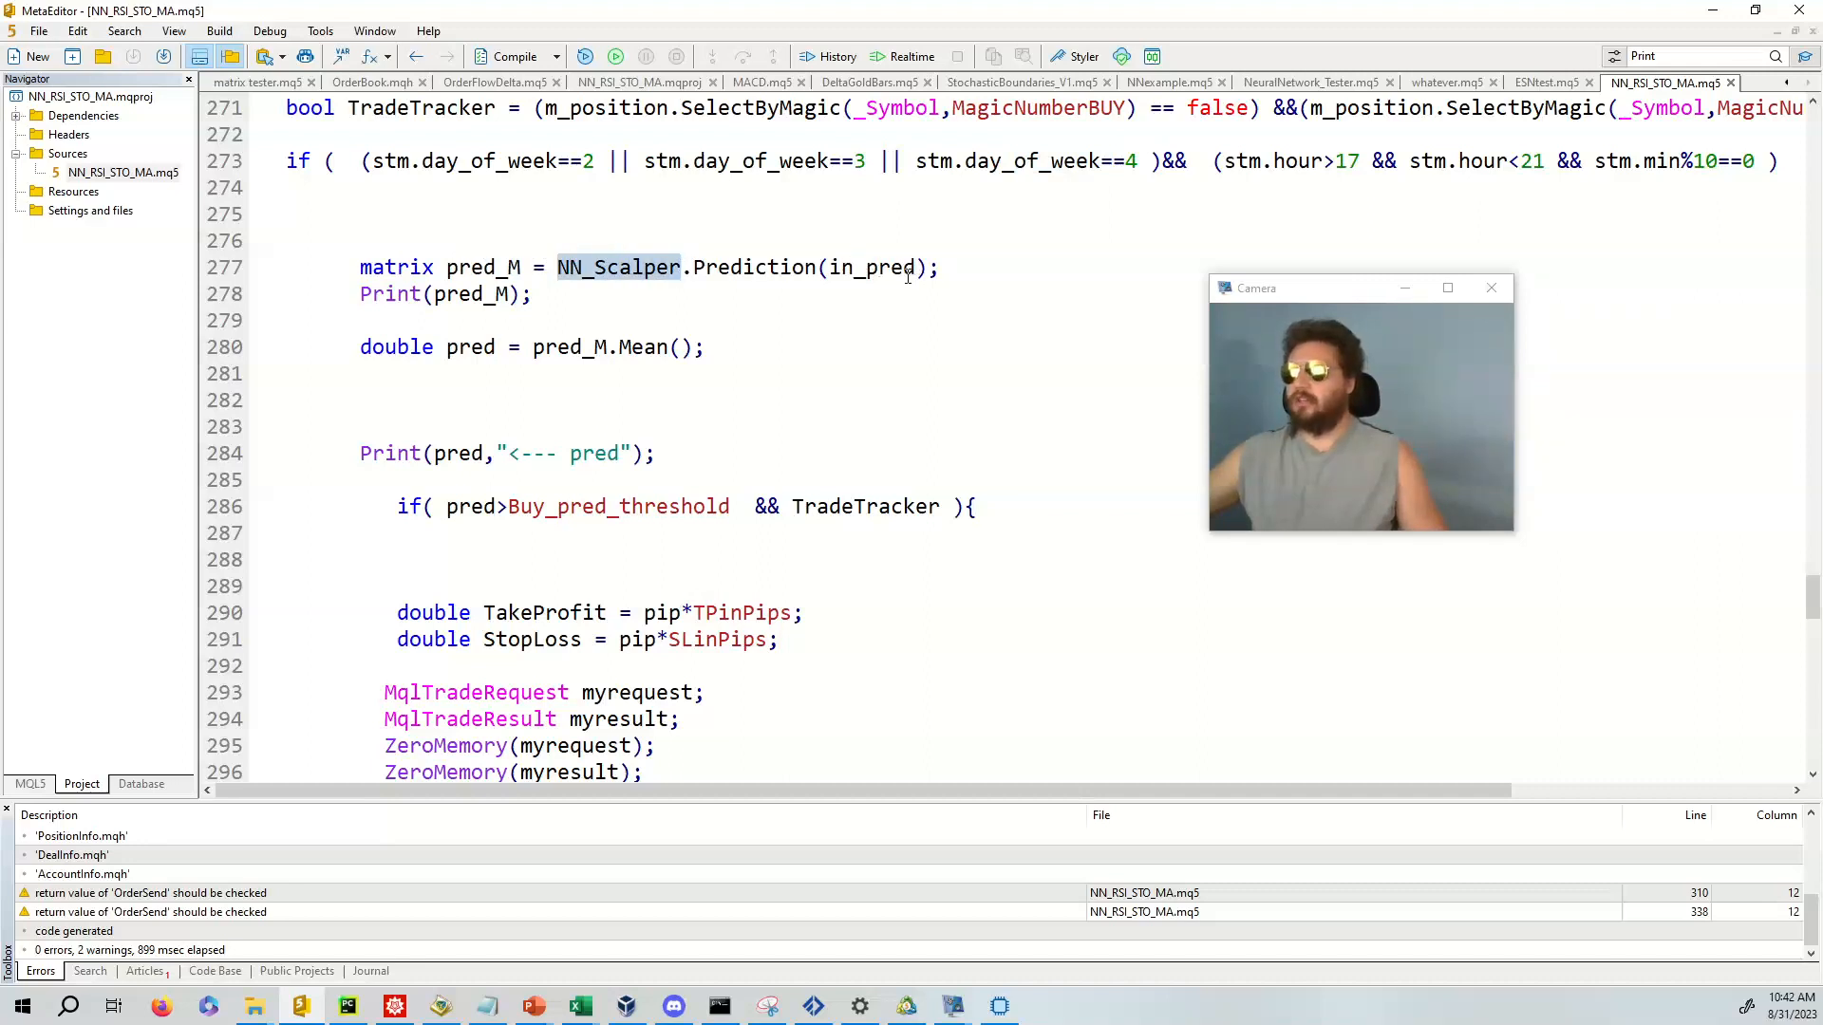
mouse_move(533, 294)
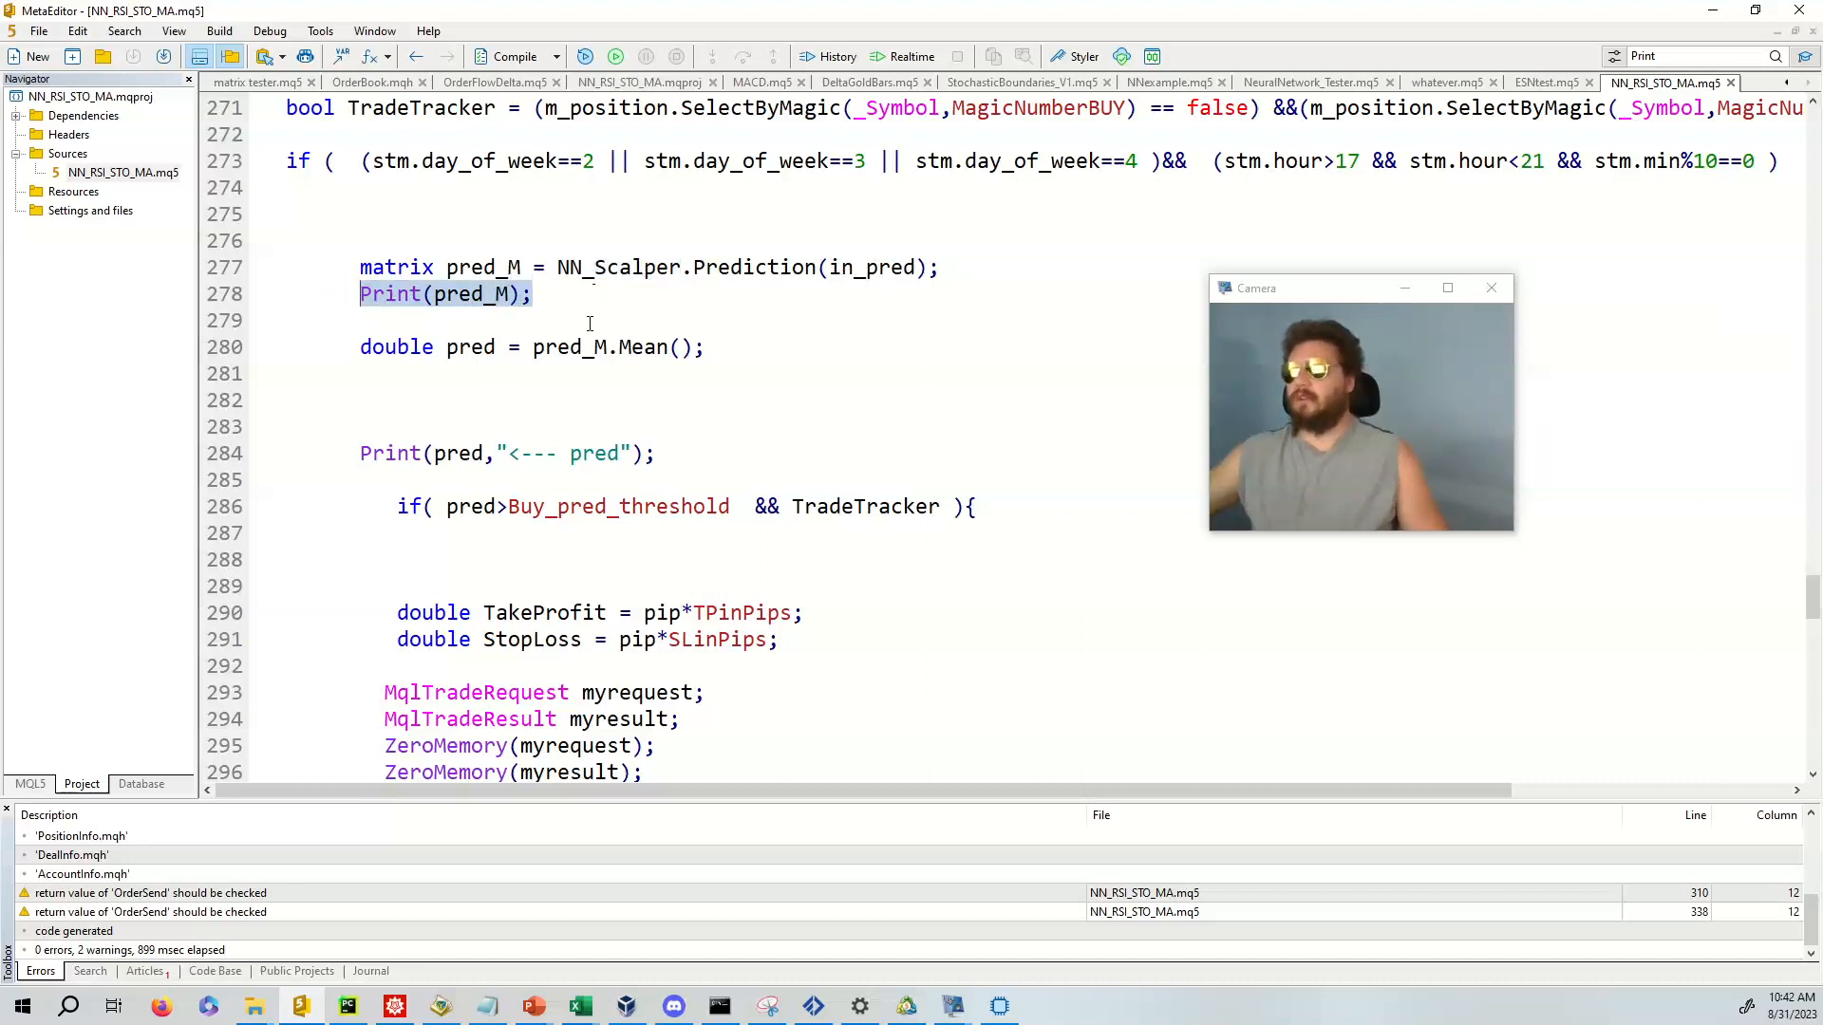
scroll(down, 3)
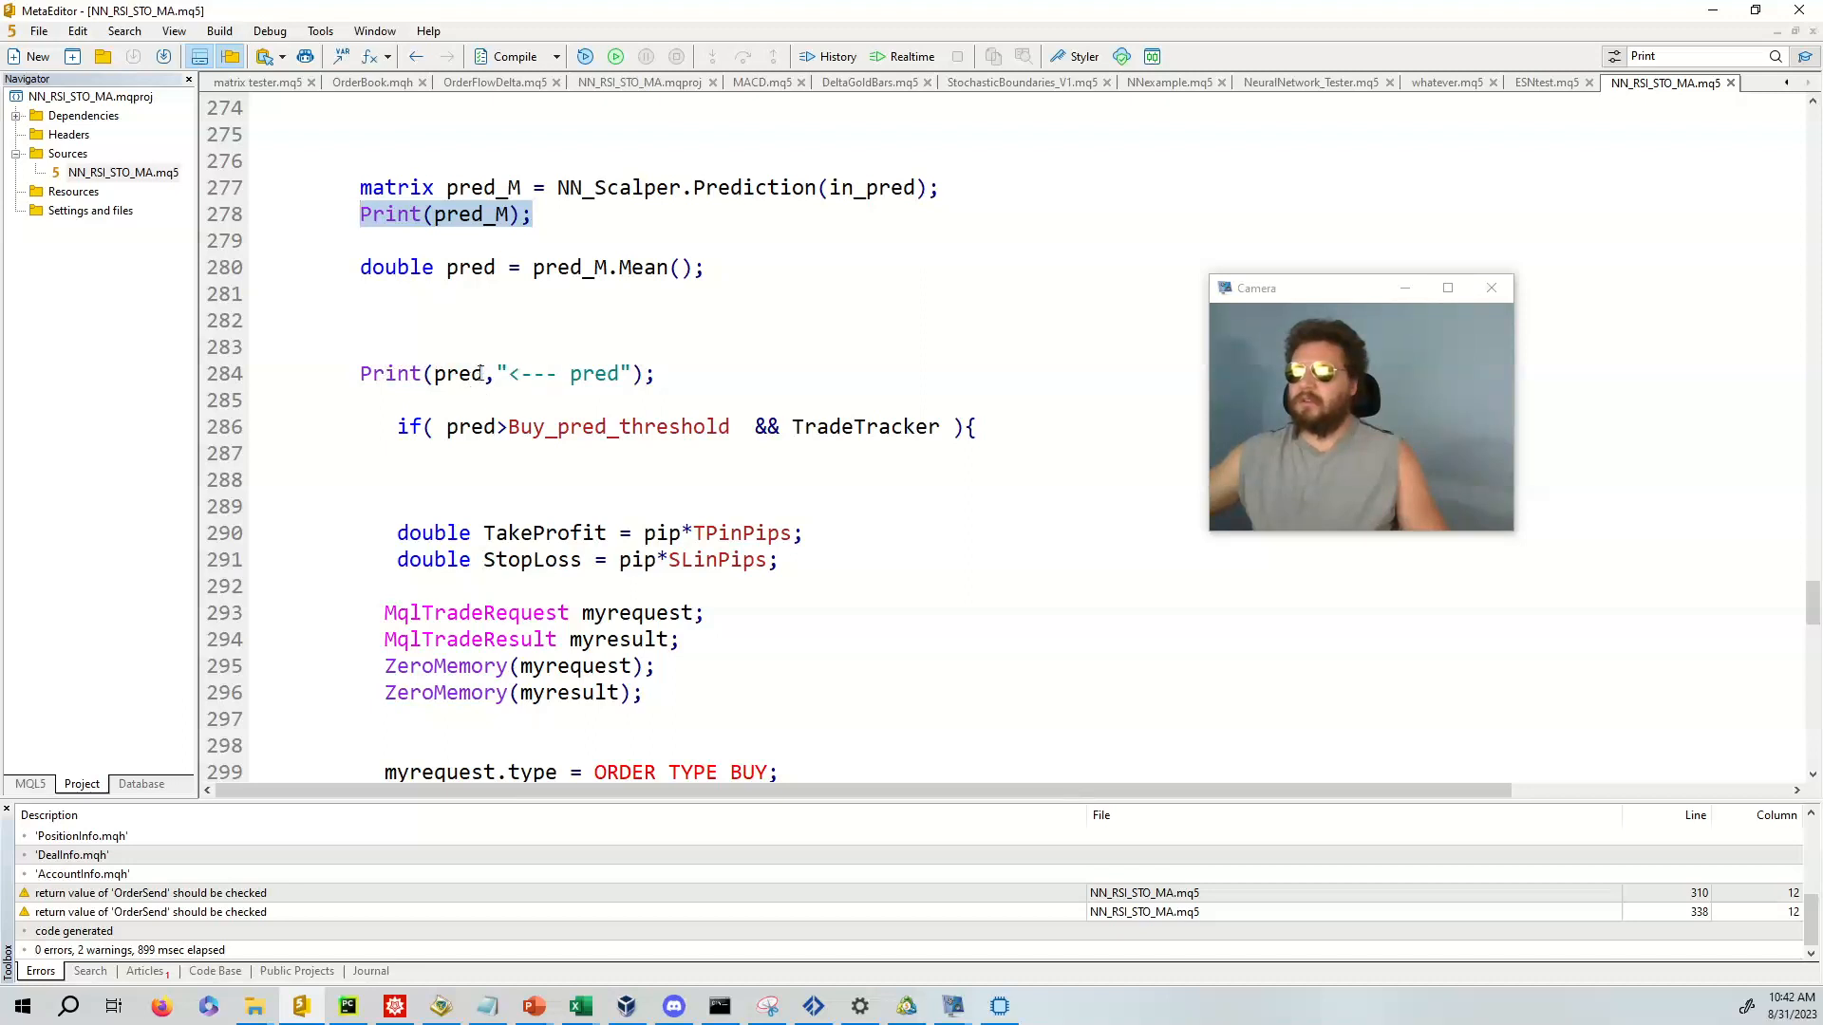
scroll(down, 3)
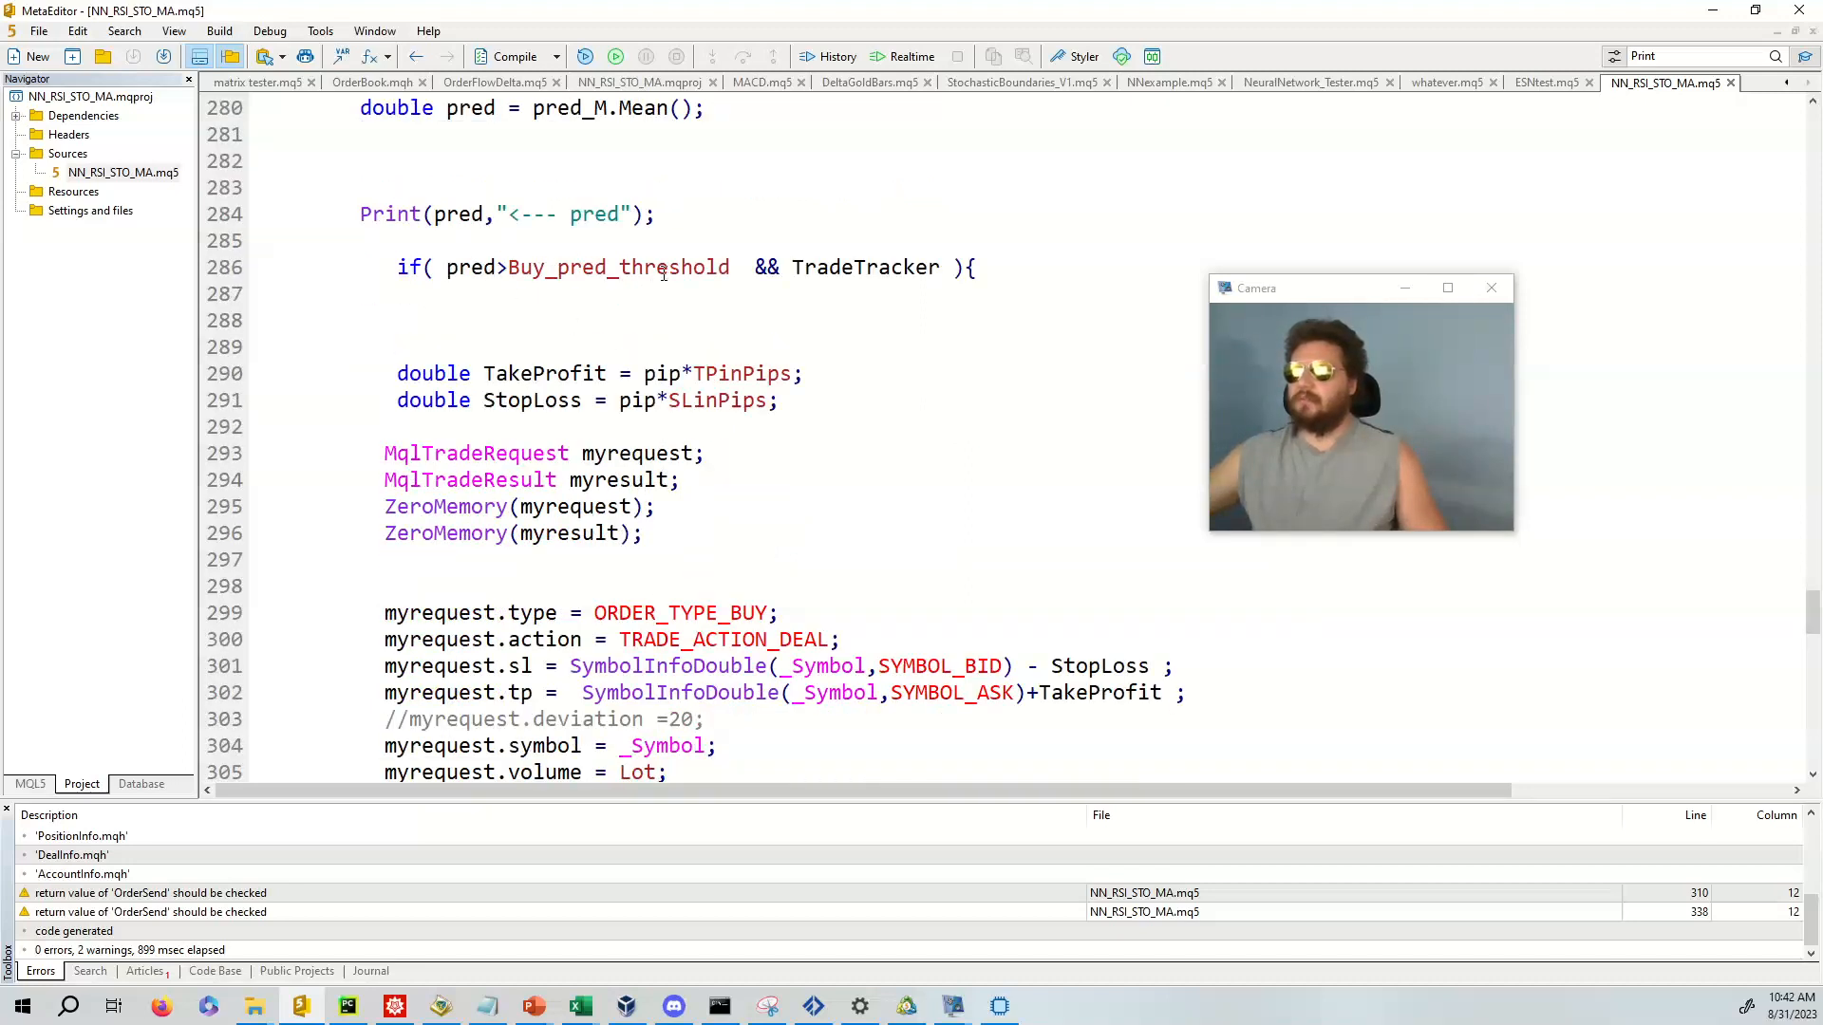
mouse_move(870, 266)
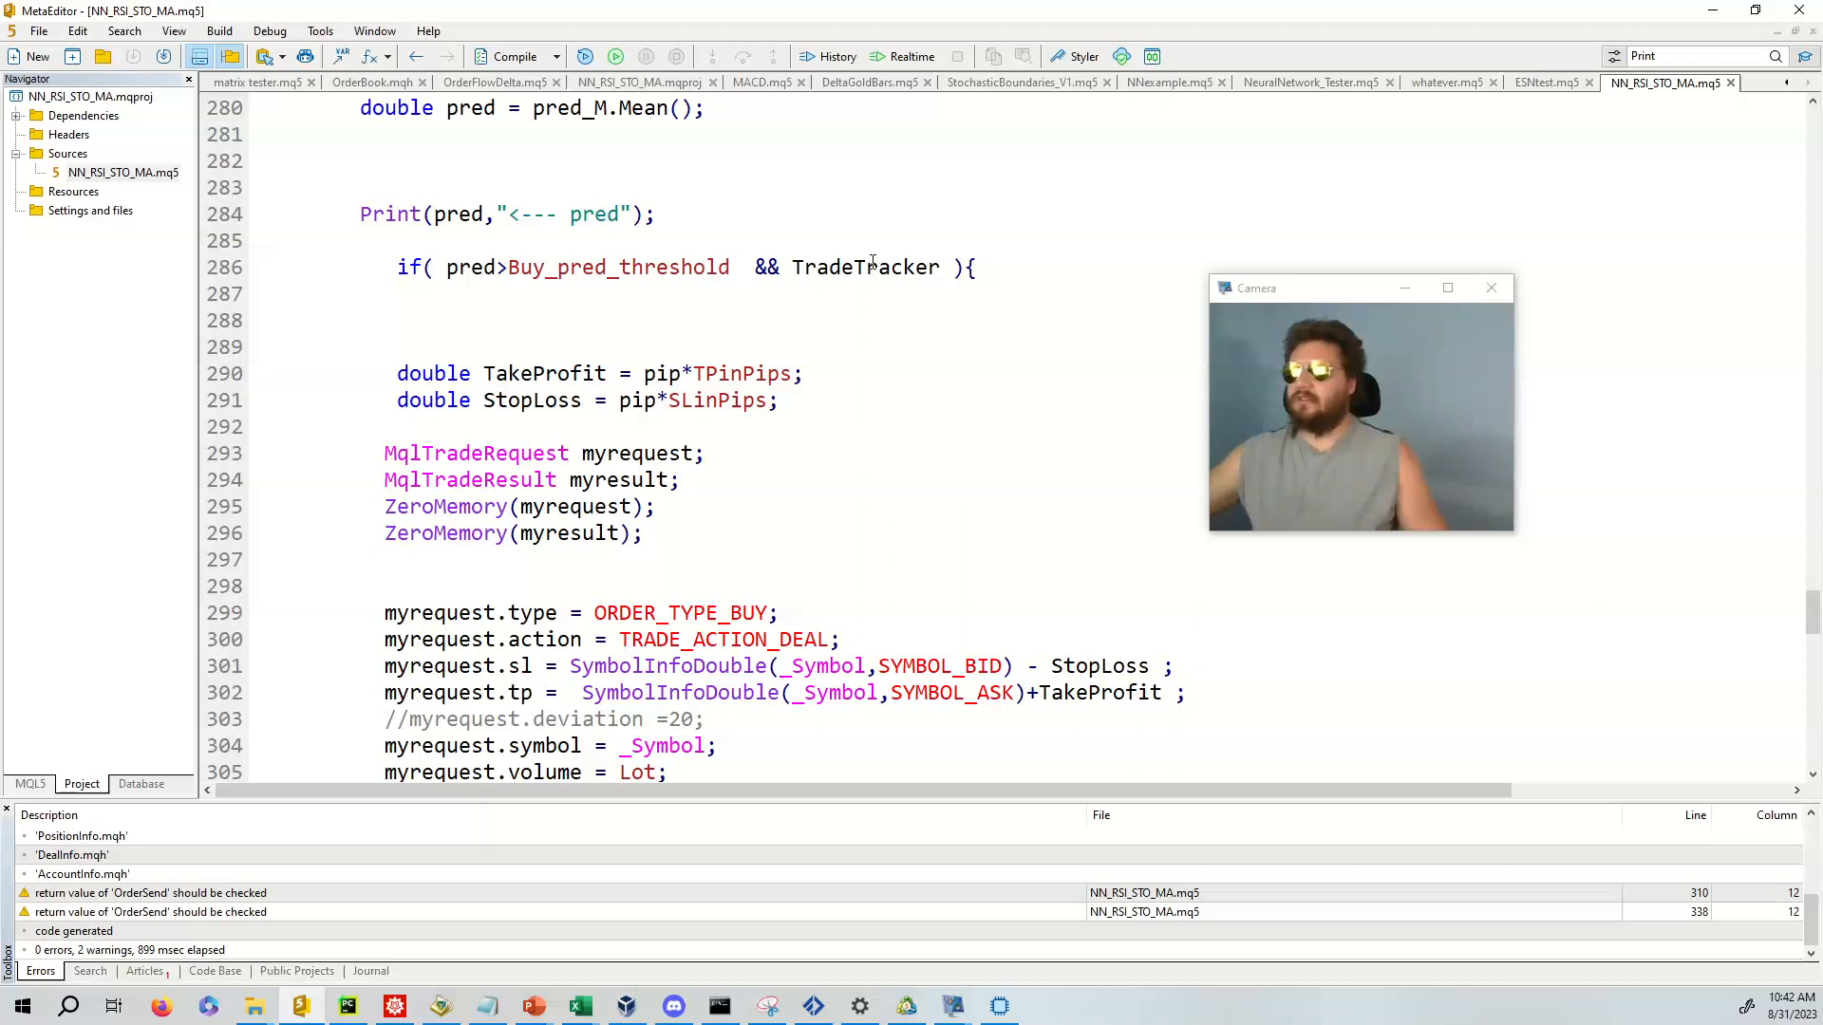
scroll(down, 3)
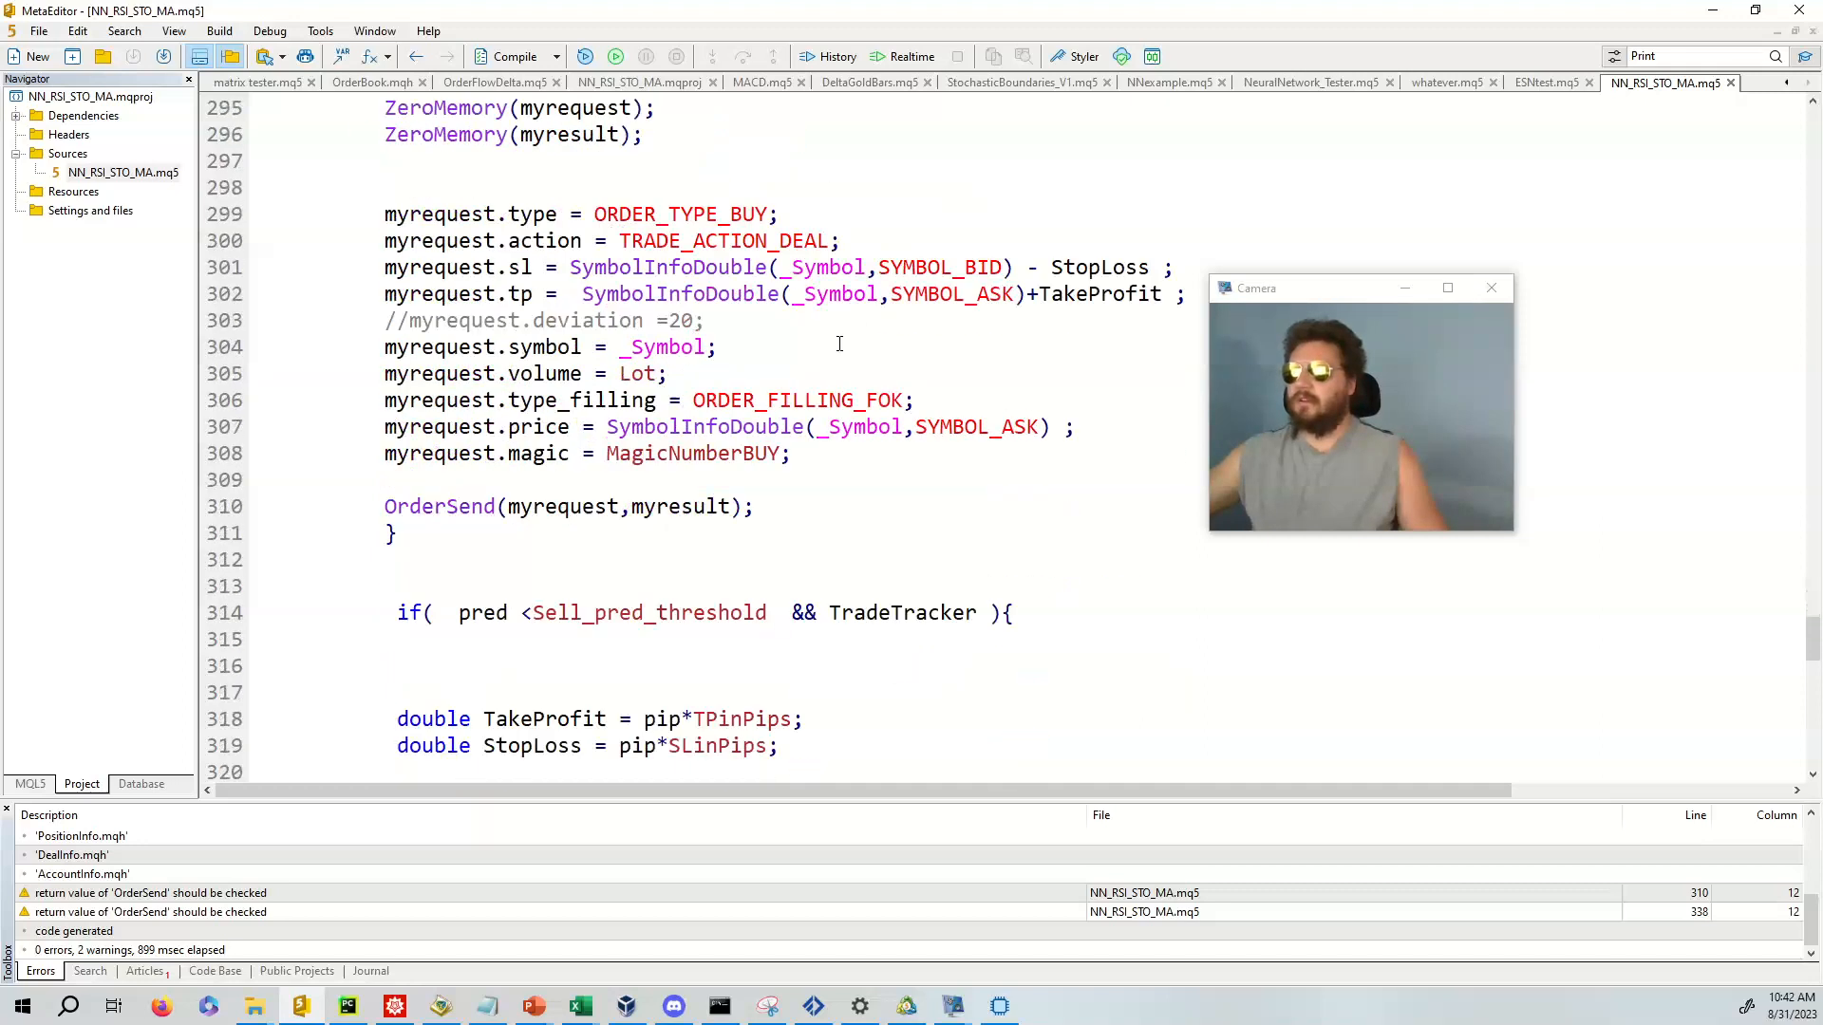
scroll(down, 3)
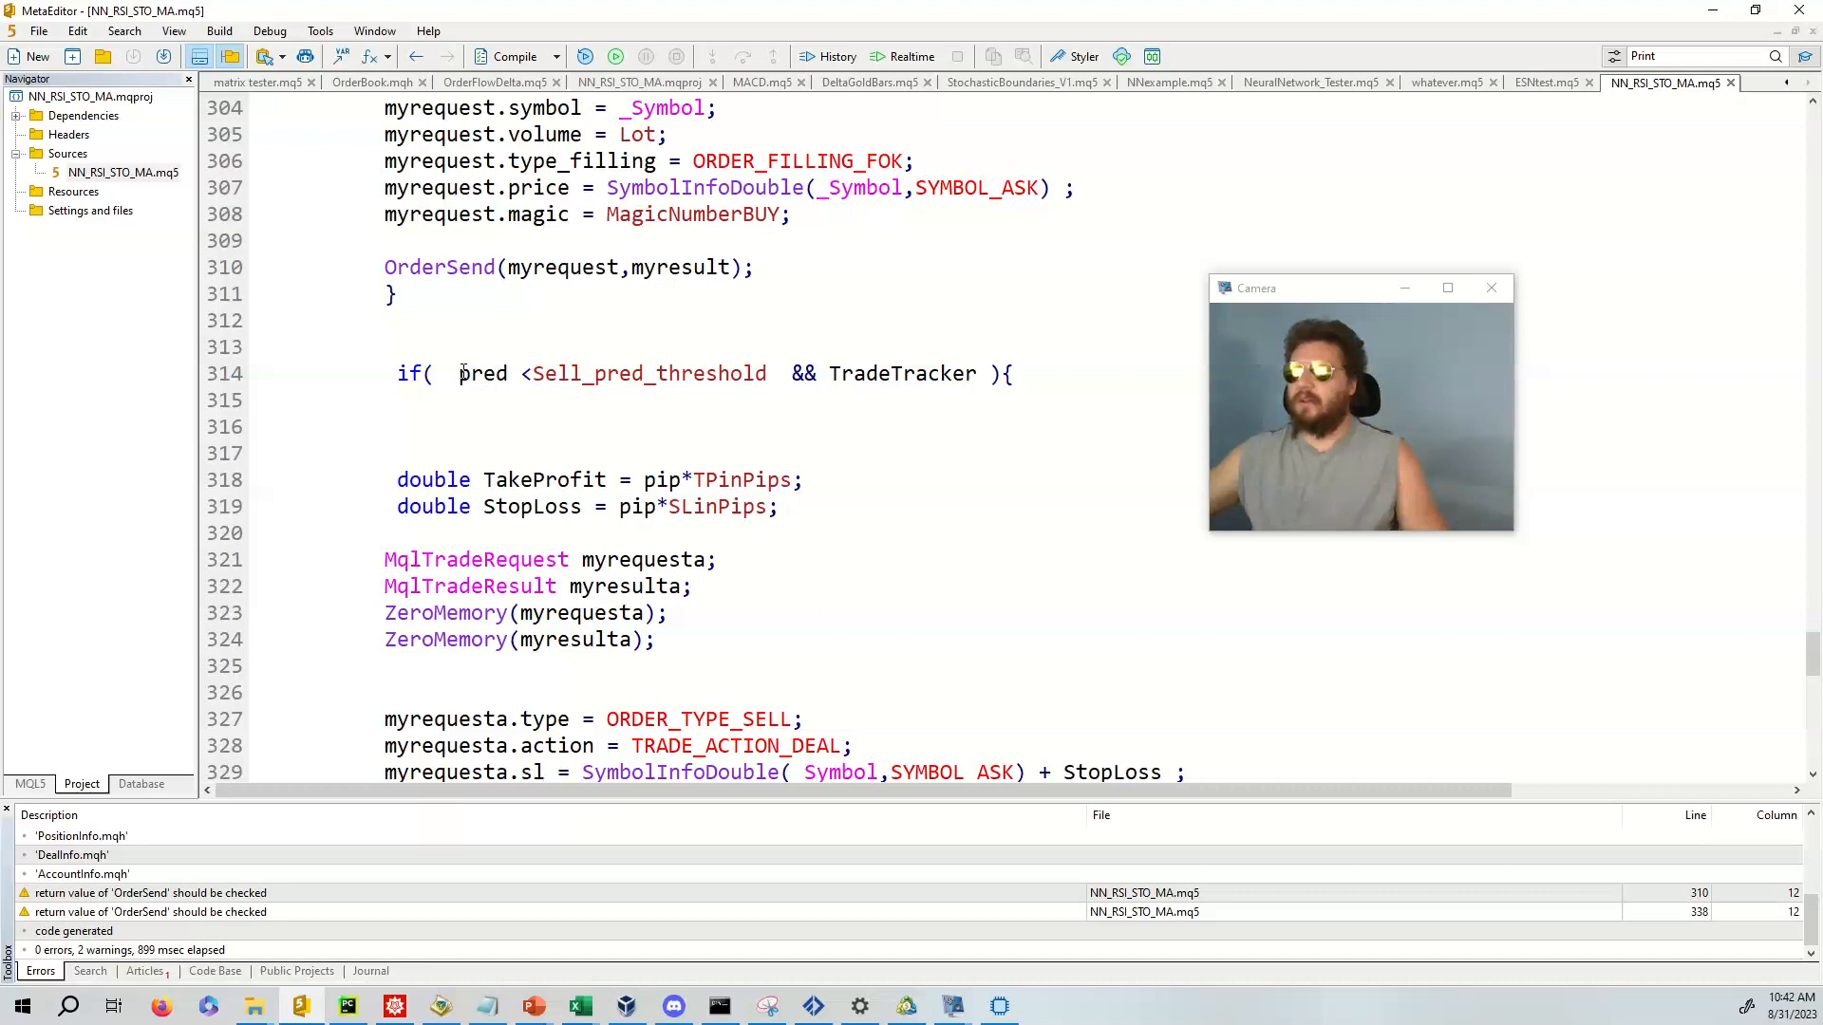
double_click(483, 373)
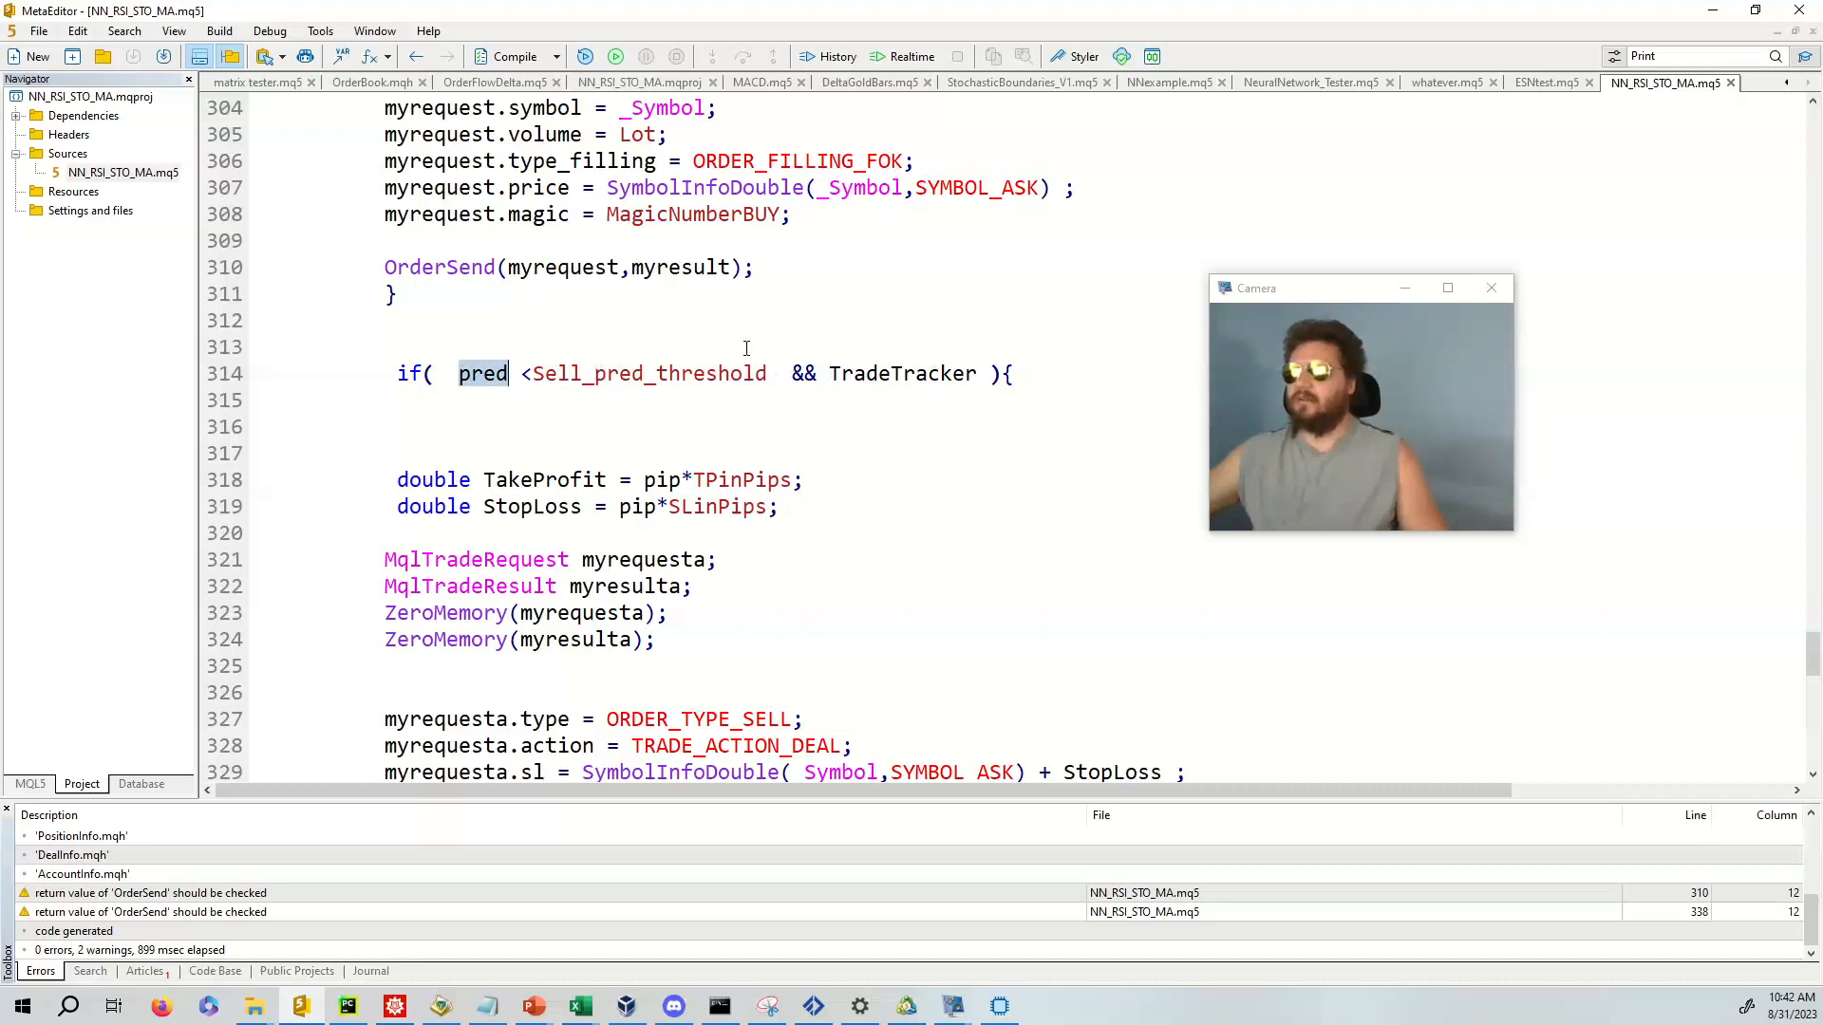
- Scroll to the end of the code and switch to the MetaTrader 5 terminal
scroll(down, 3)
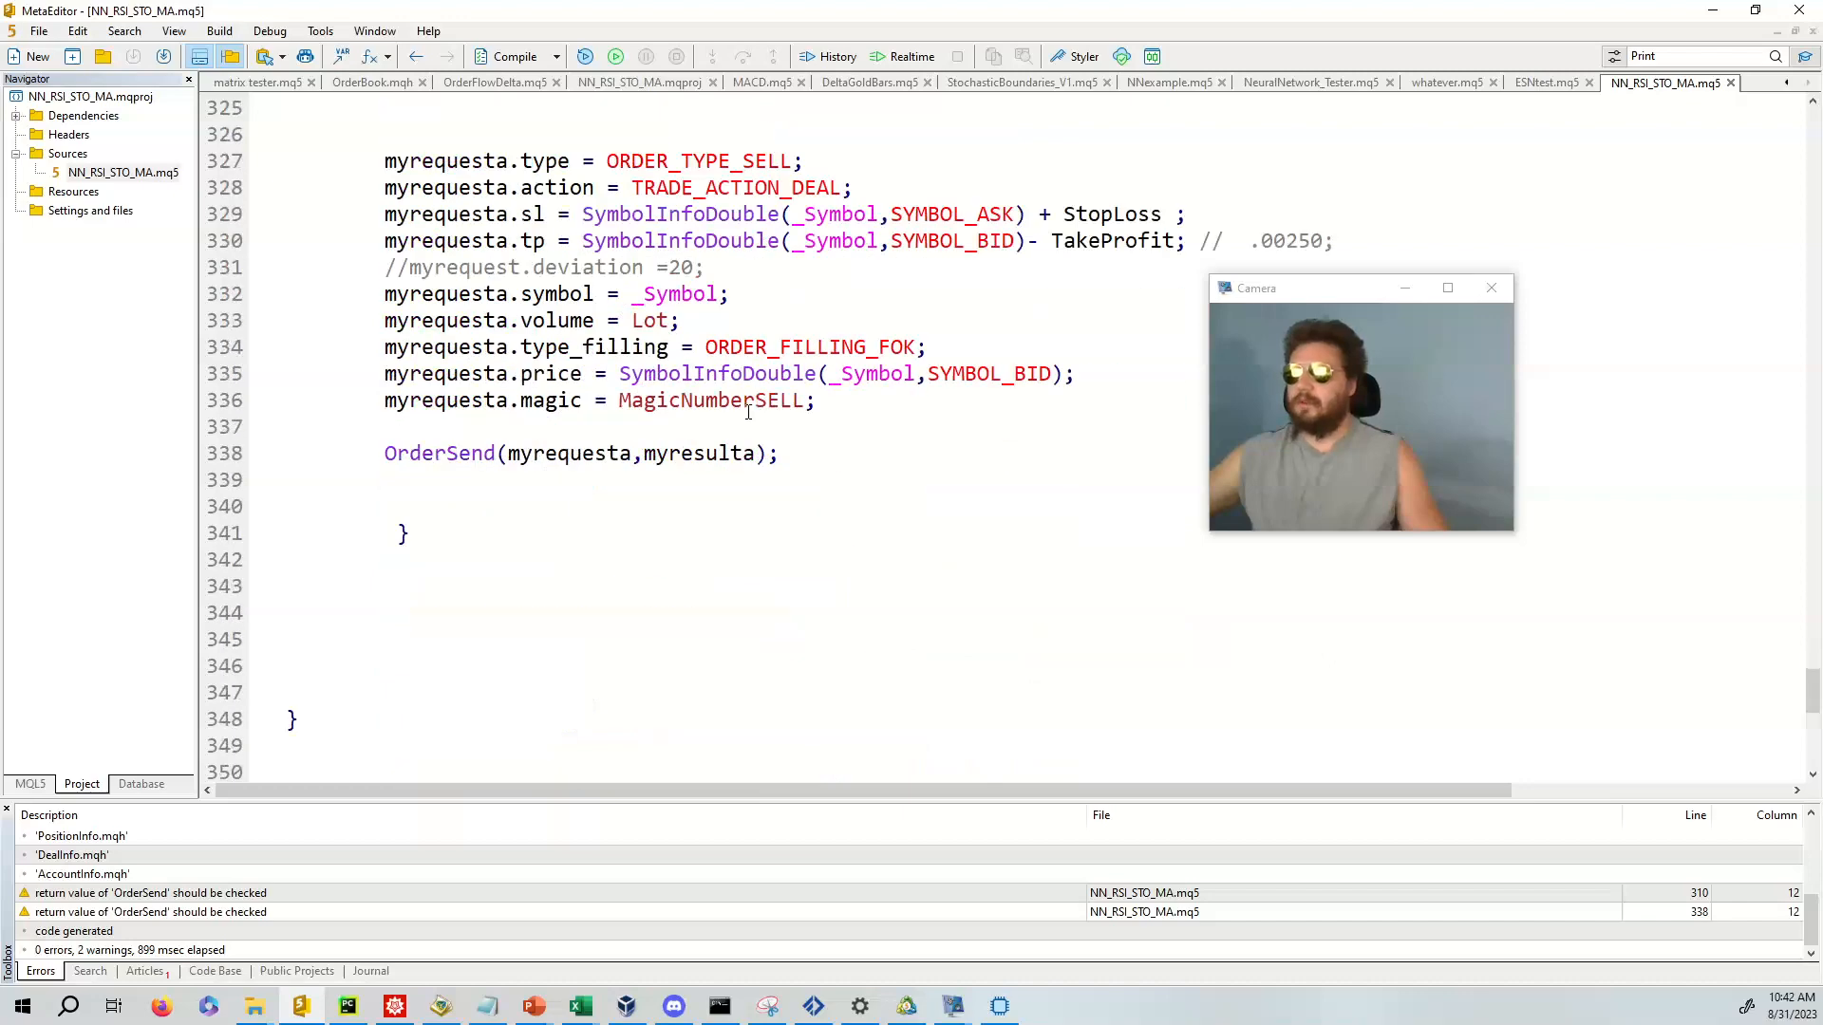
scroll(down, 3)
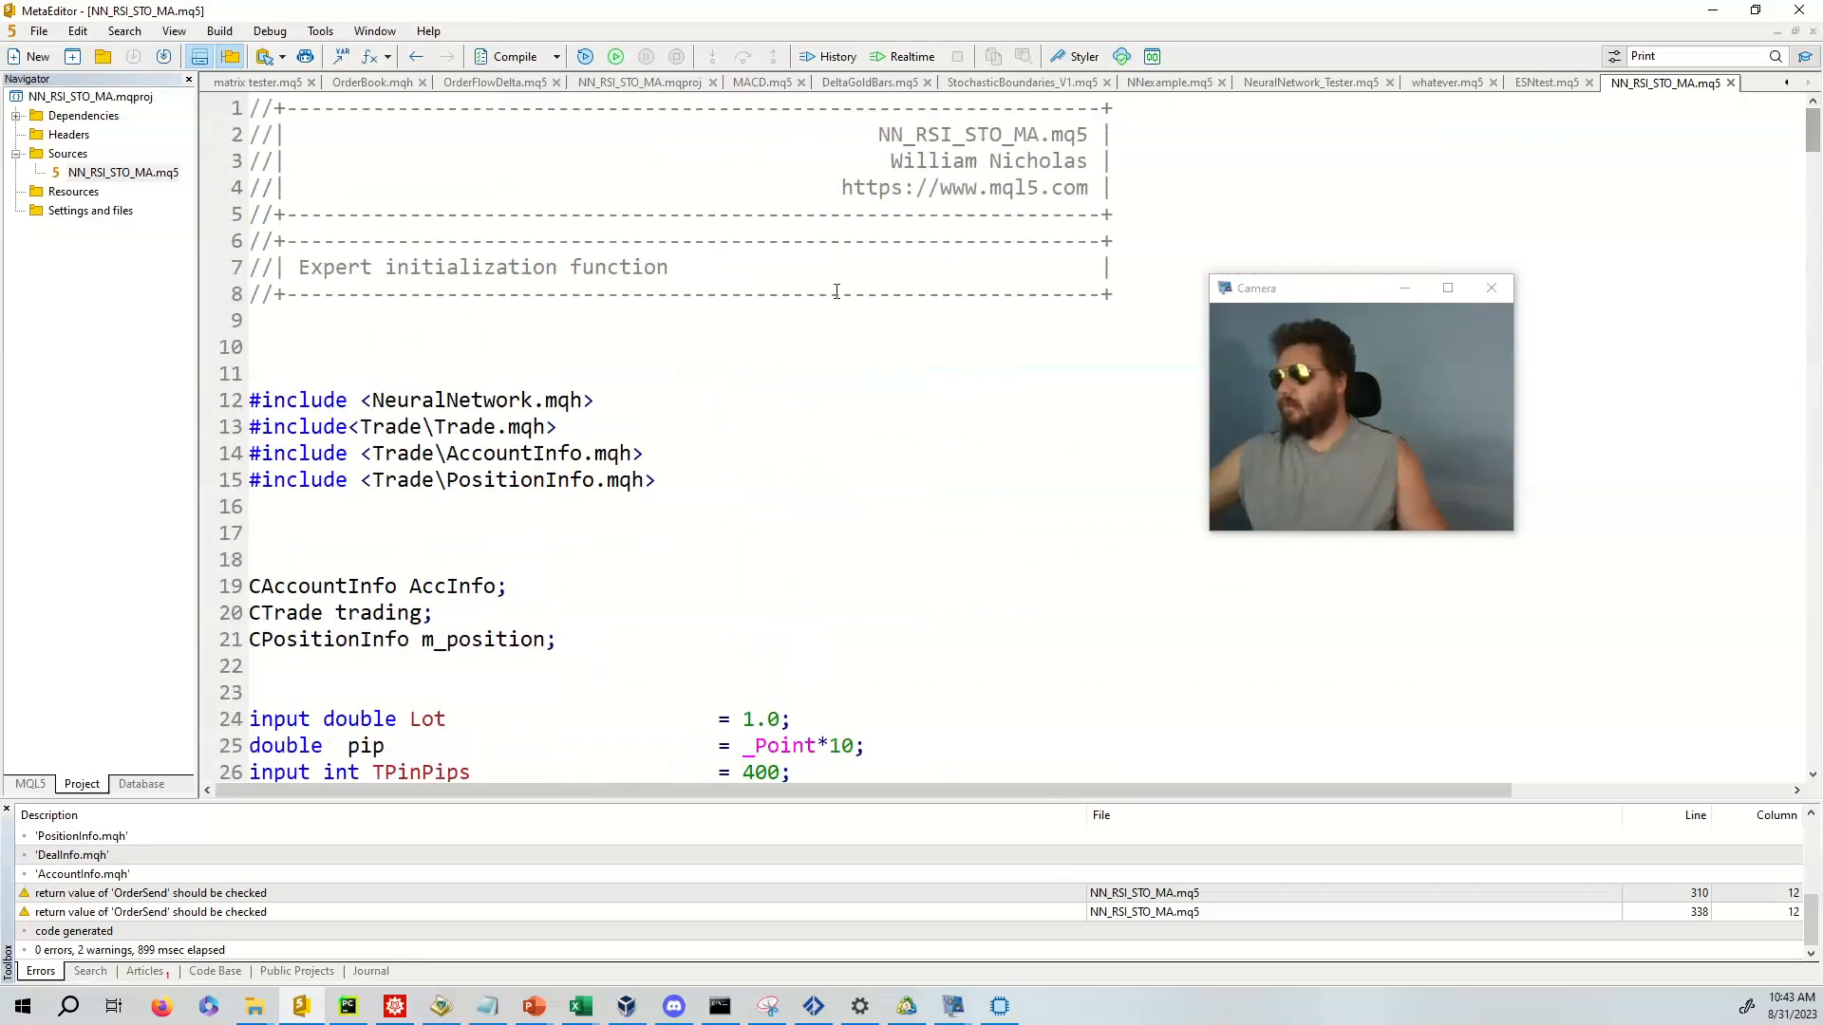
scroll(down, 3)
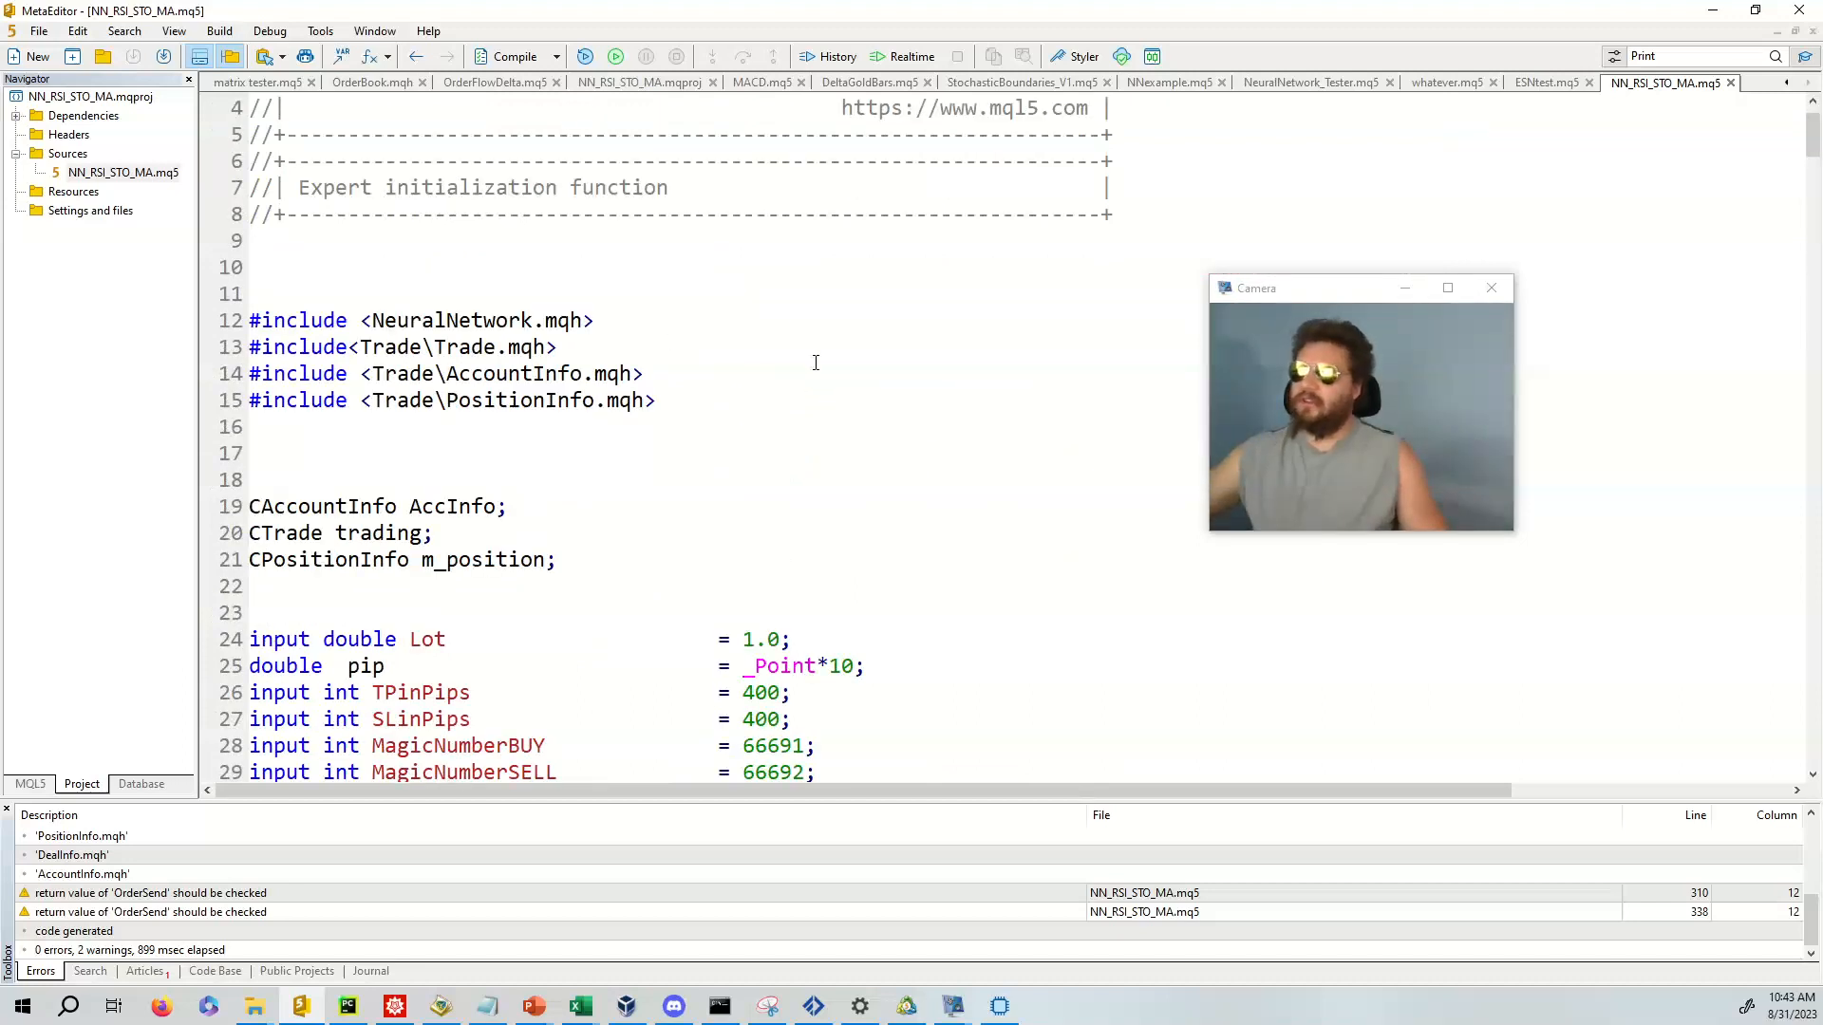
scroll(down, 3)
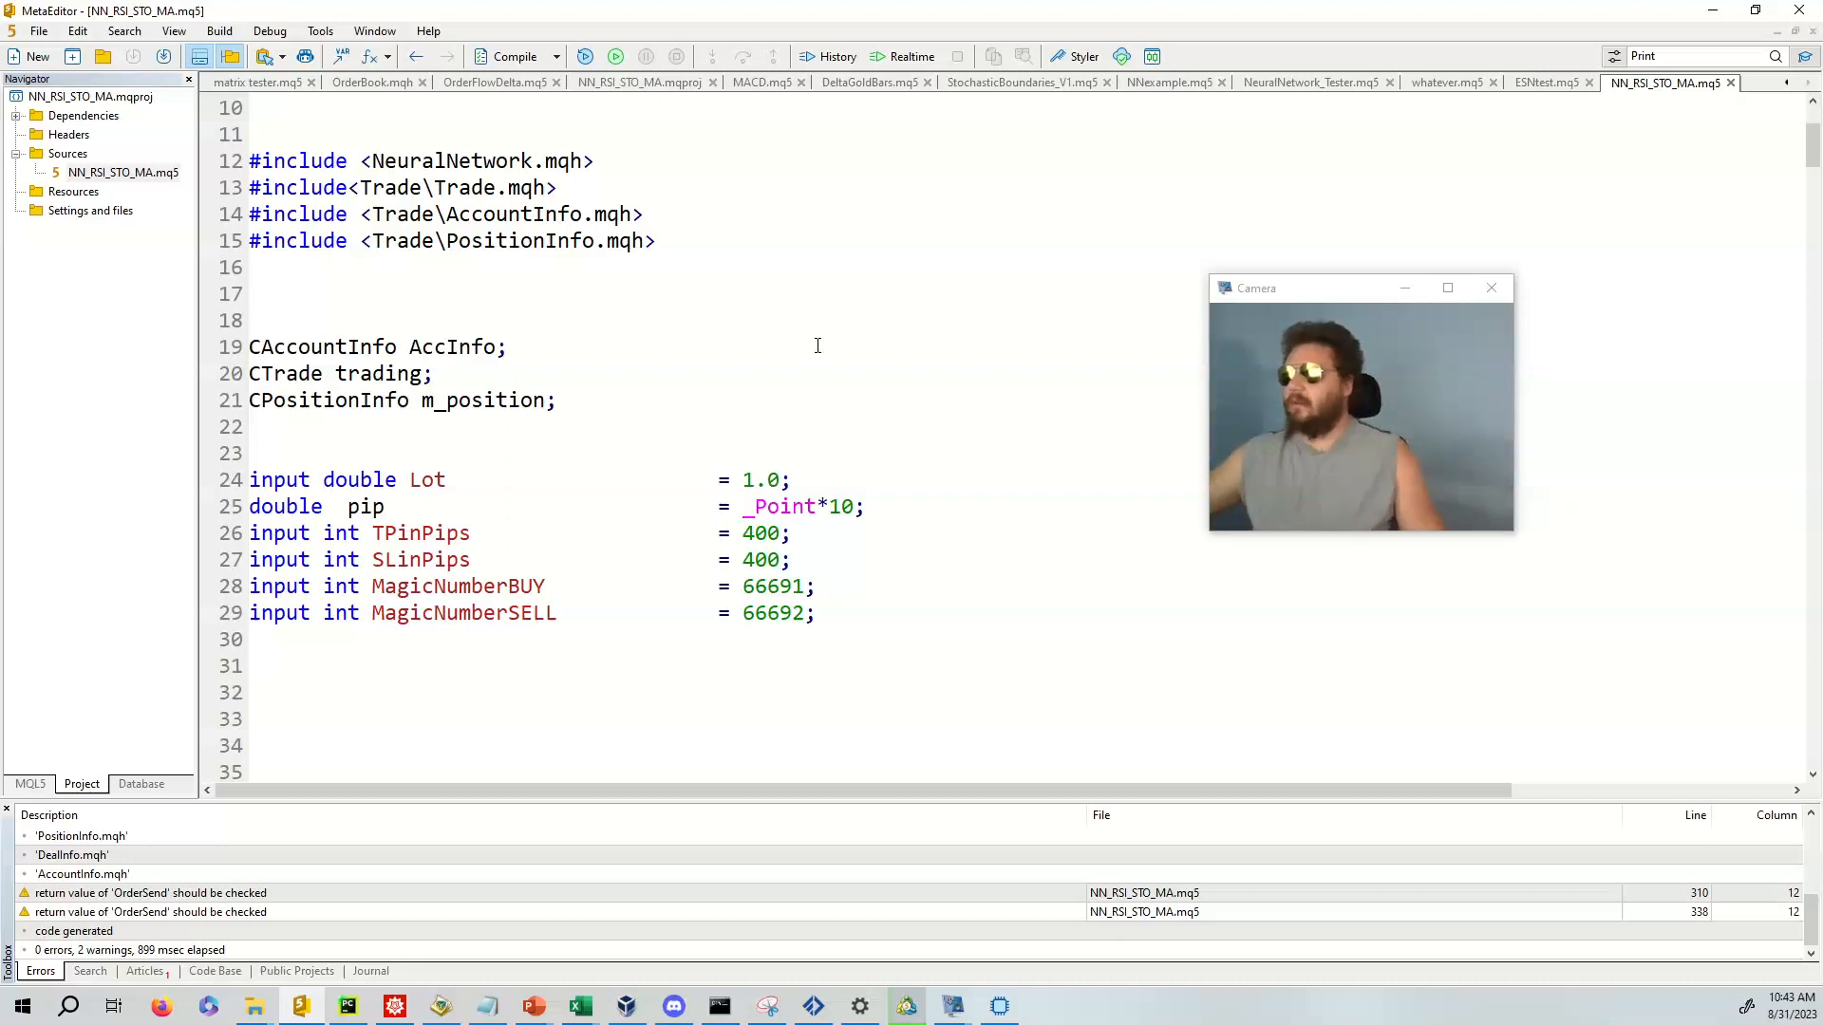
mouse_move(848, 387)
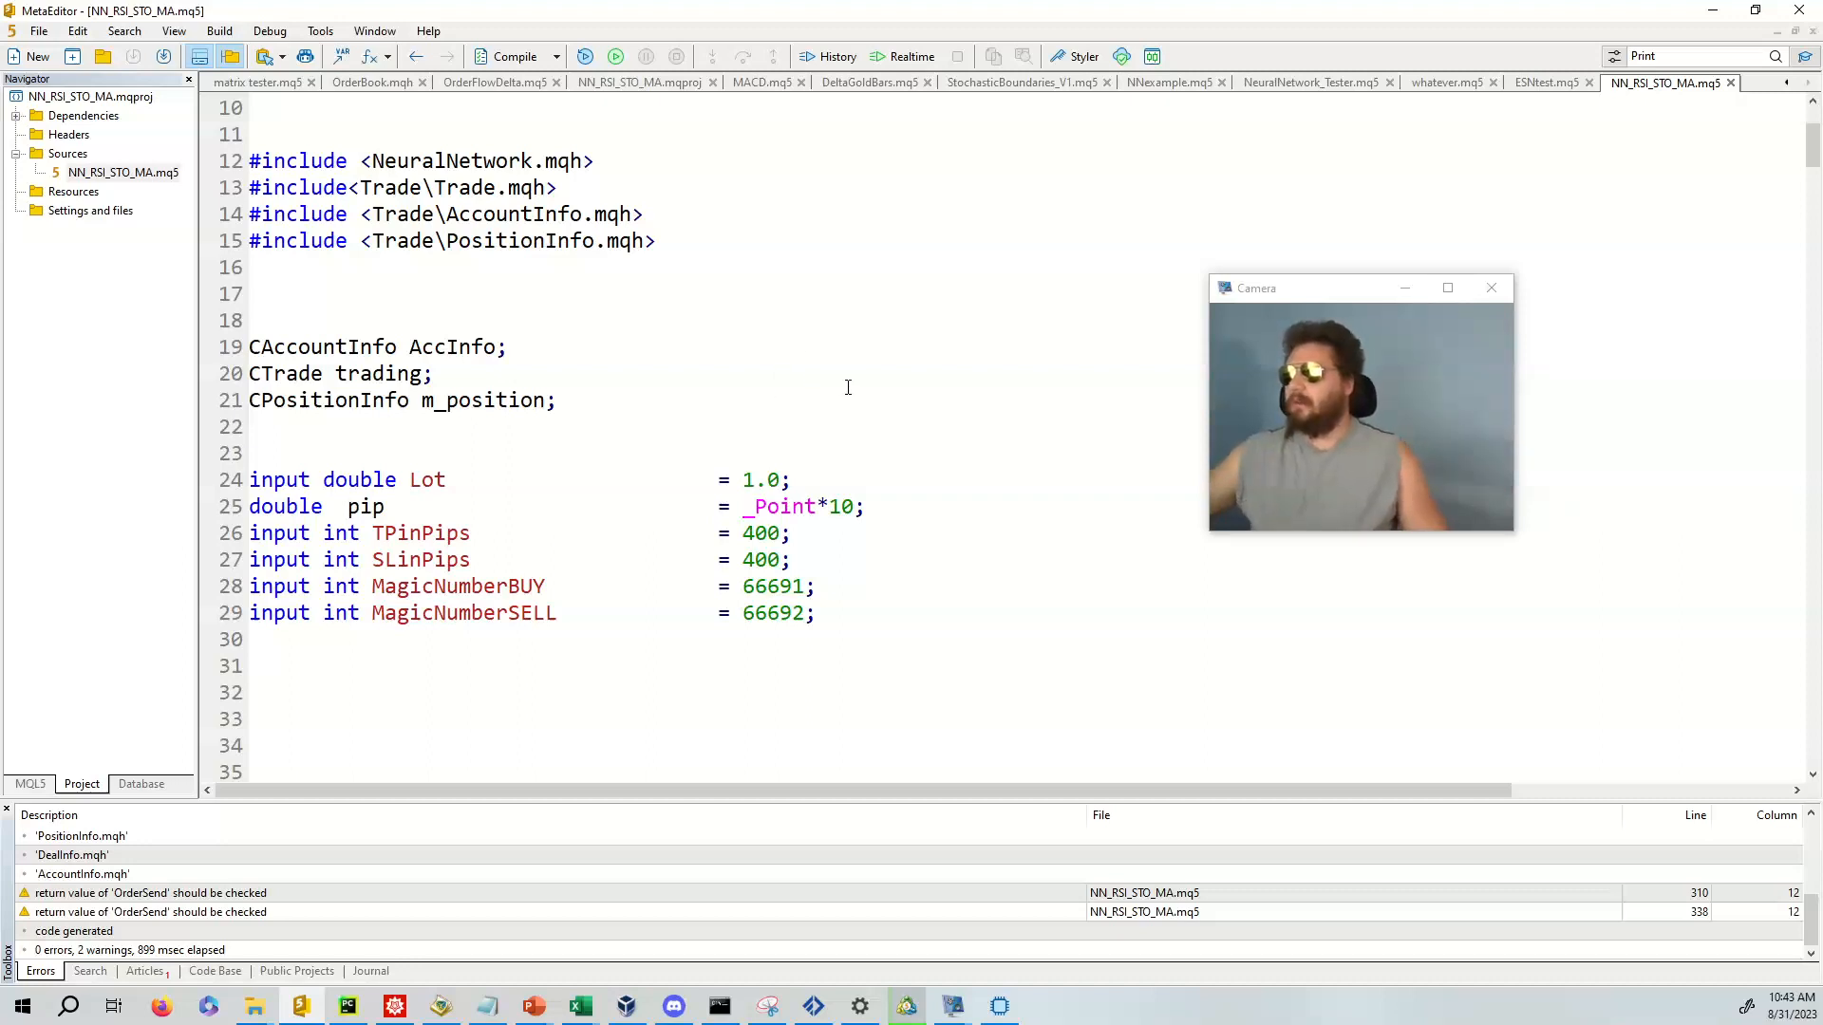
mouse_move(868, 383)
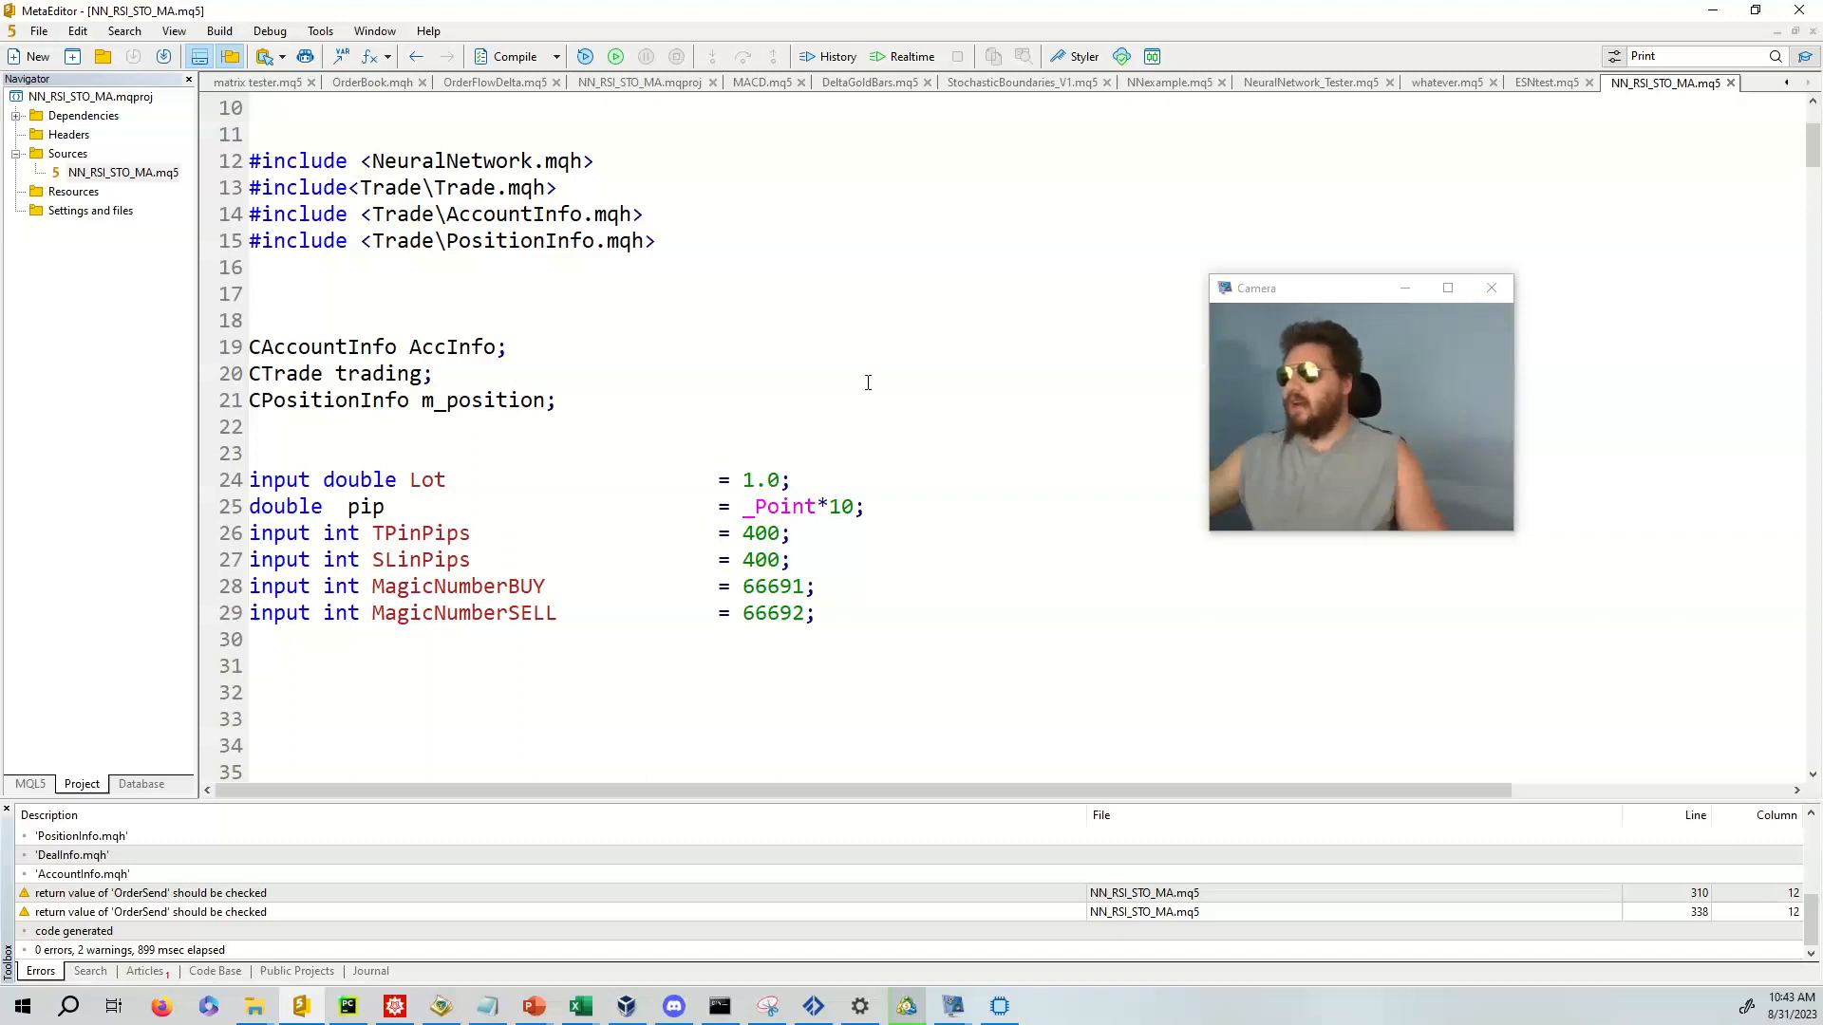
mouse_move(861, 438)
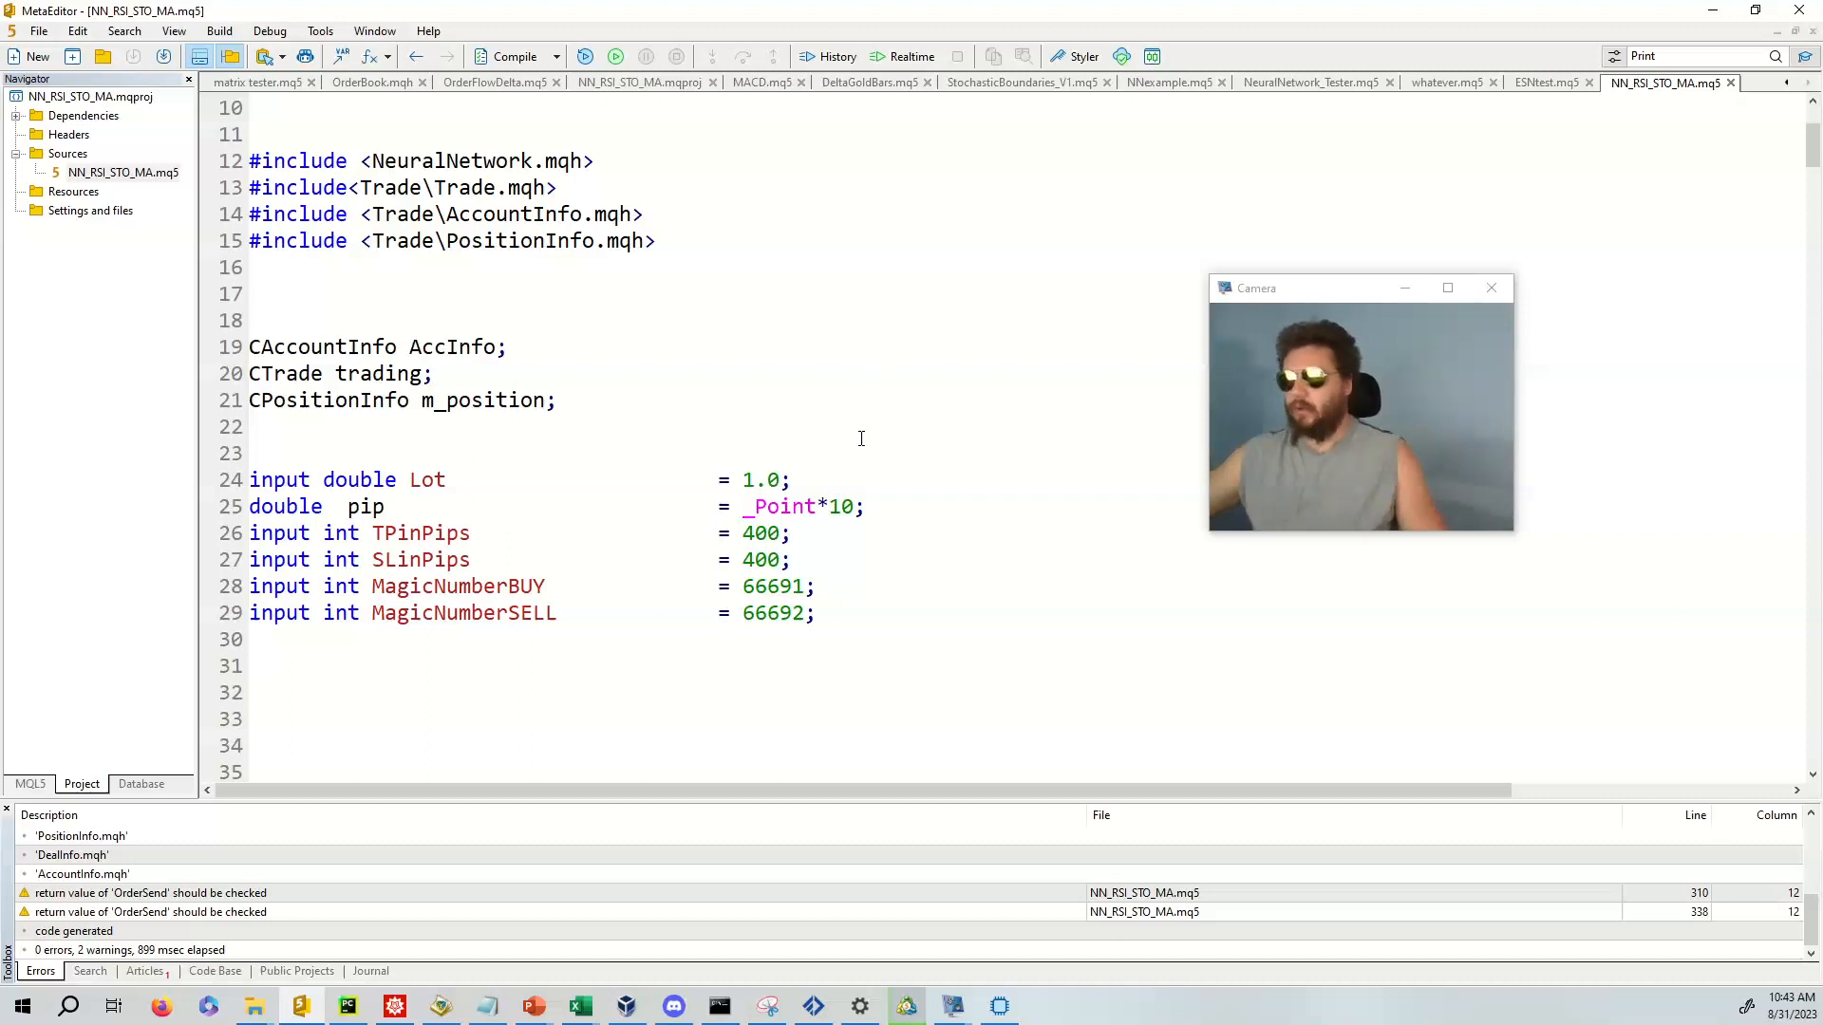
click(905, 1005)
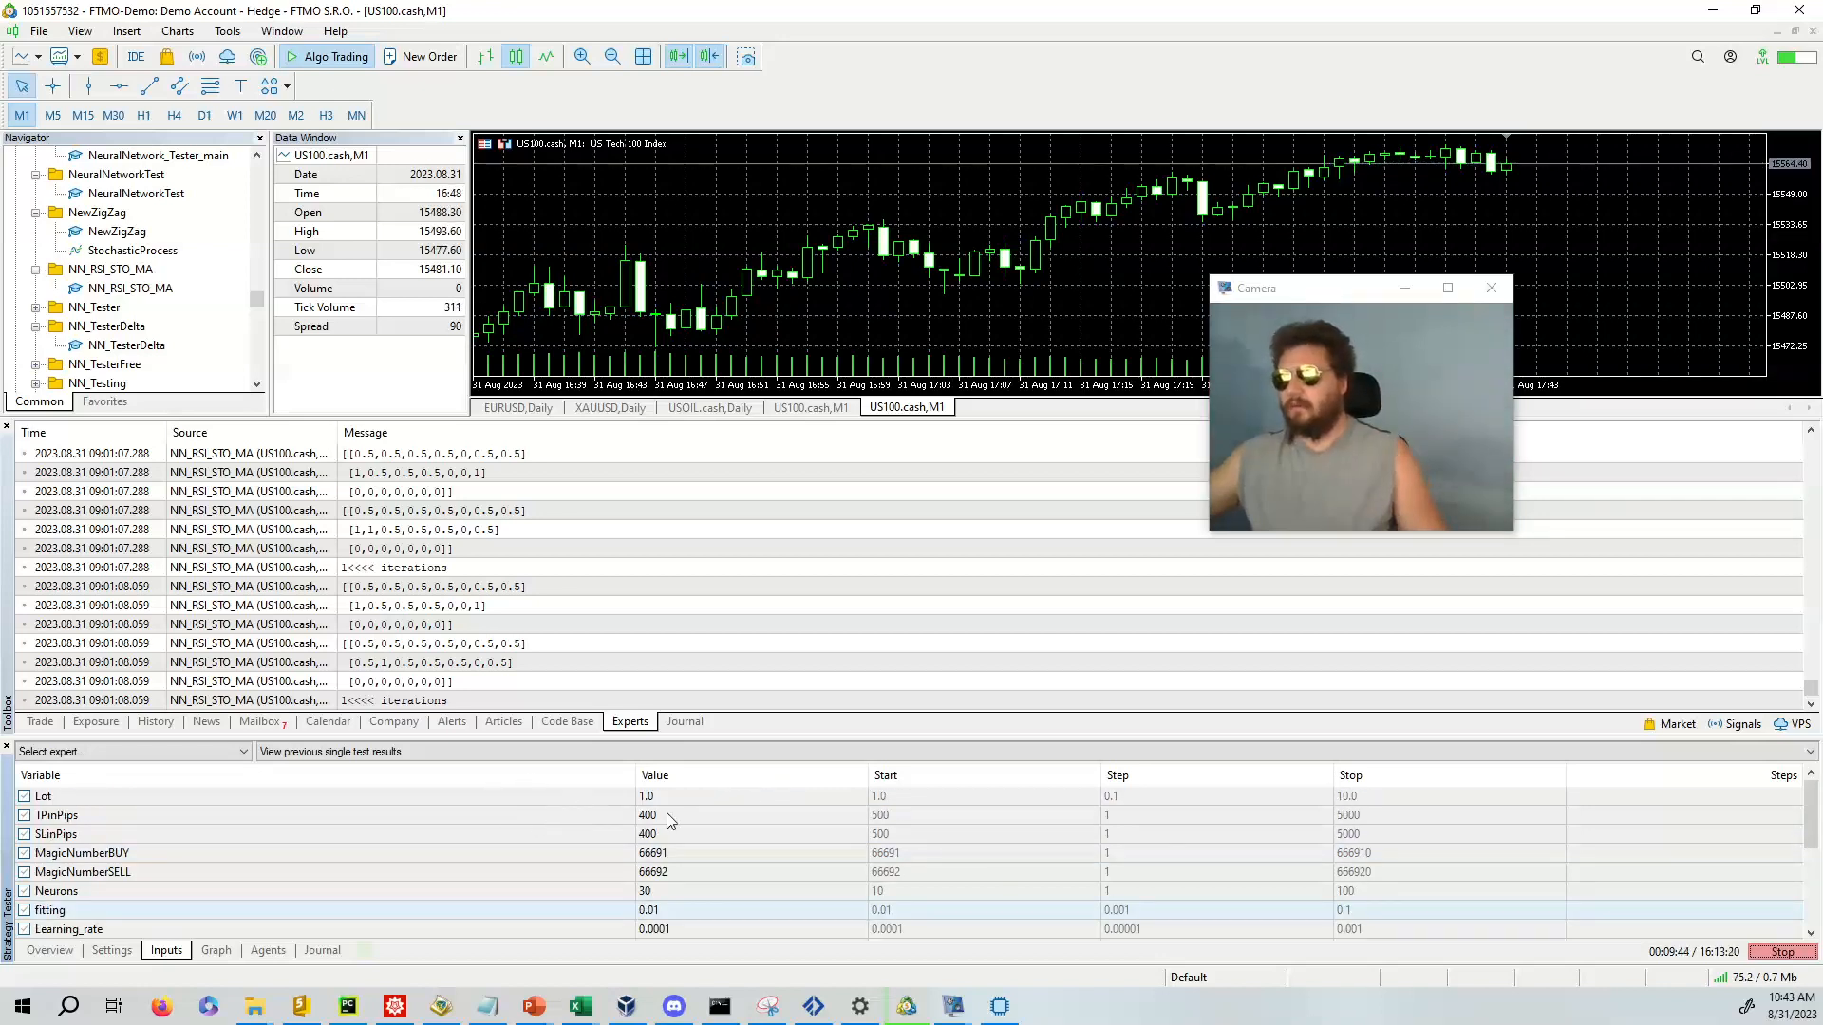
- Scroll down through the Strategy Tester's input parameters for the NN_RSI_STO_MA run
scroll(down, 3)
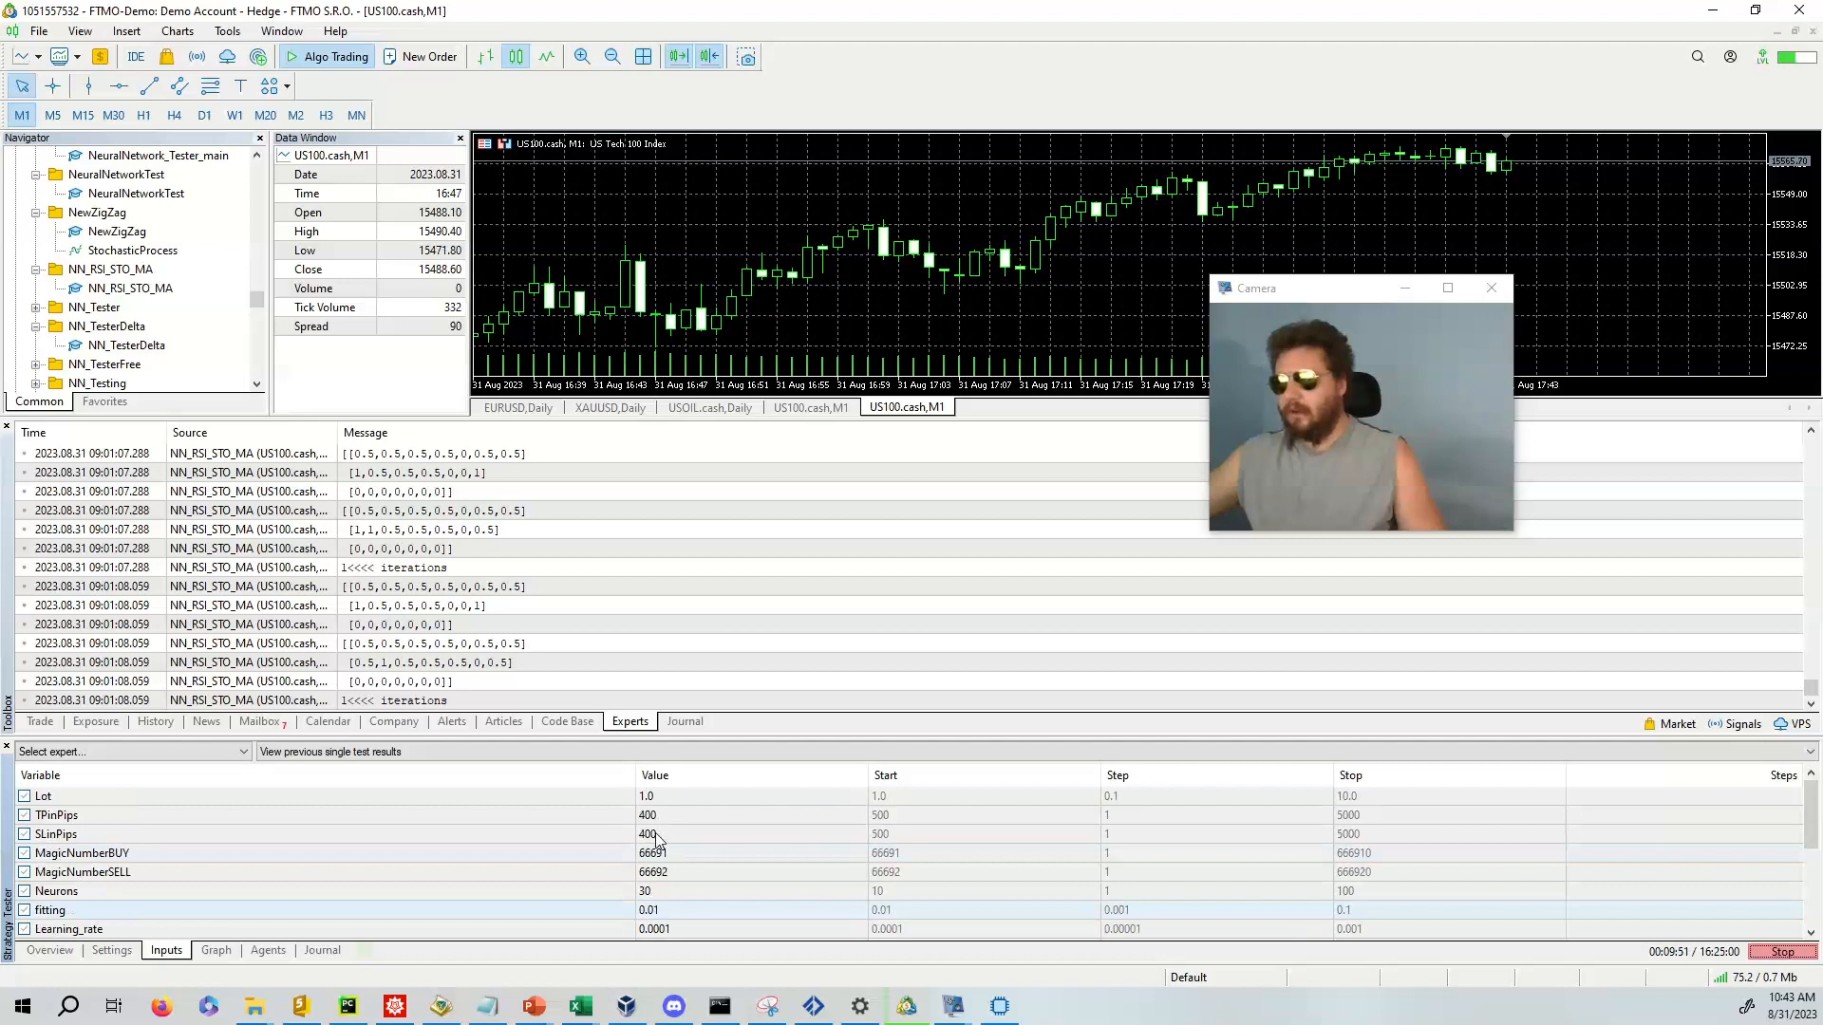
scroll(down, 3)
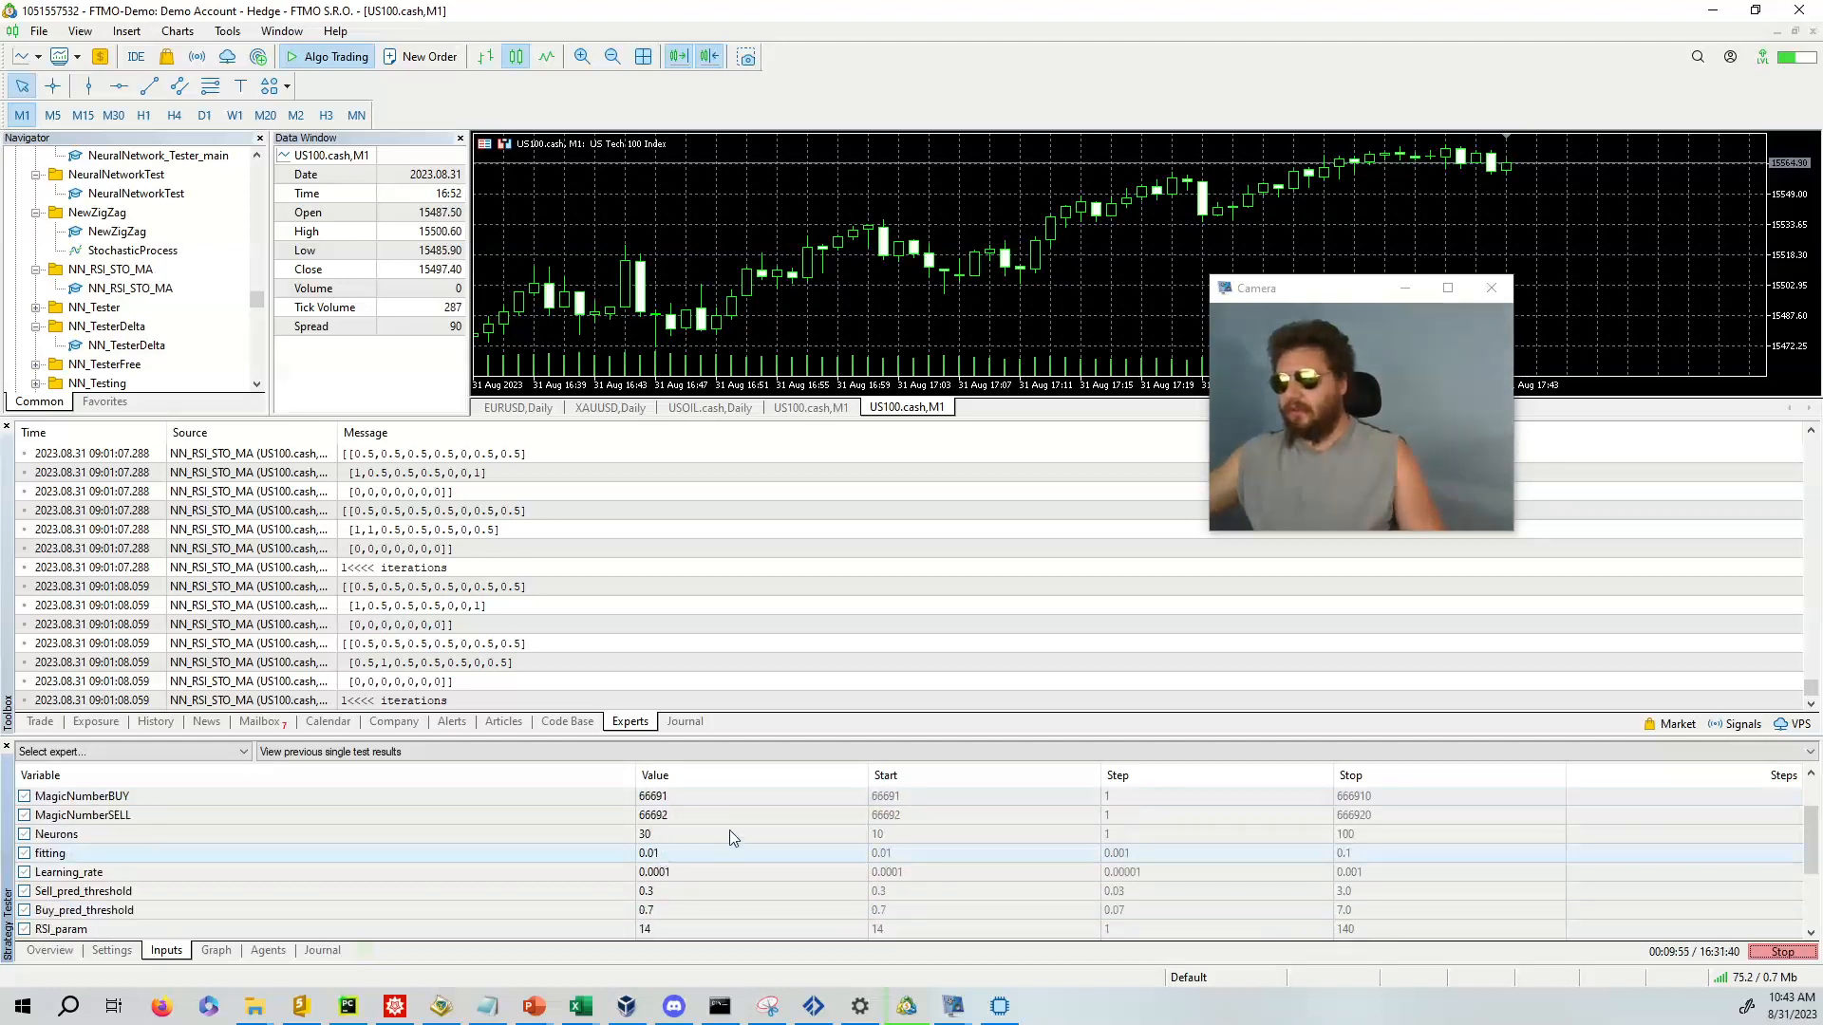
scroll(down, 3)
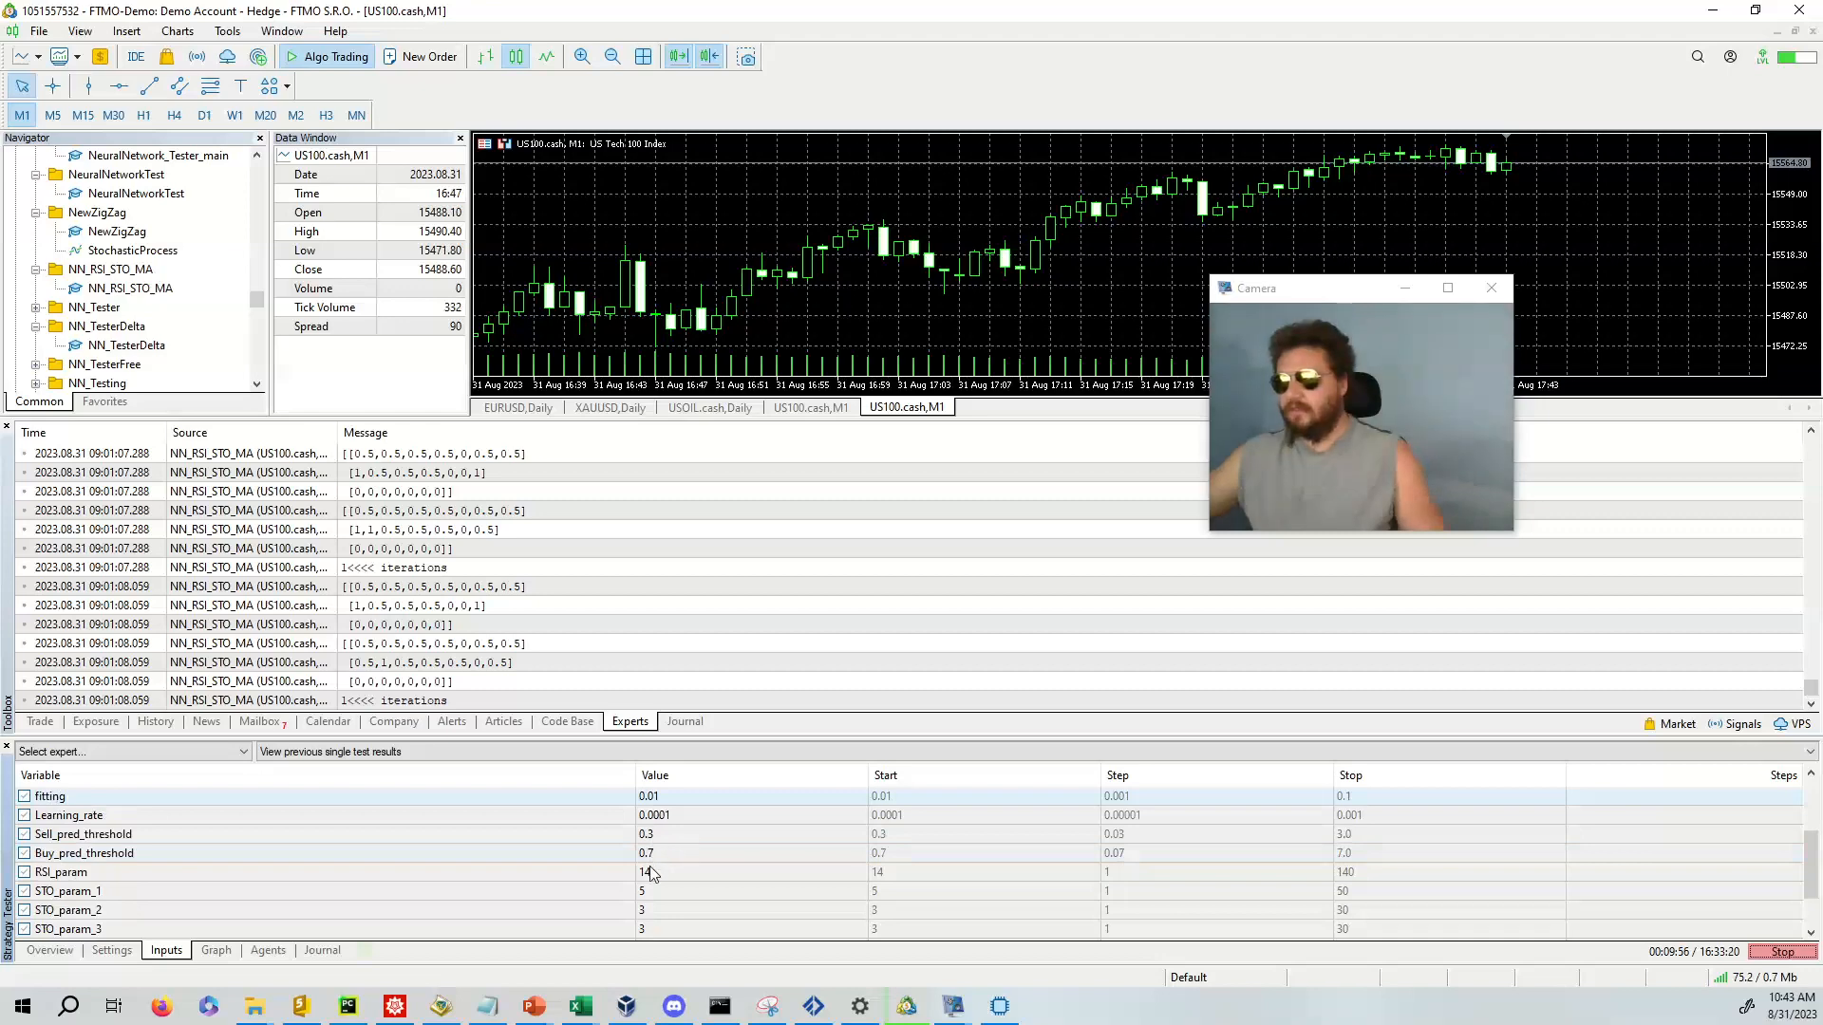
scroll(down, 3)
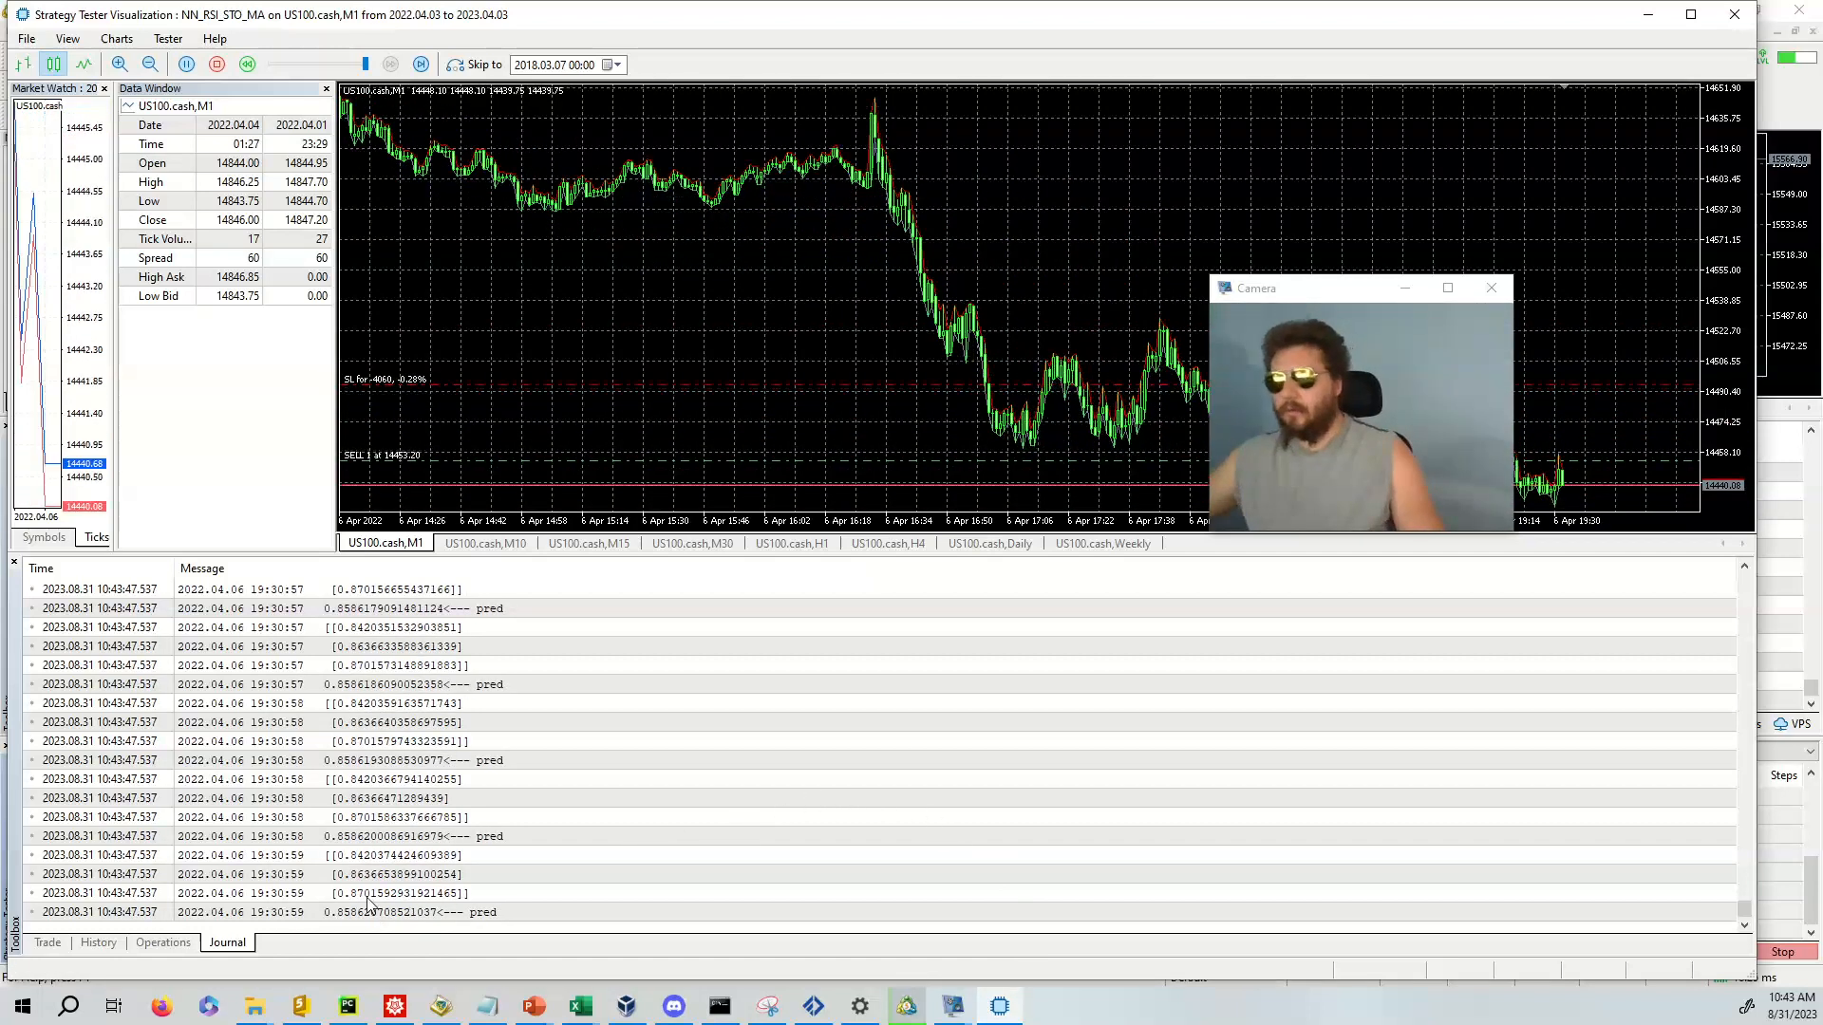
- Leave the visualization window and return to the terminal's tester inputs at the EMA periods
click(48, 943)
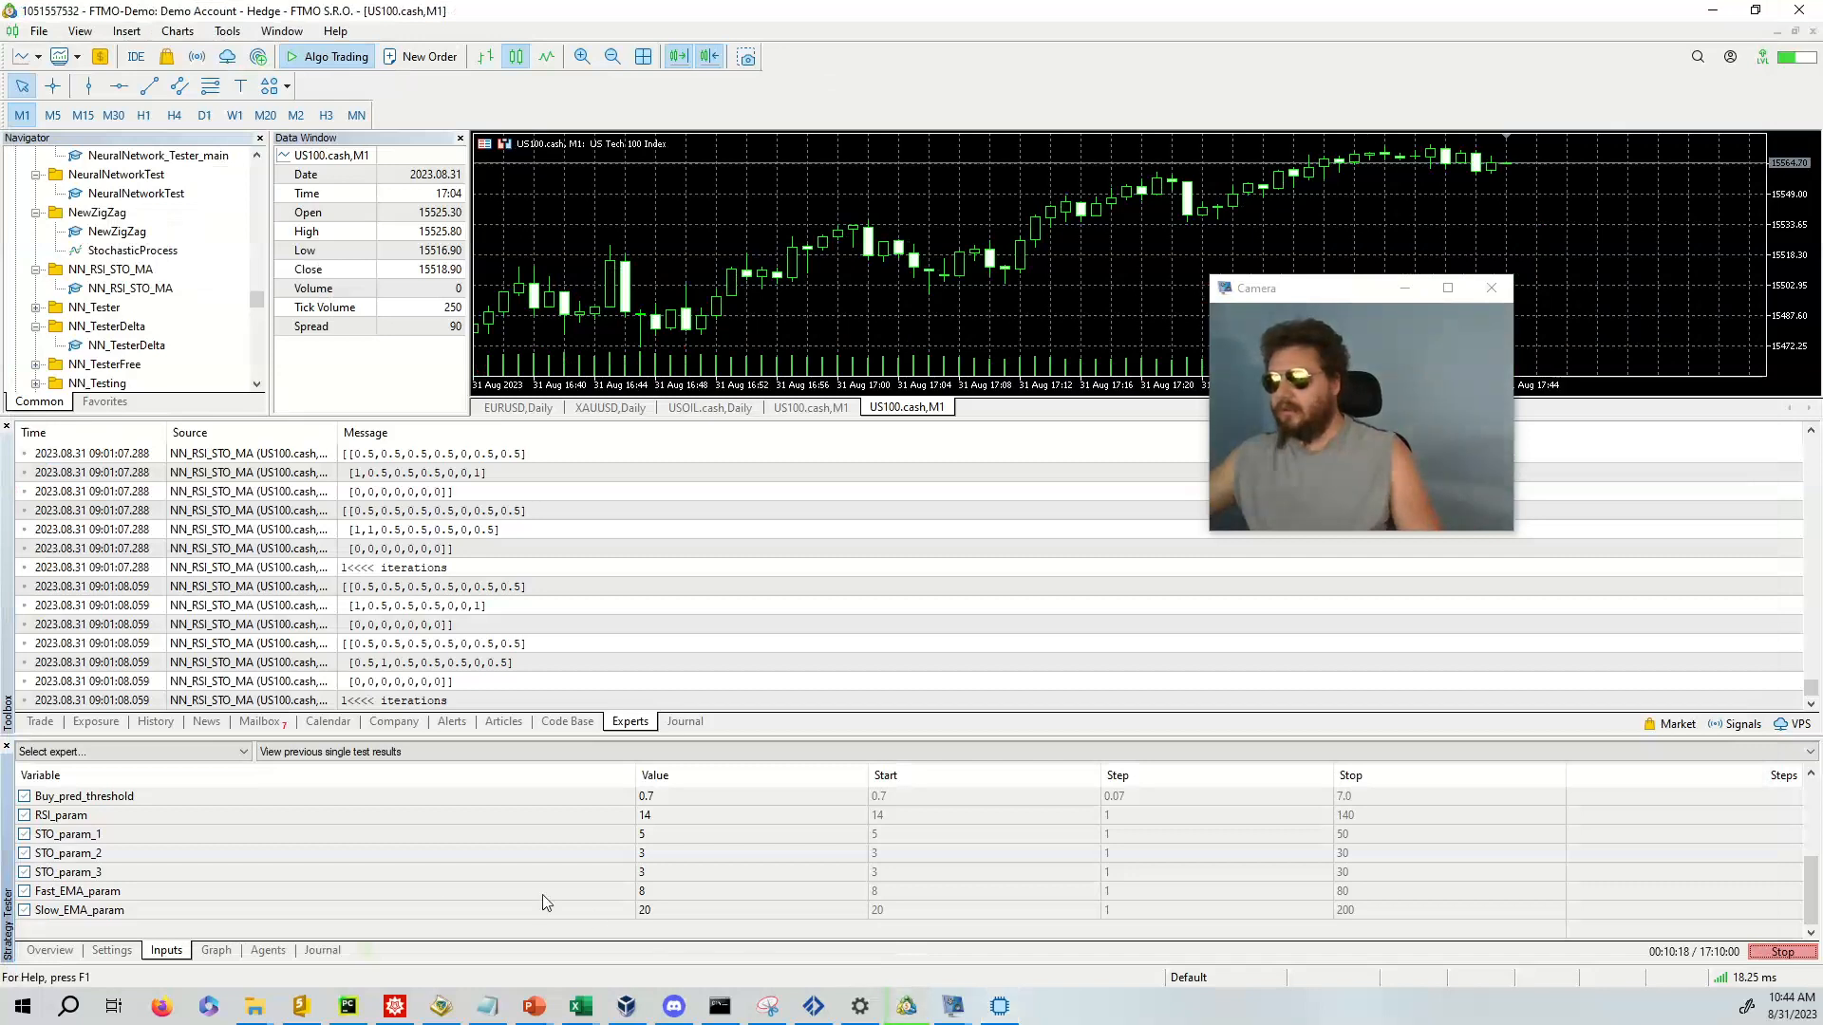
- Display the US100 run's balance/equity curve with deposit load bars
click(216, 951)
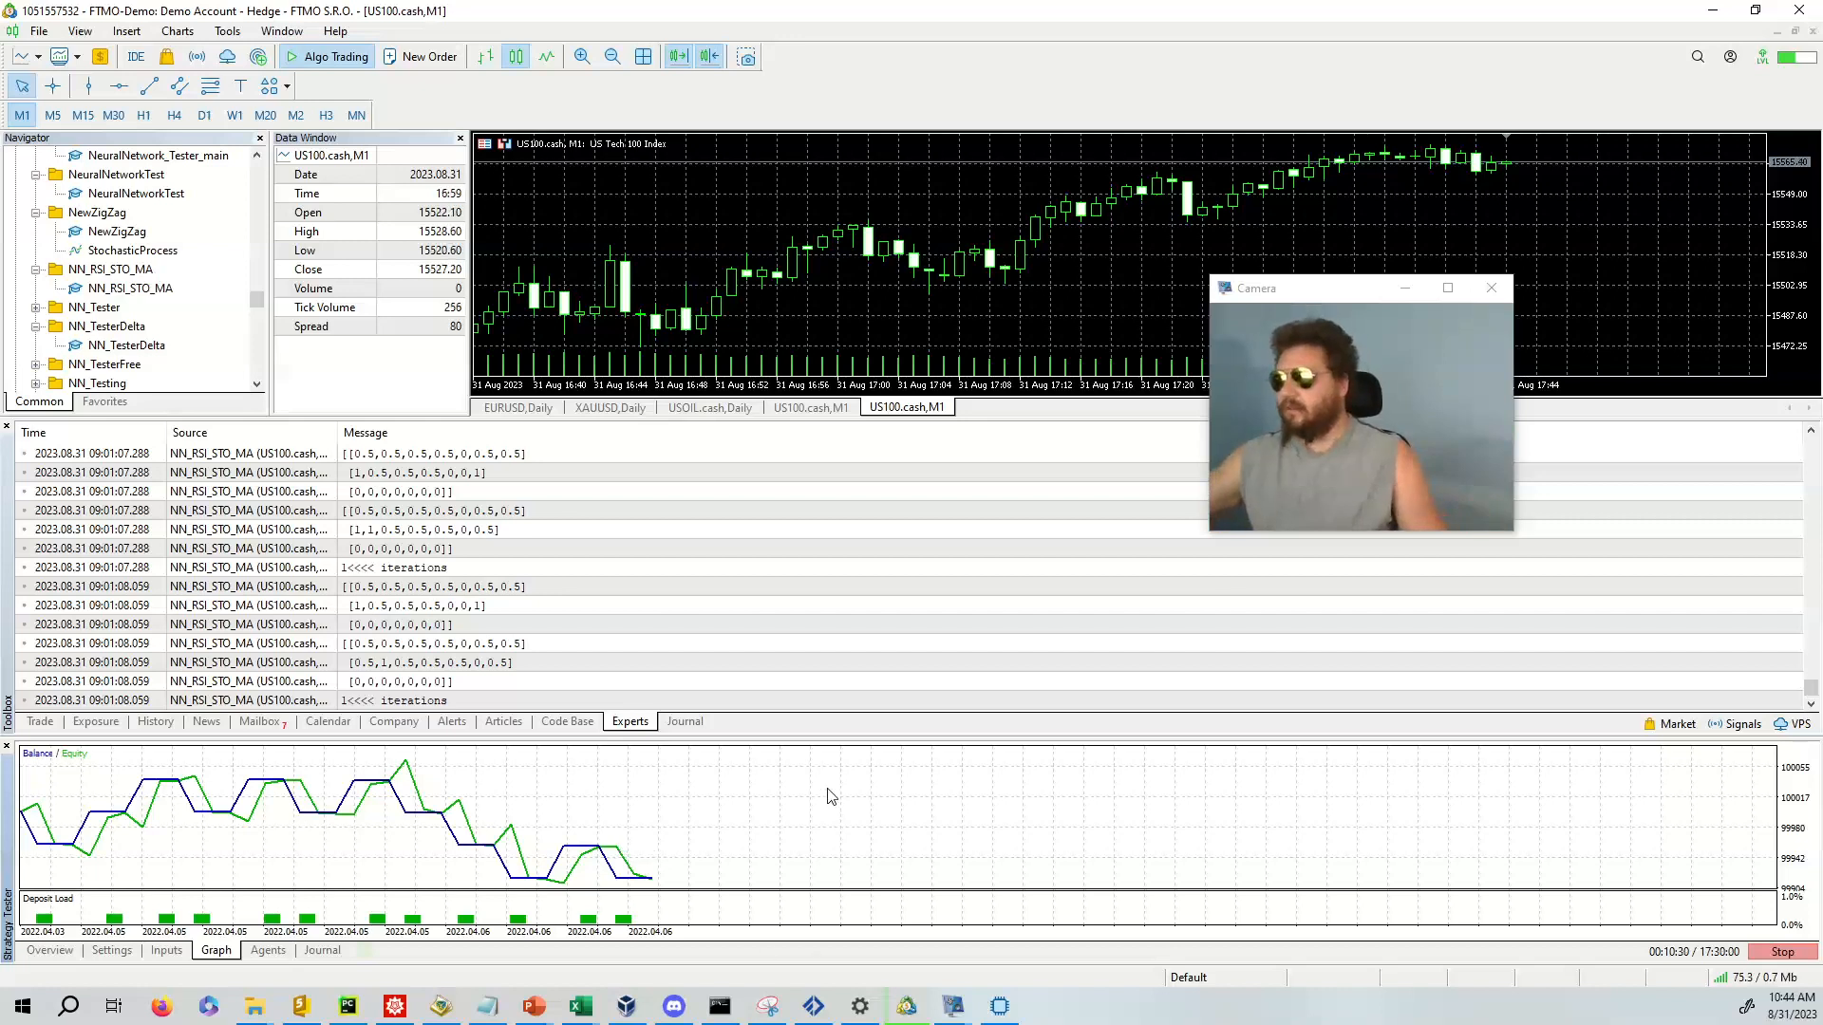
mouse_move(843, 832)
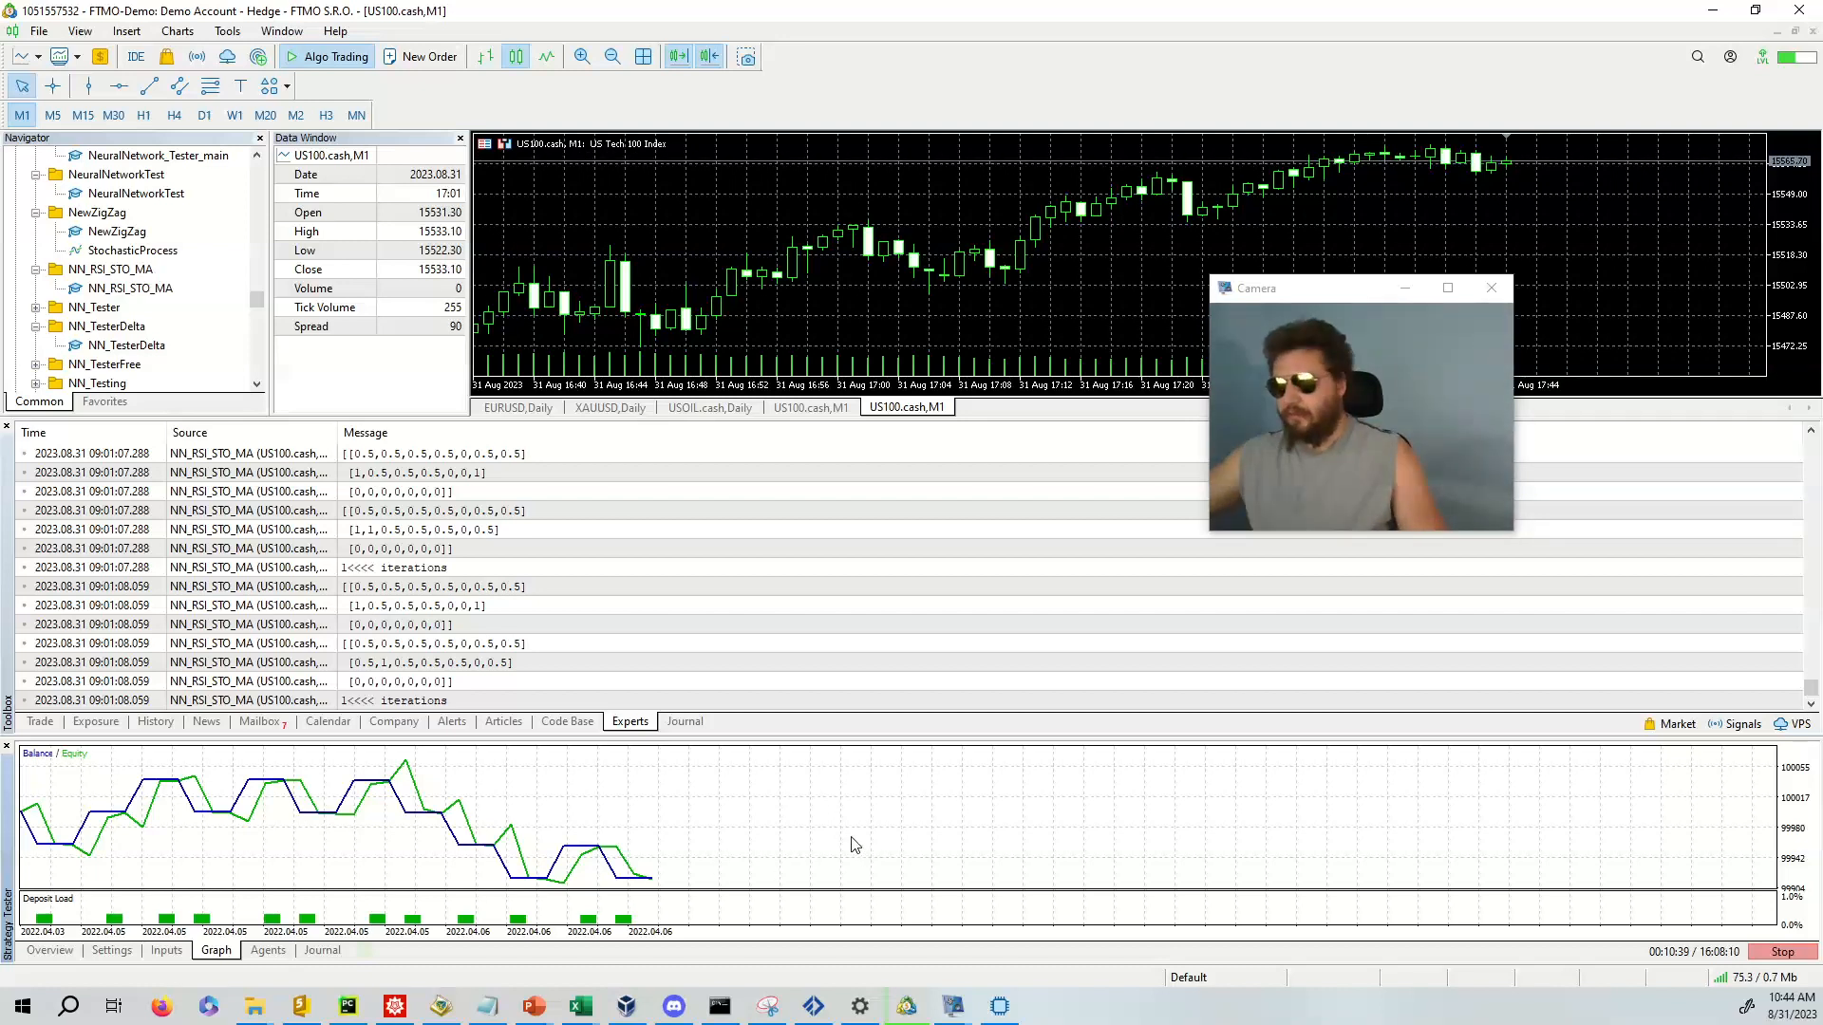
mouse_move(770, 841)
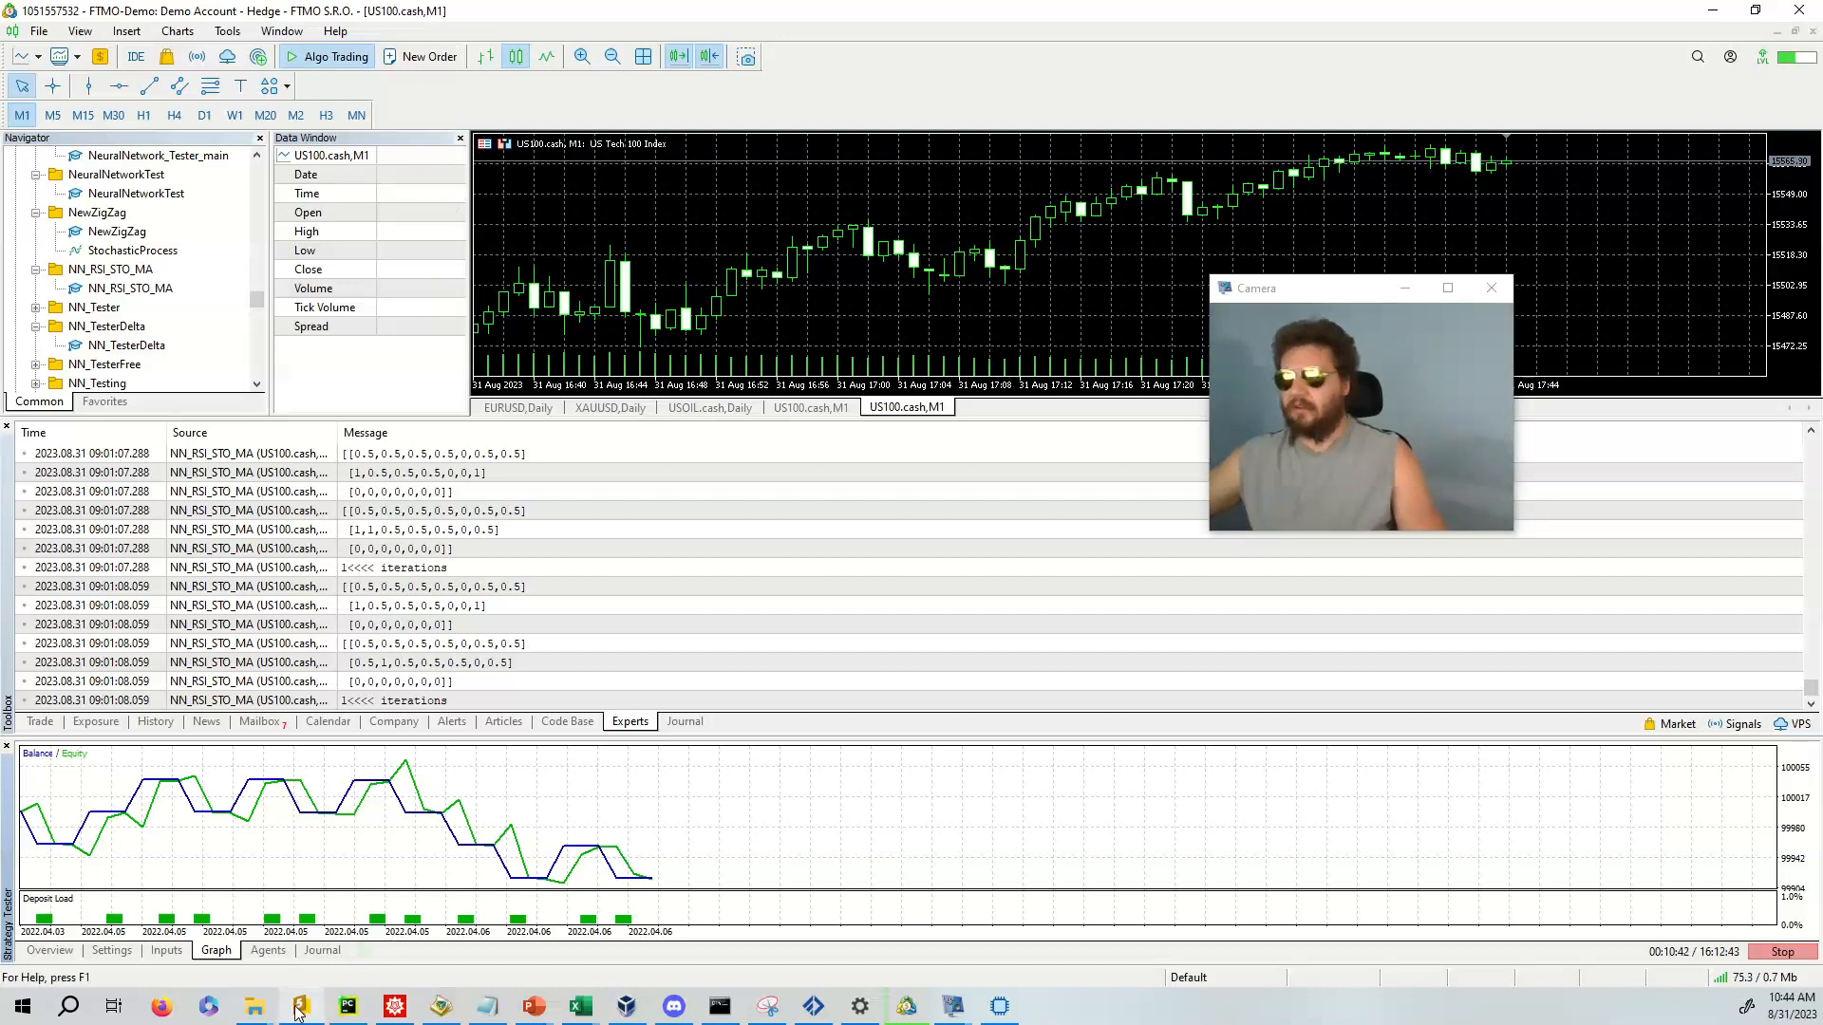
- Back in NN_RSI_STO_MA.mq5, highlight the TPinPips/SLinPips inputs and the network's output-count argument
click(296, 1007)
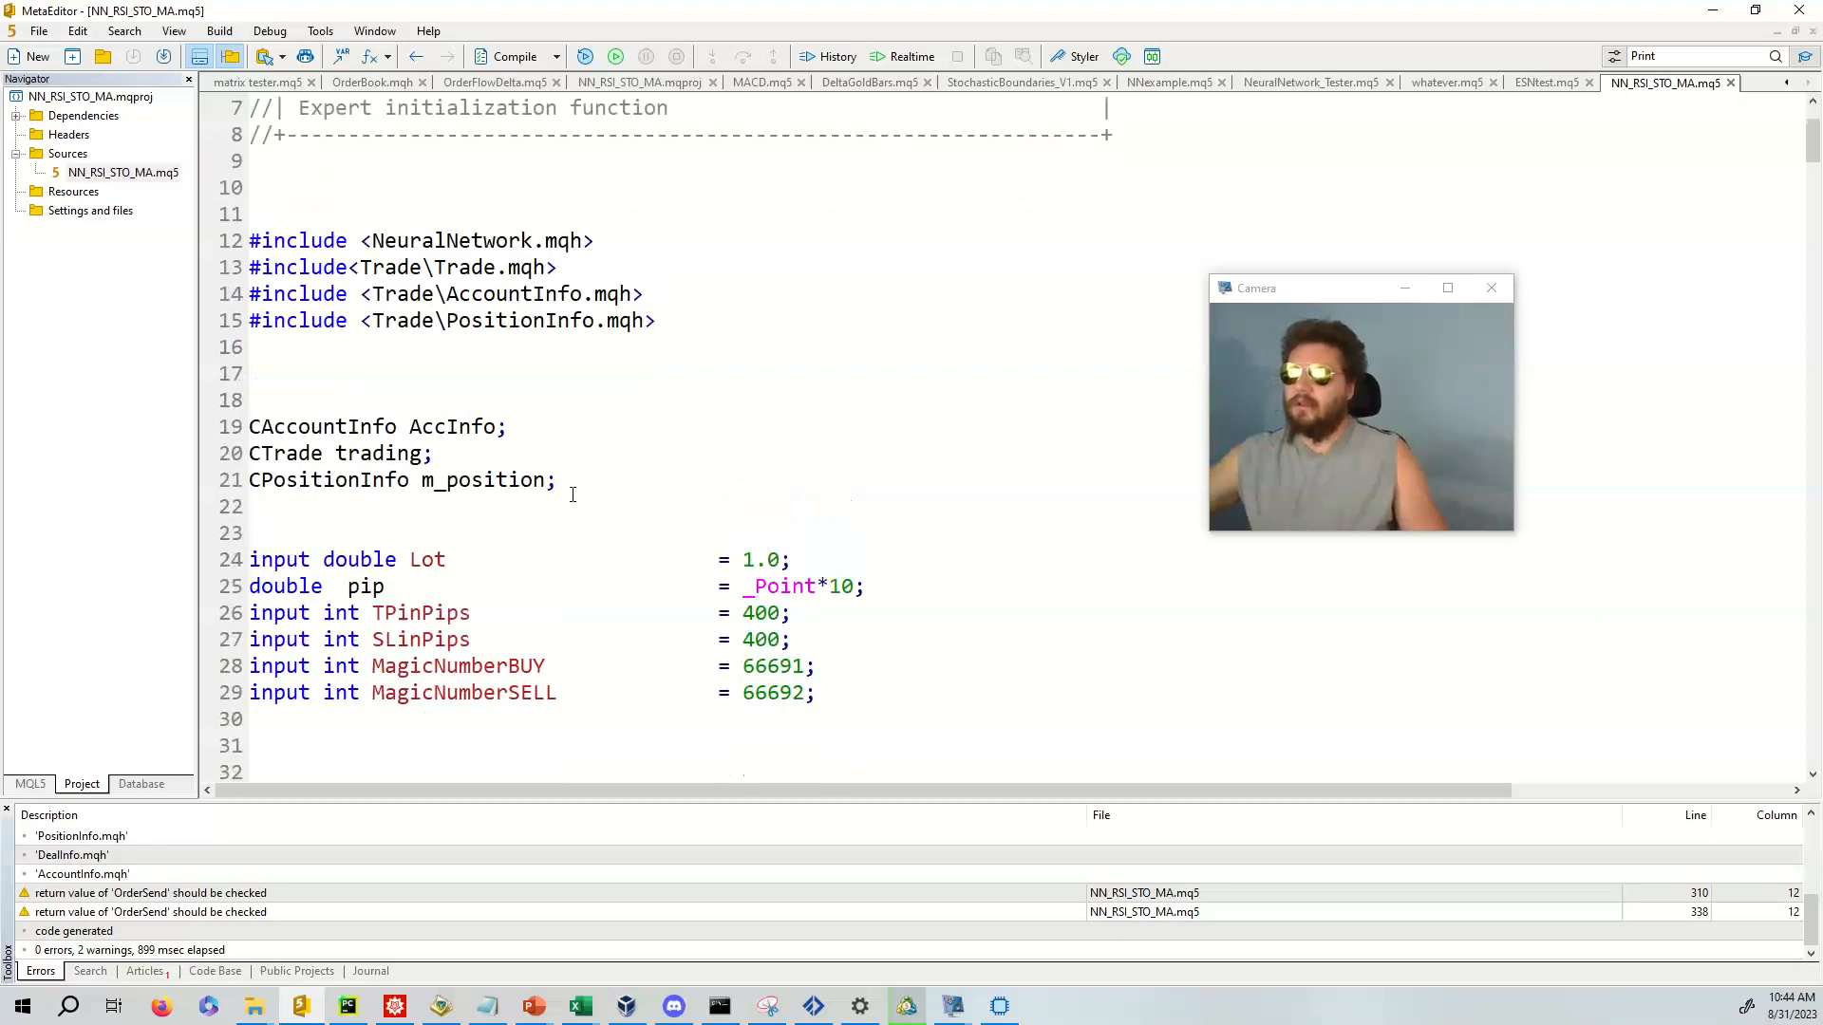
scroll(down, 3)
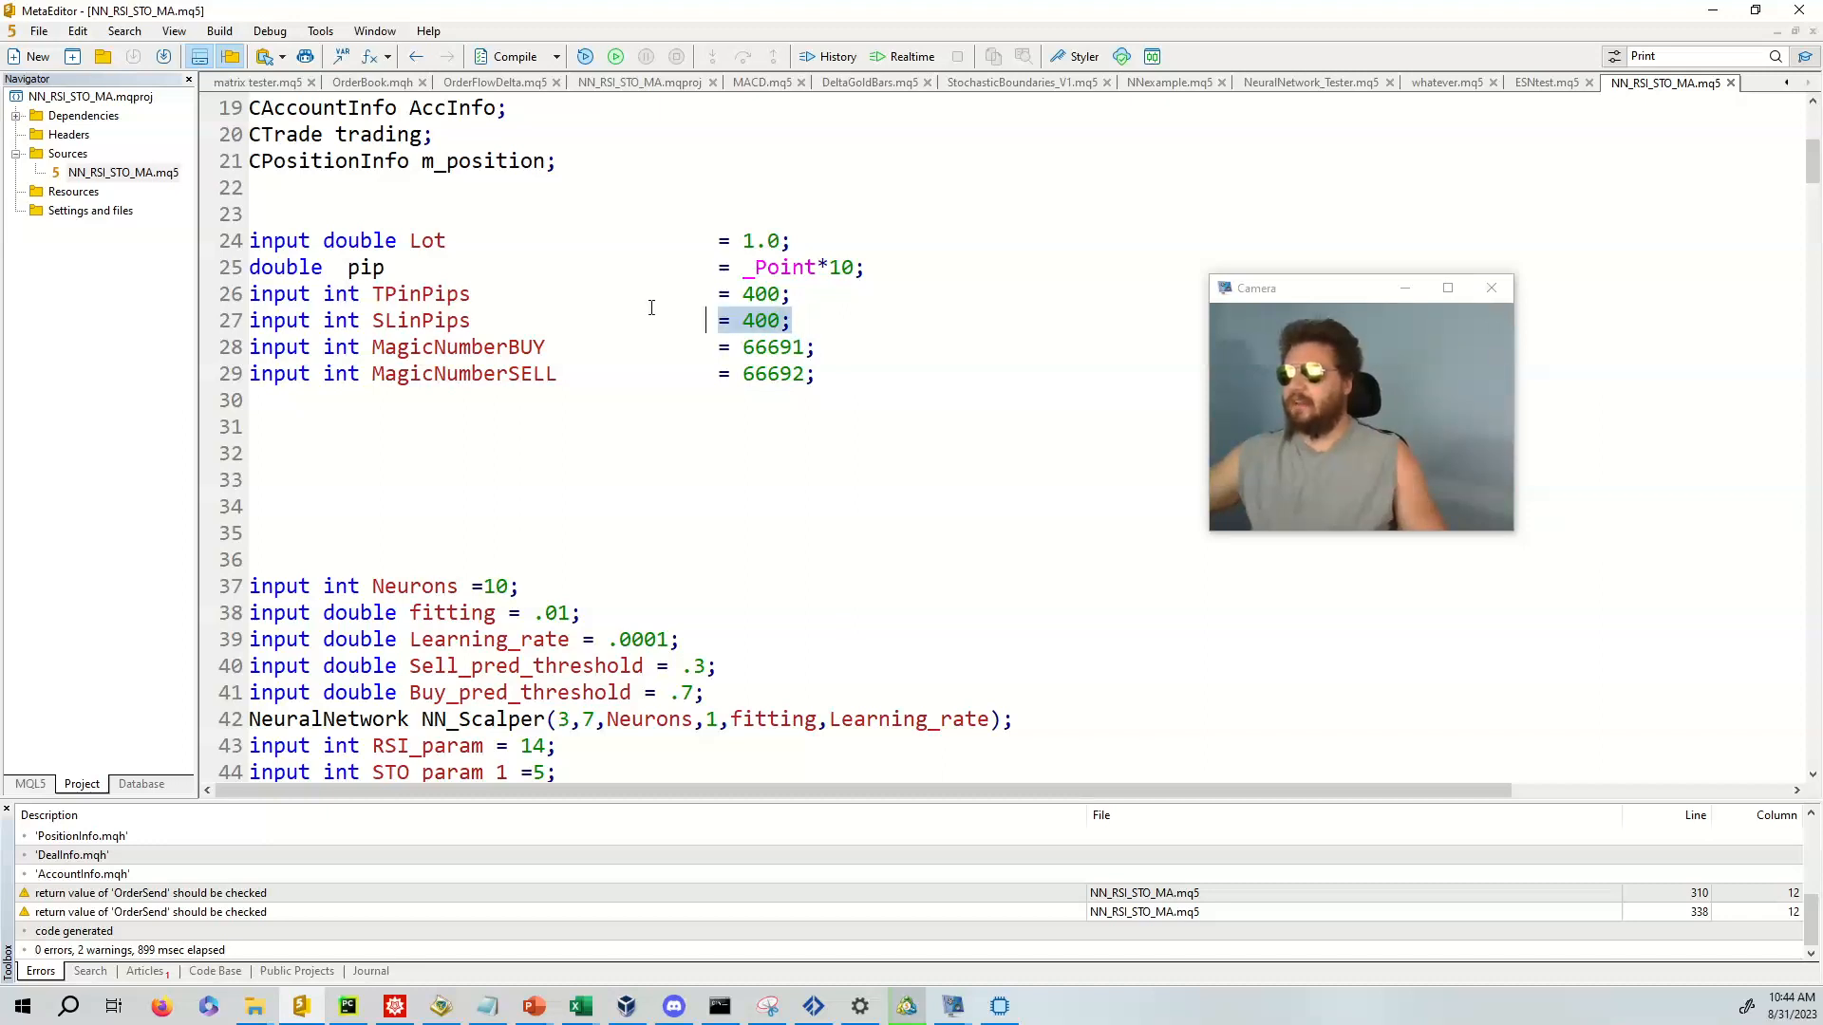
drag(249, 294, 788, 320)
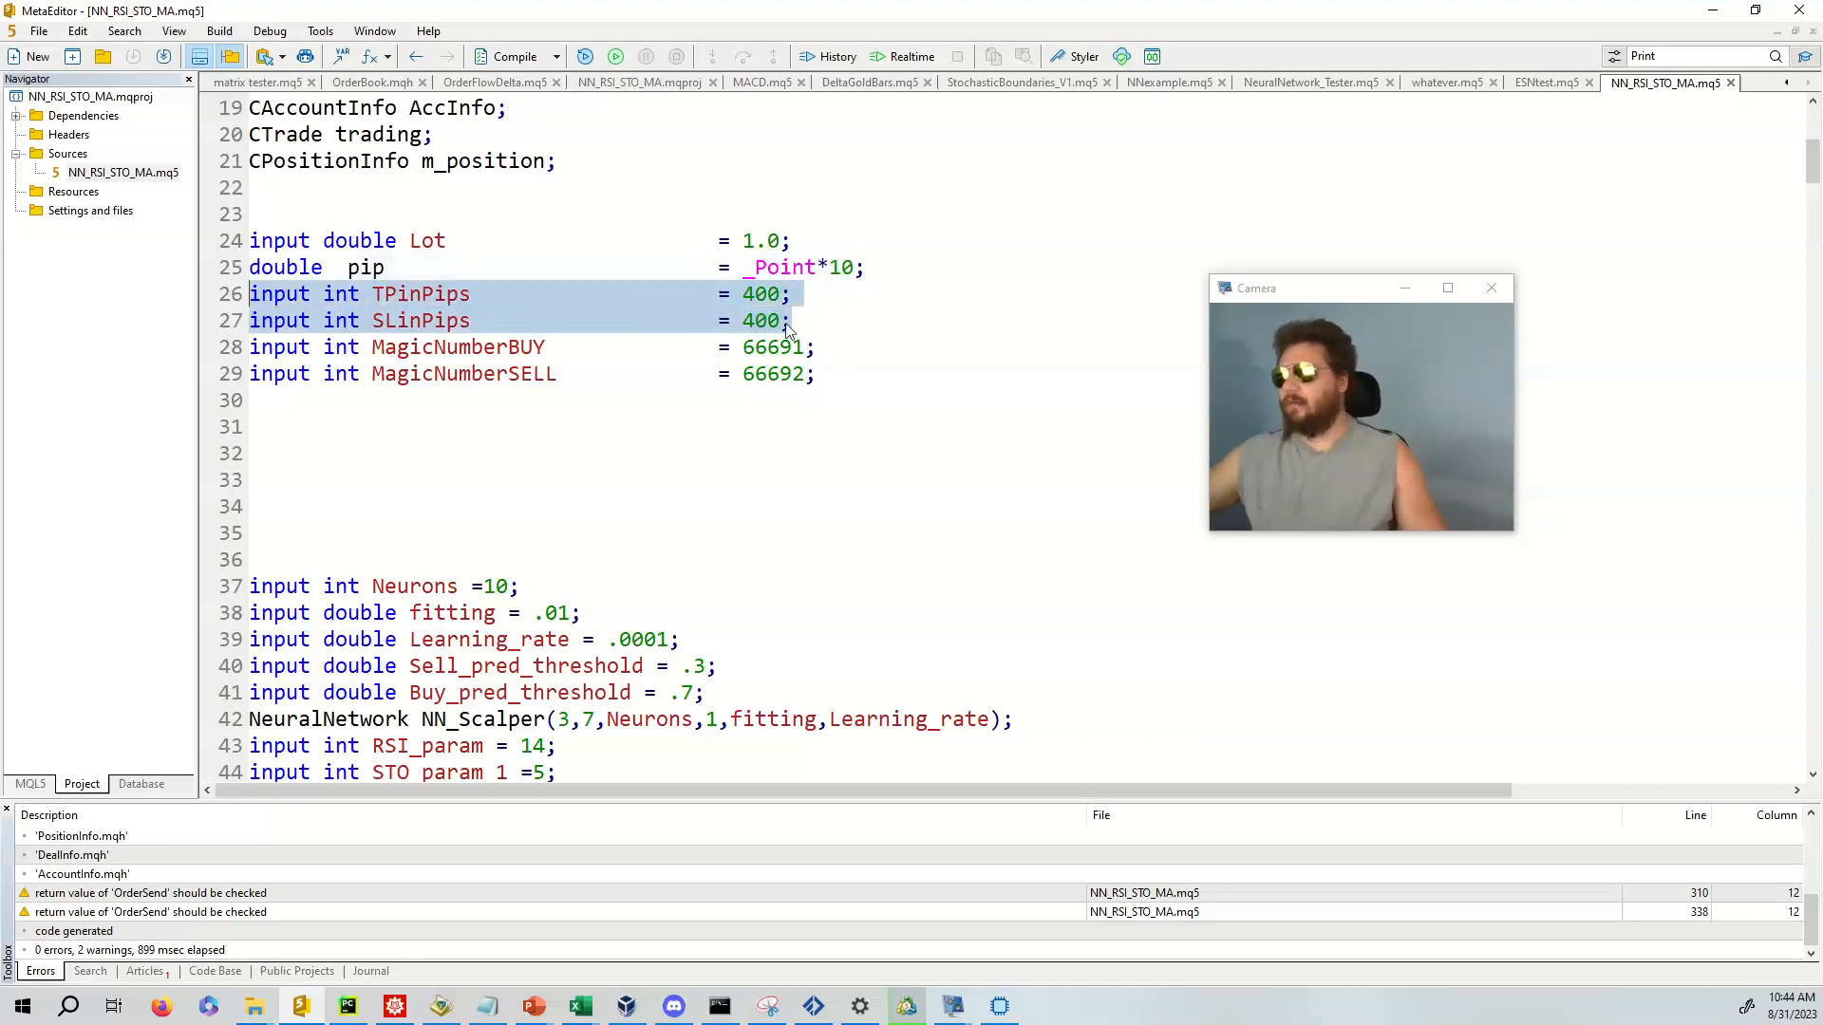
scroll(down, 3)
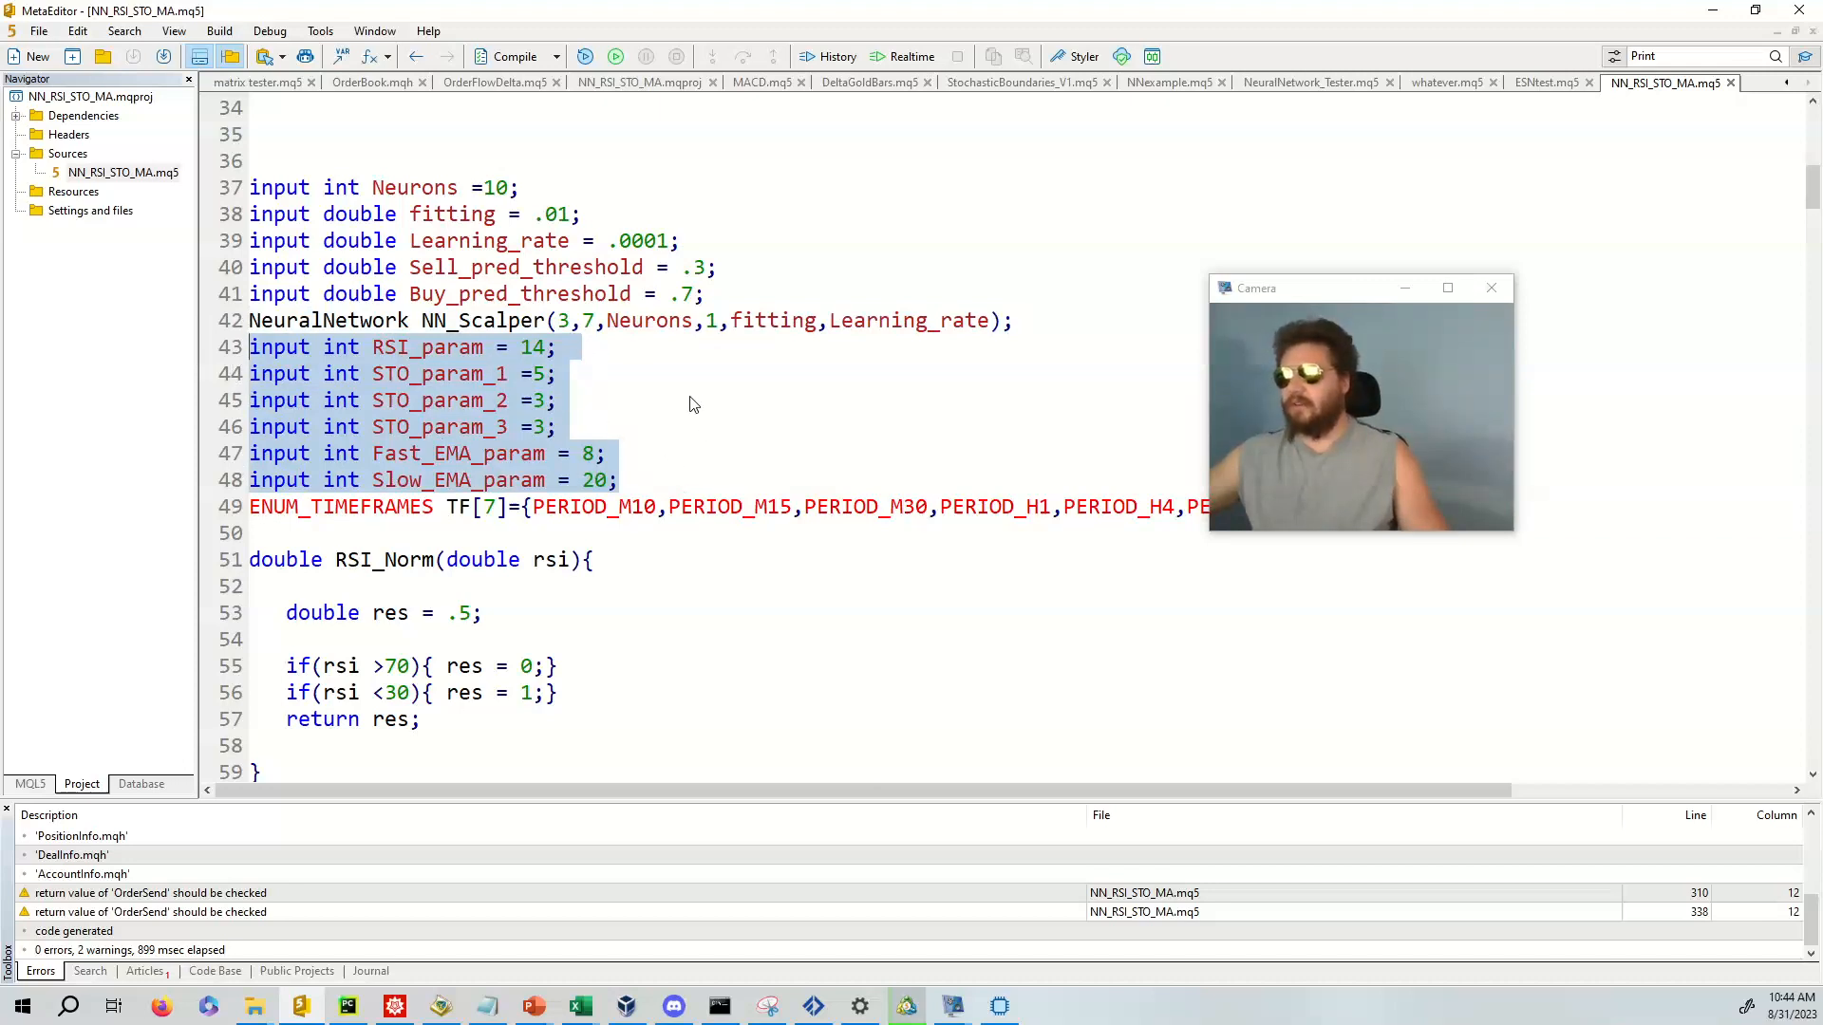
click(708, 321)
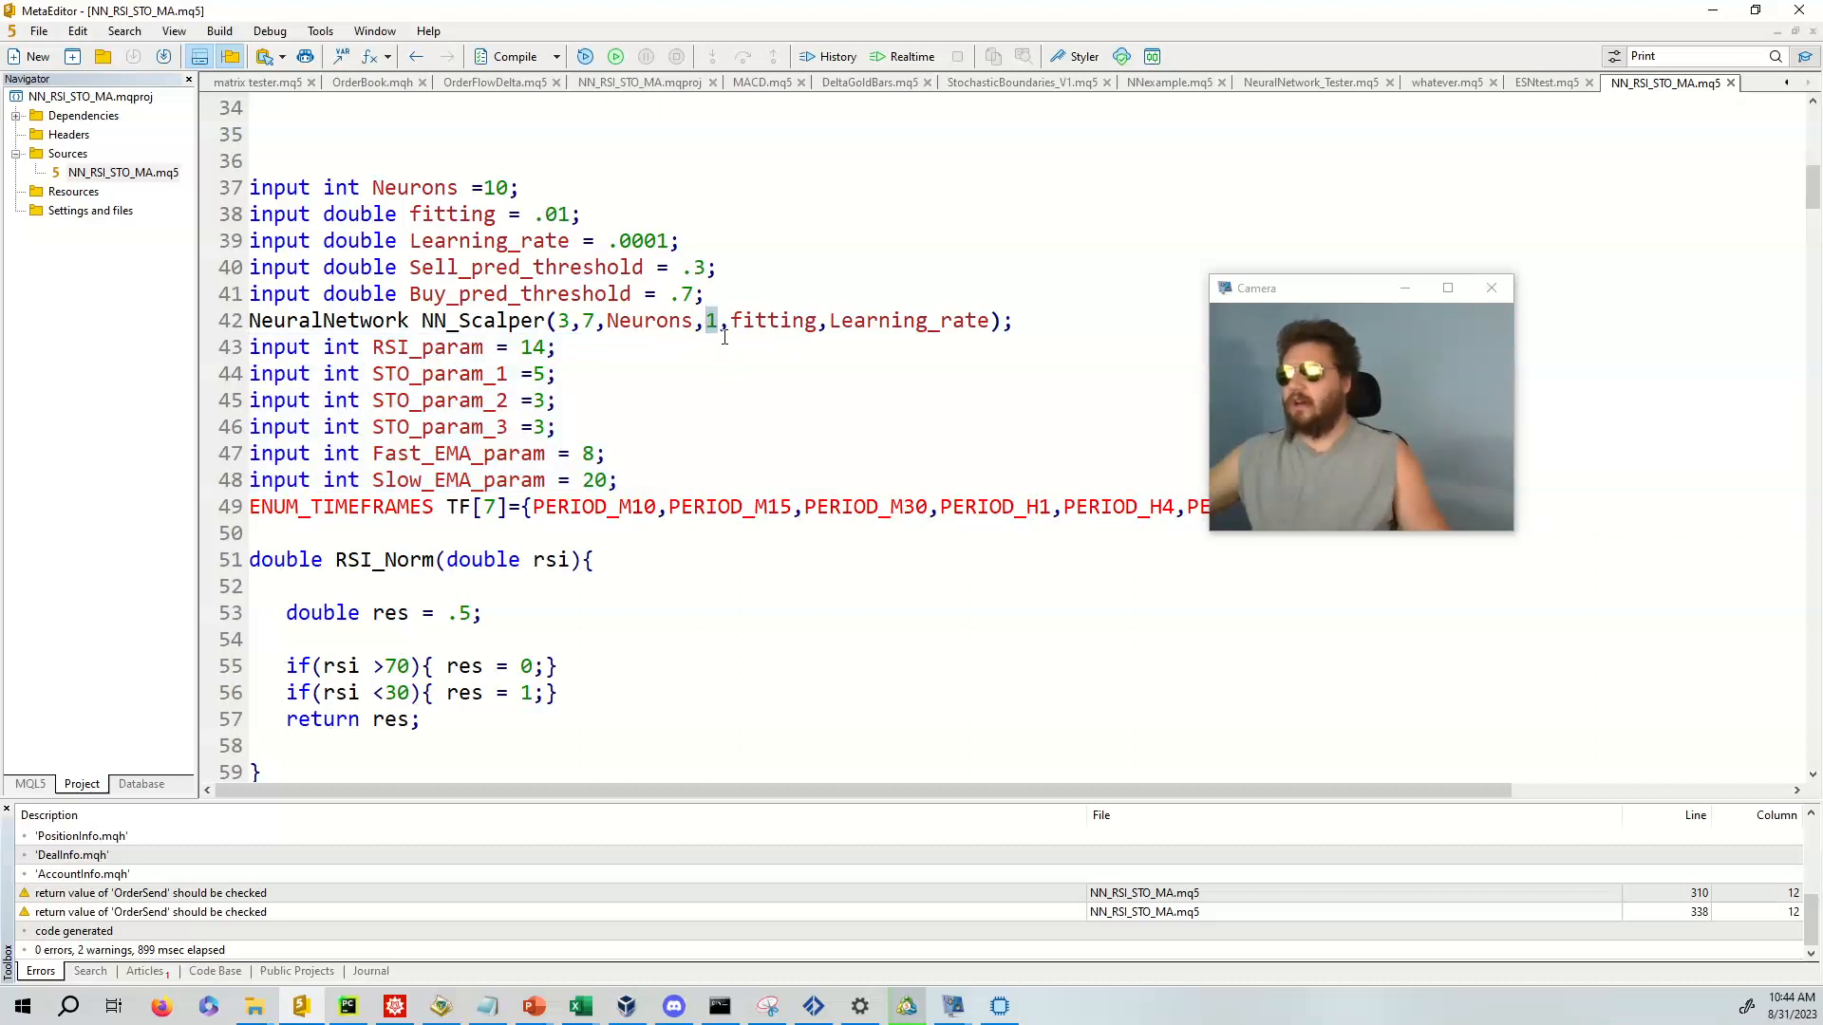
mouse_move(743, 398)
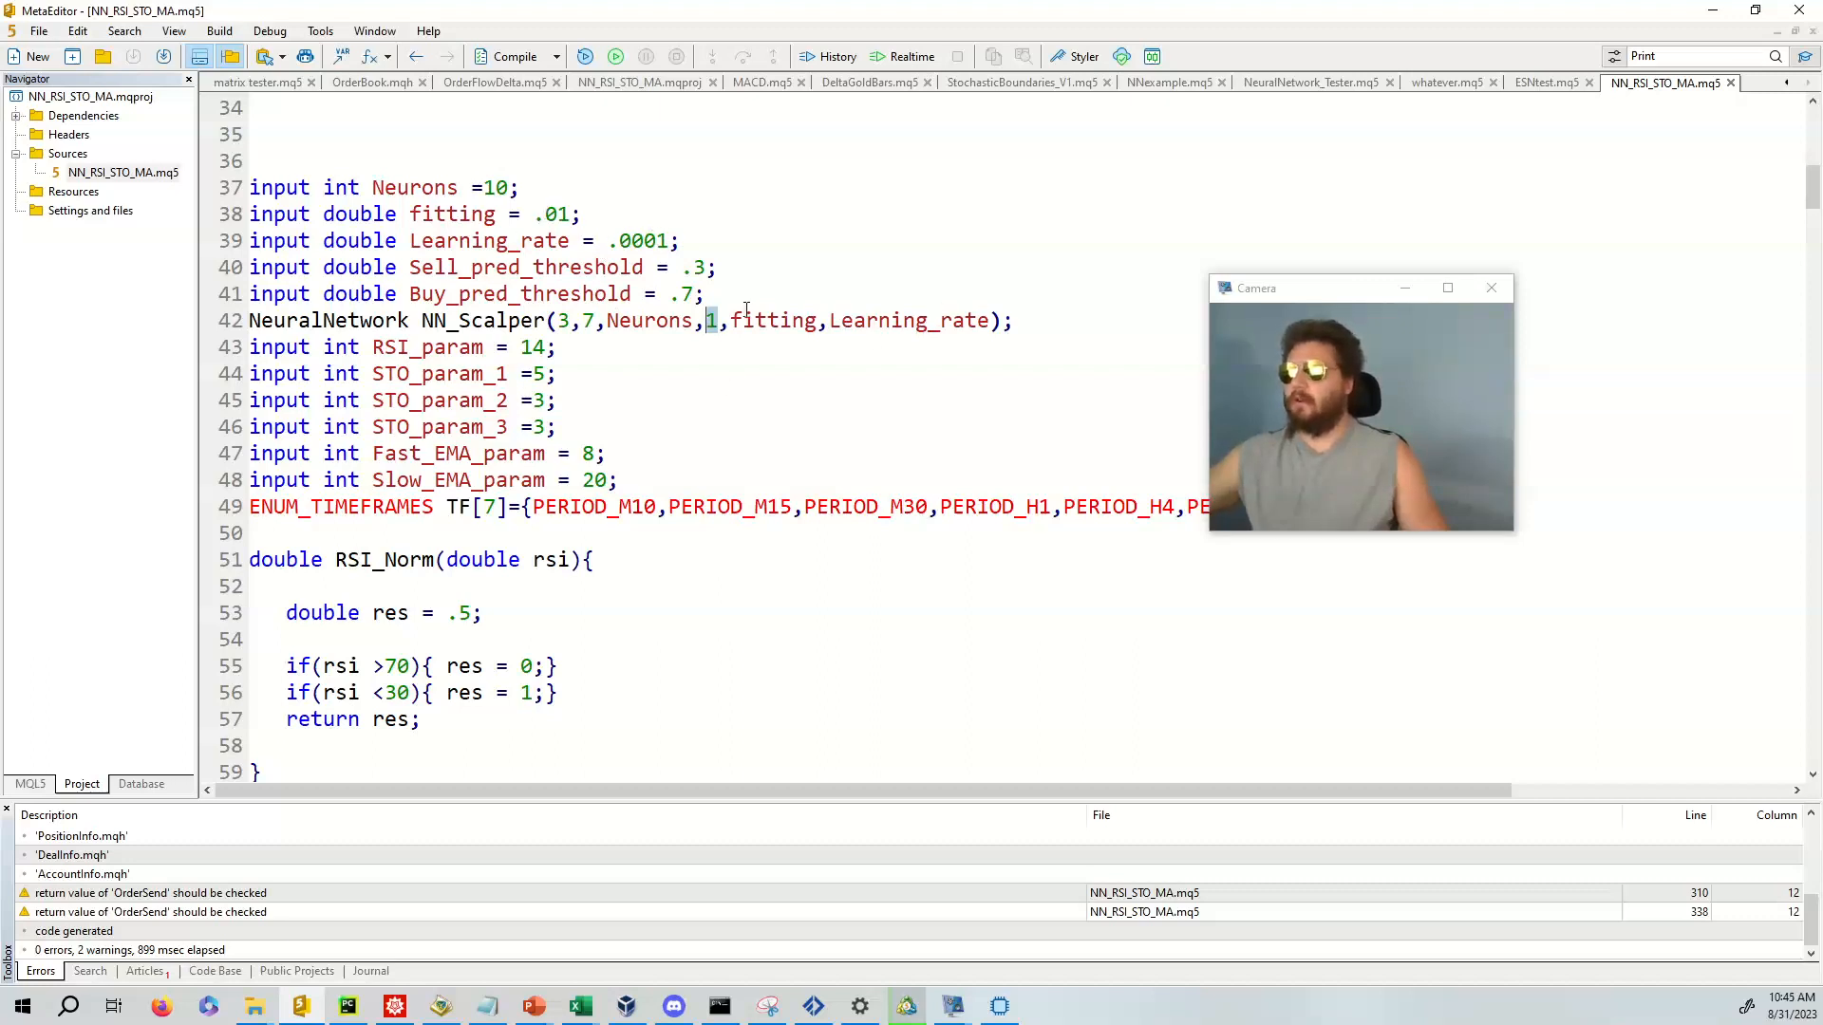
scroll(down, 3)
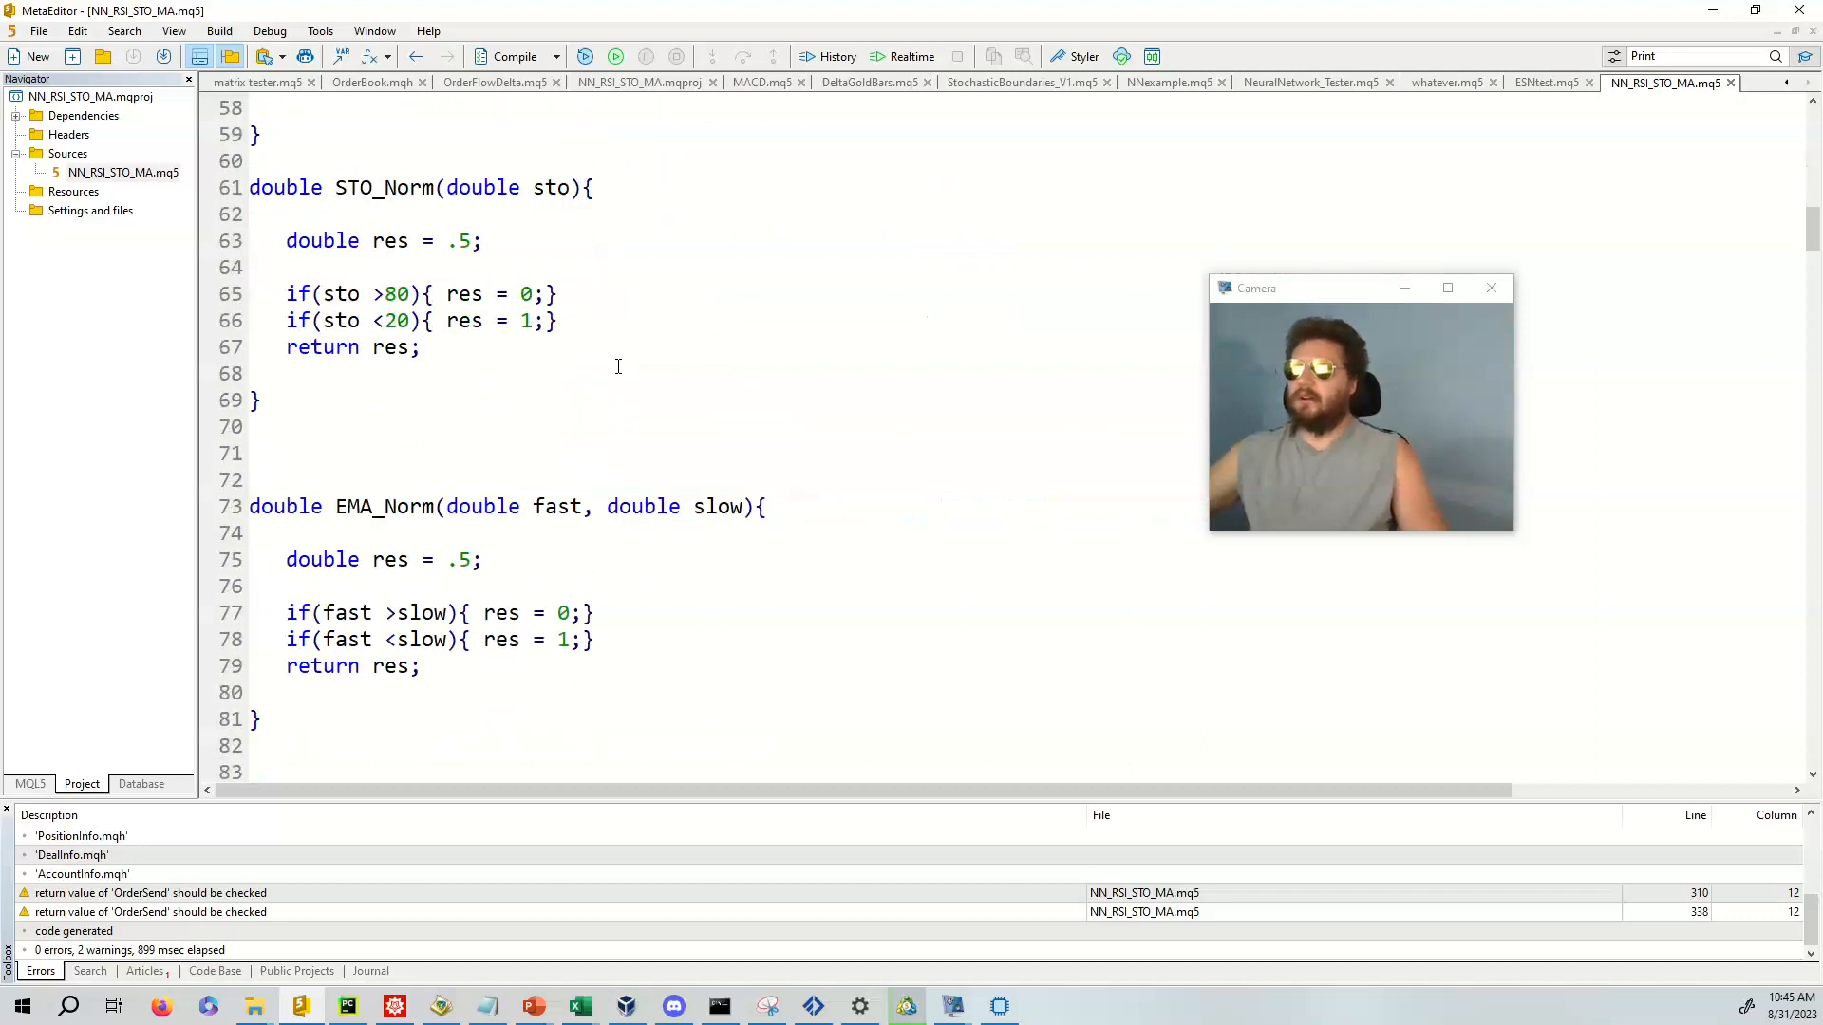
scroll(down, 3)
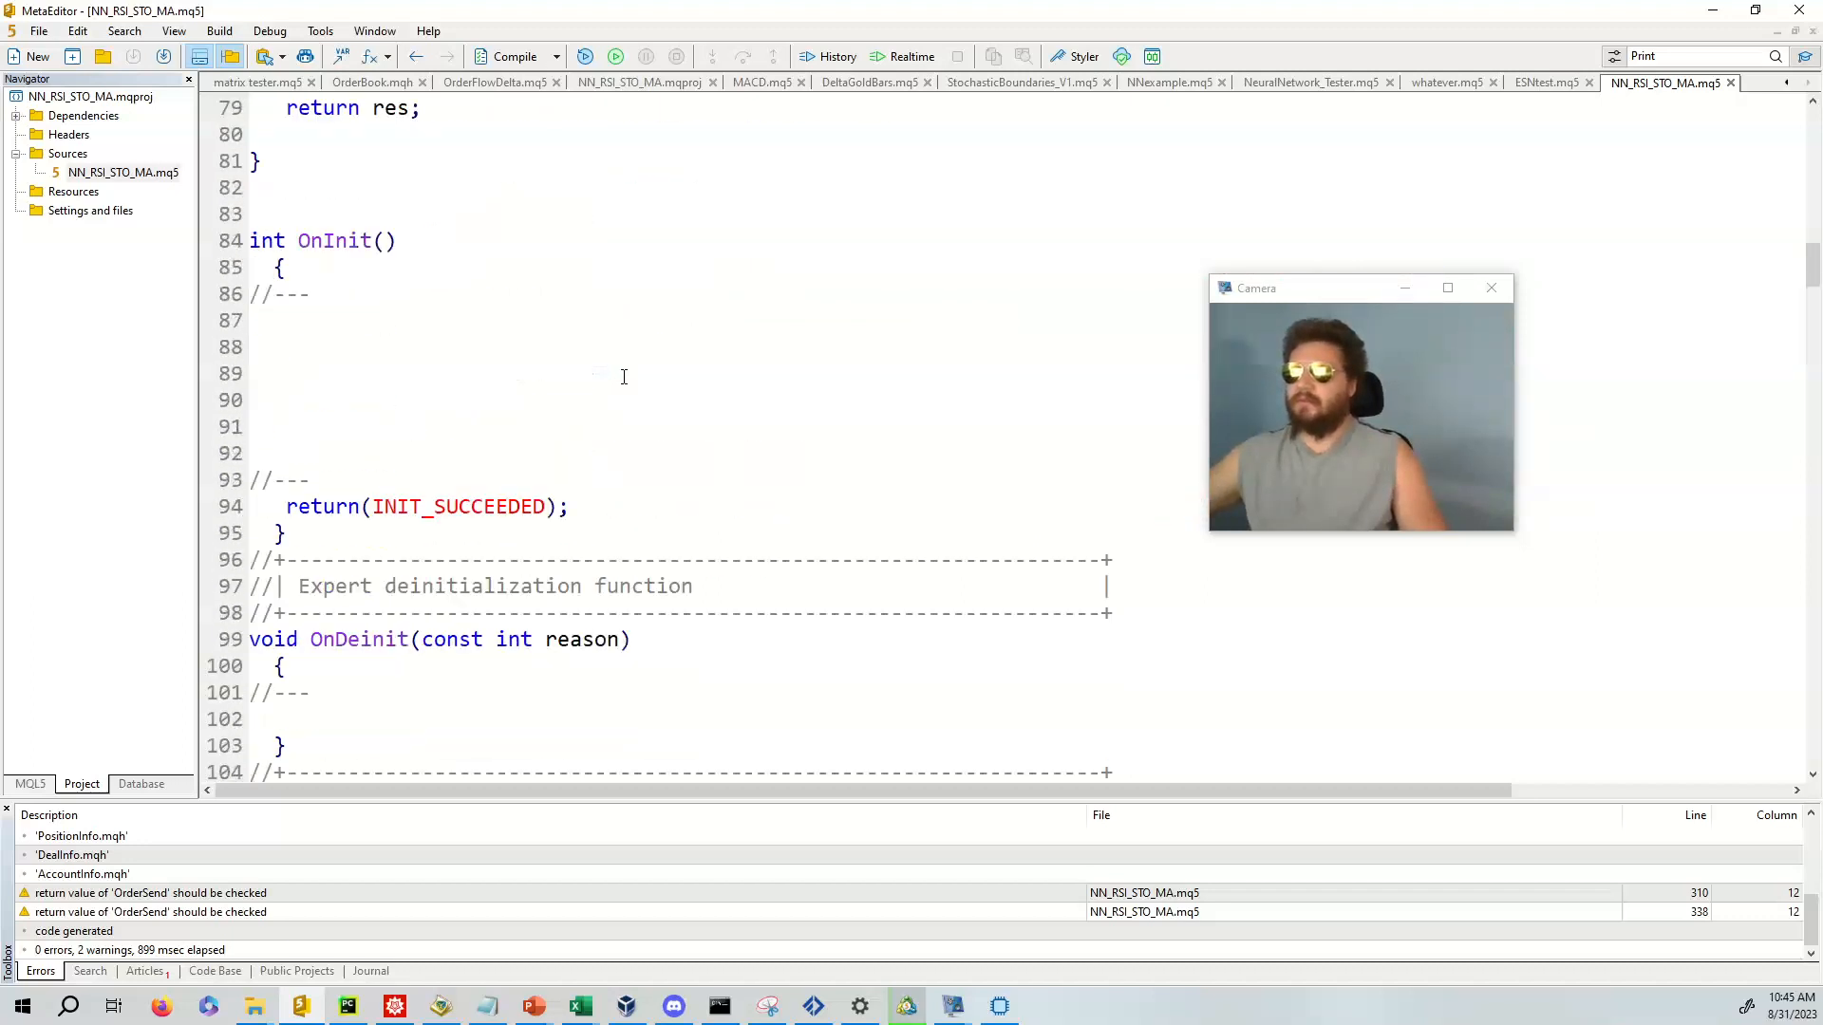
scroll(down, 3)
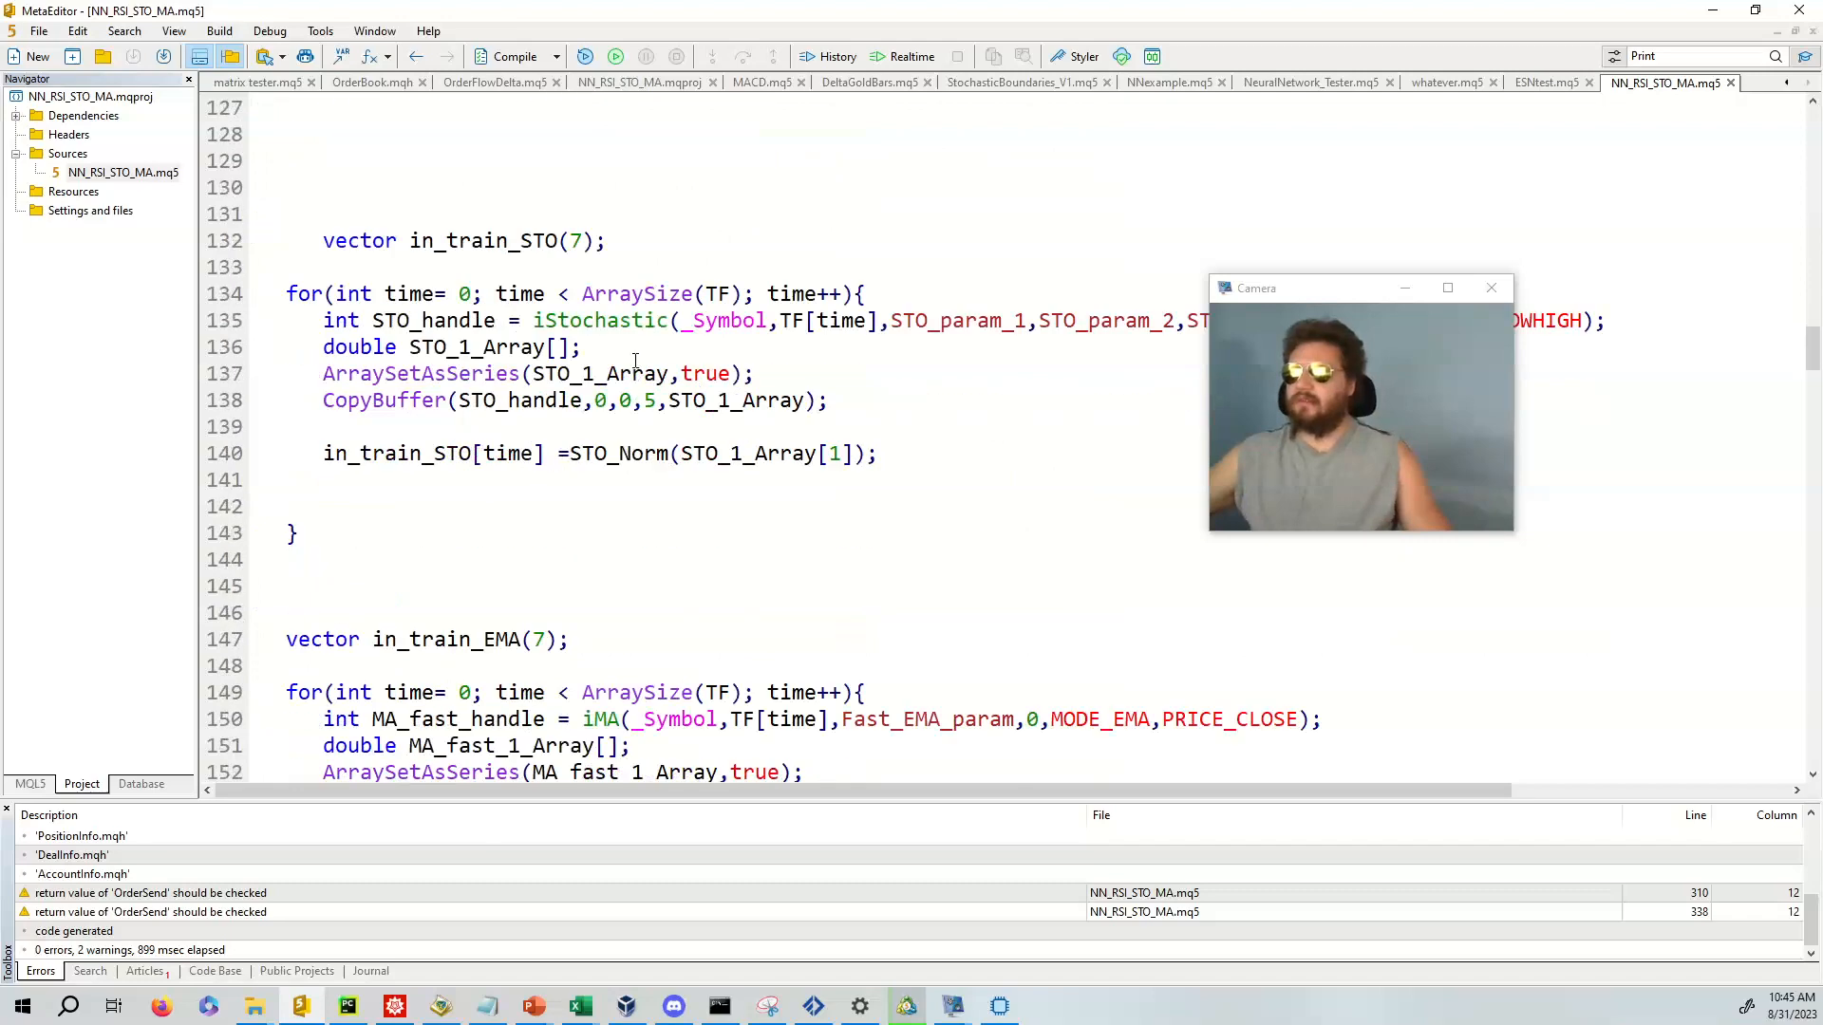
scroll(down, 3)
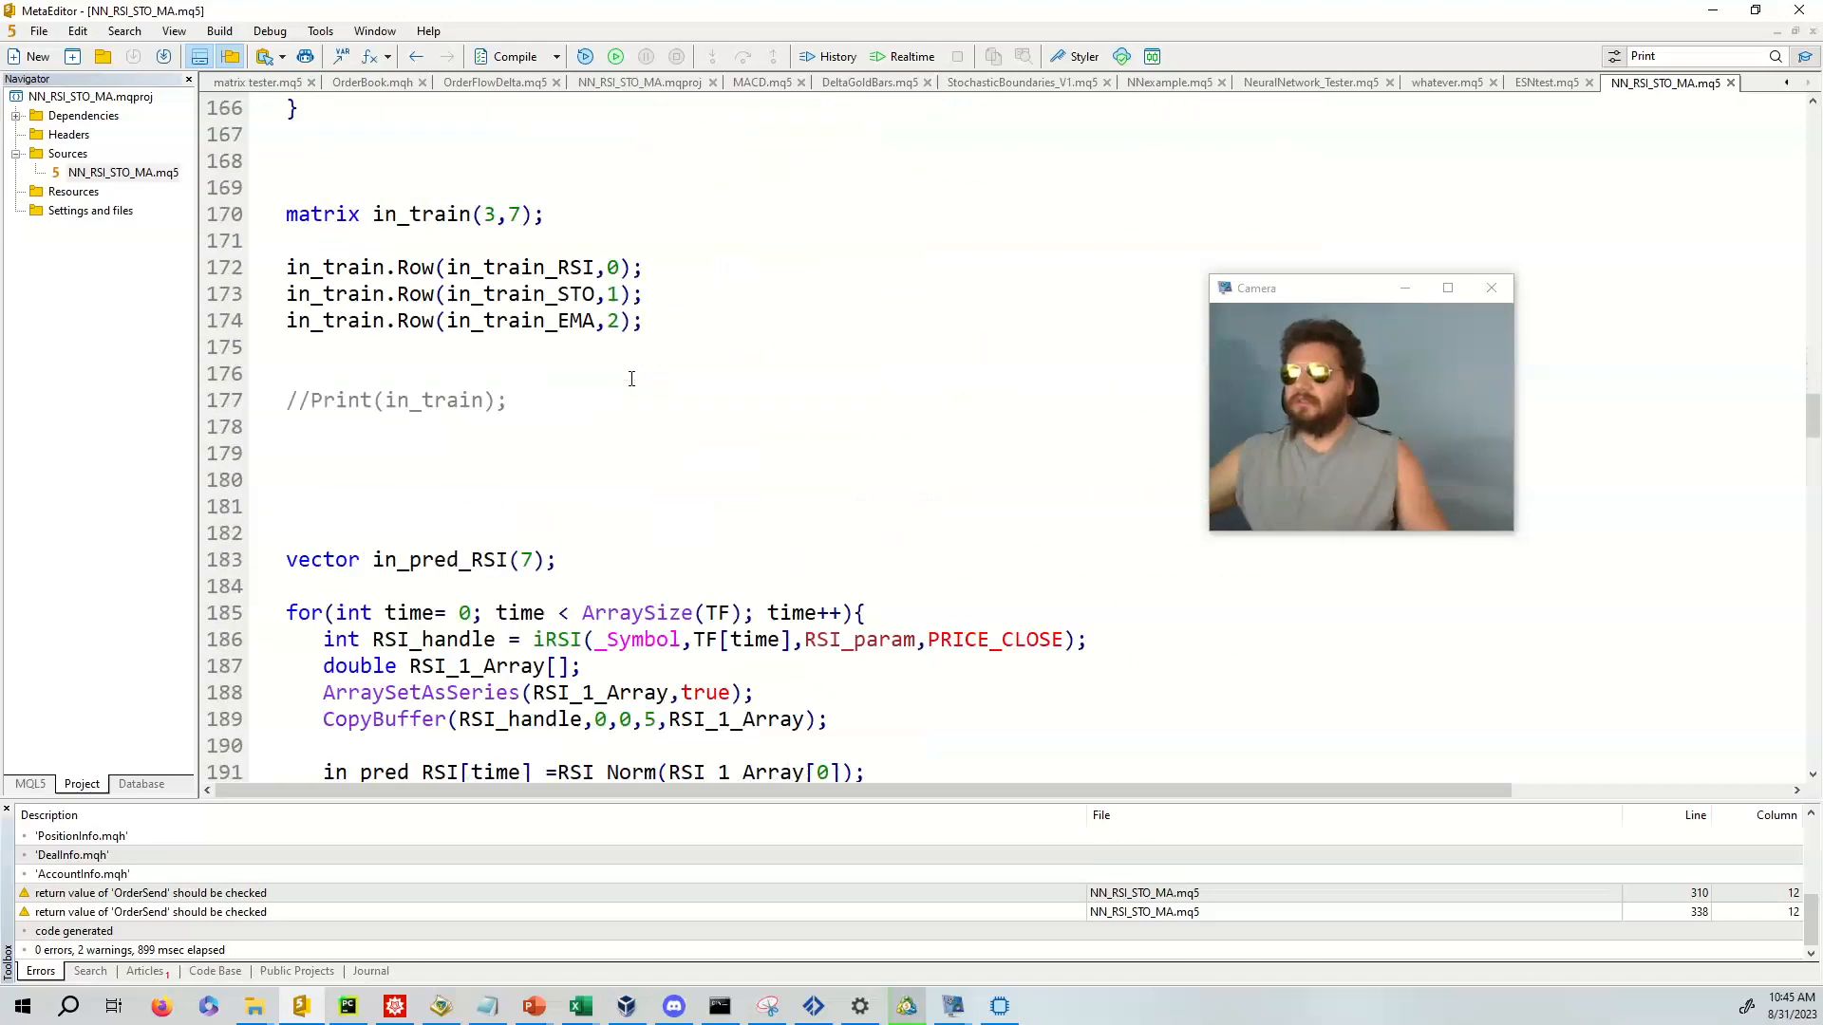
scroll(down, 3)
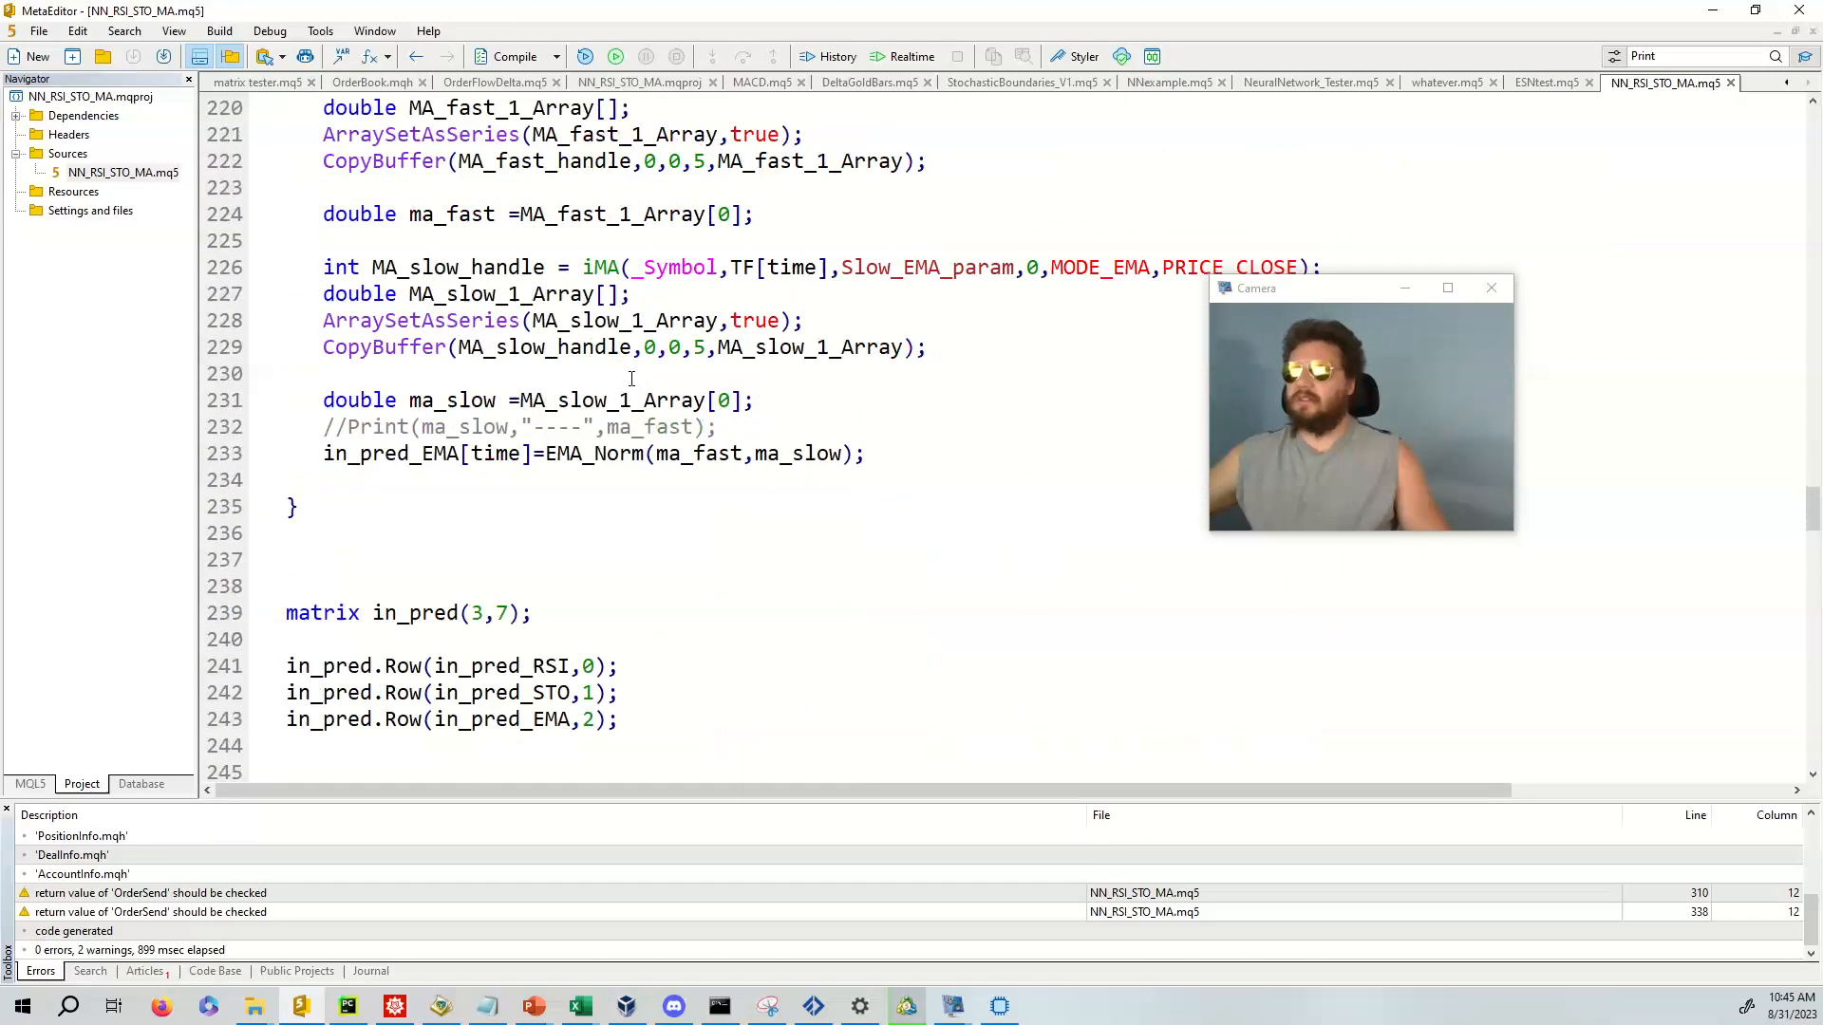
scroll(down, 3)
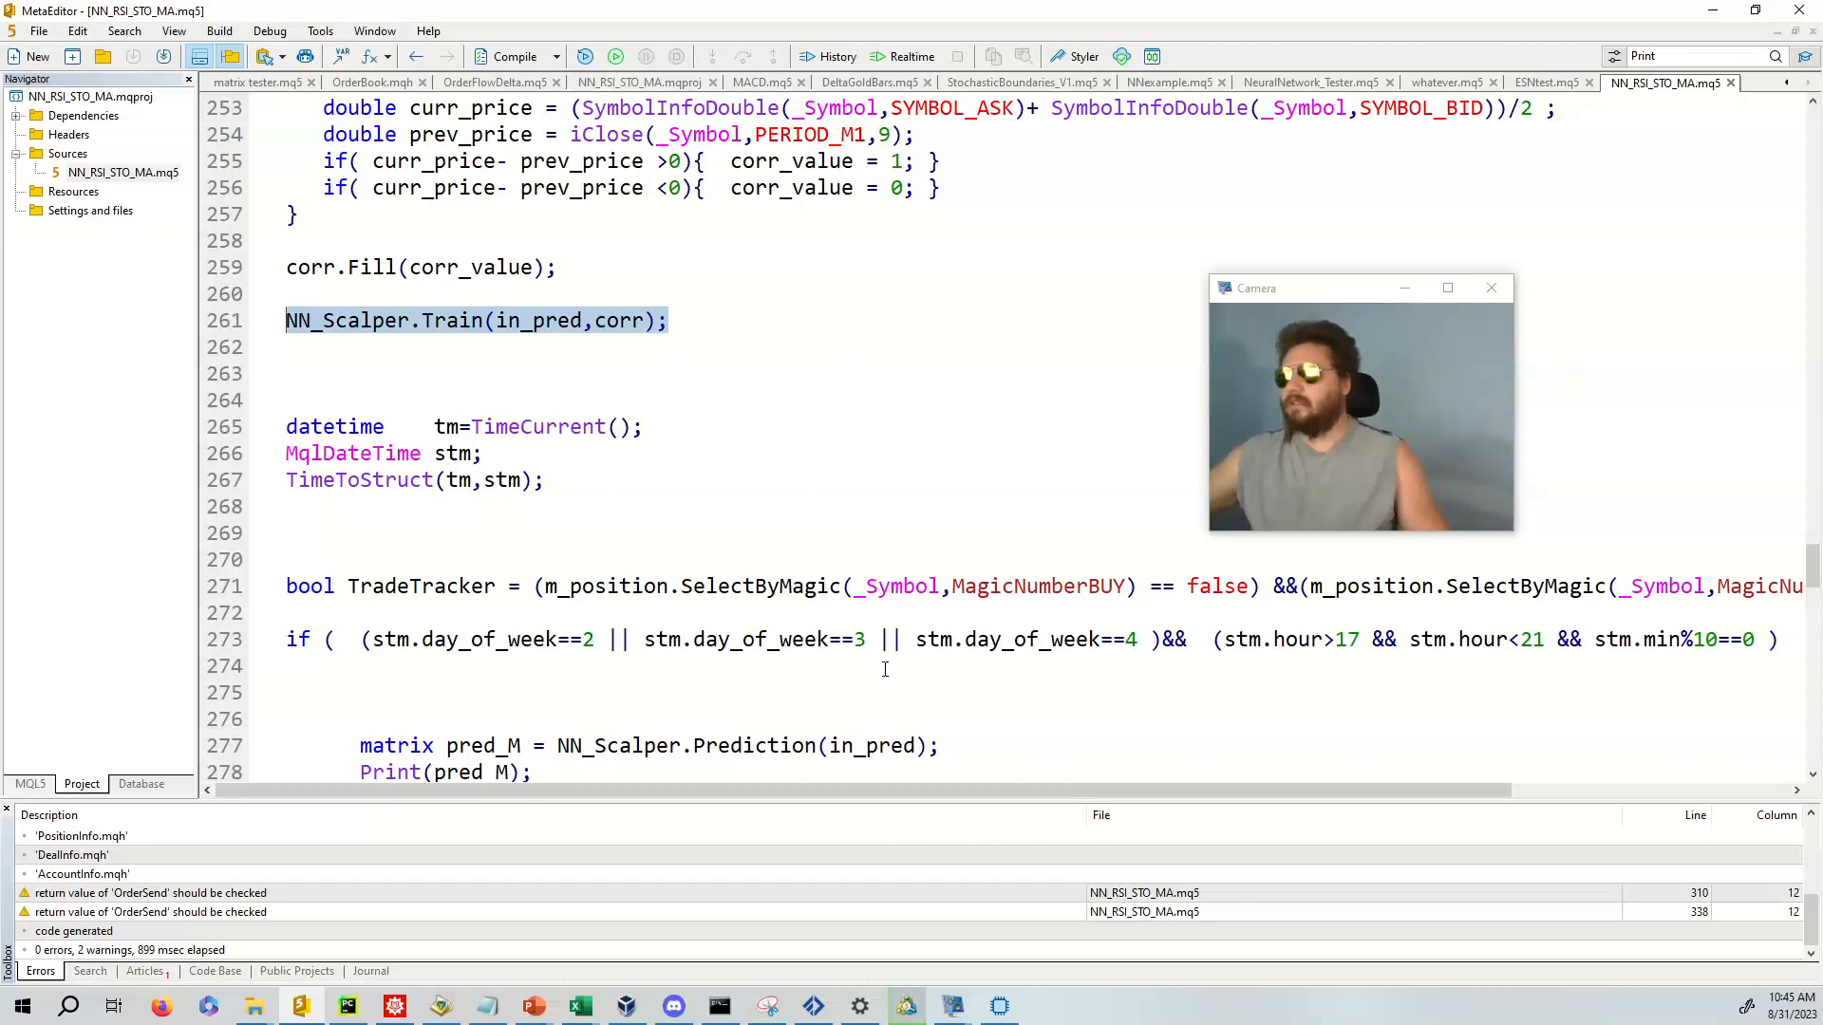
scroll(down, 3)
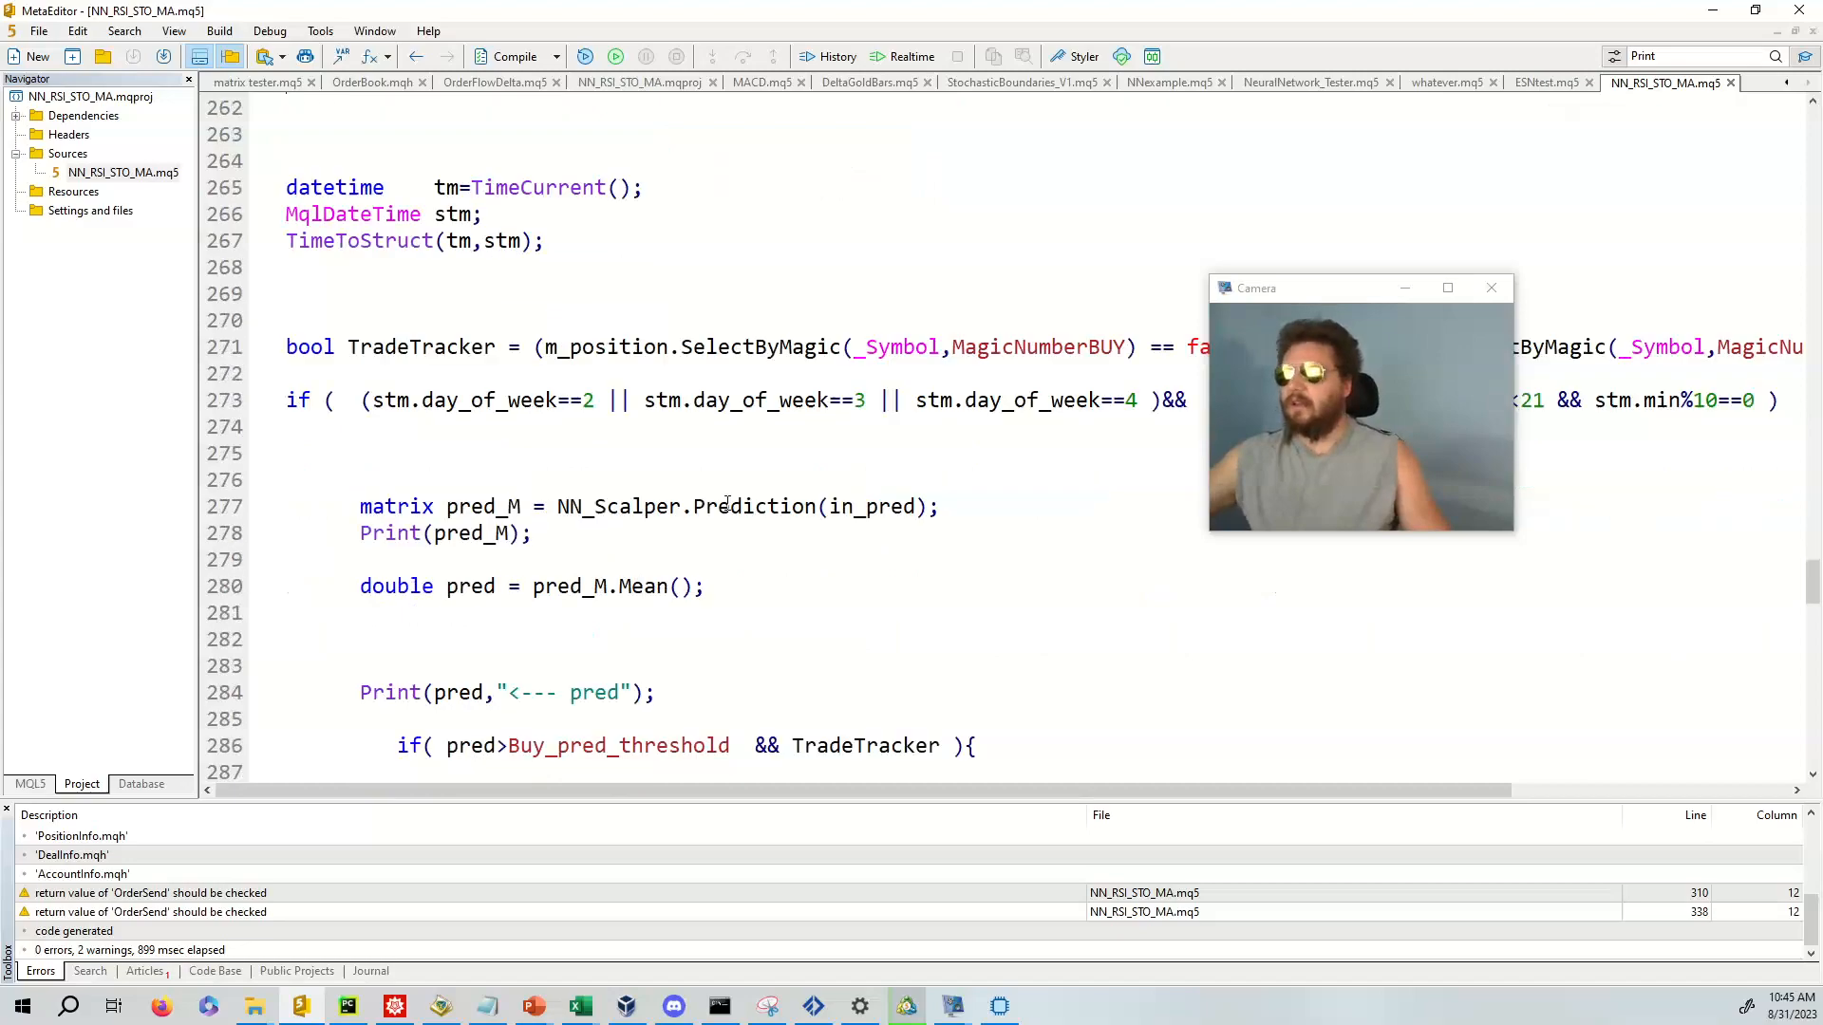
scroll(down, 3)
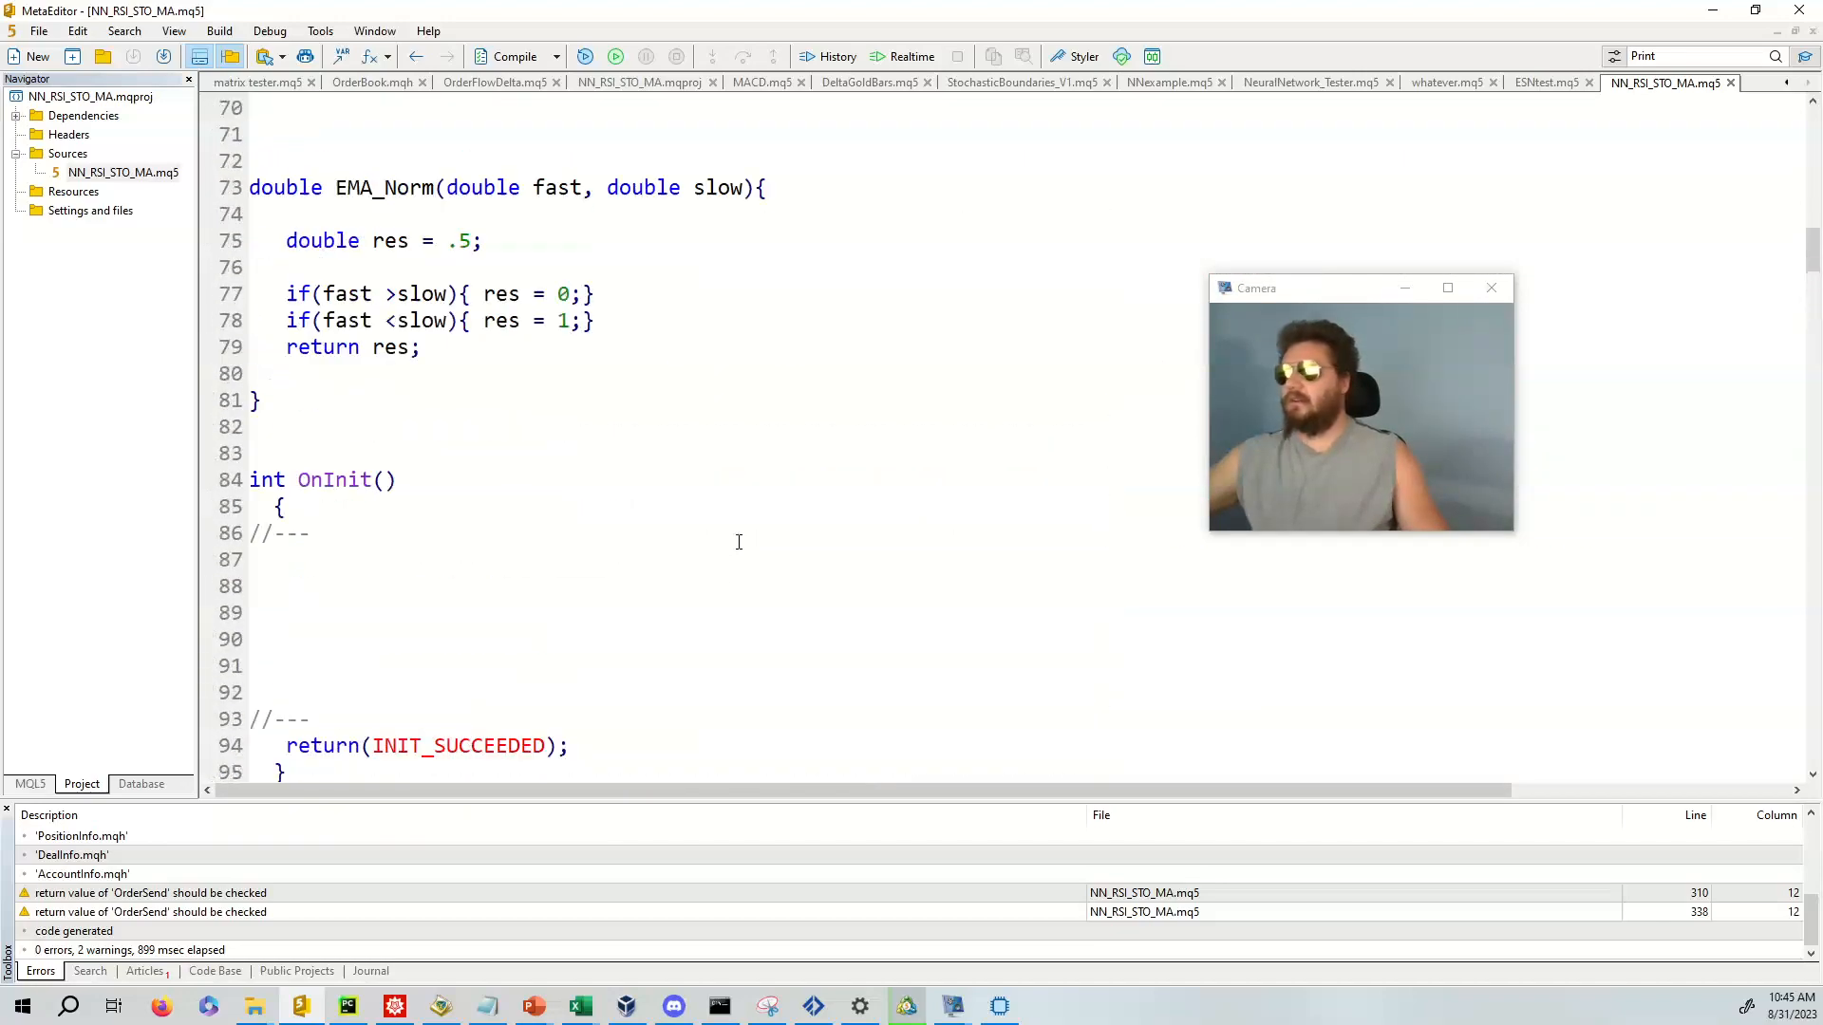
scroll(up, 3)
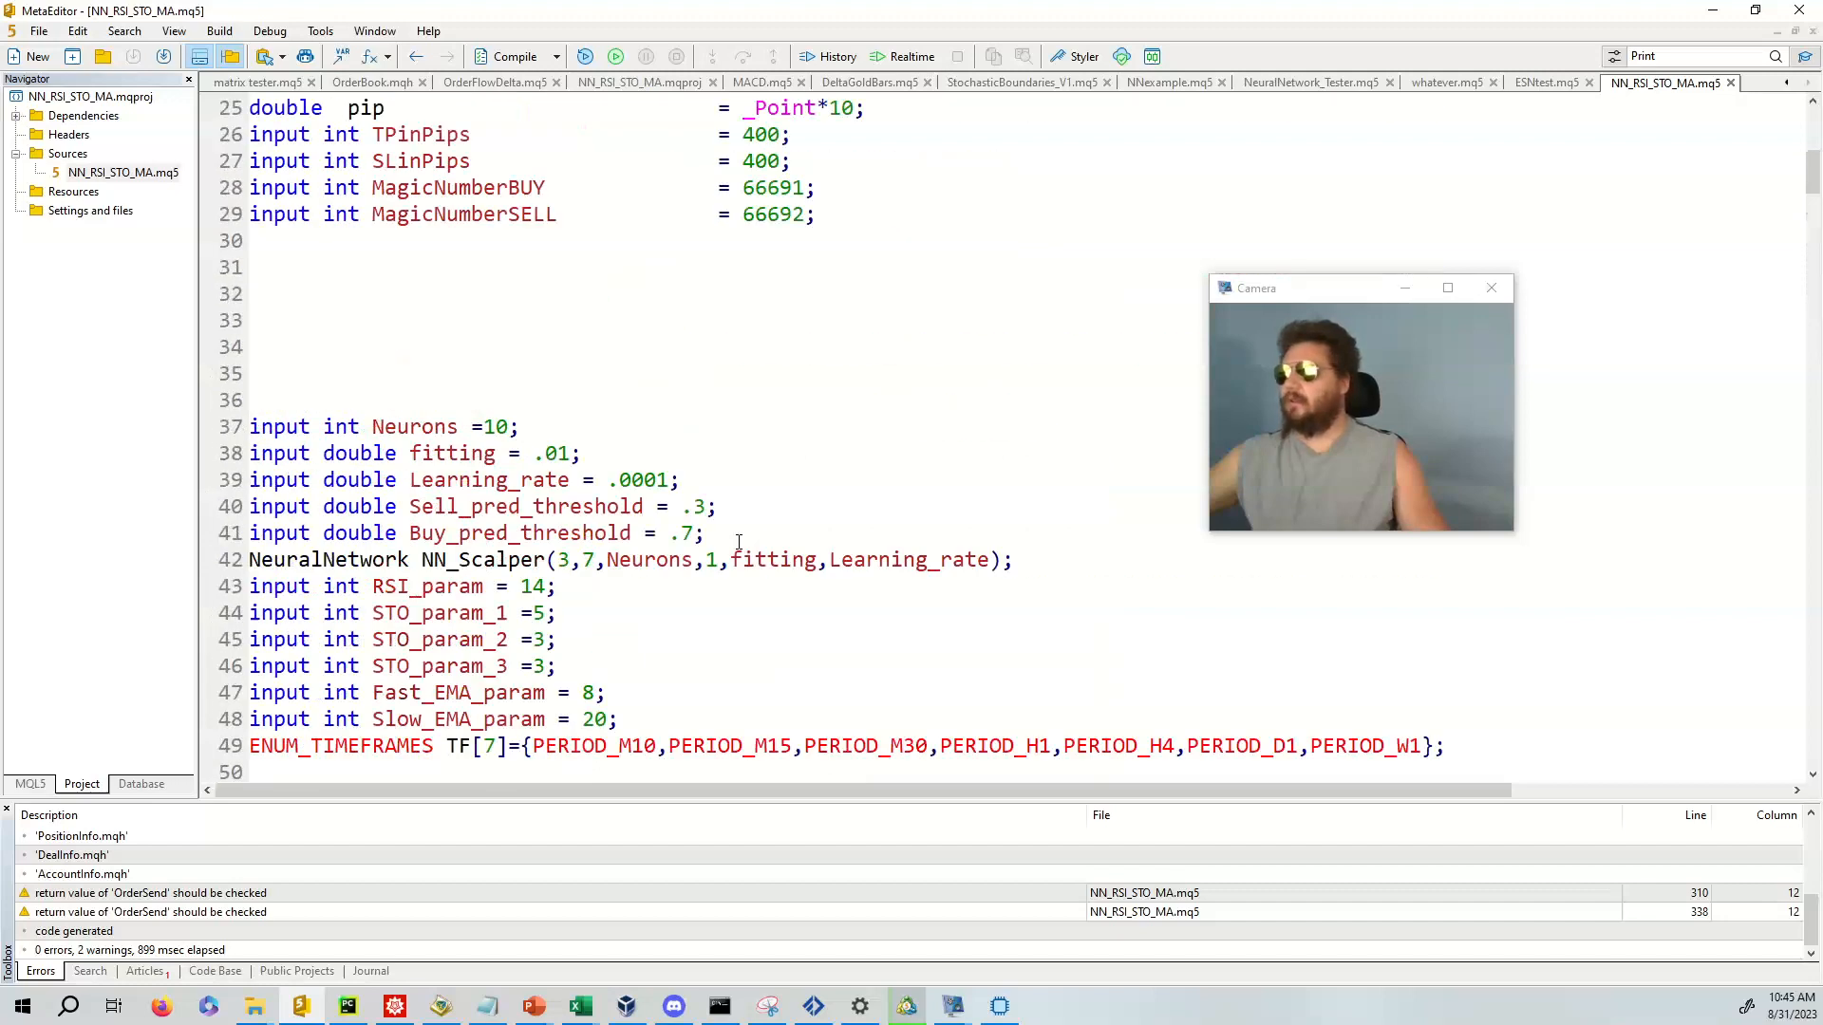